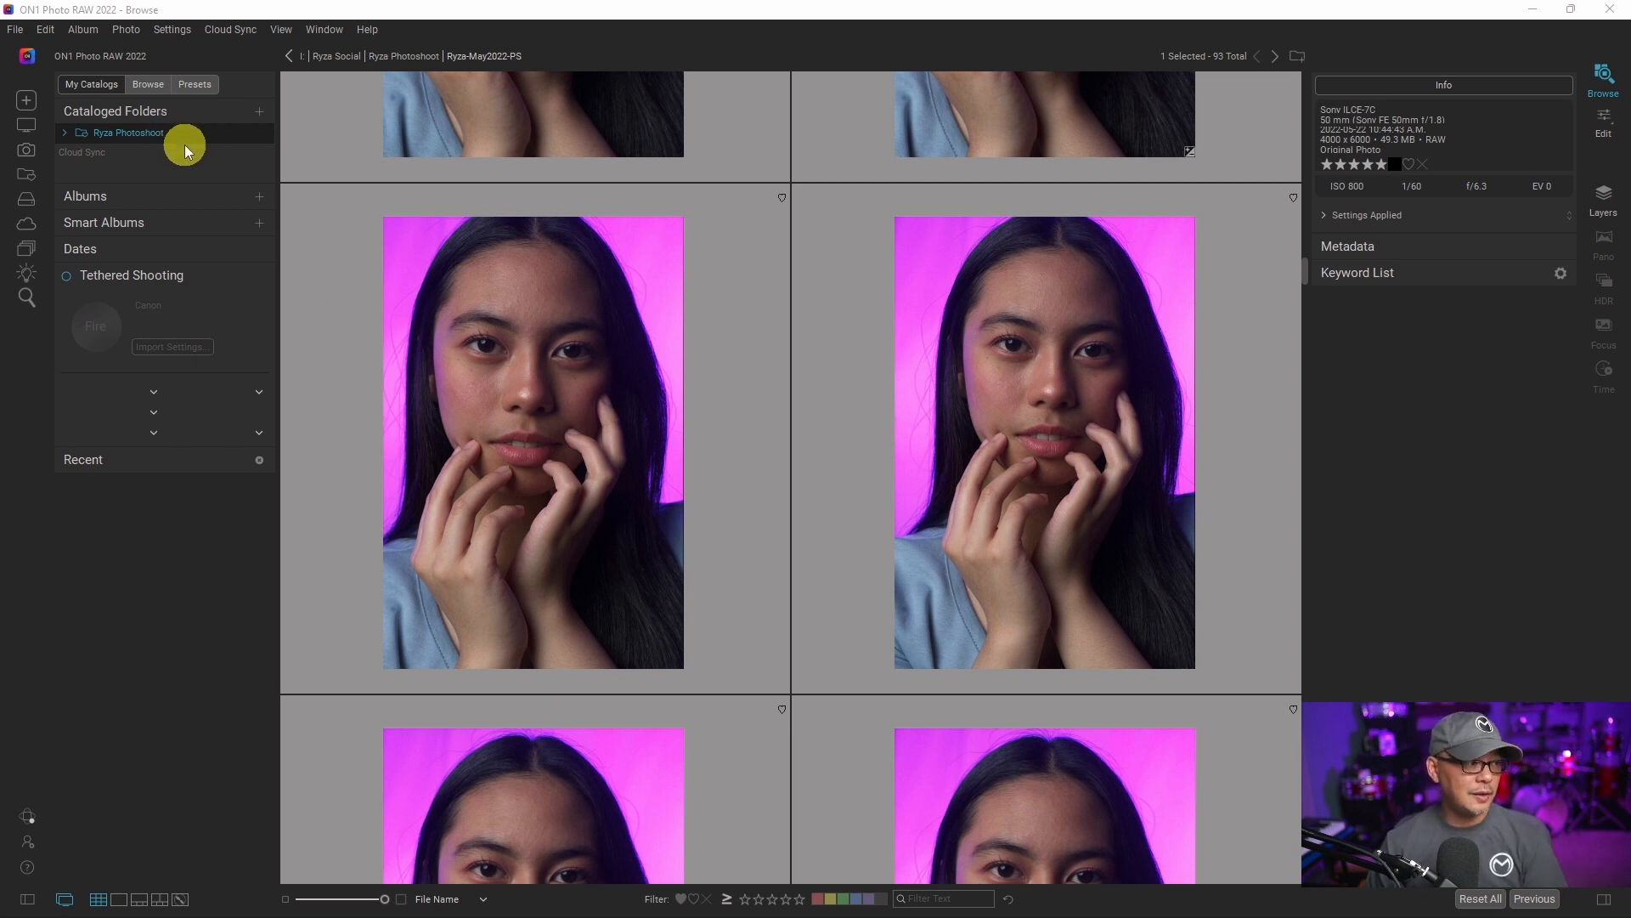
mouse_move(129, 198)
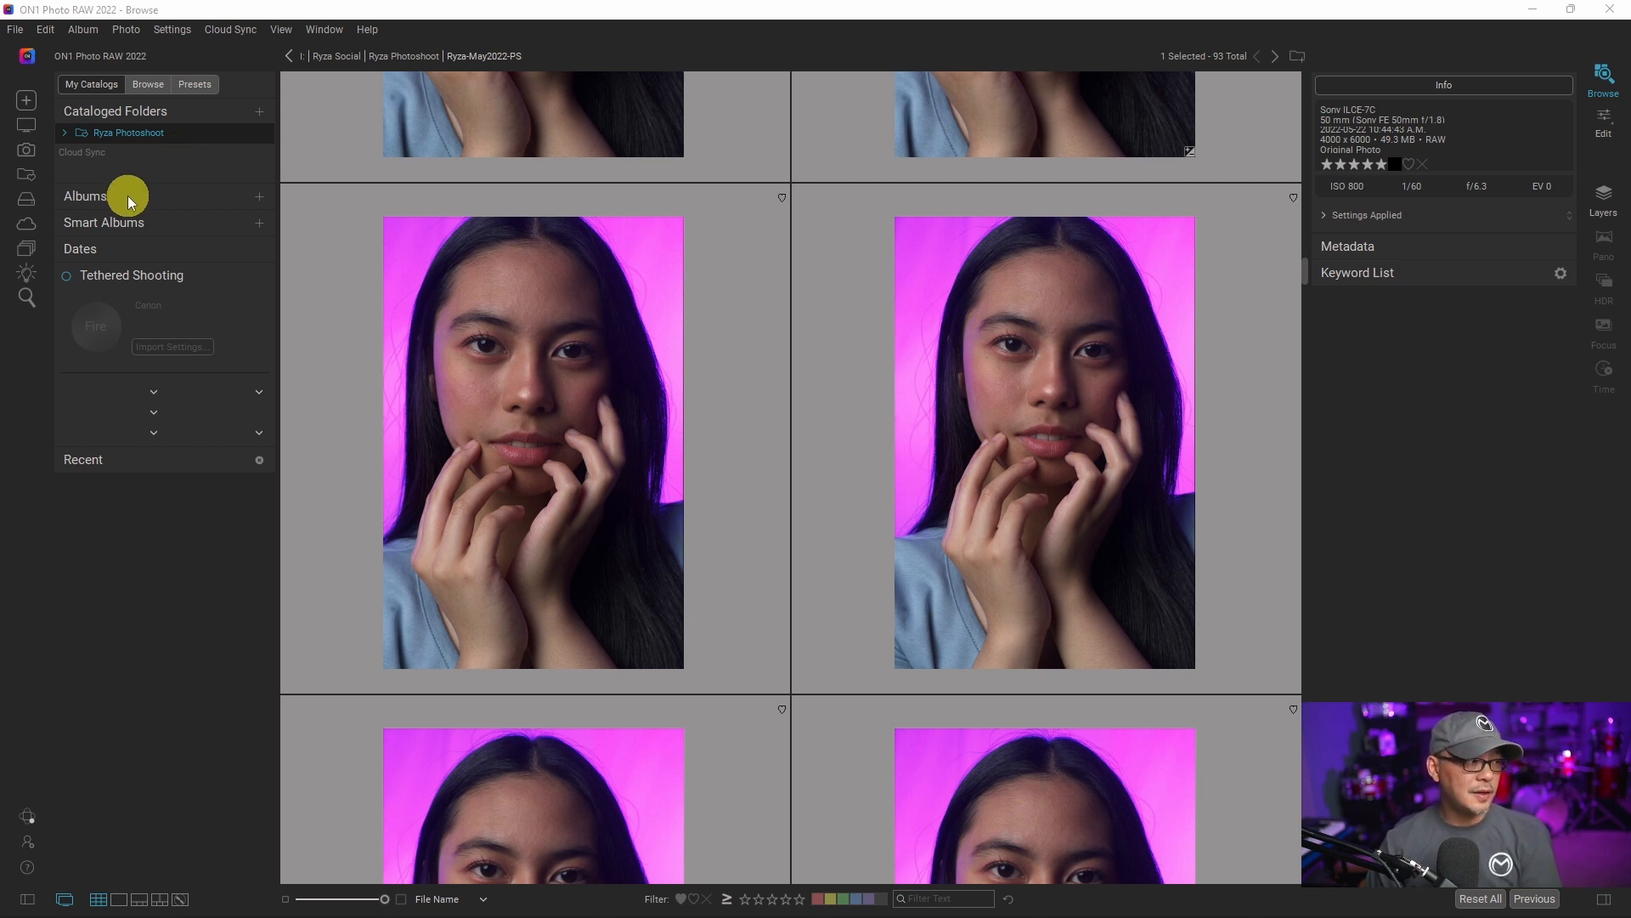
mouse_move(177, 222)
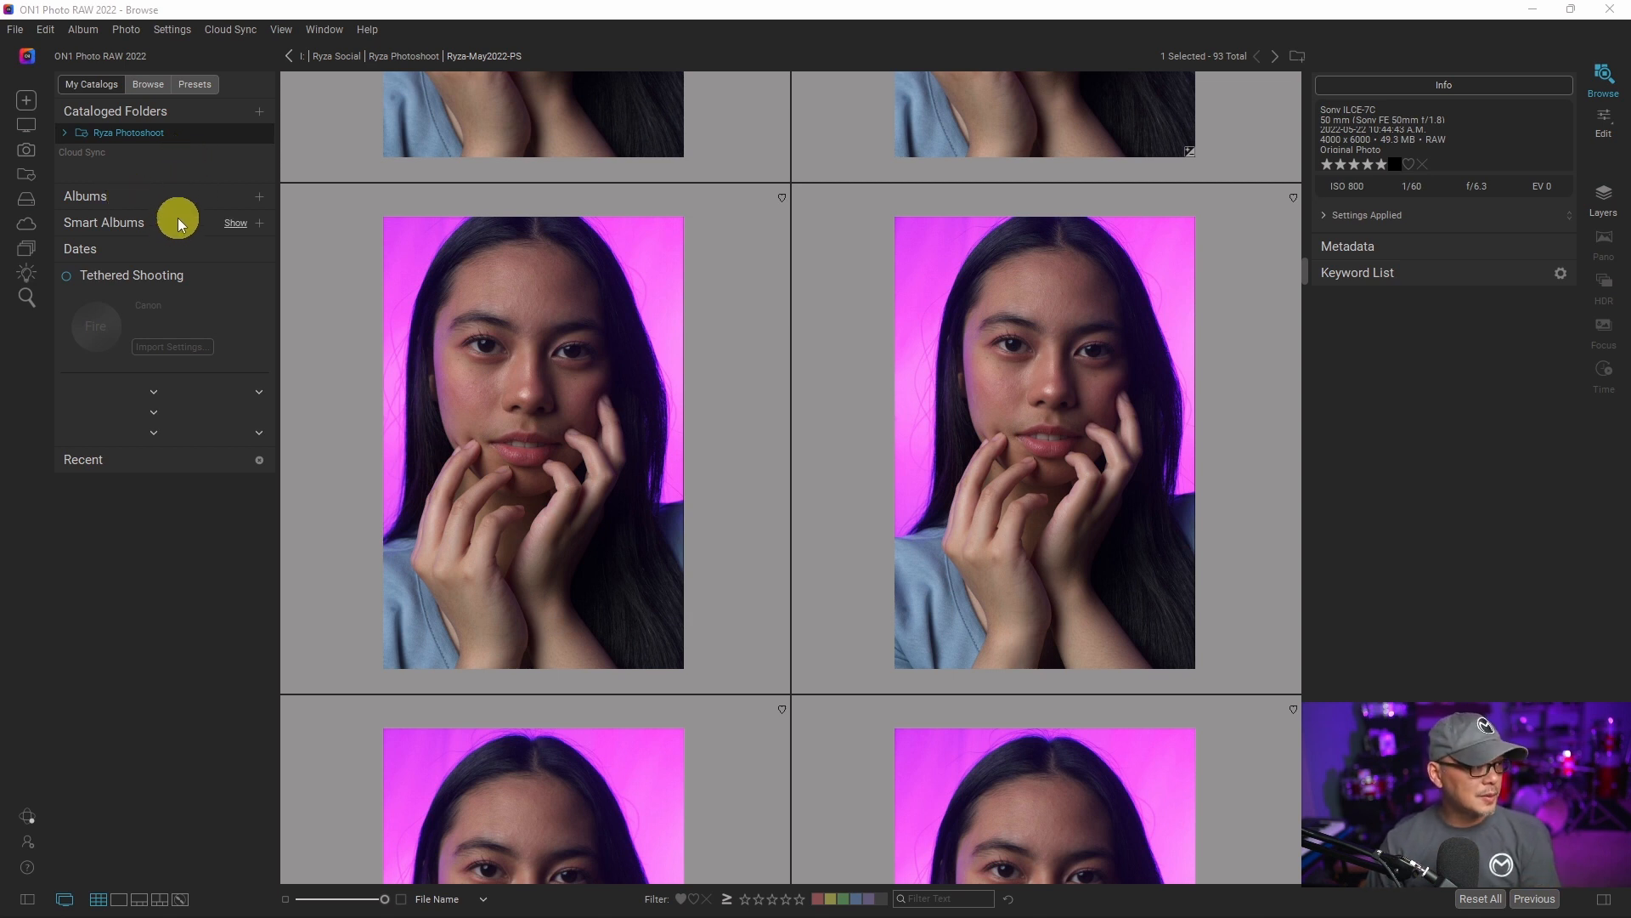
Step: Browse the Ryza photoshoot from local drives, view DSC04377 in Detail, then return to Grid
left_click(148, 84)
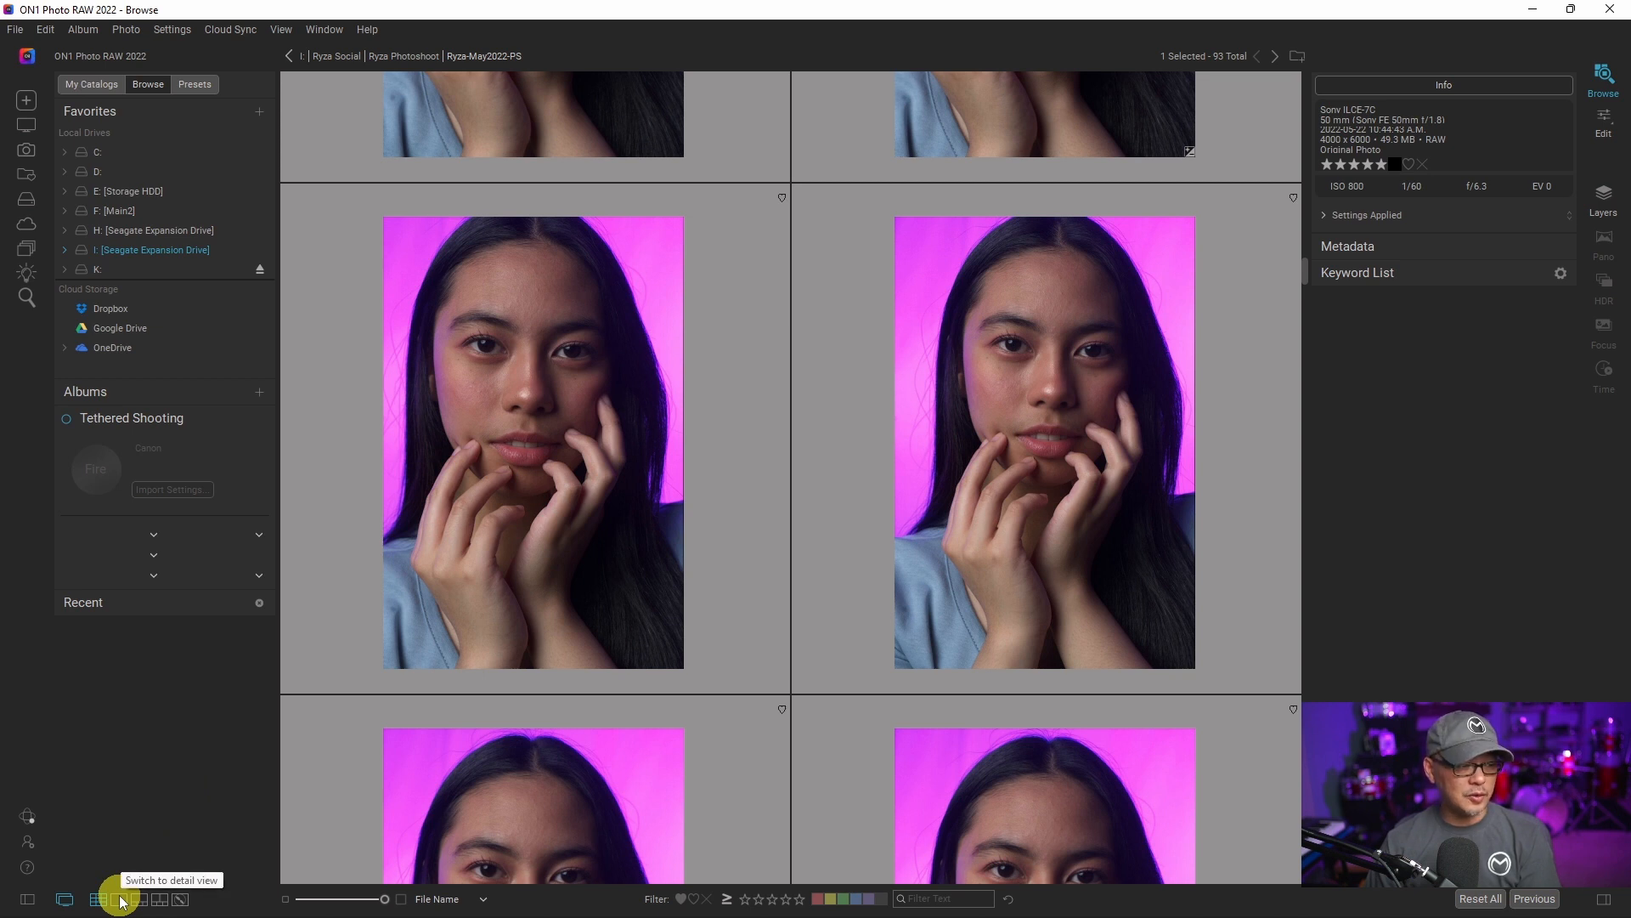
left_click(119, 899)
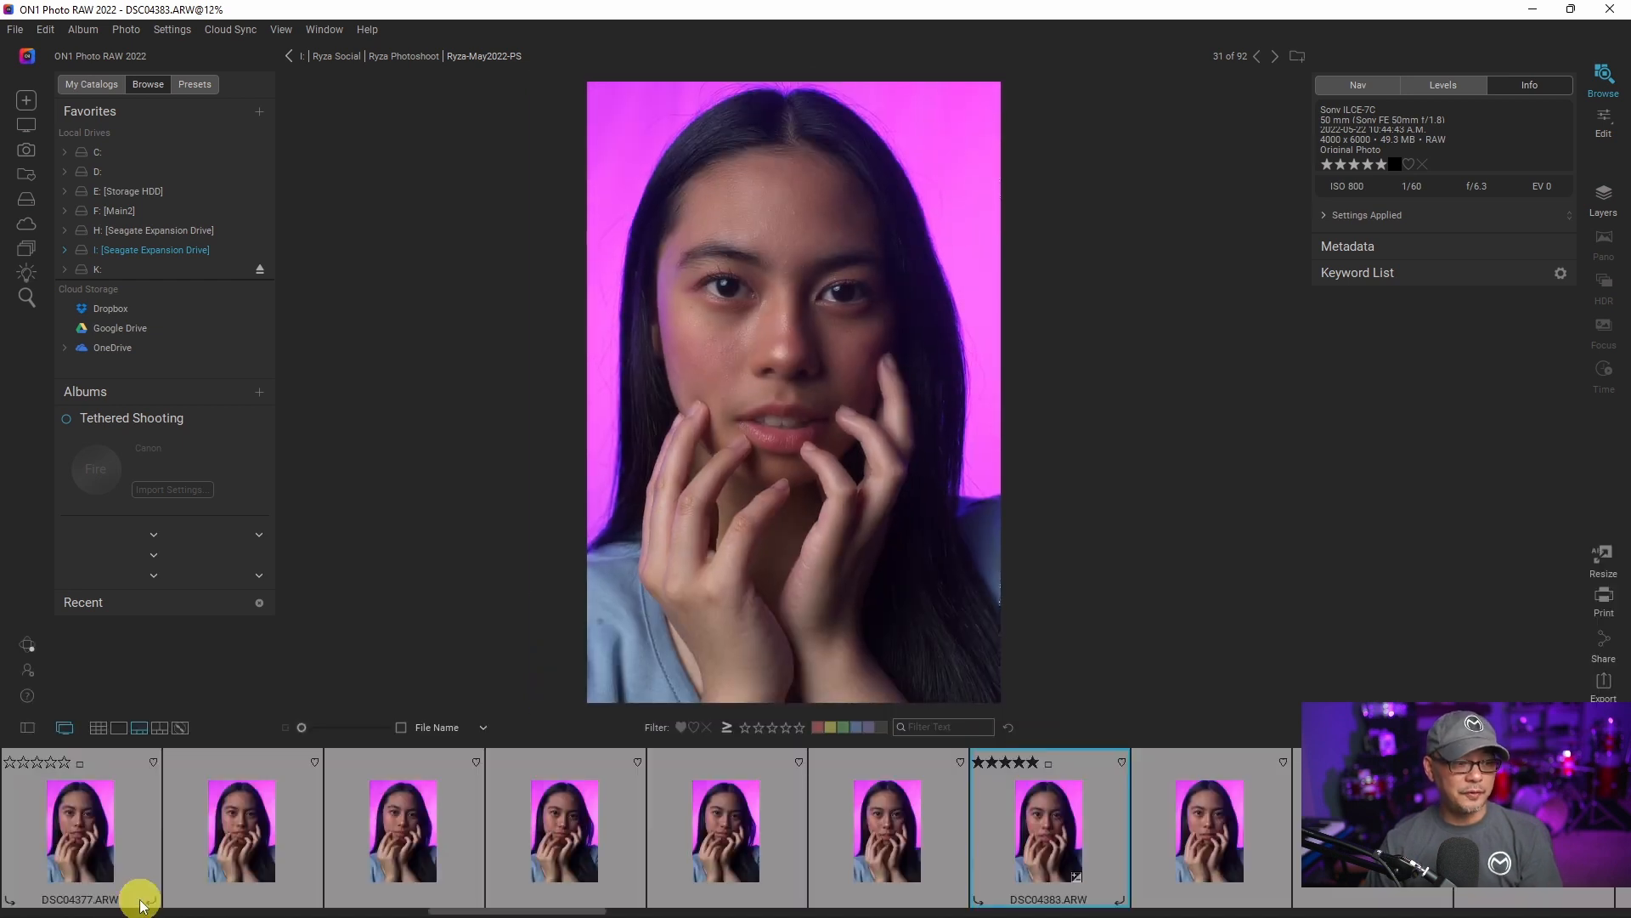
left_click(403, 829)
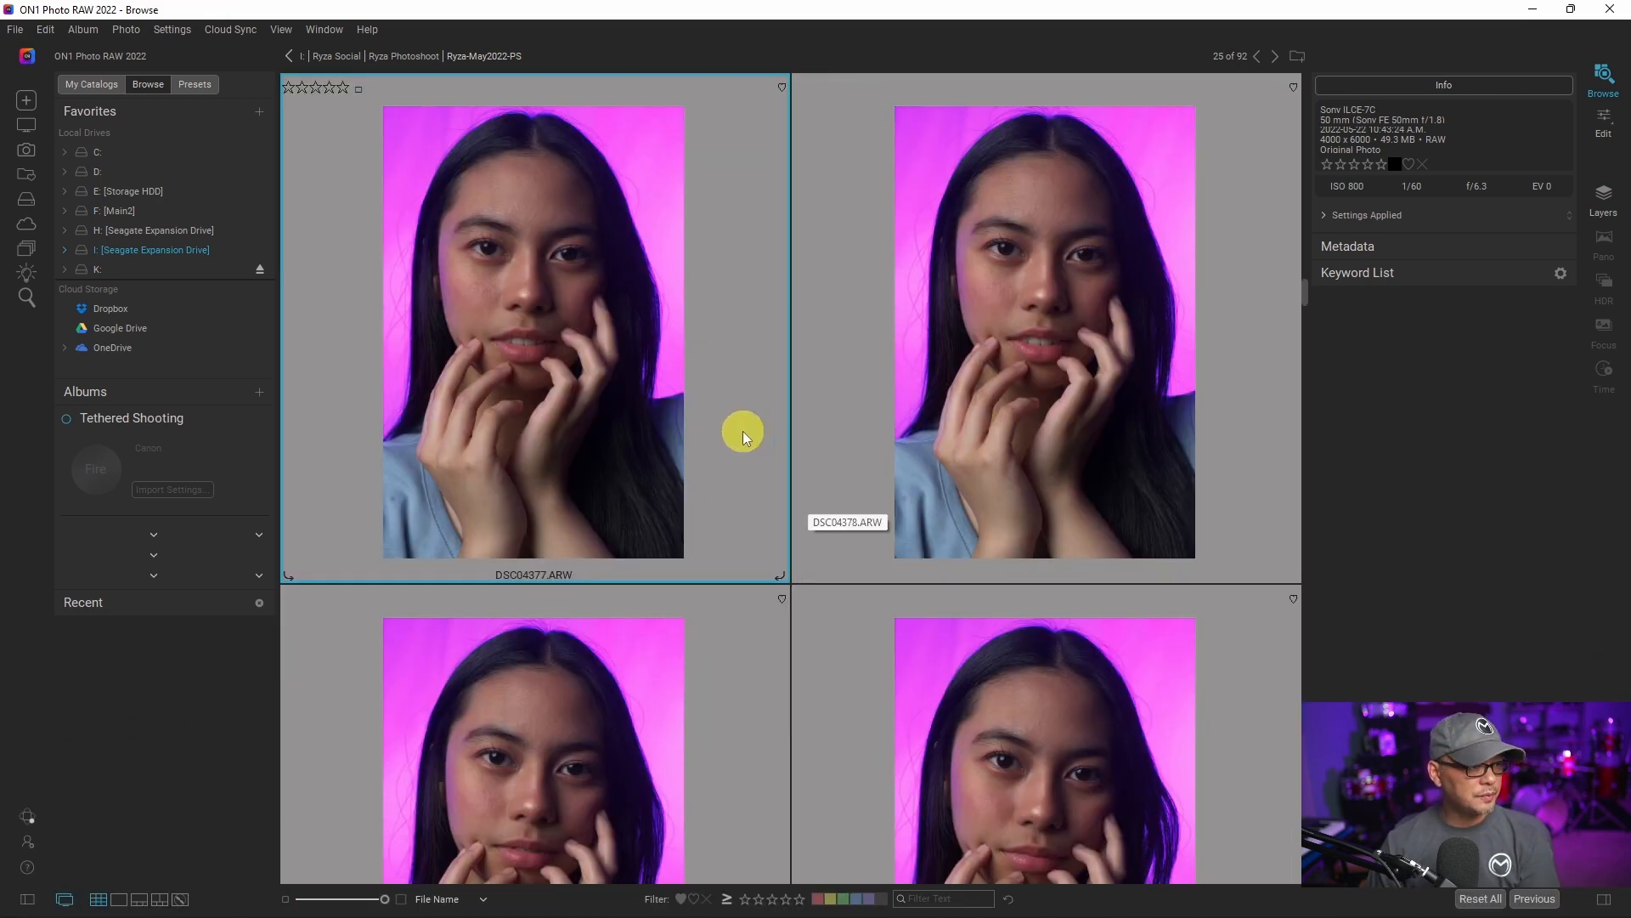
Step: Rate the hat portrait five stars and filter to five-star photos
left_click(201, 504)
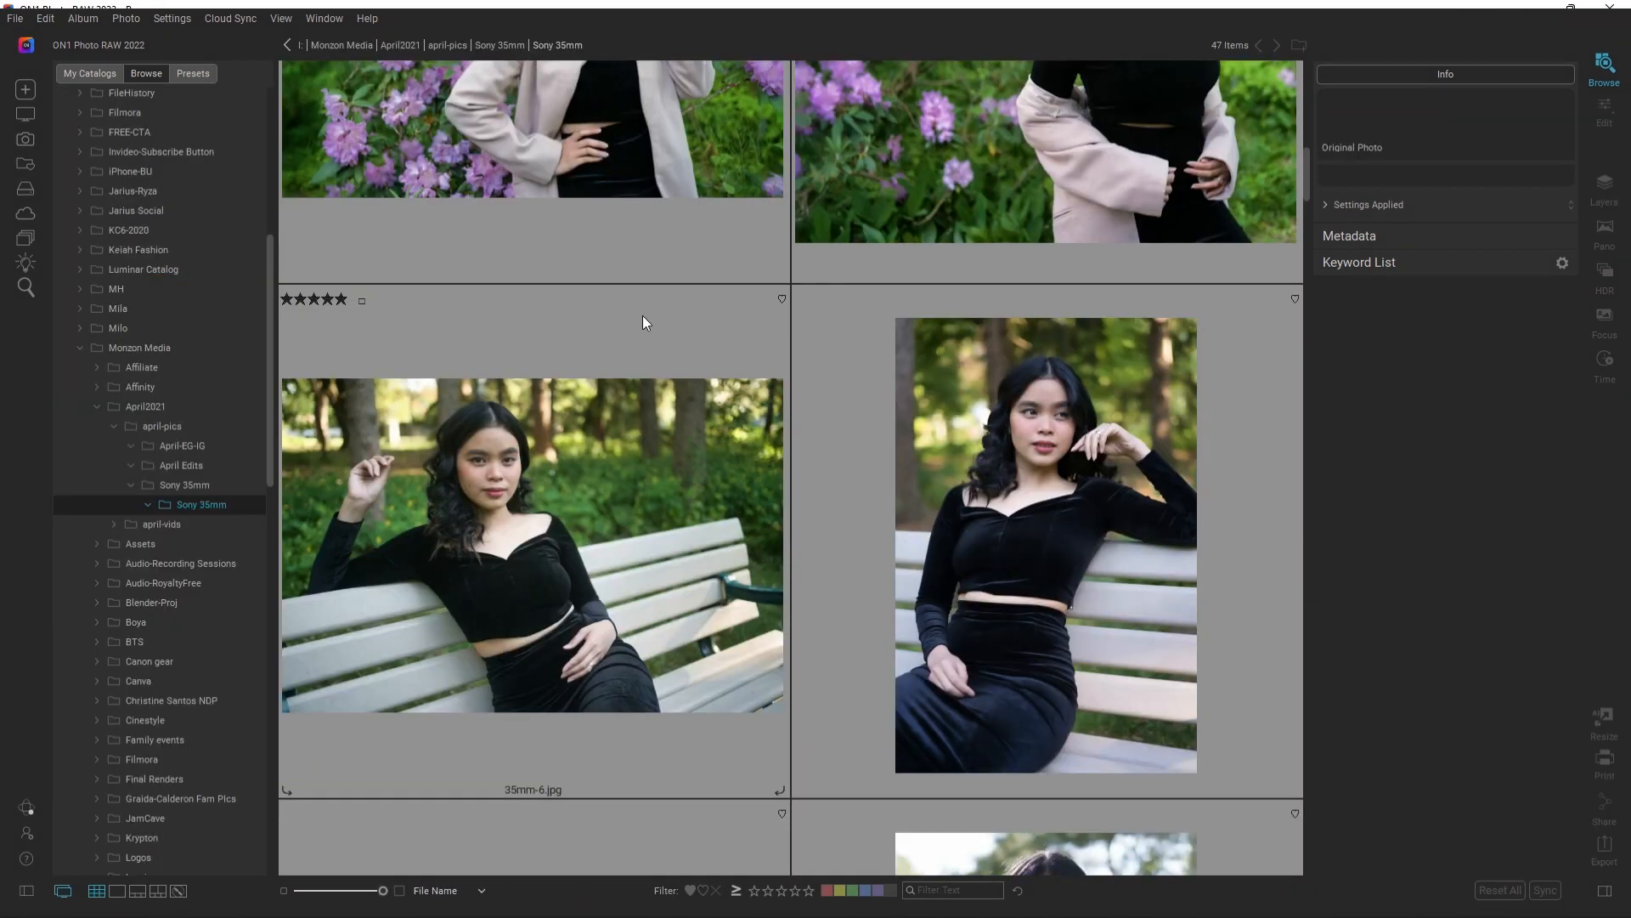
scroll("down", 3)
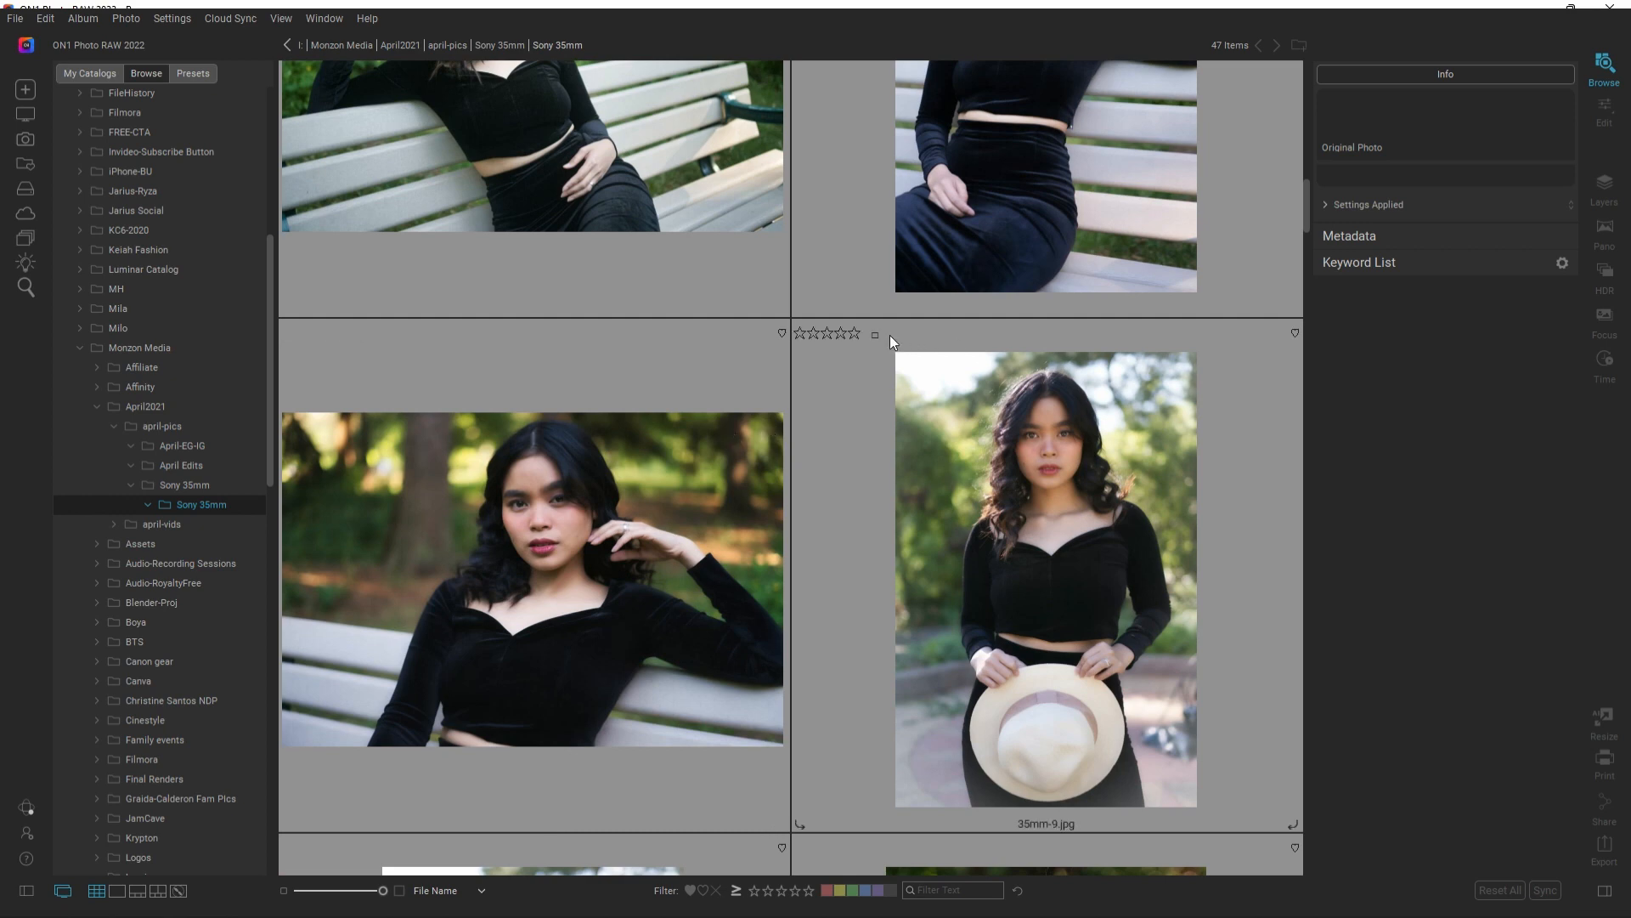
left_click(857, 333)
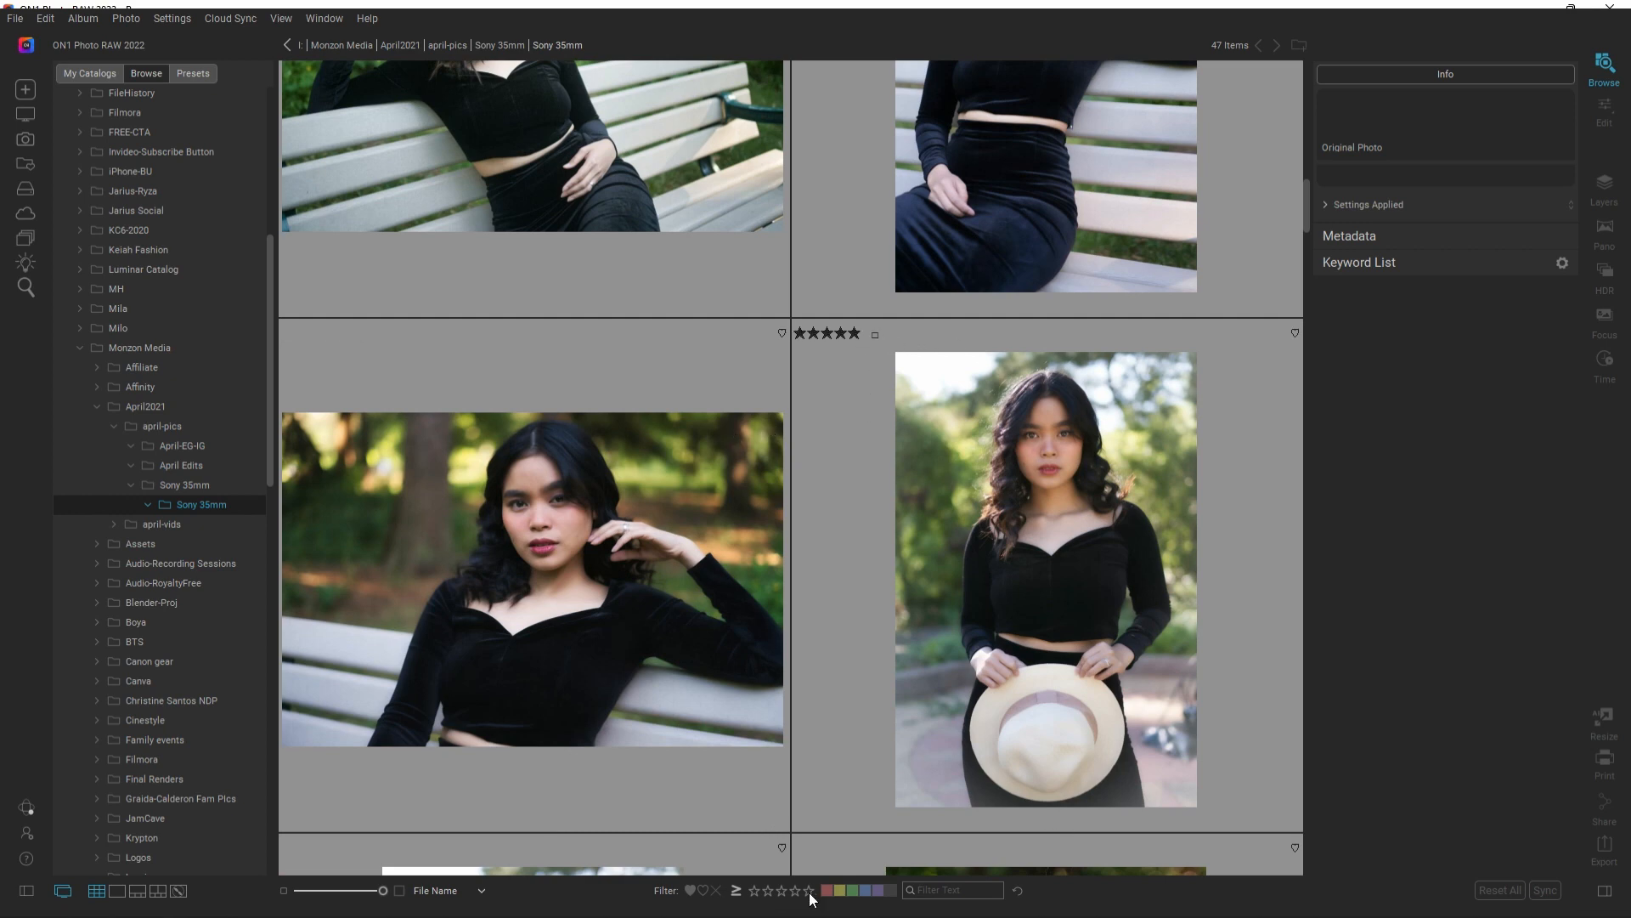
left_click(811, 890)
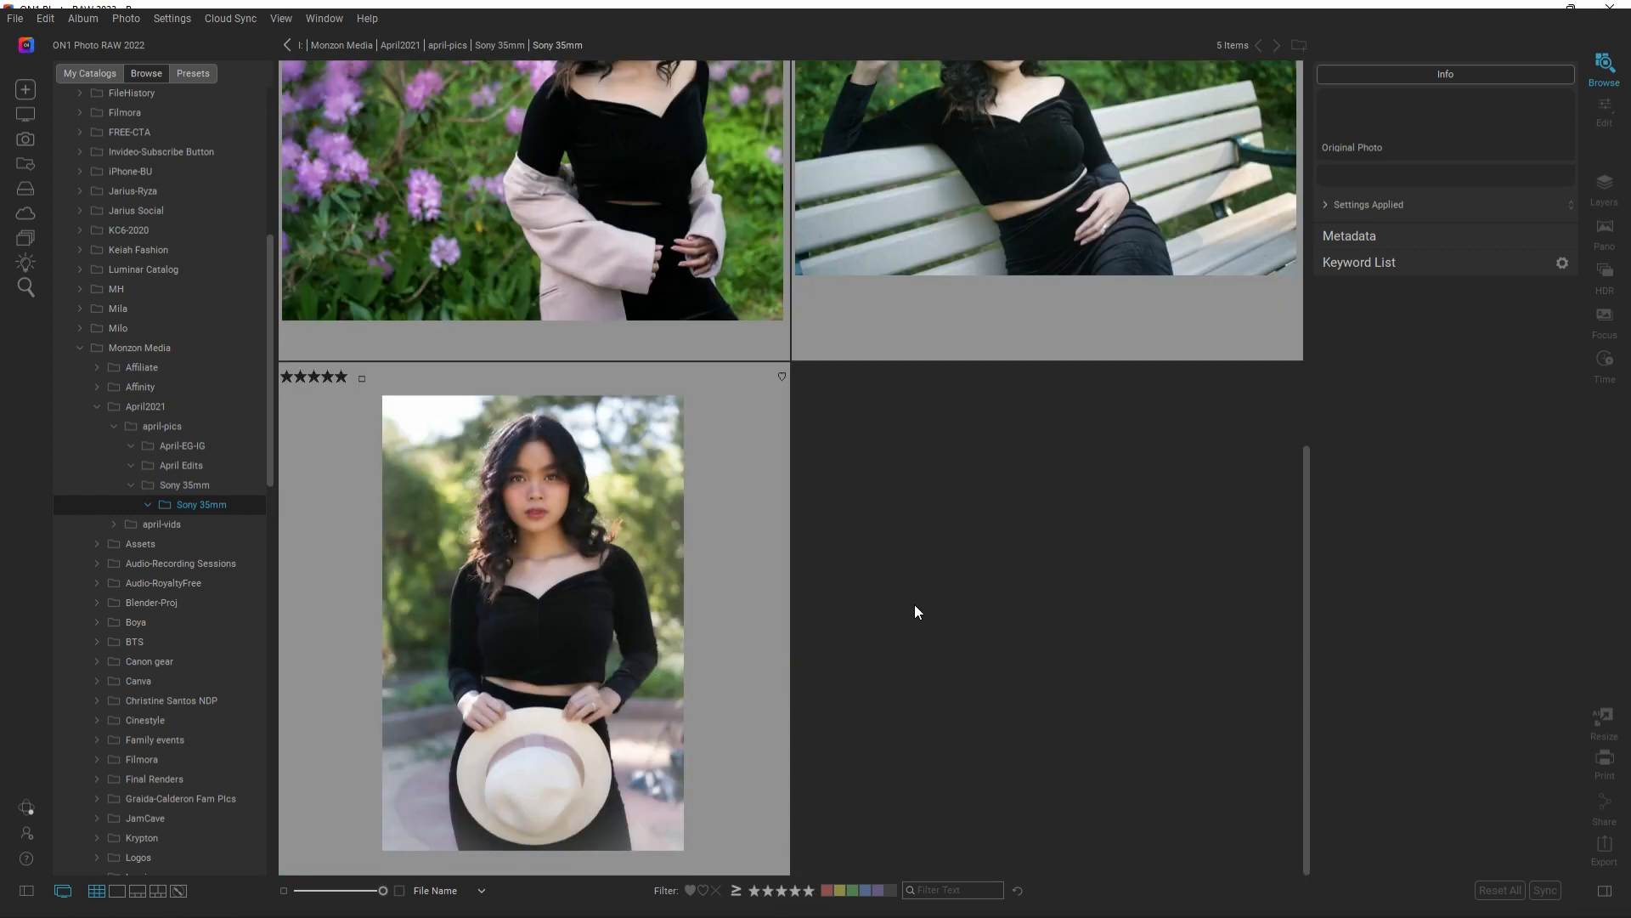
Step: Open the Exports > birds folder in the folder tree
left_click(157, 629)
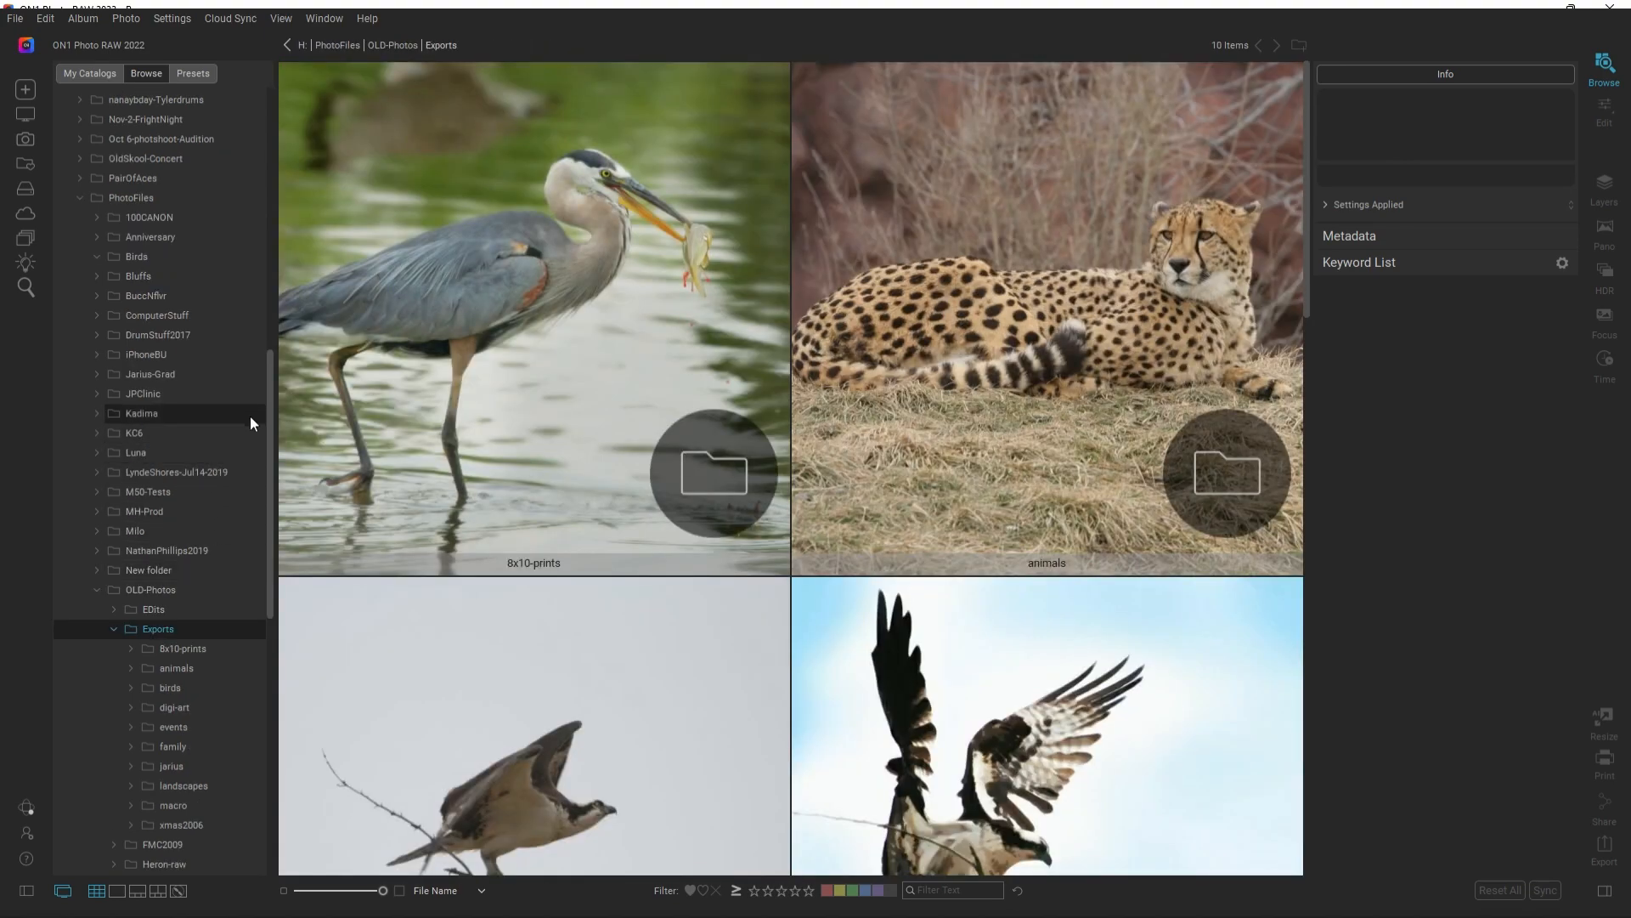
mouse_move(576, 539)
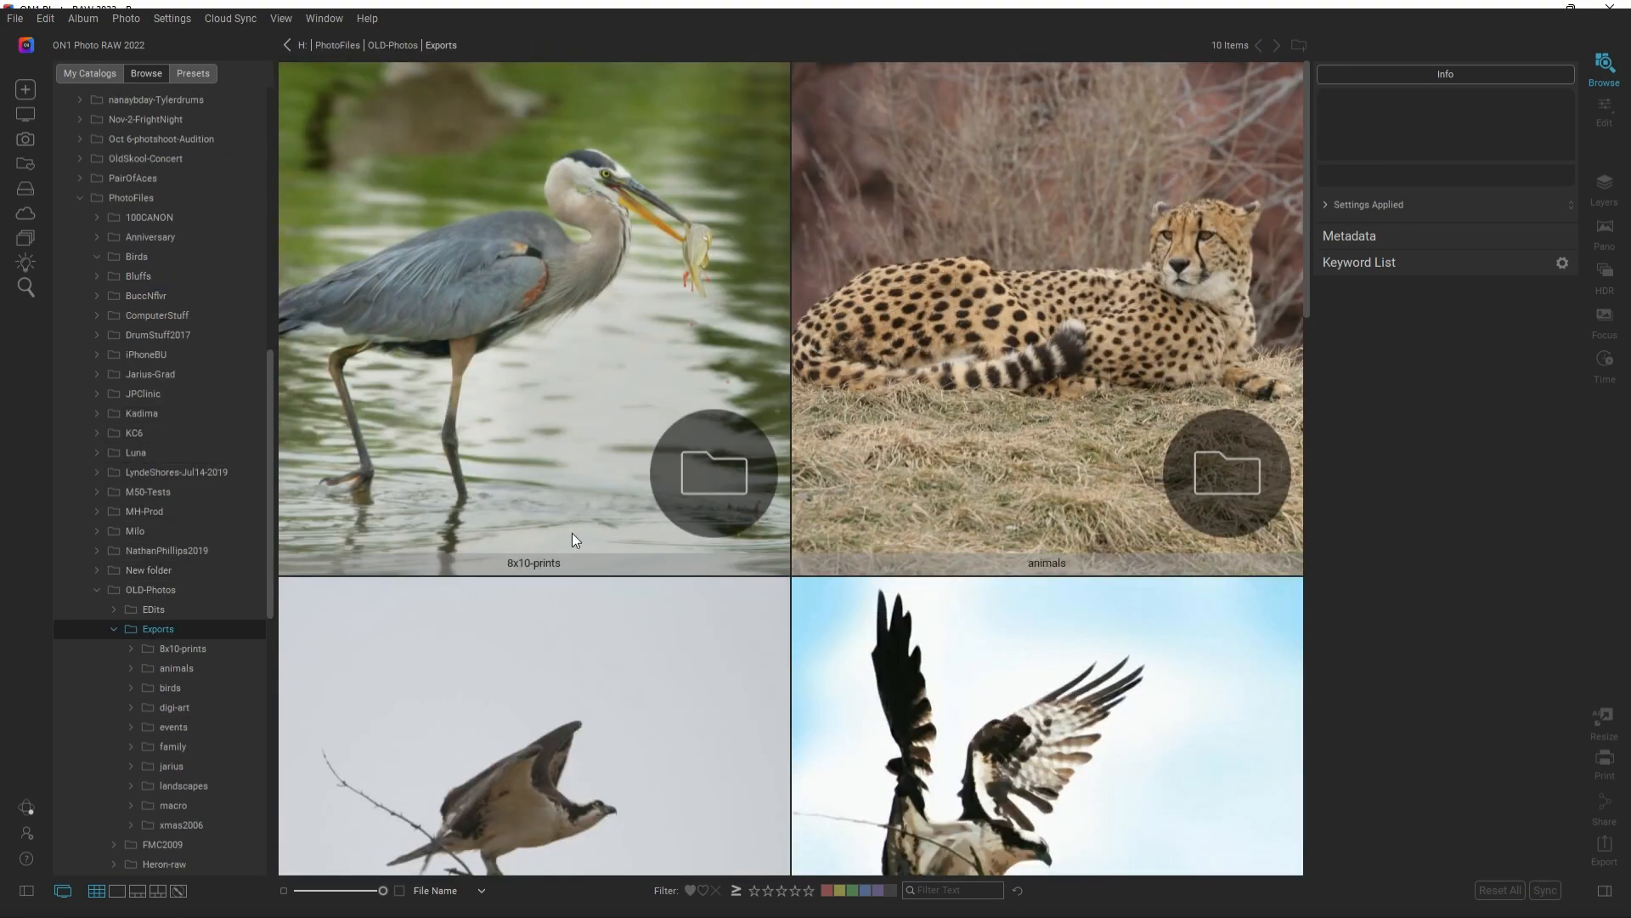
left_click(168, 686)
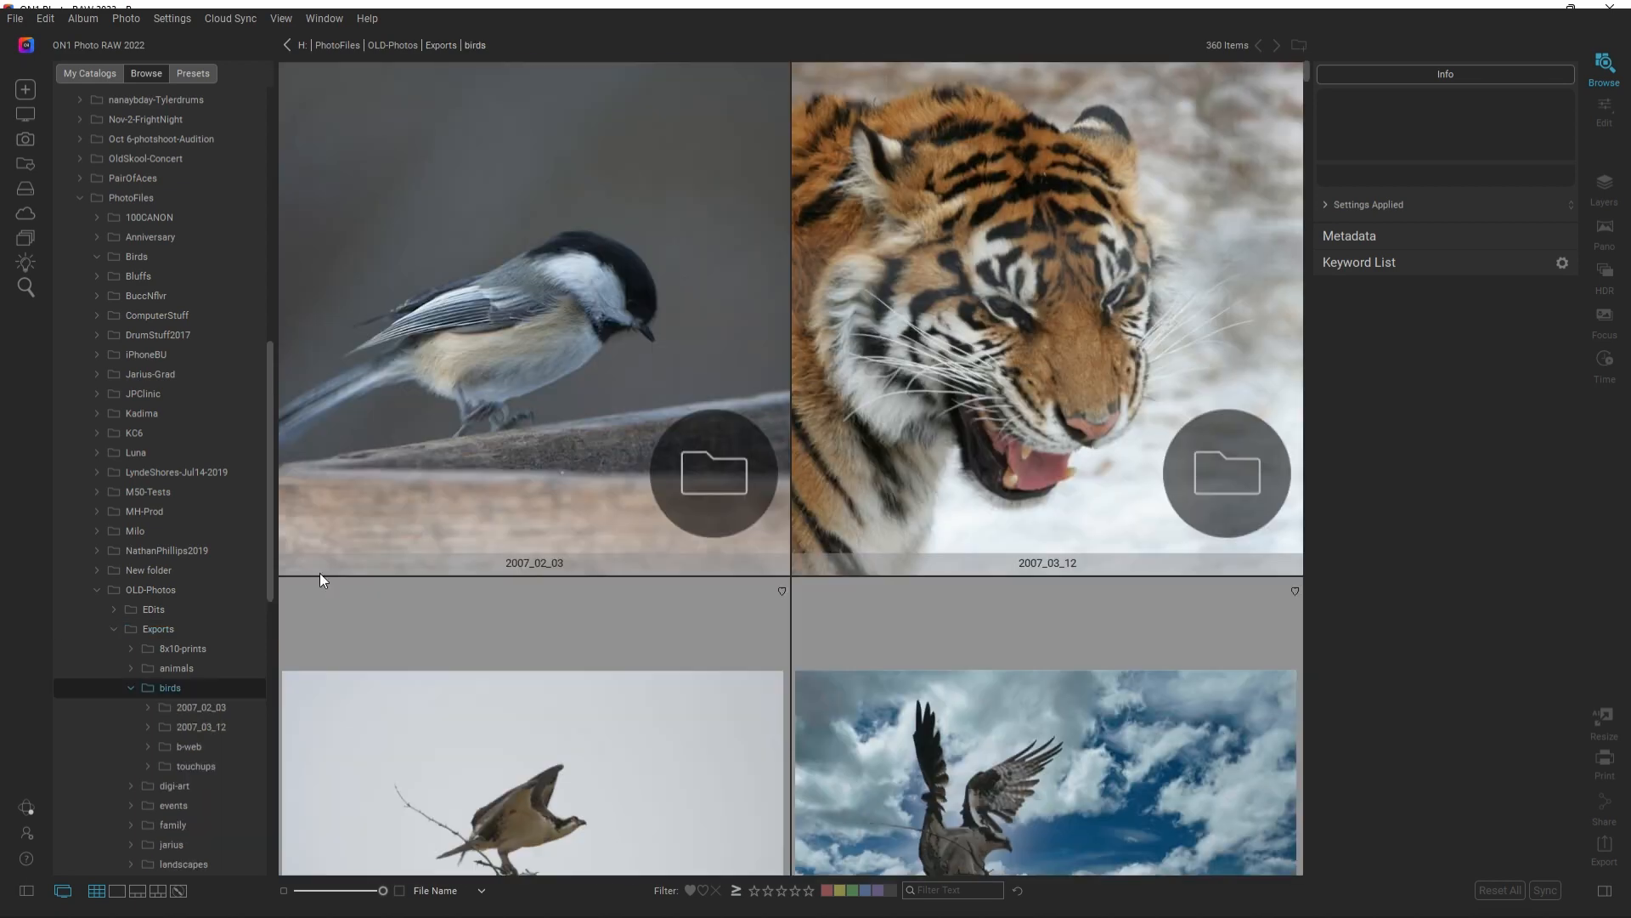
scroll("down", 3)
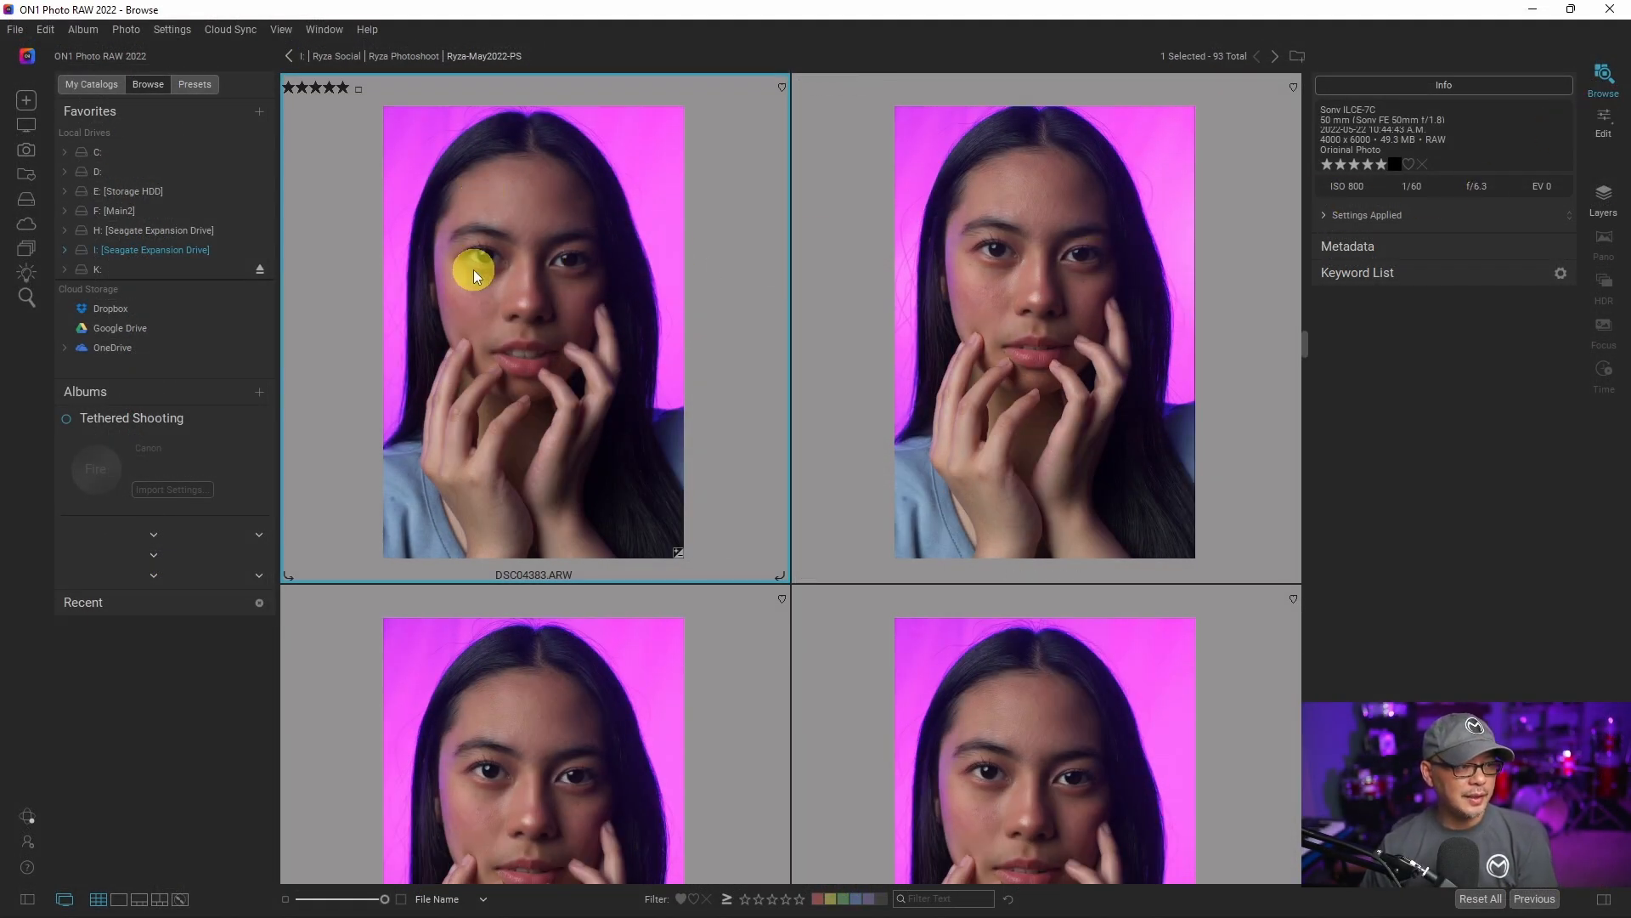
mouse_move(617, 323)
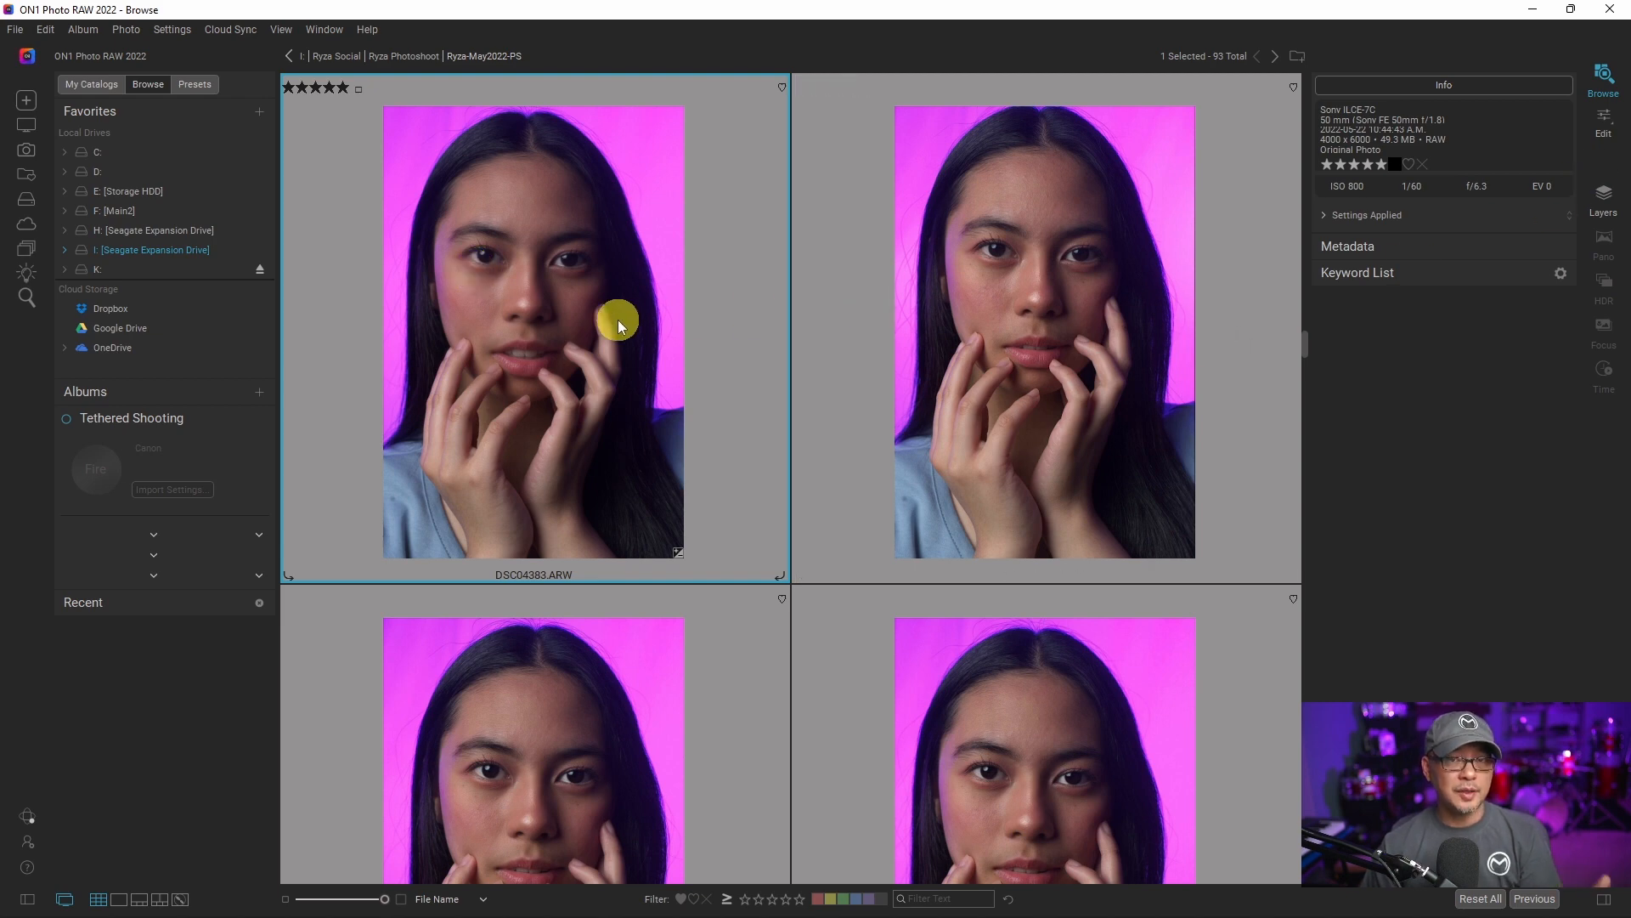
mouse_move(1605, 117)
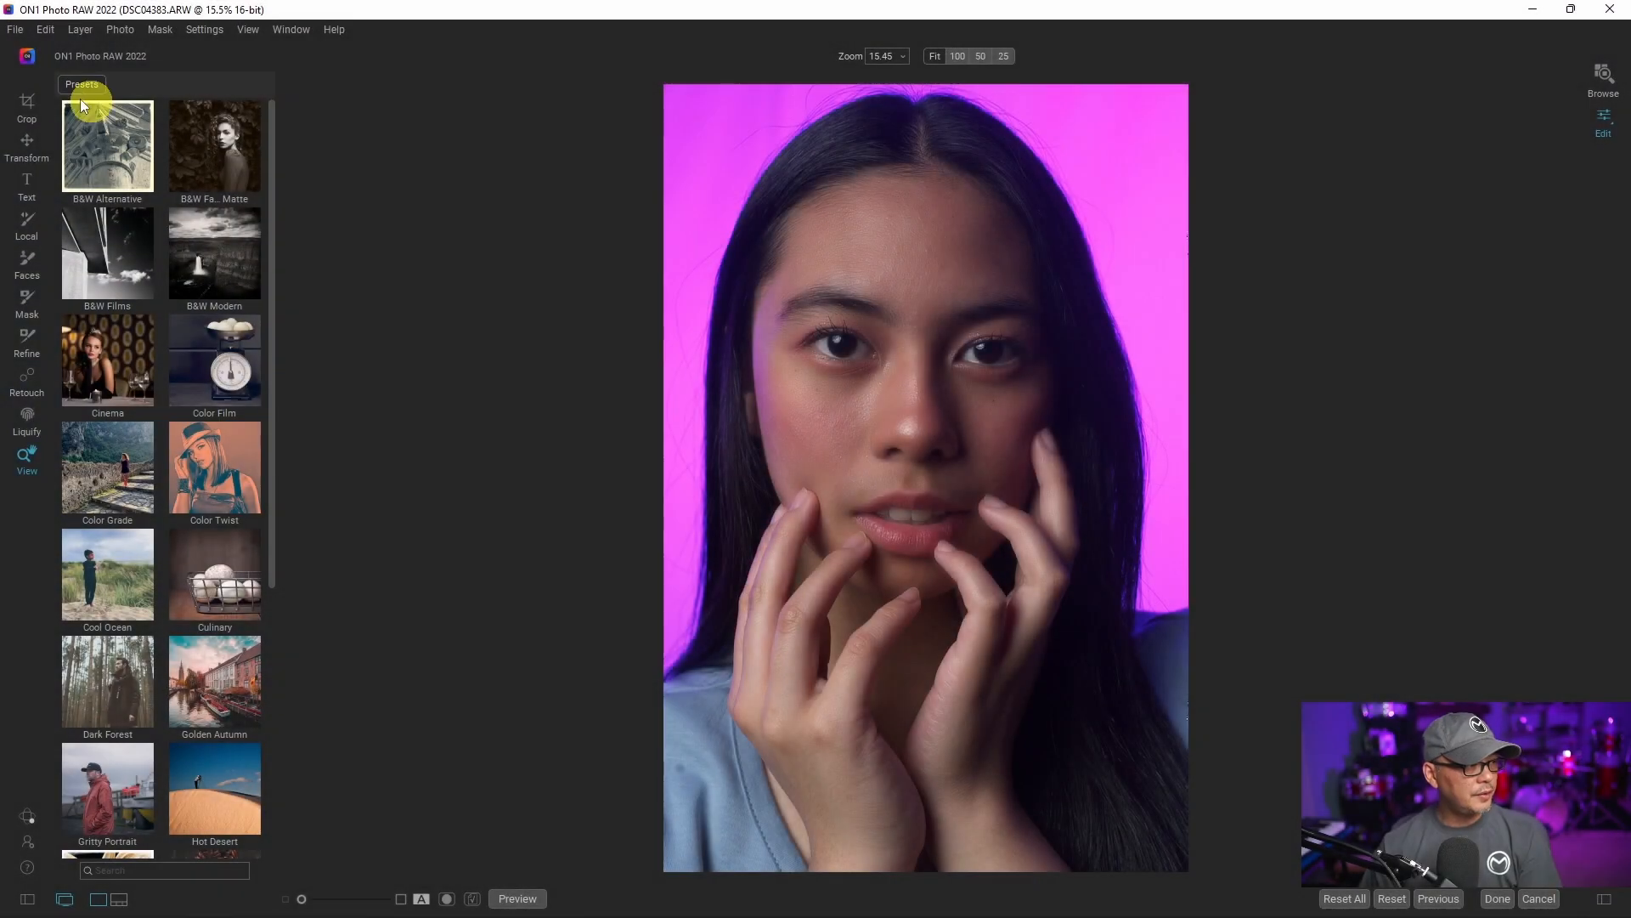
mouse_move(40, 450)
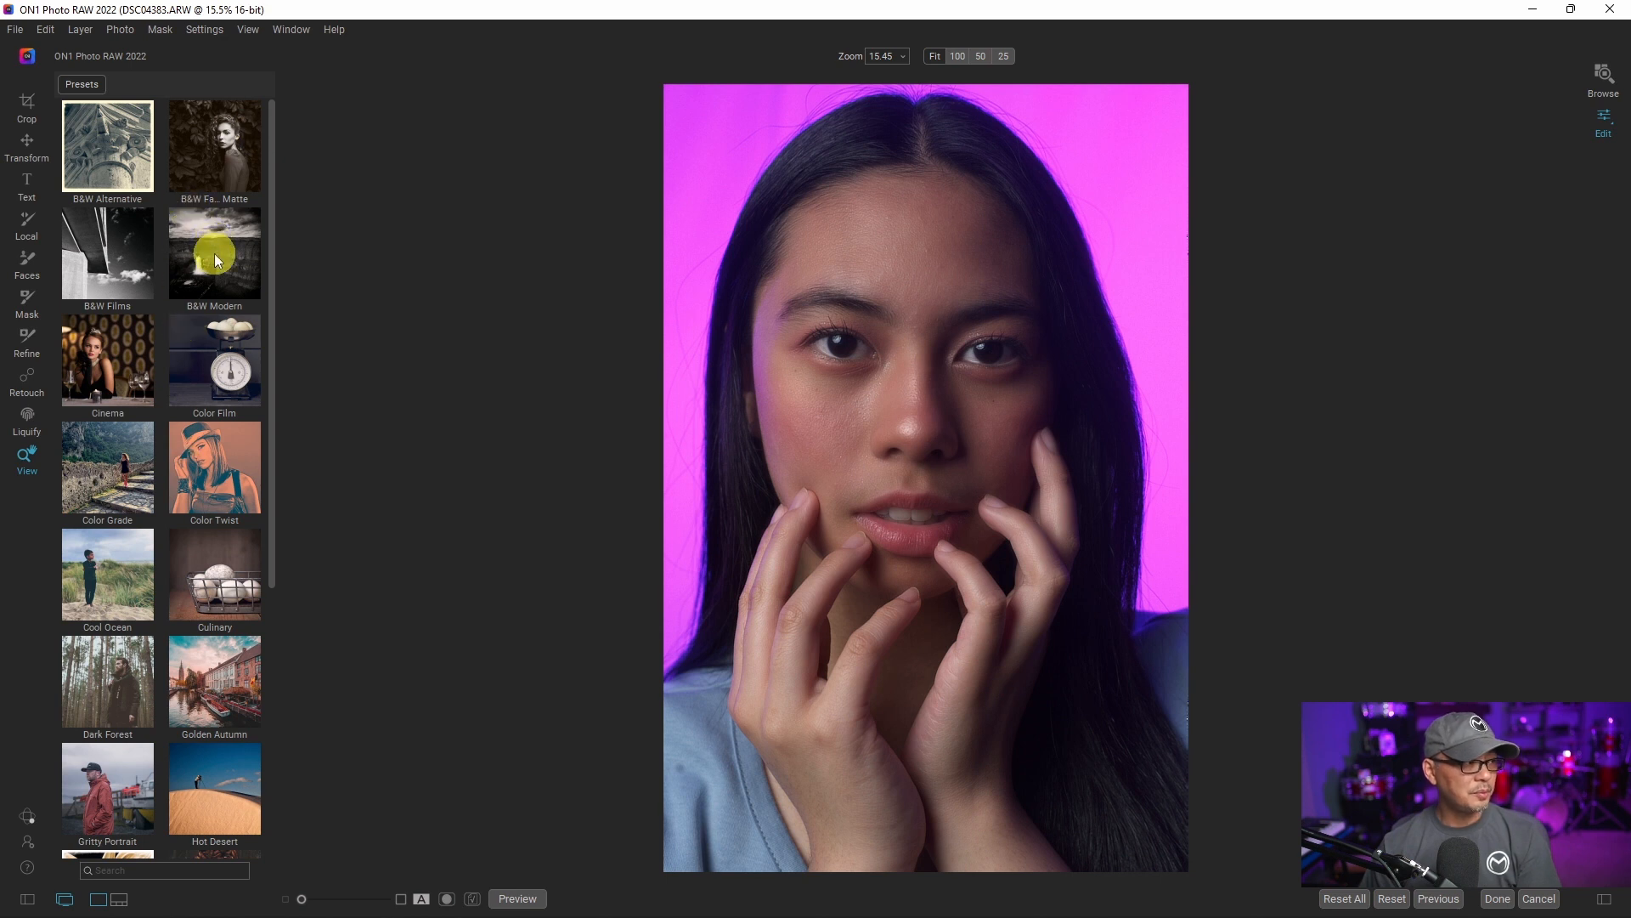
mouse_move(226, 238)
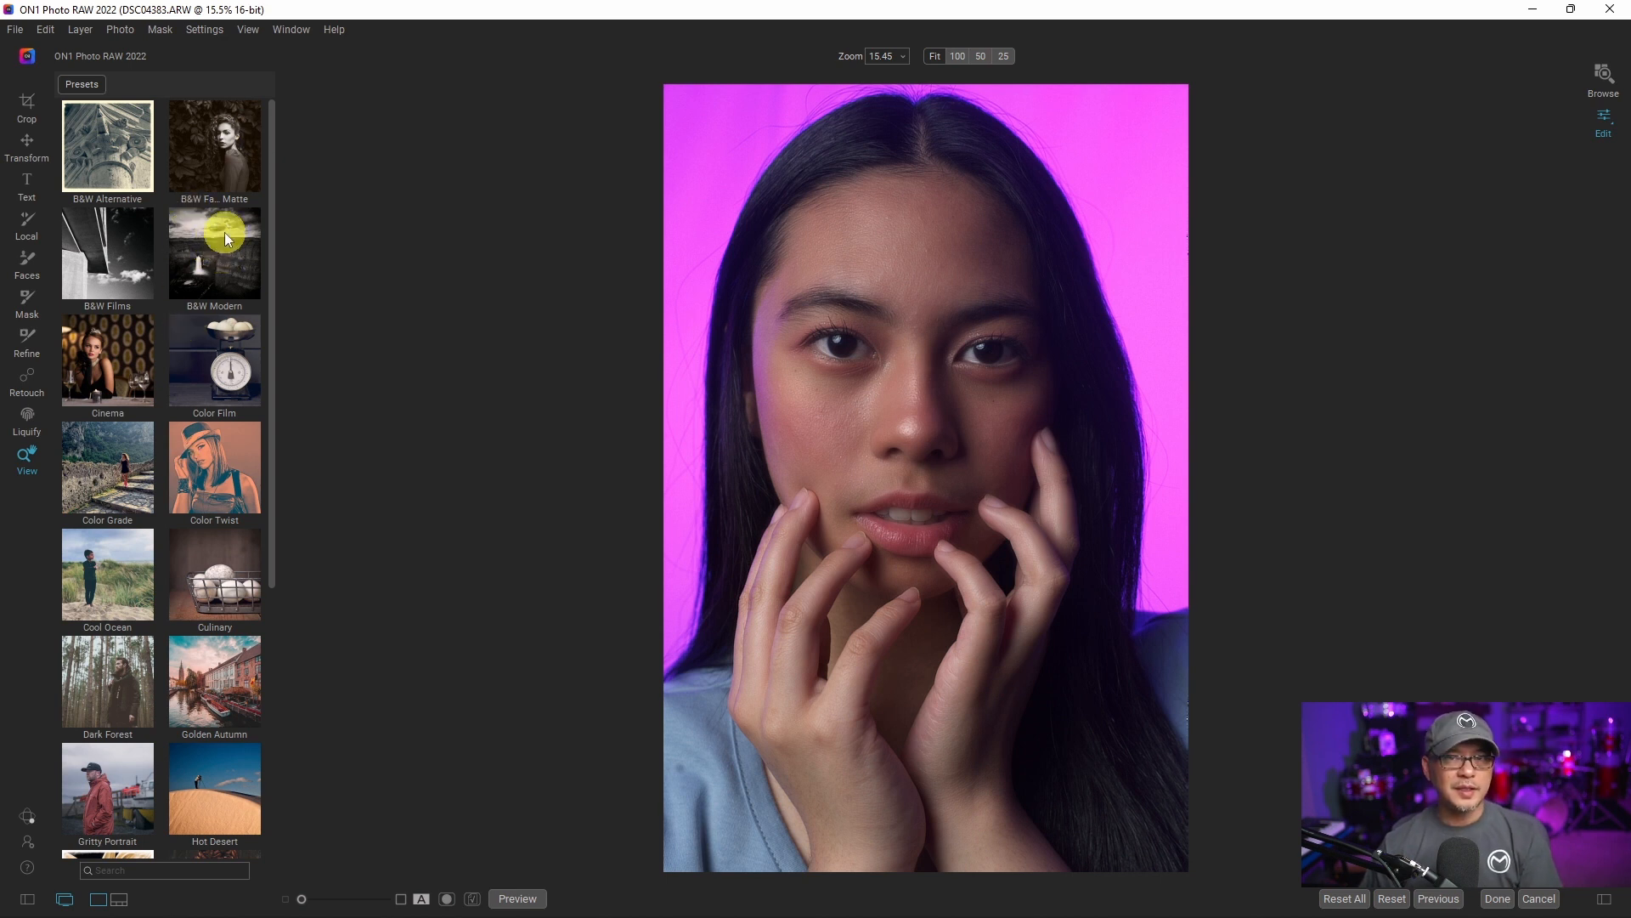
mouse_move(151, 246)
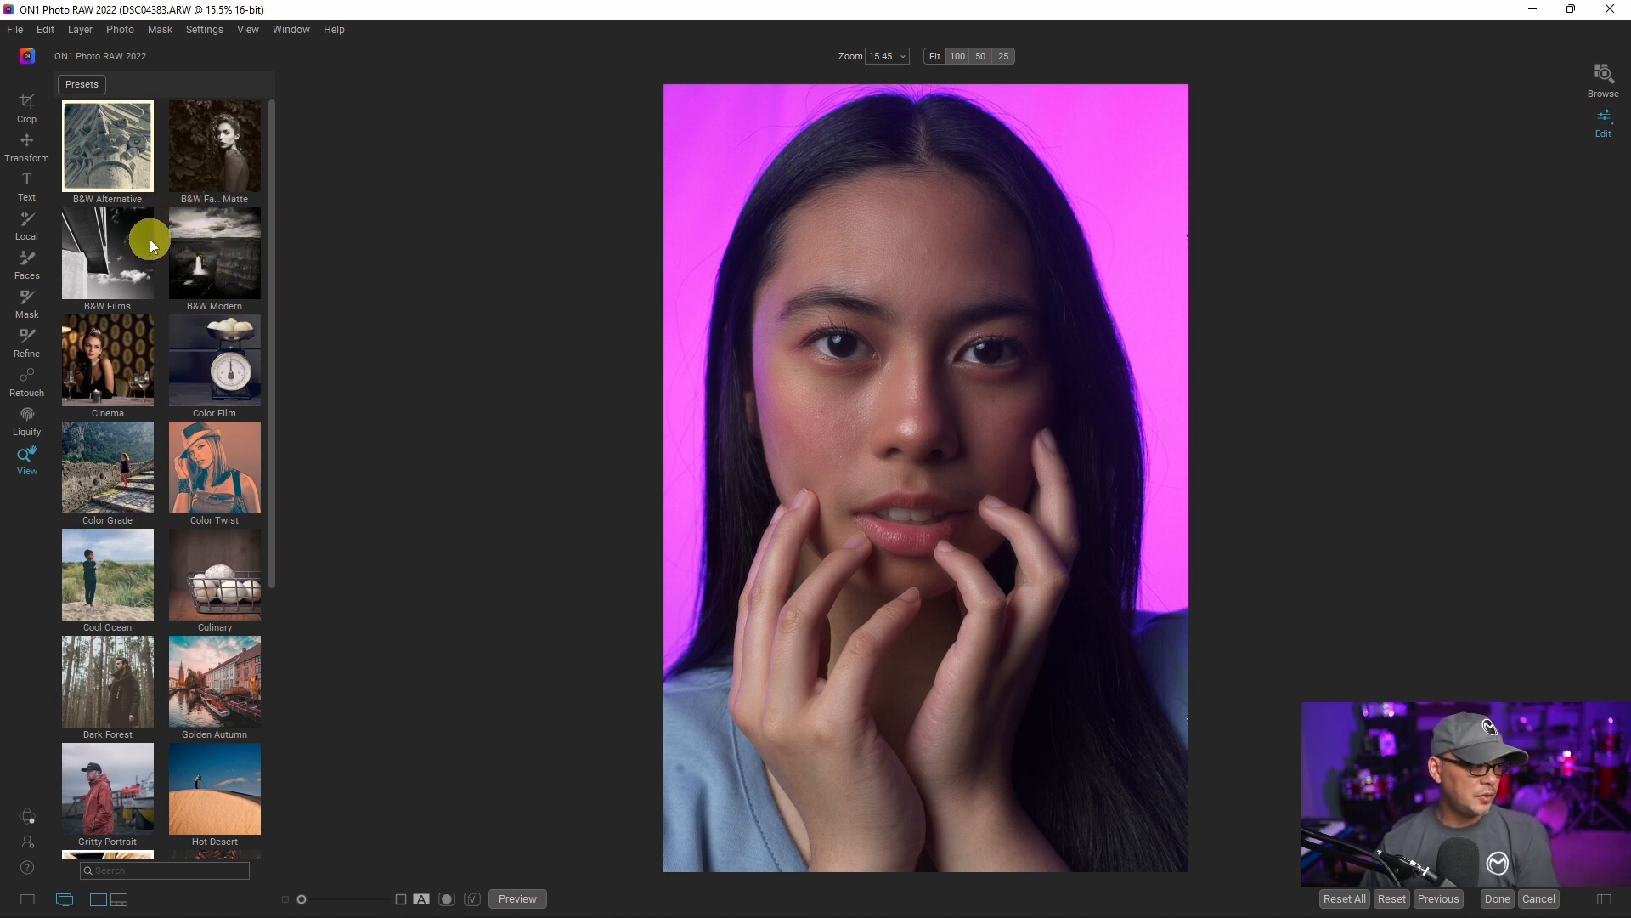
mouse_move(125, 383)
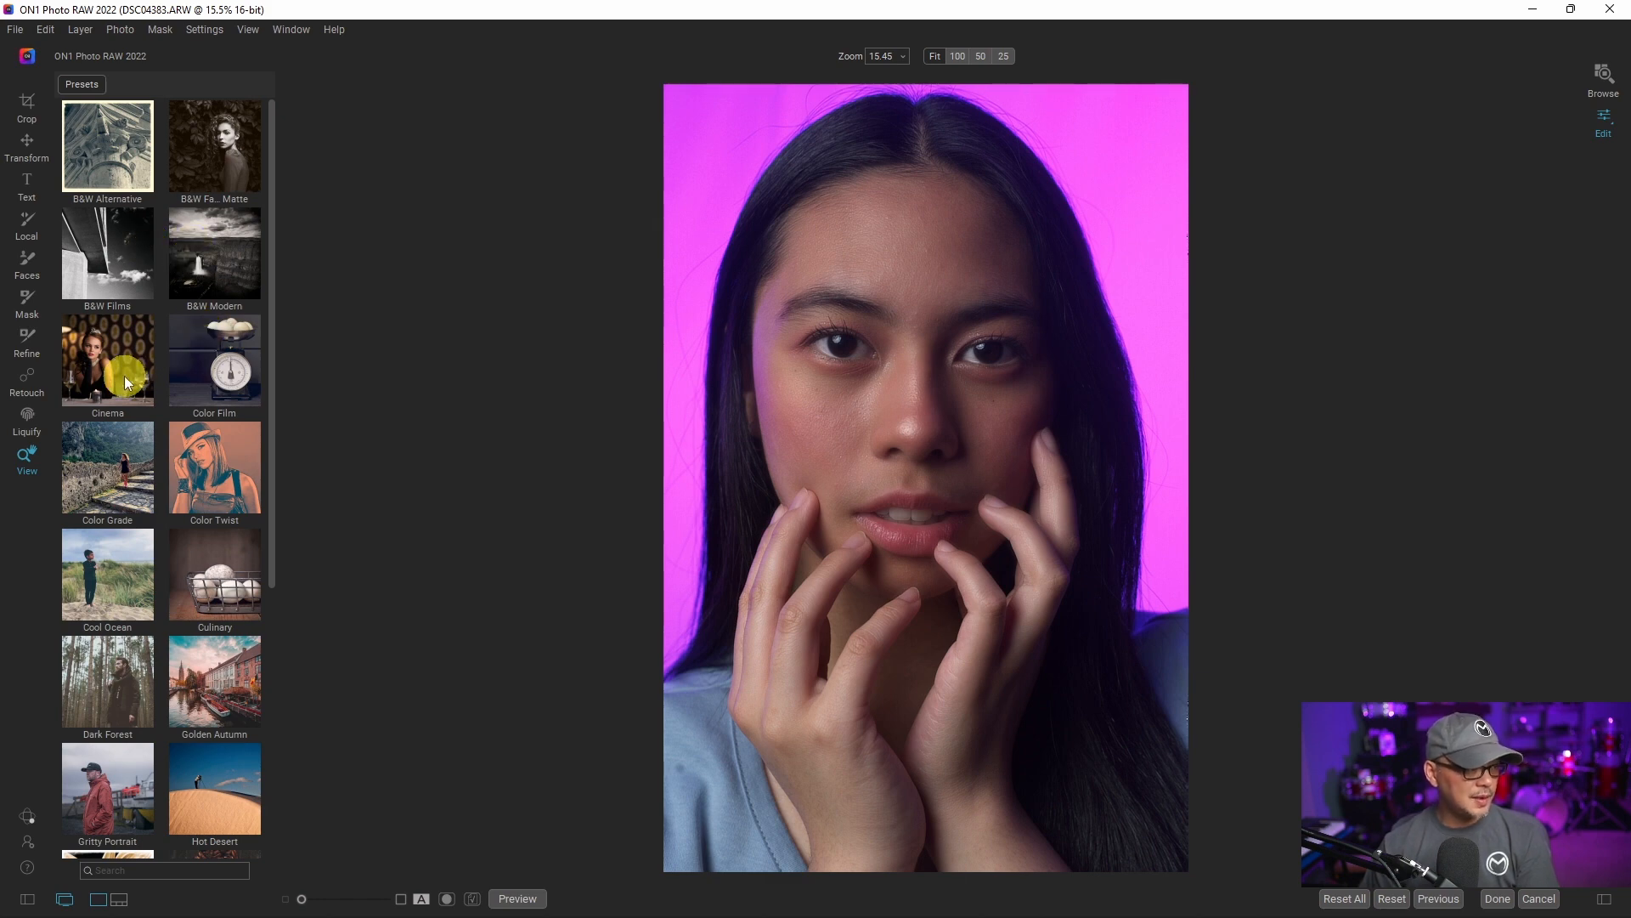
mouse_move(198, 466)
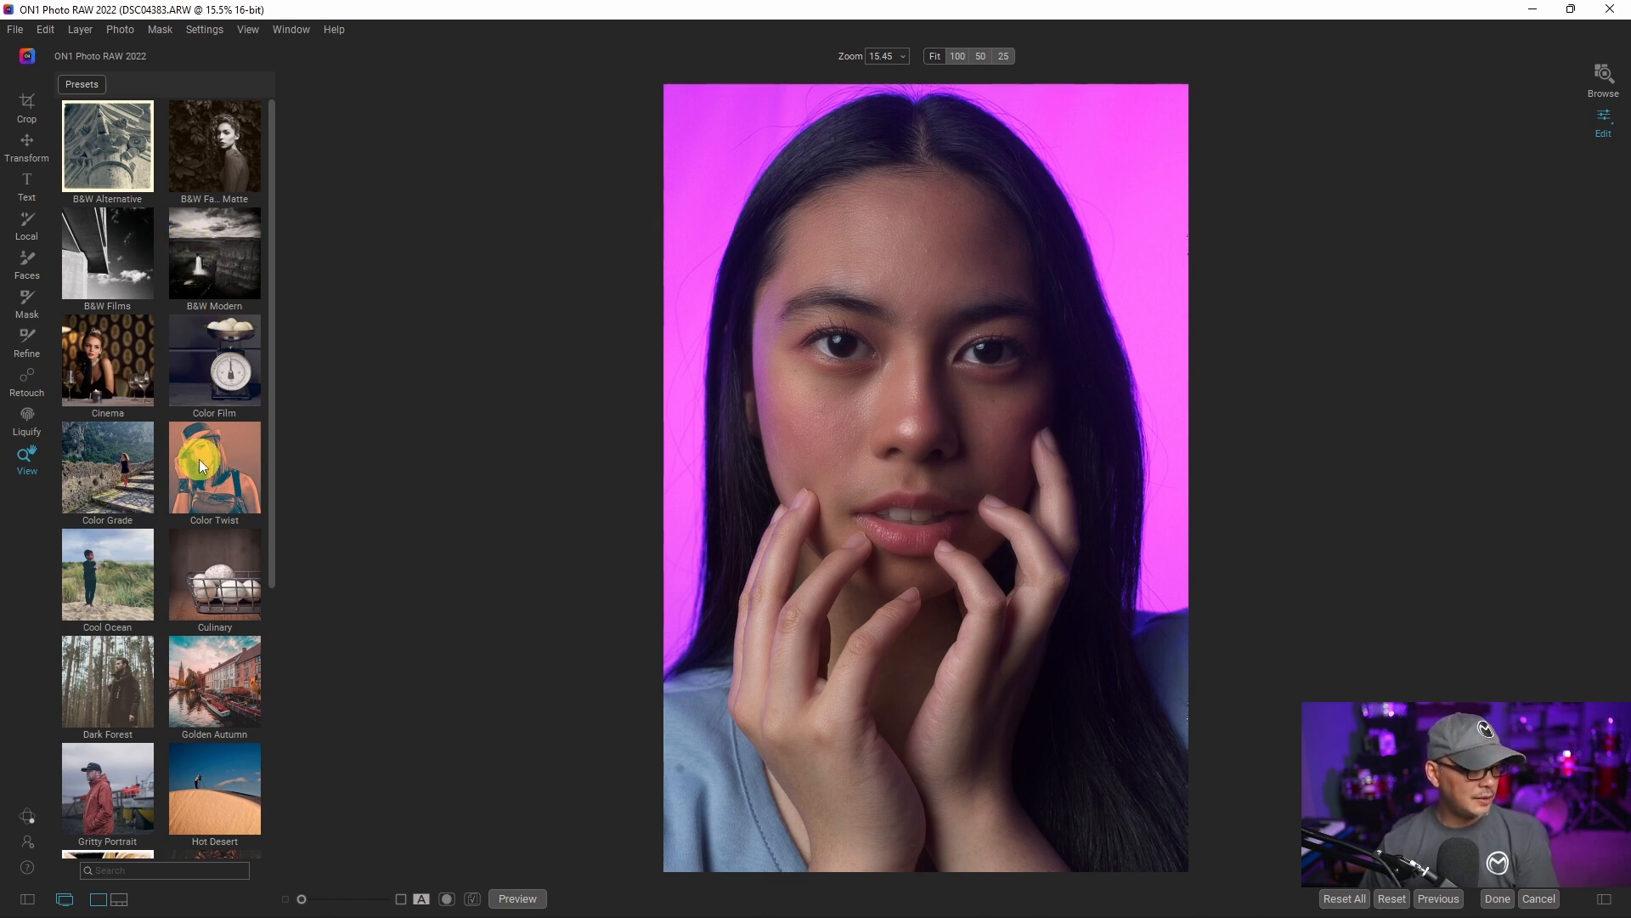
Step: Scroll the Presets panel to view the preset categories for DSC04383
scroll("down", 3)
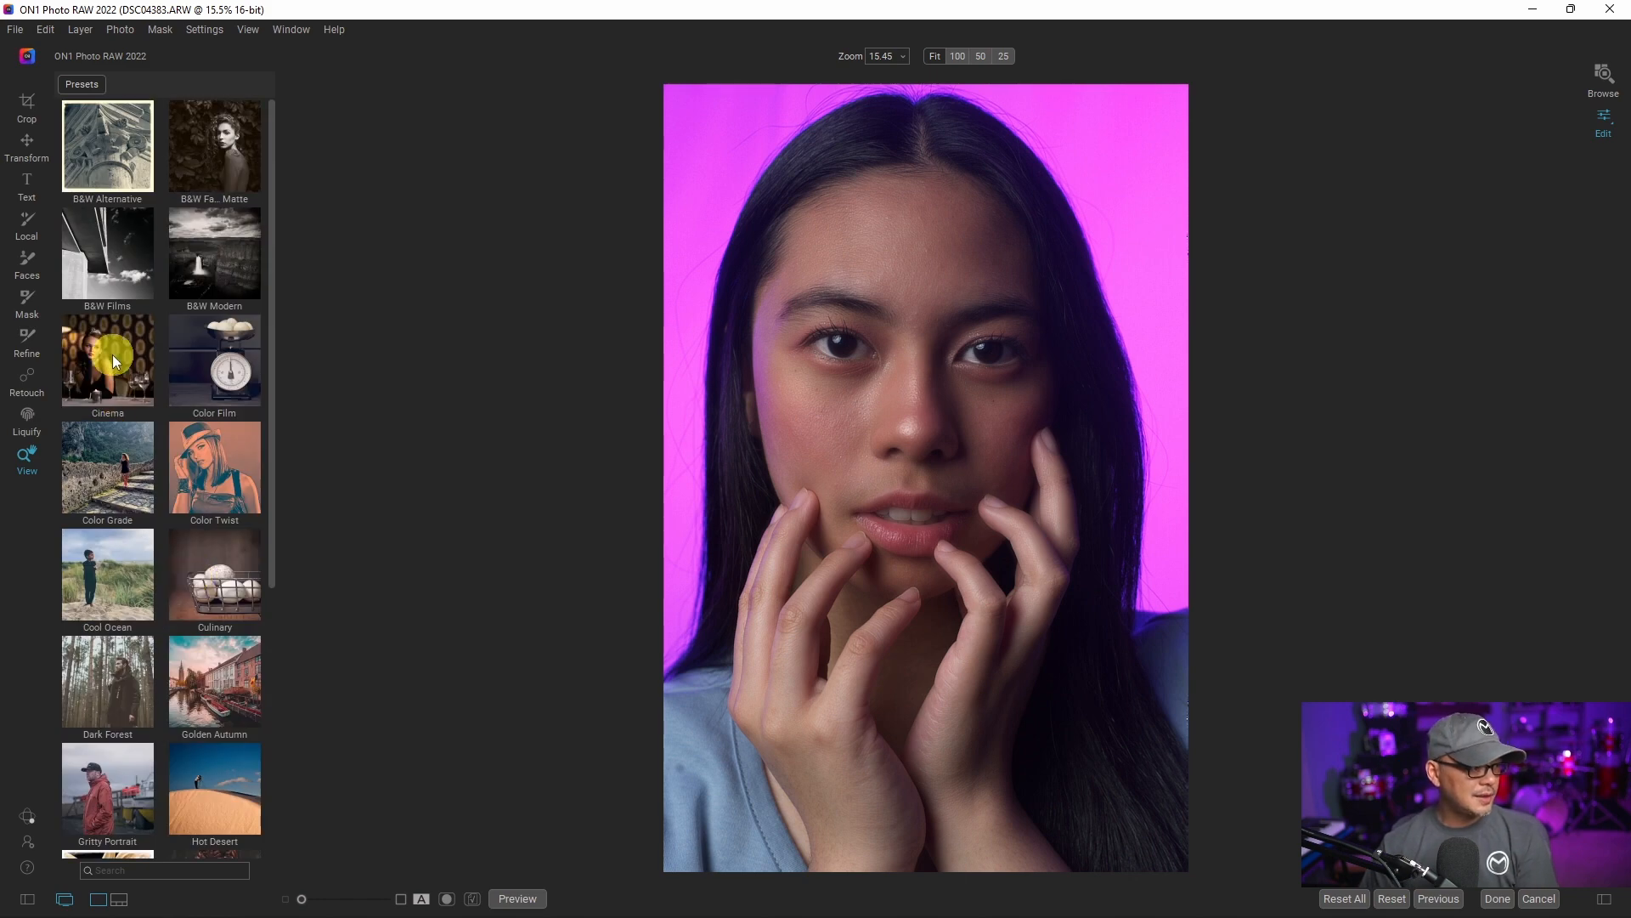
Step: Preview the Cinema presets CN3 and CN8 on the portrait
left_click(108, 361)
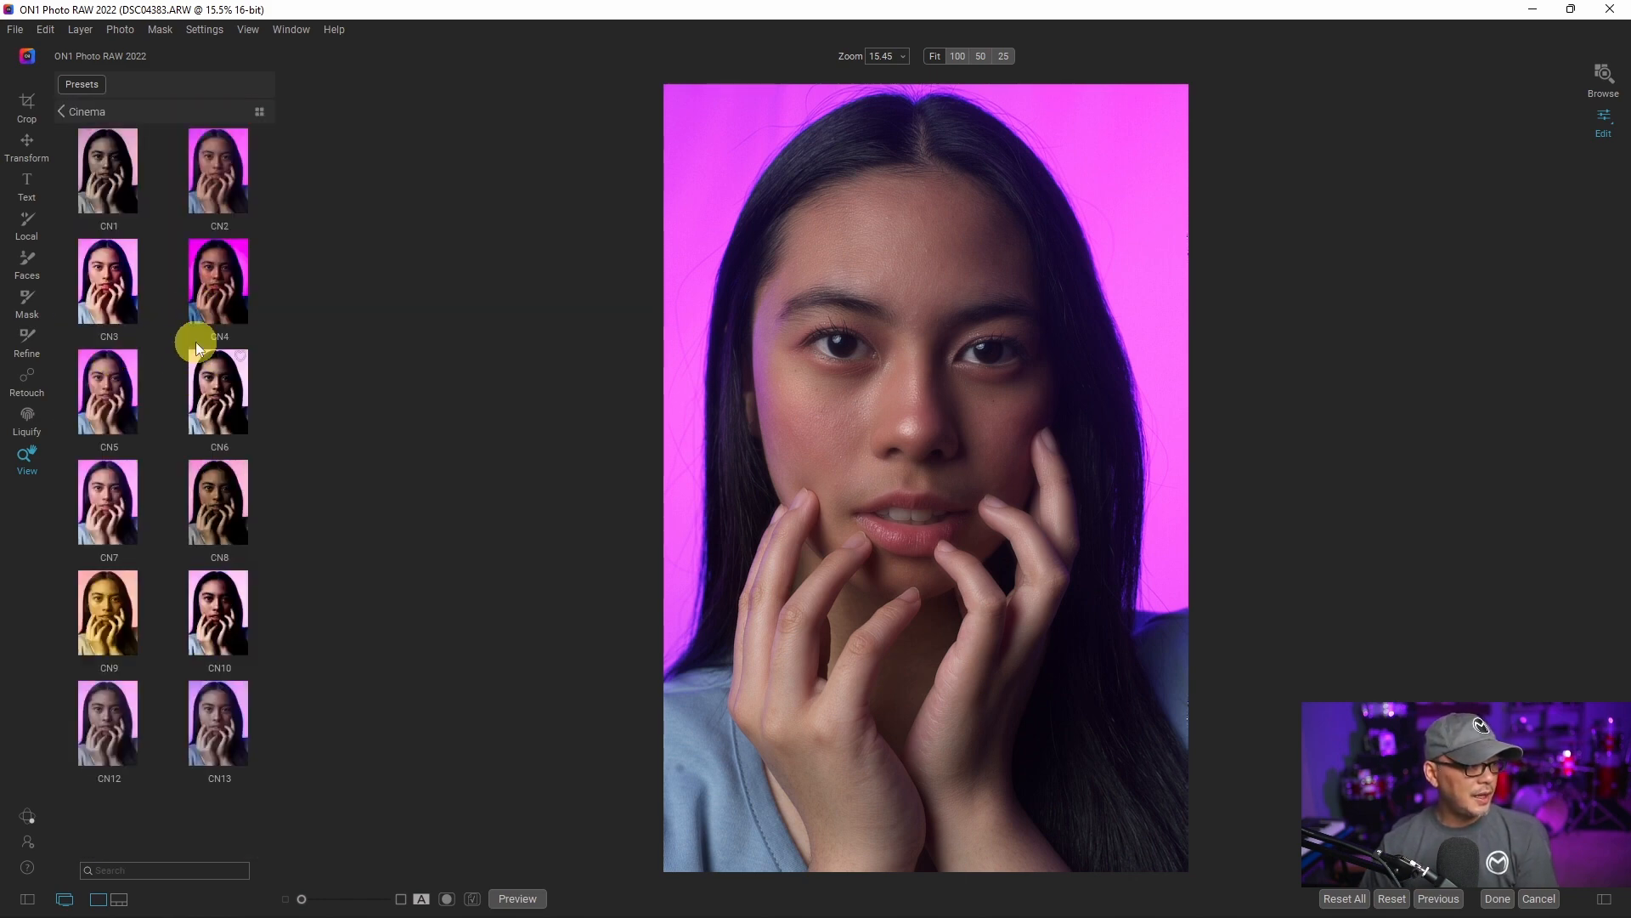
left_click(108, 282)
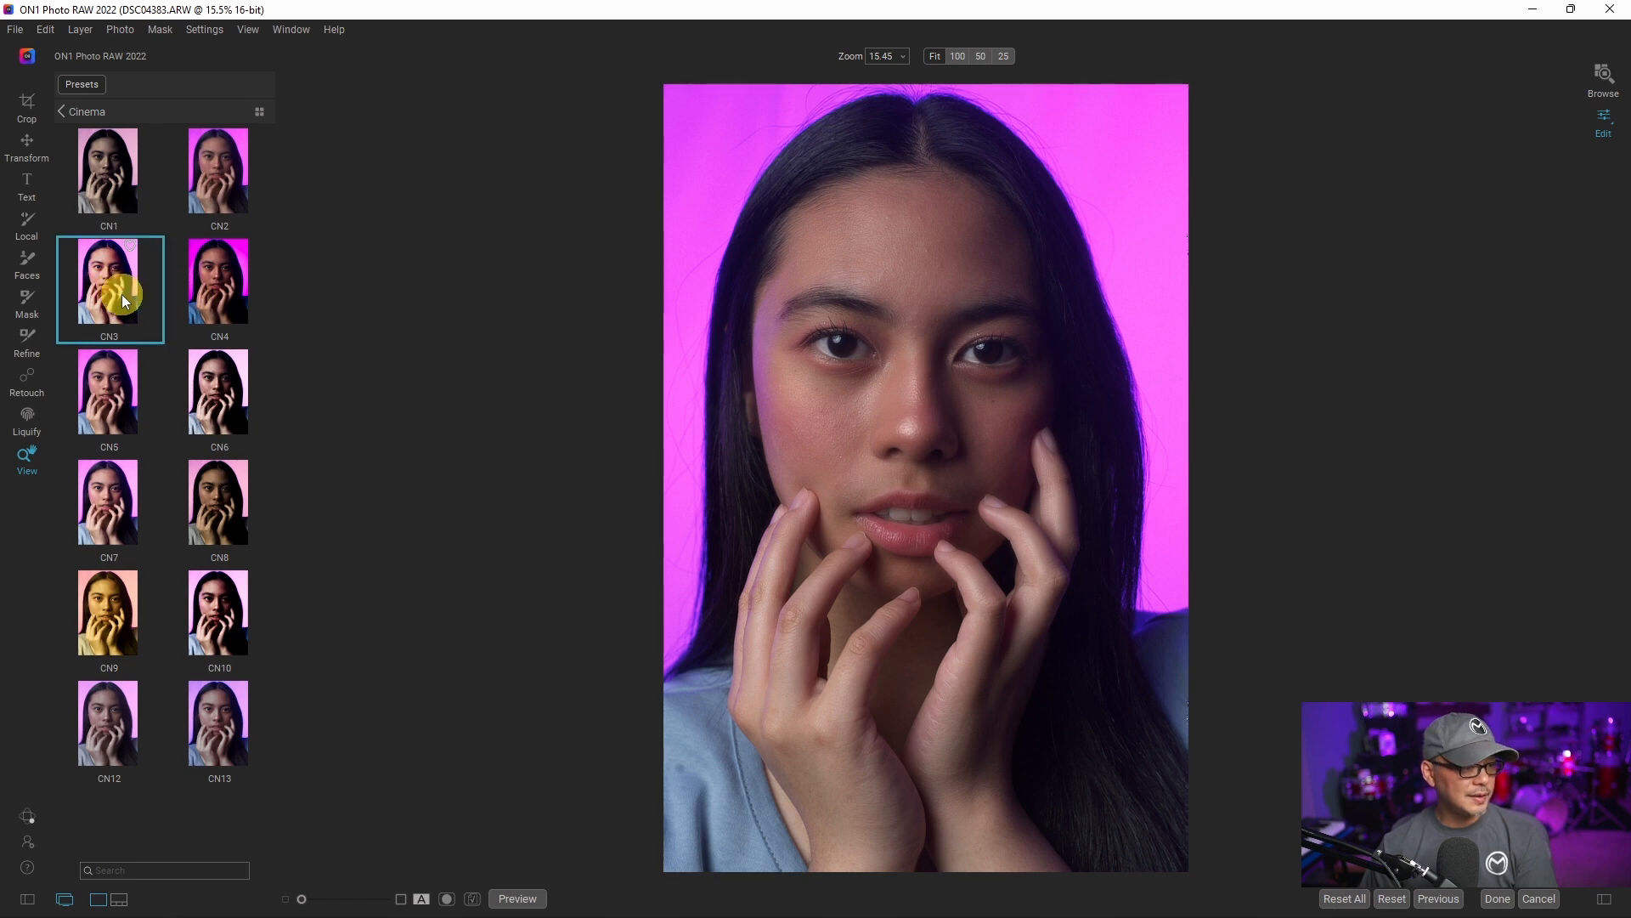
left_click(218, 502)
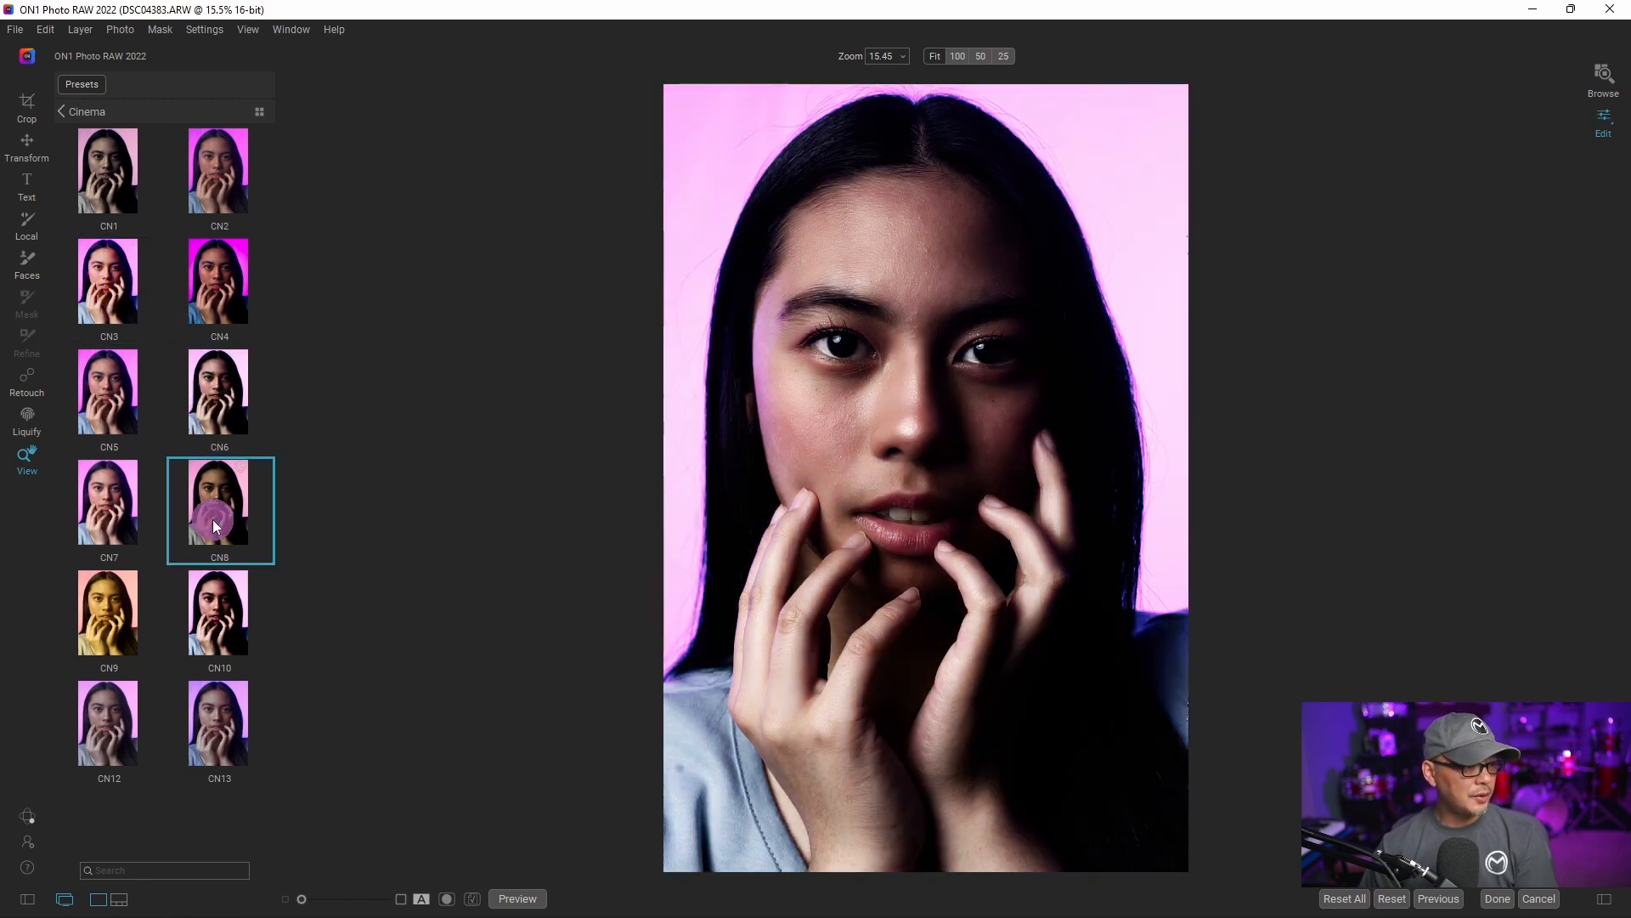
left_click(219, 502)
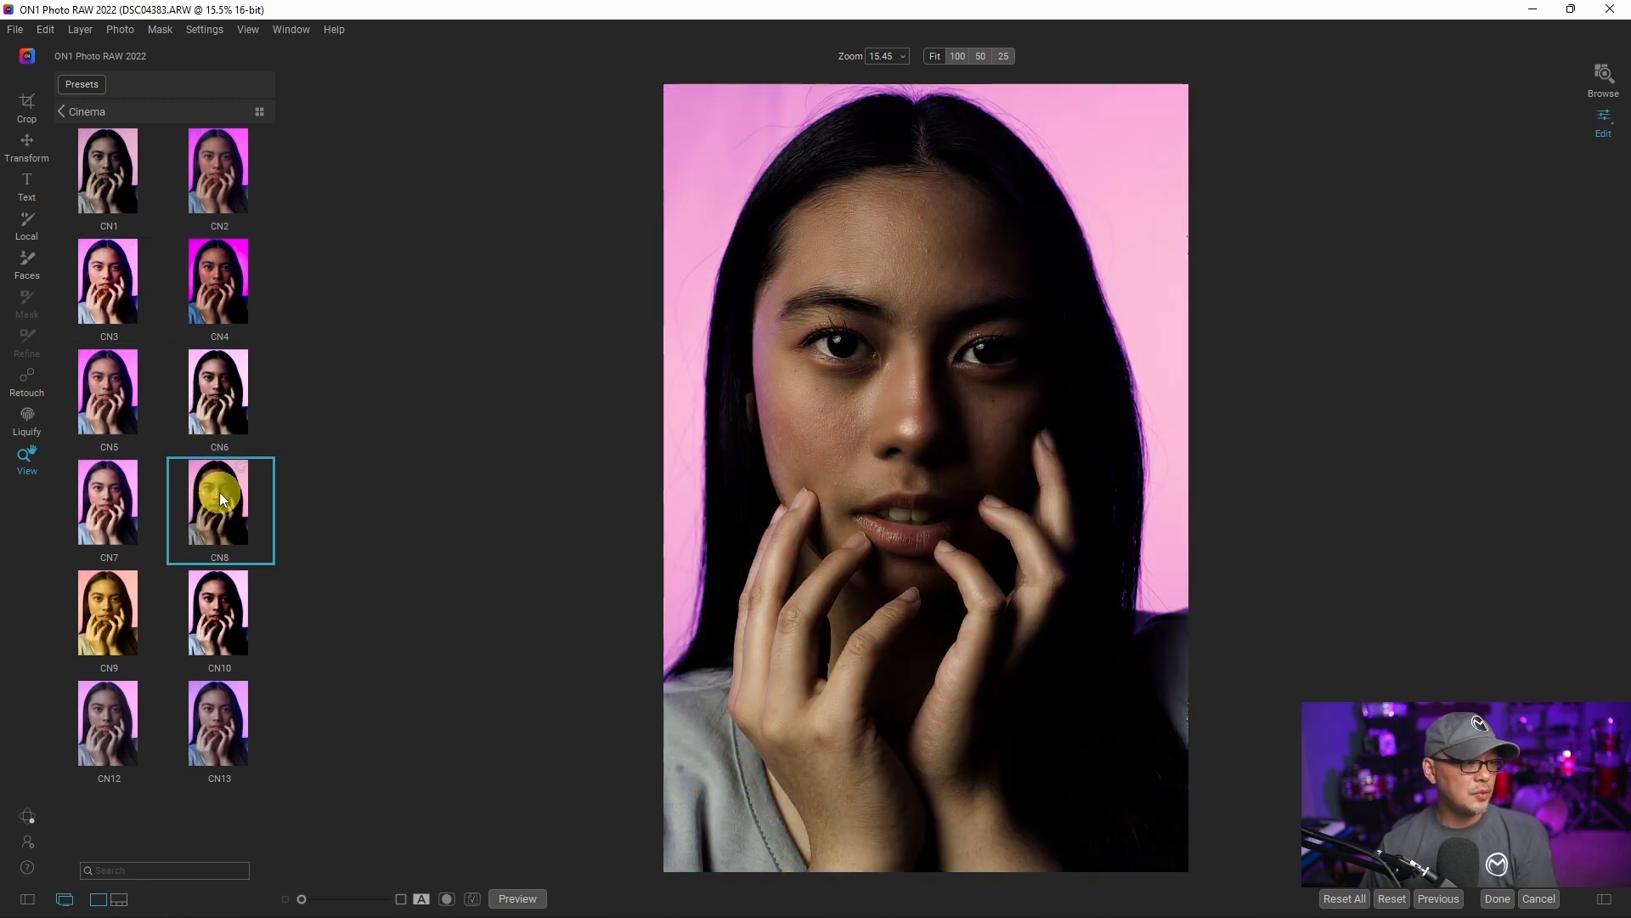
left_click(108, 502)
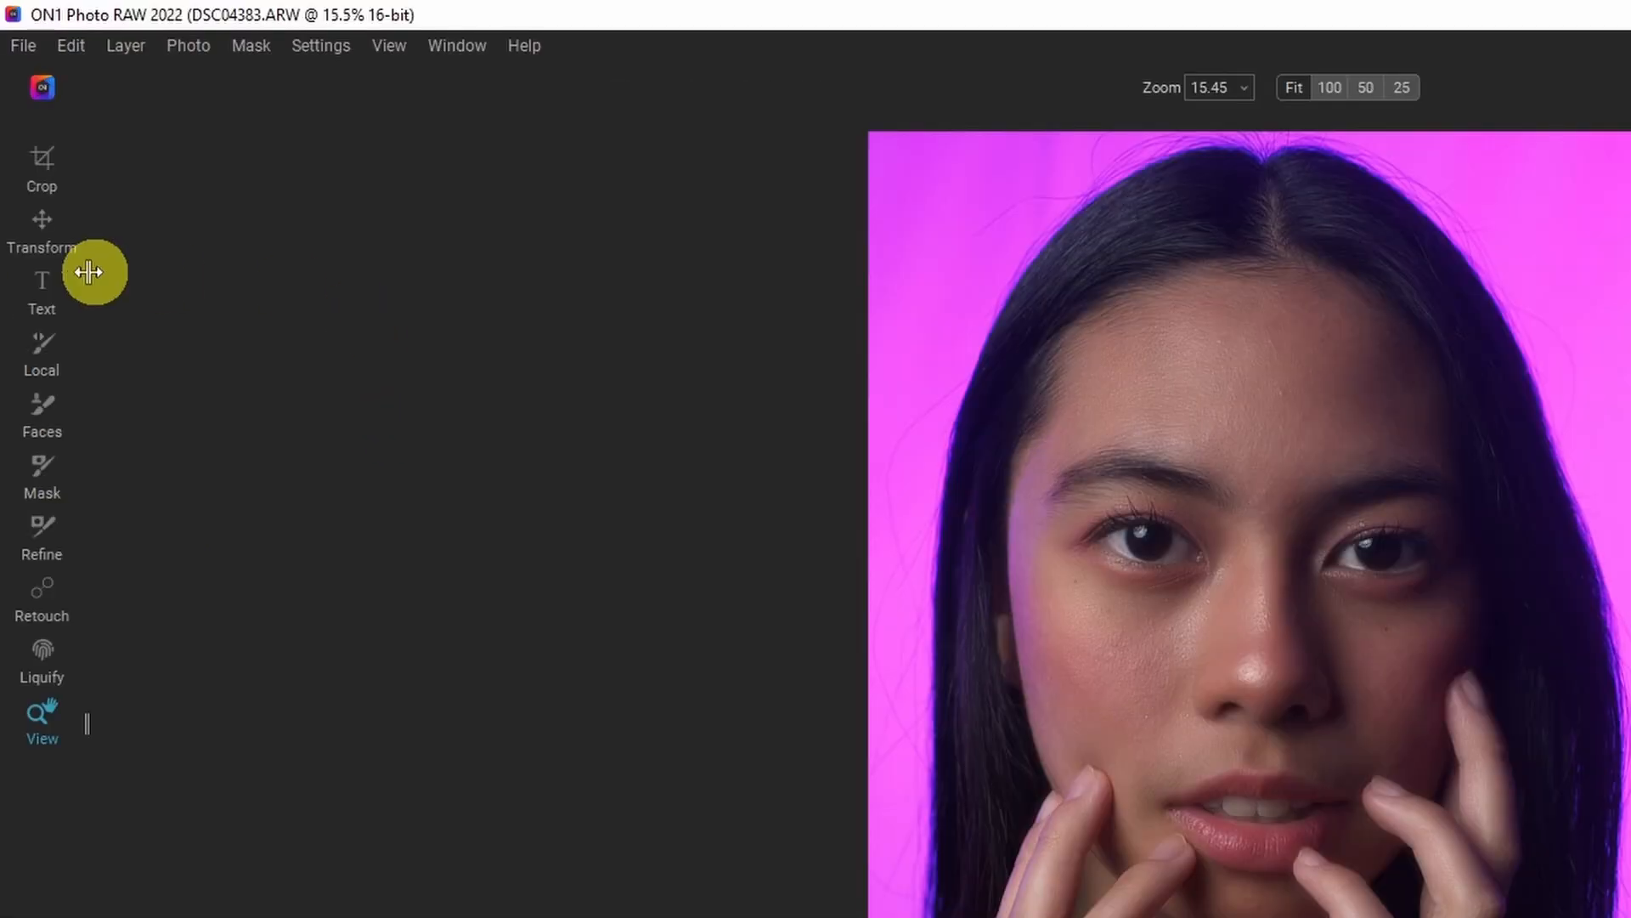
mouse_move(41, 166)
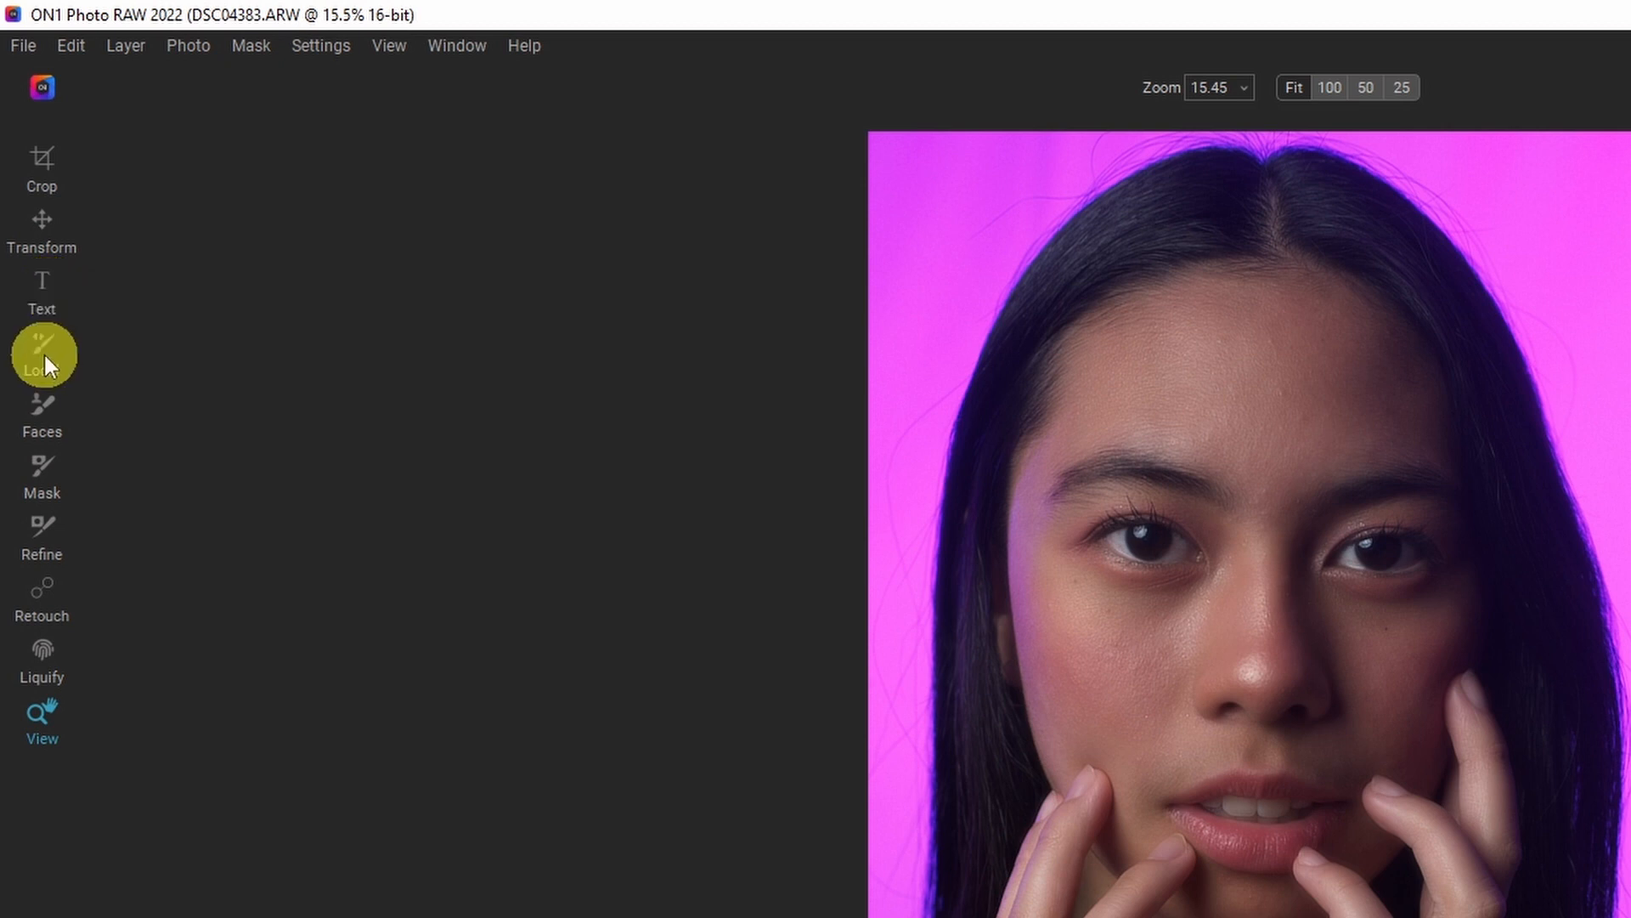
mouse_move(42, 405)
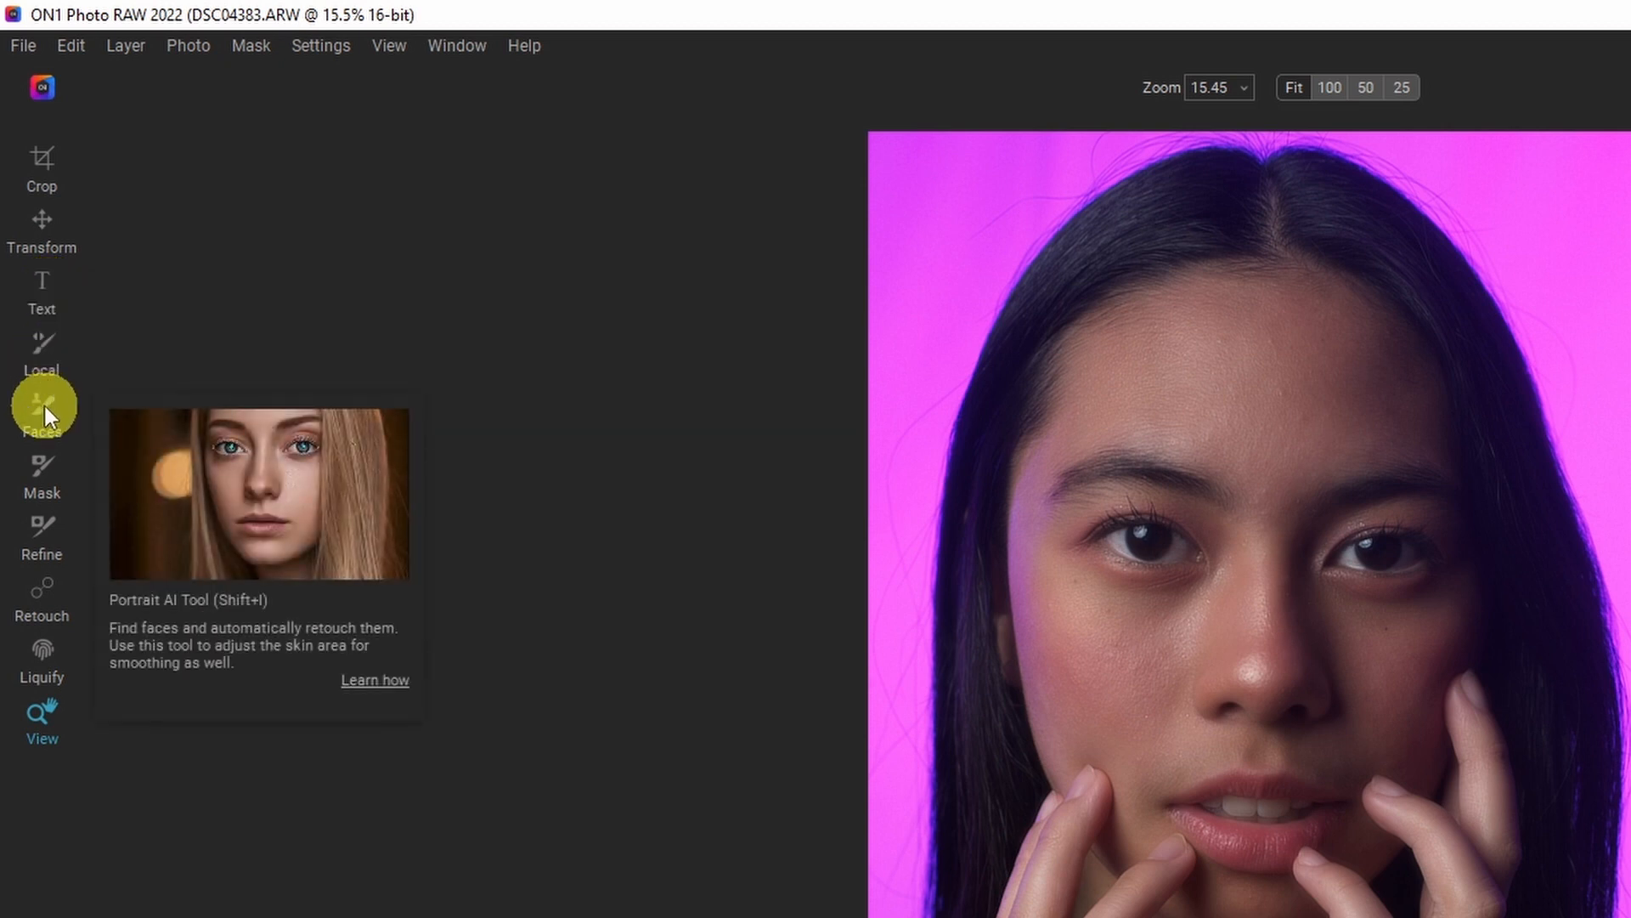
mouse_move(42, 470)
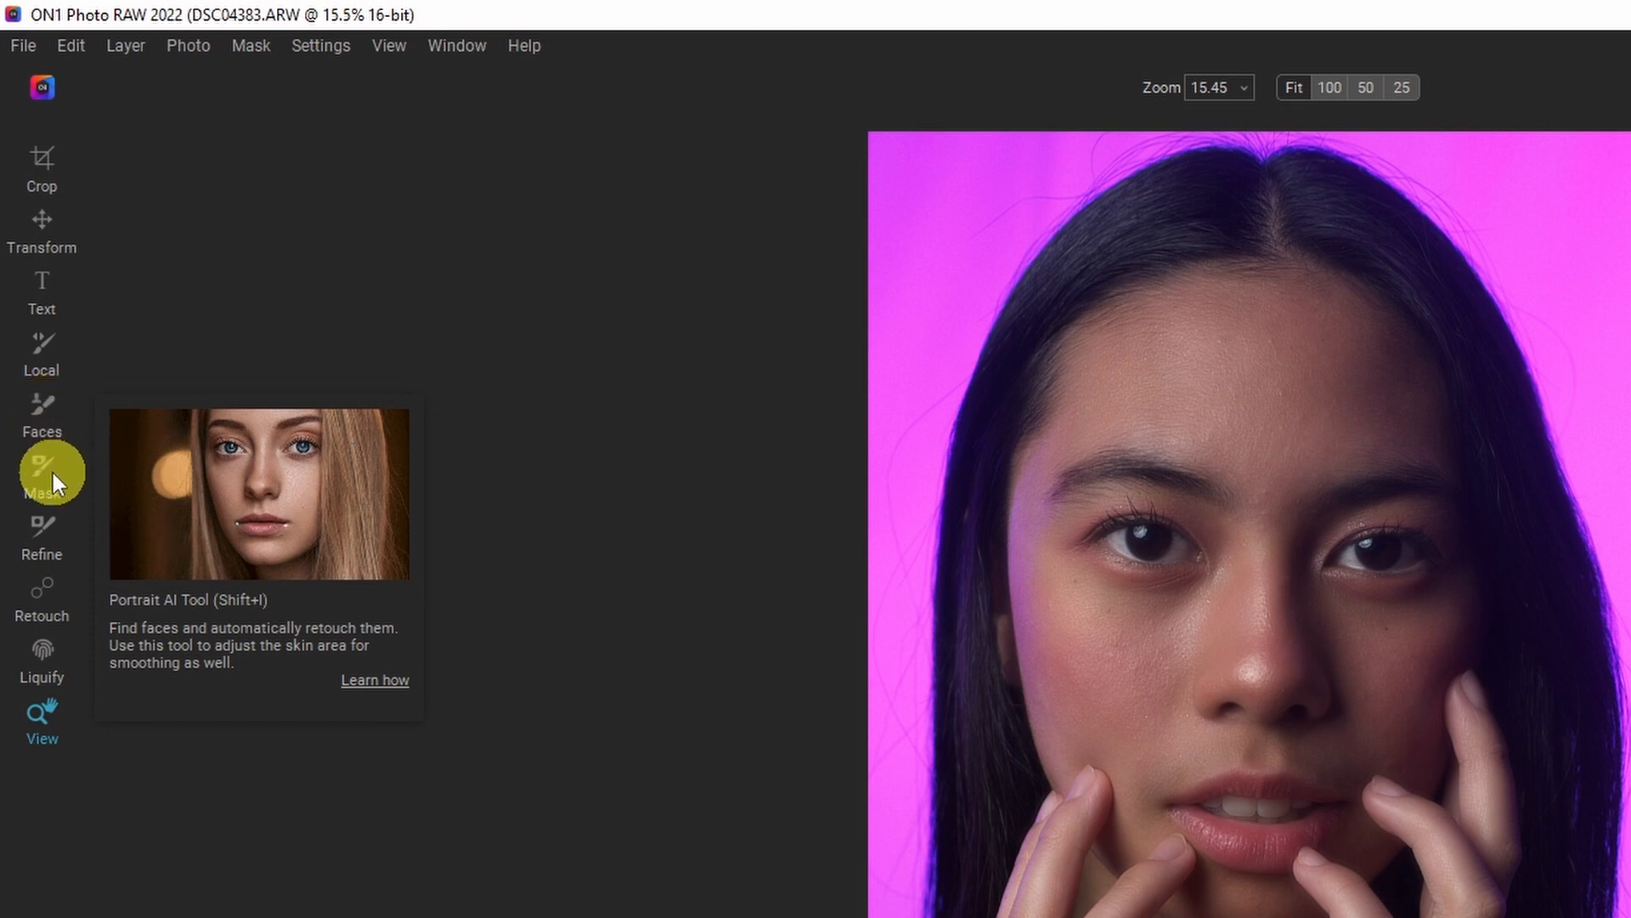
mouse_move(42, 469)
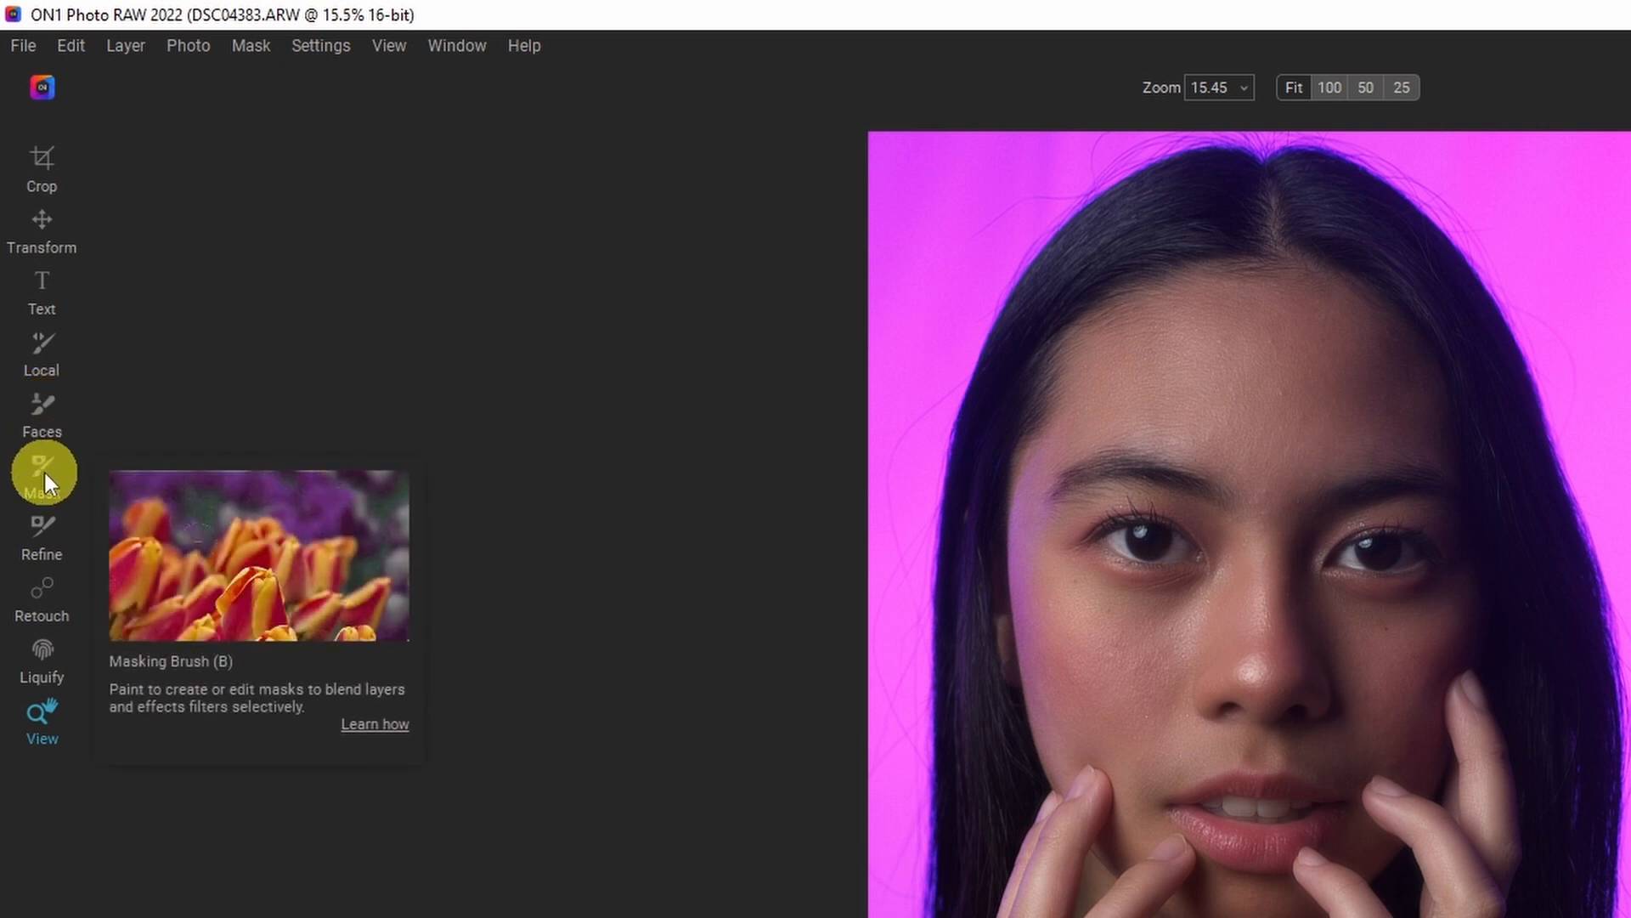
mouse_move(41, 543)
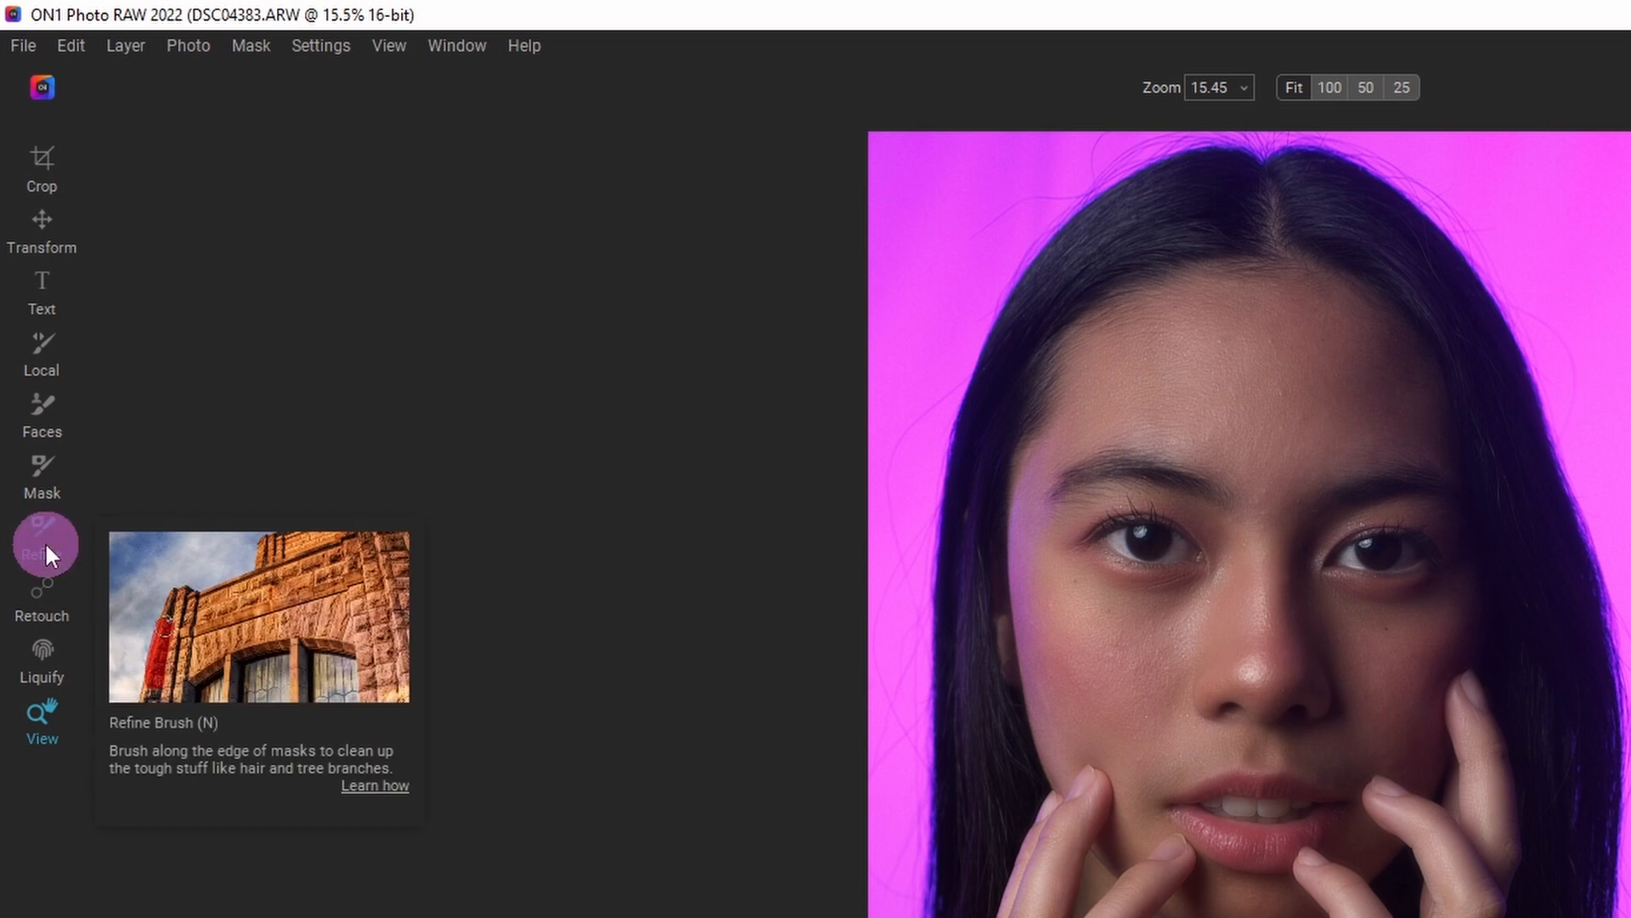
Step: Switch from the Refine mask-edge brush to the Liquify tool
left_click(42, 544)
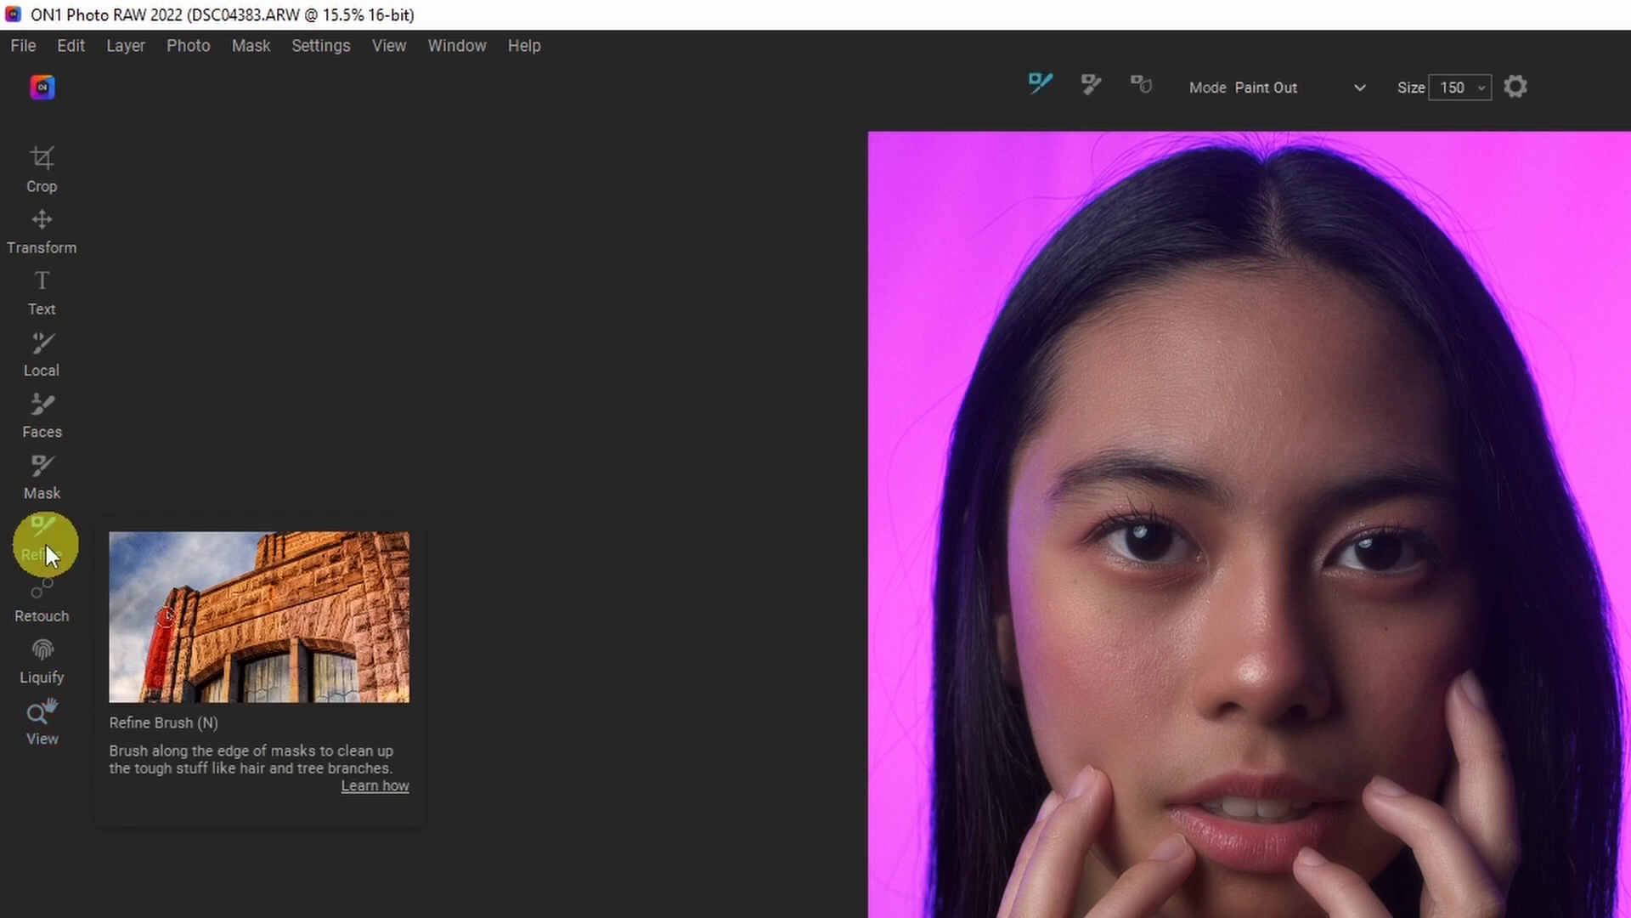
left_click(42, 588)
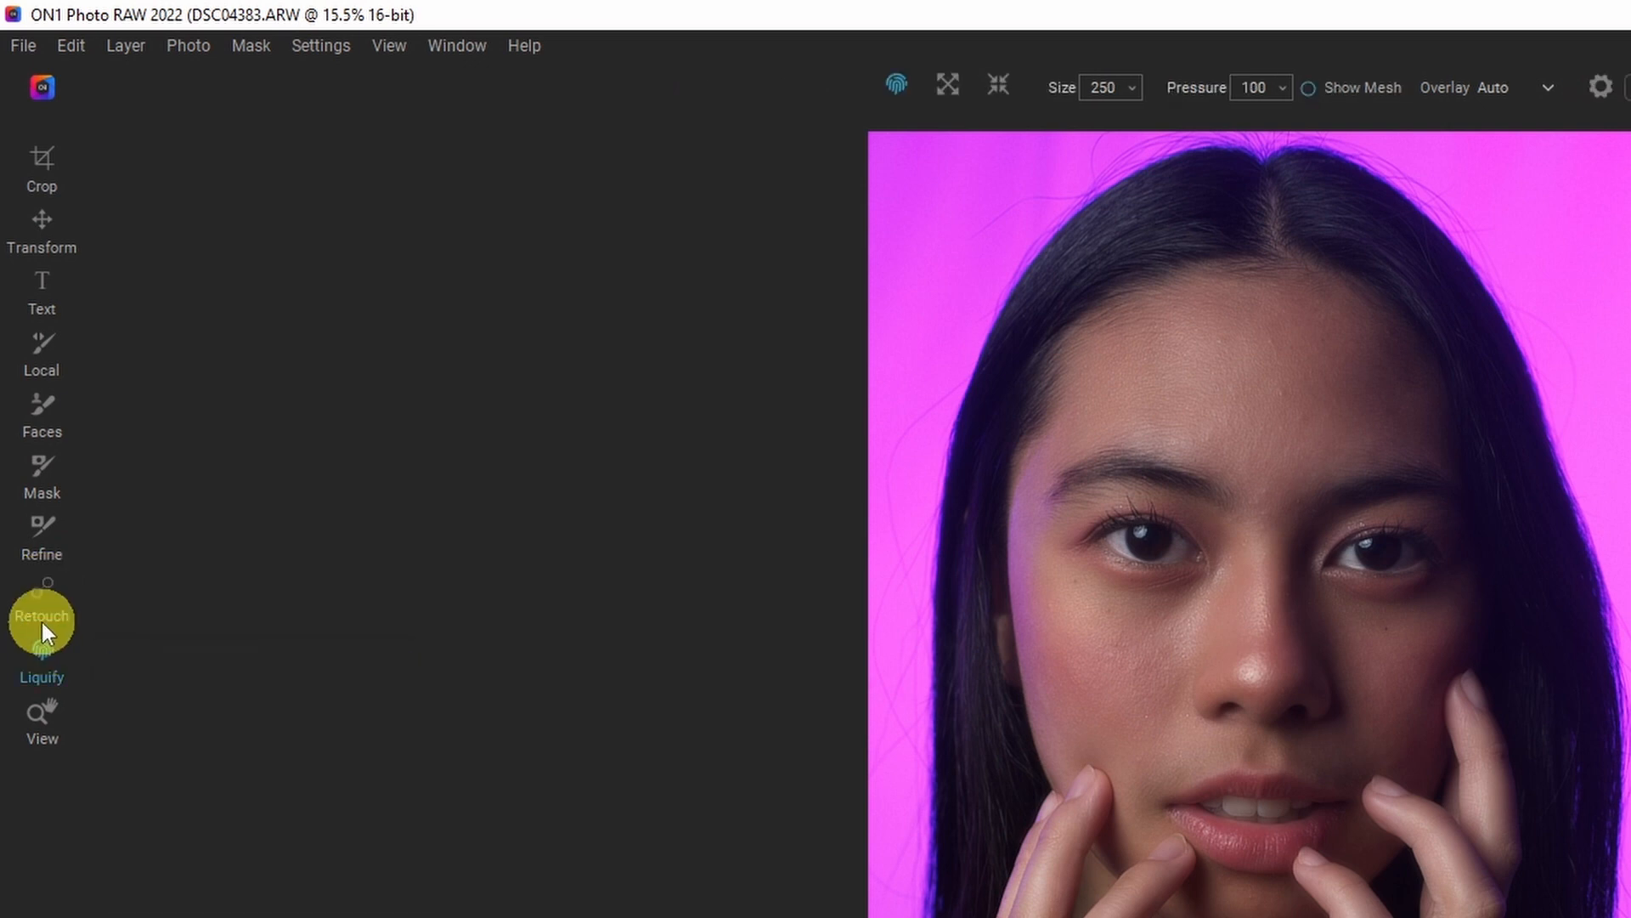
mouse_move(41, 625)
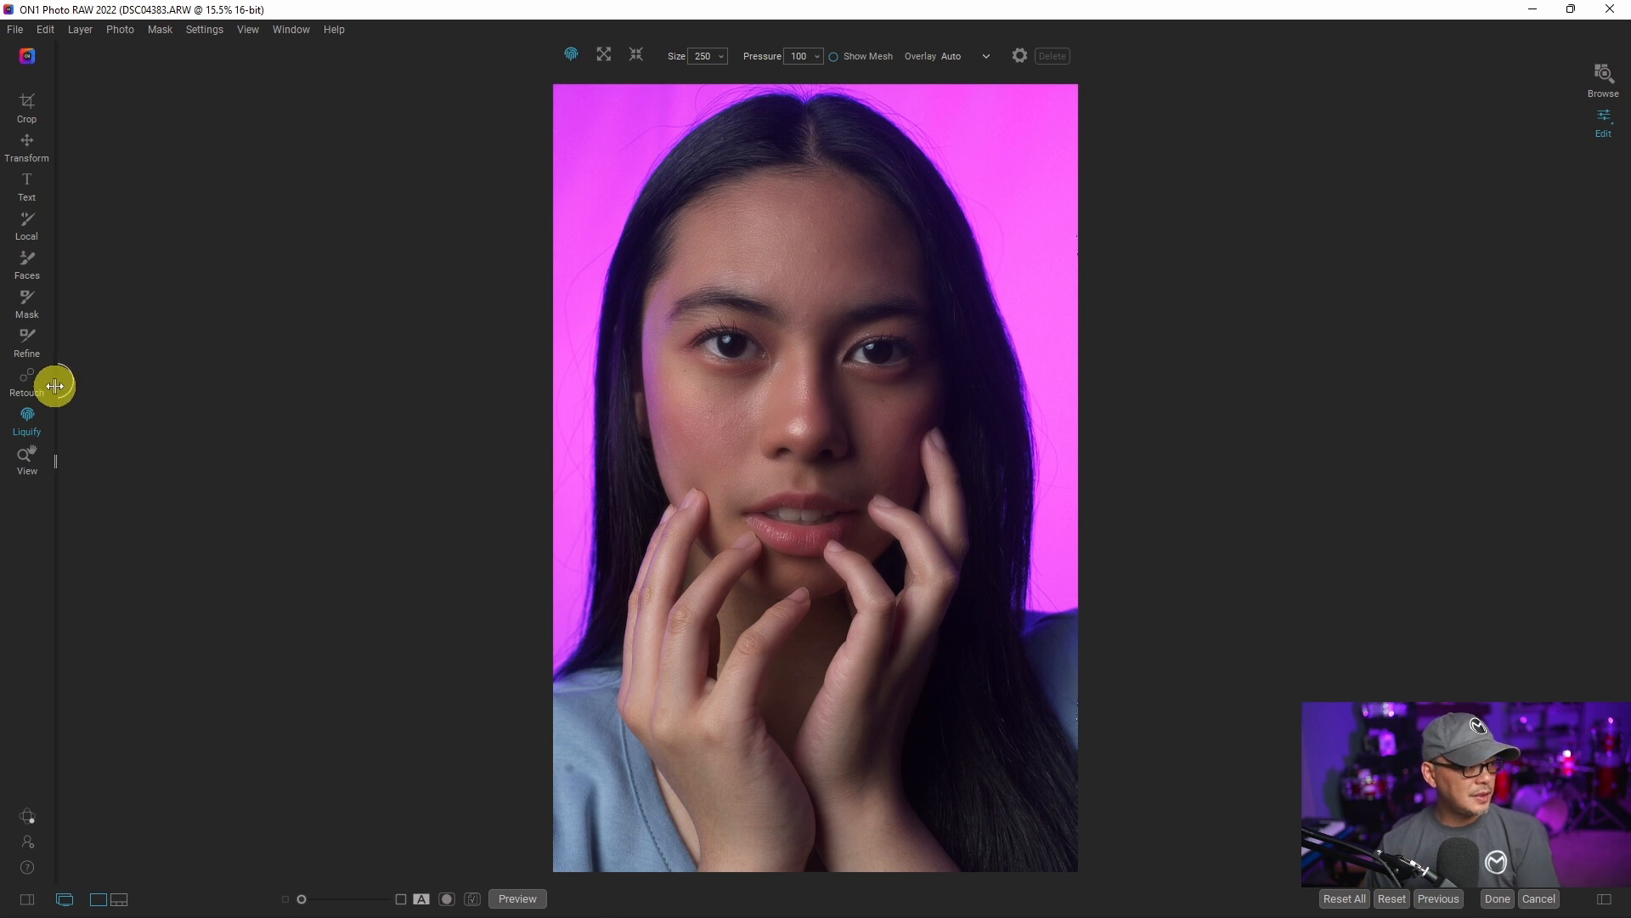
Step: Select the Retouch healing brush and zoom to 100%, then back to Fit
left_click(27, 384)
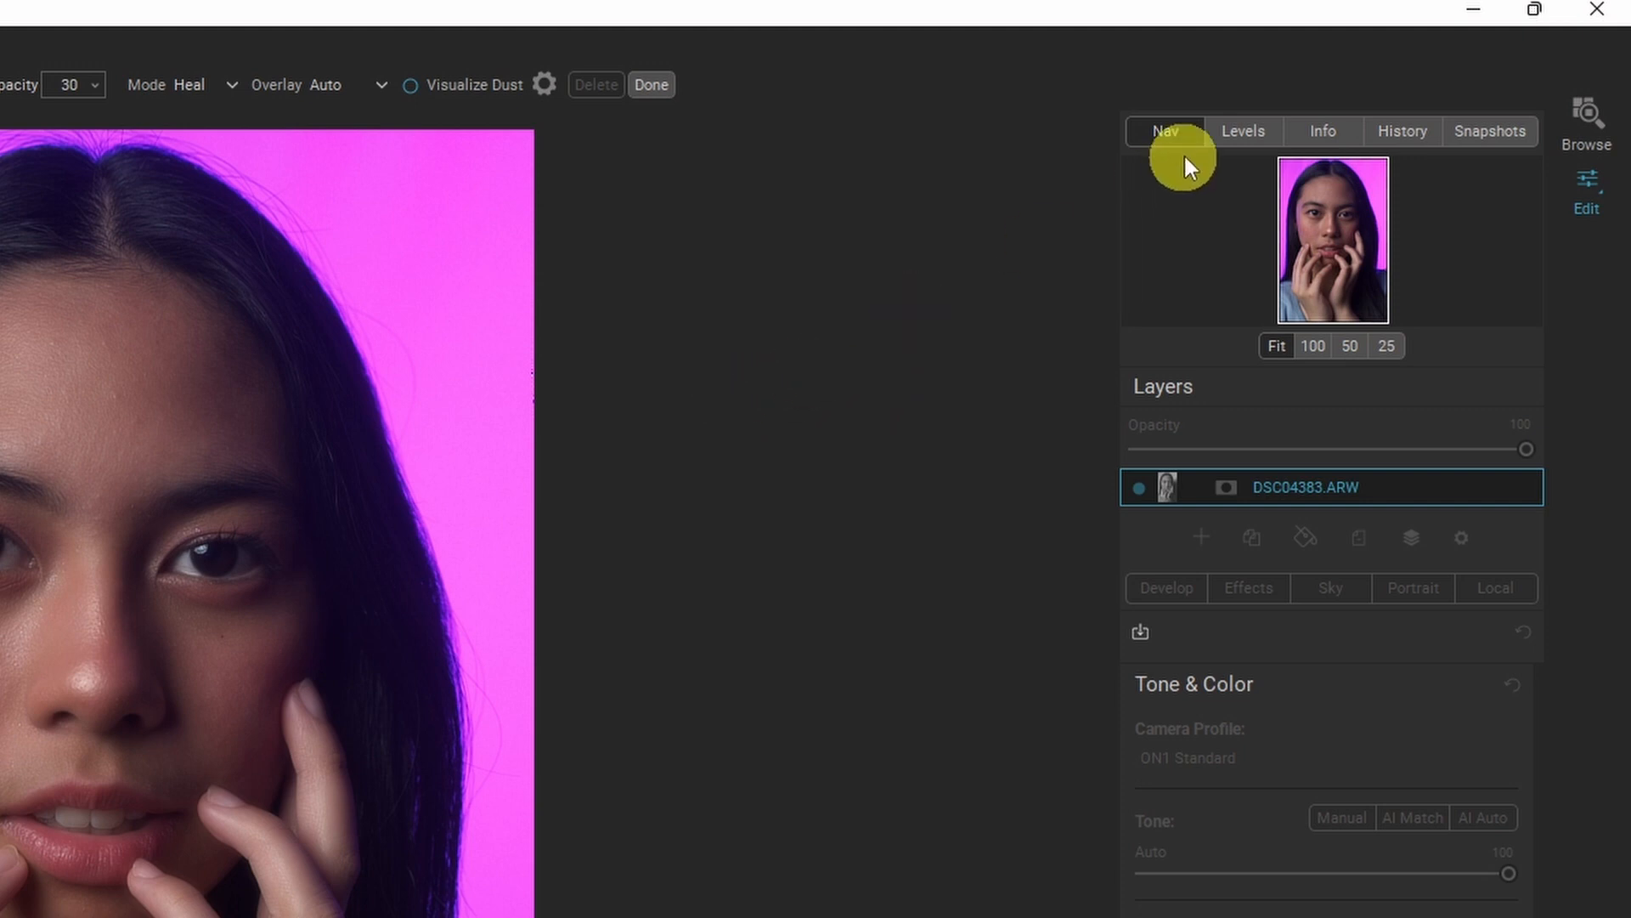
mouse_move(1341, 263)
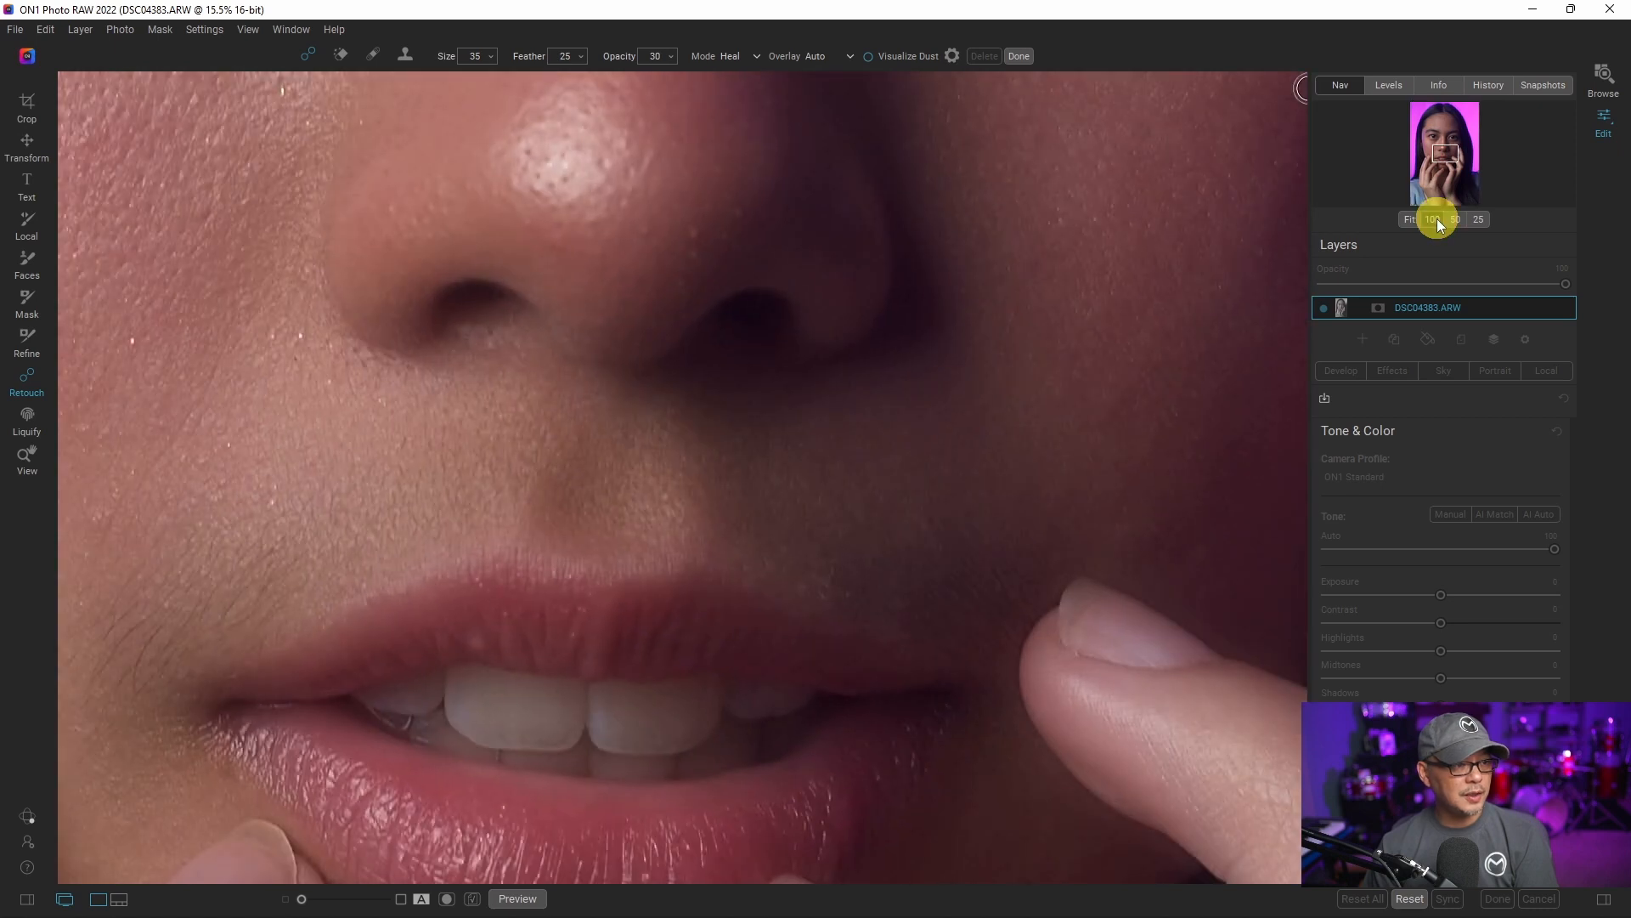
left_click(1432, 219)
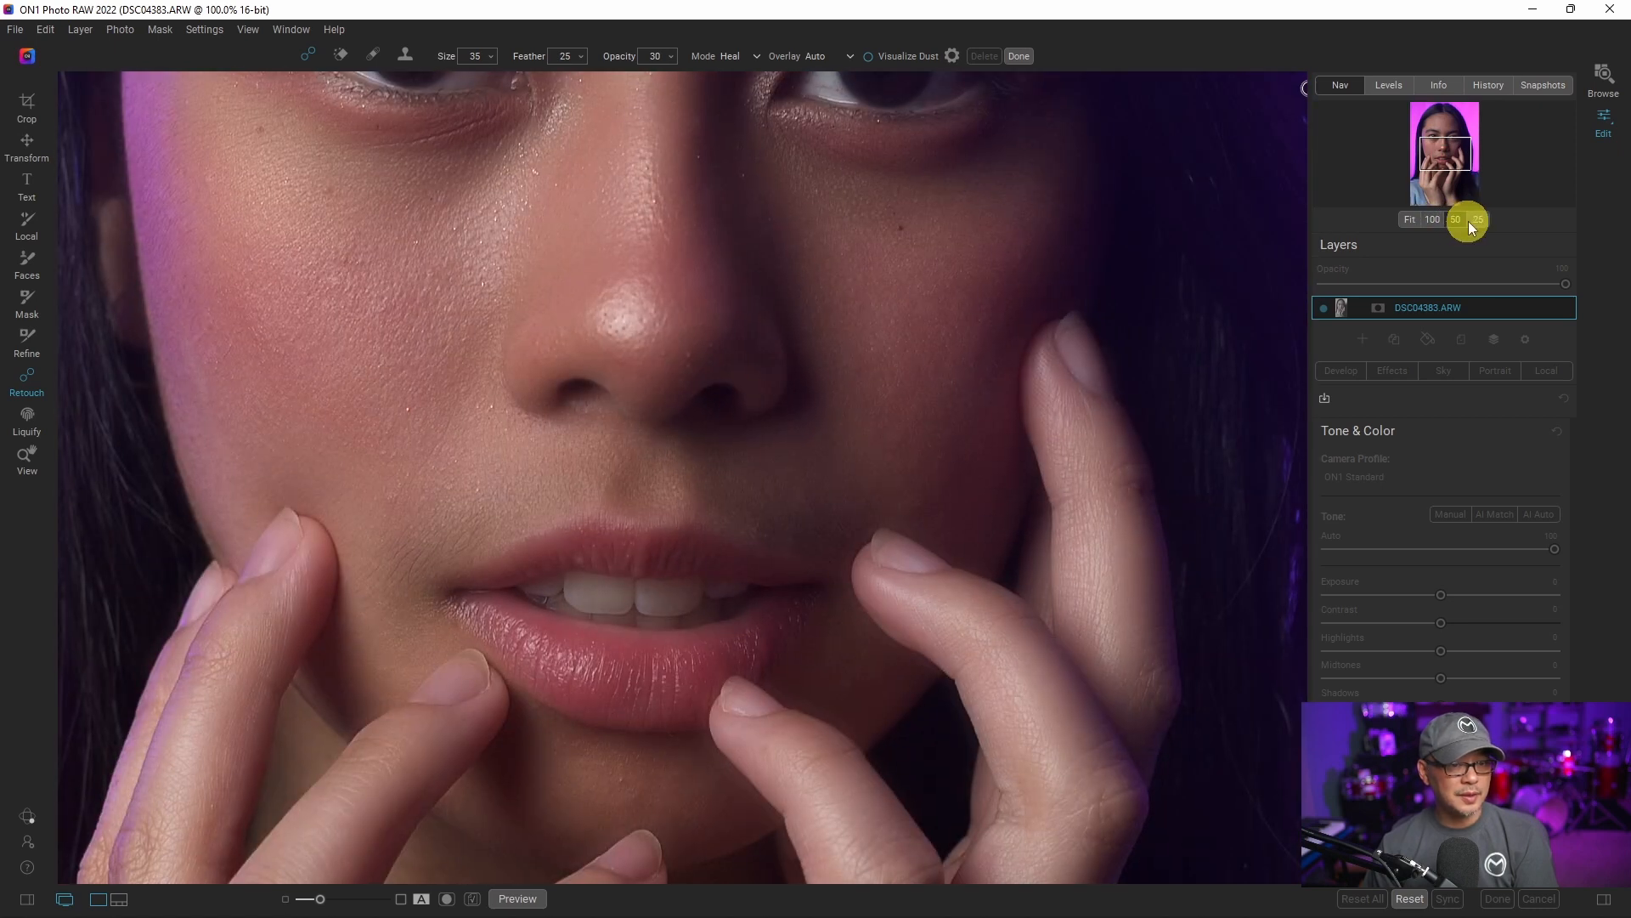
left_click(1478, 219)
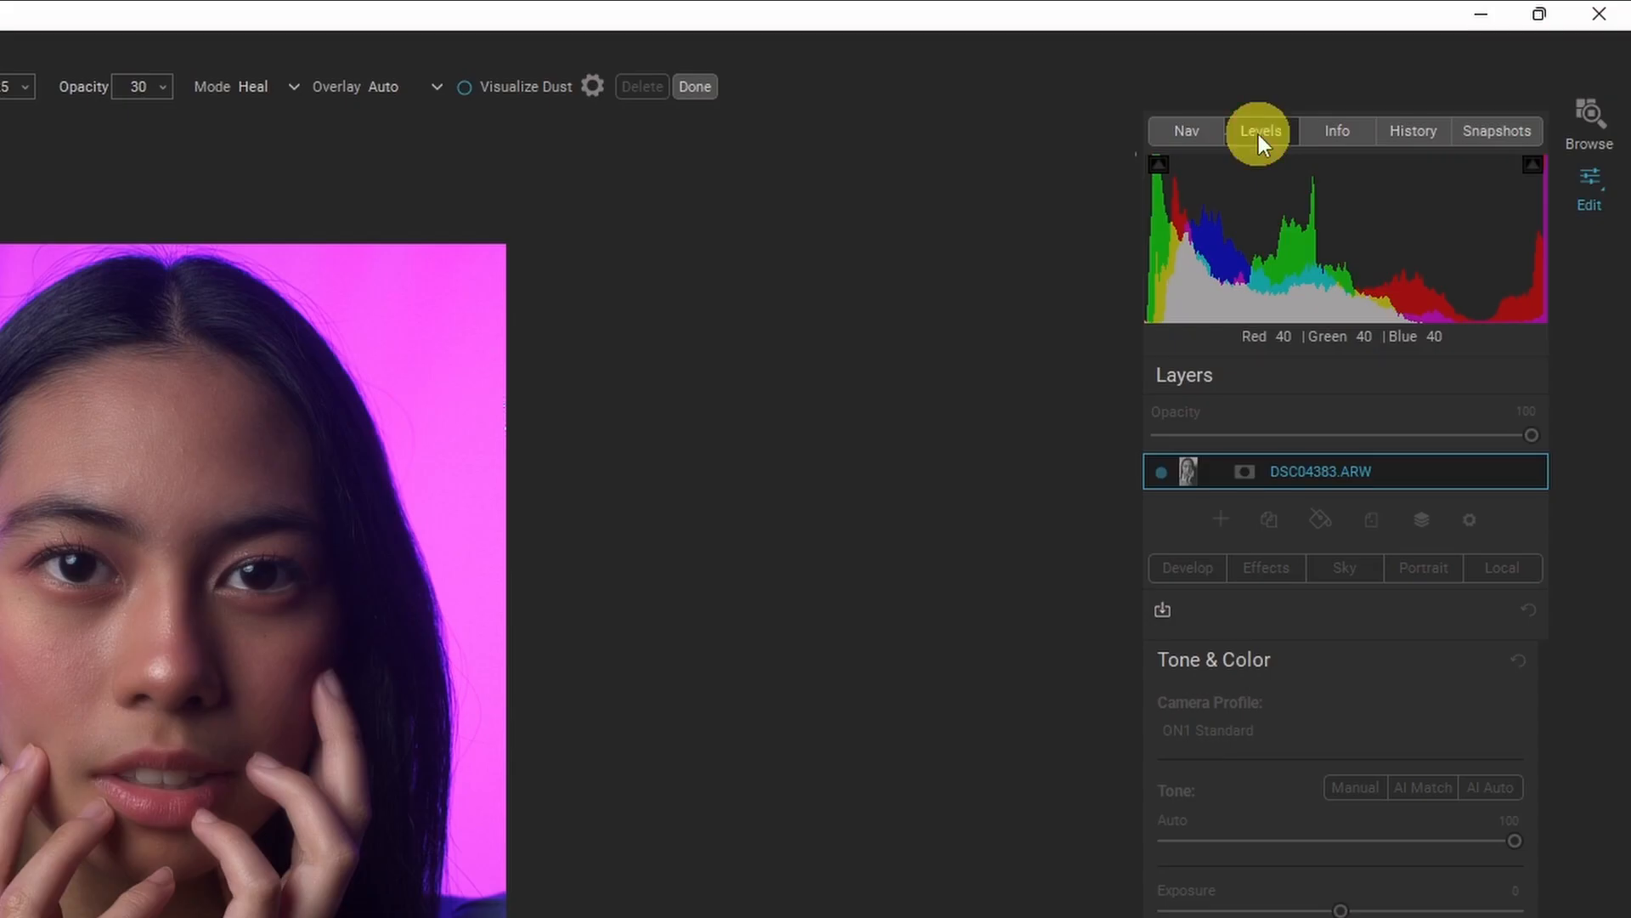
mouse_move(1337, 130)
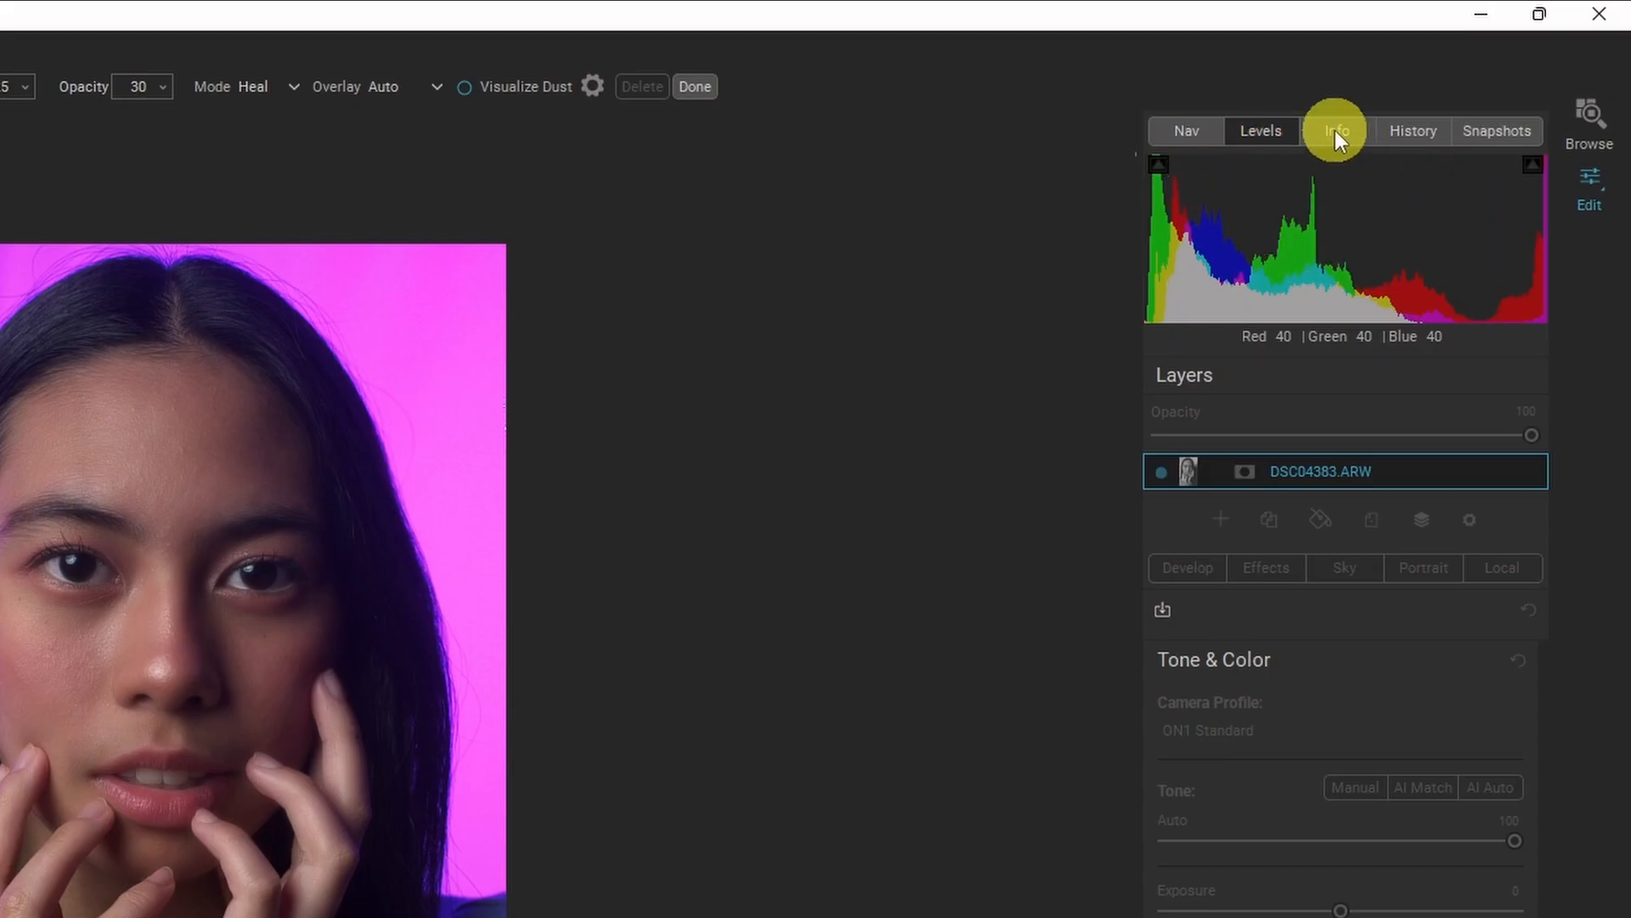
Step: View the Info and History panels, then return to the Levels histogram
left_click(1337, 130)
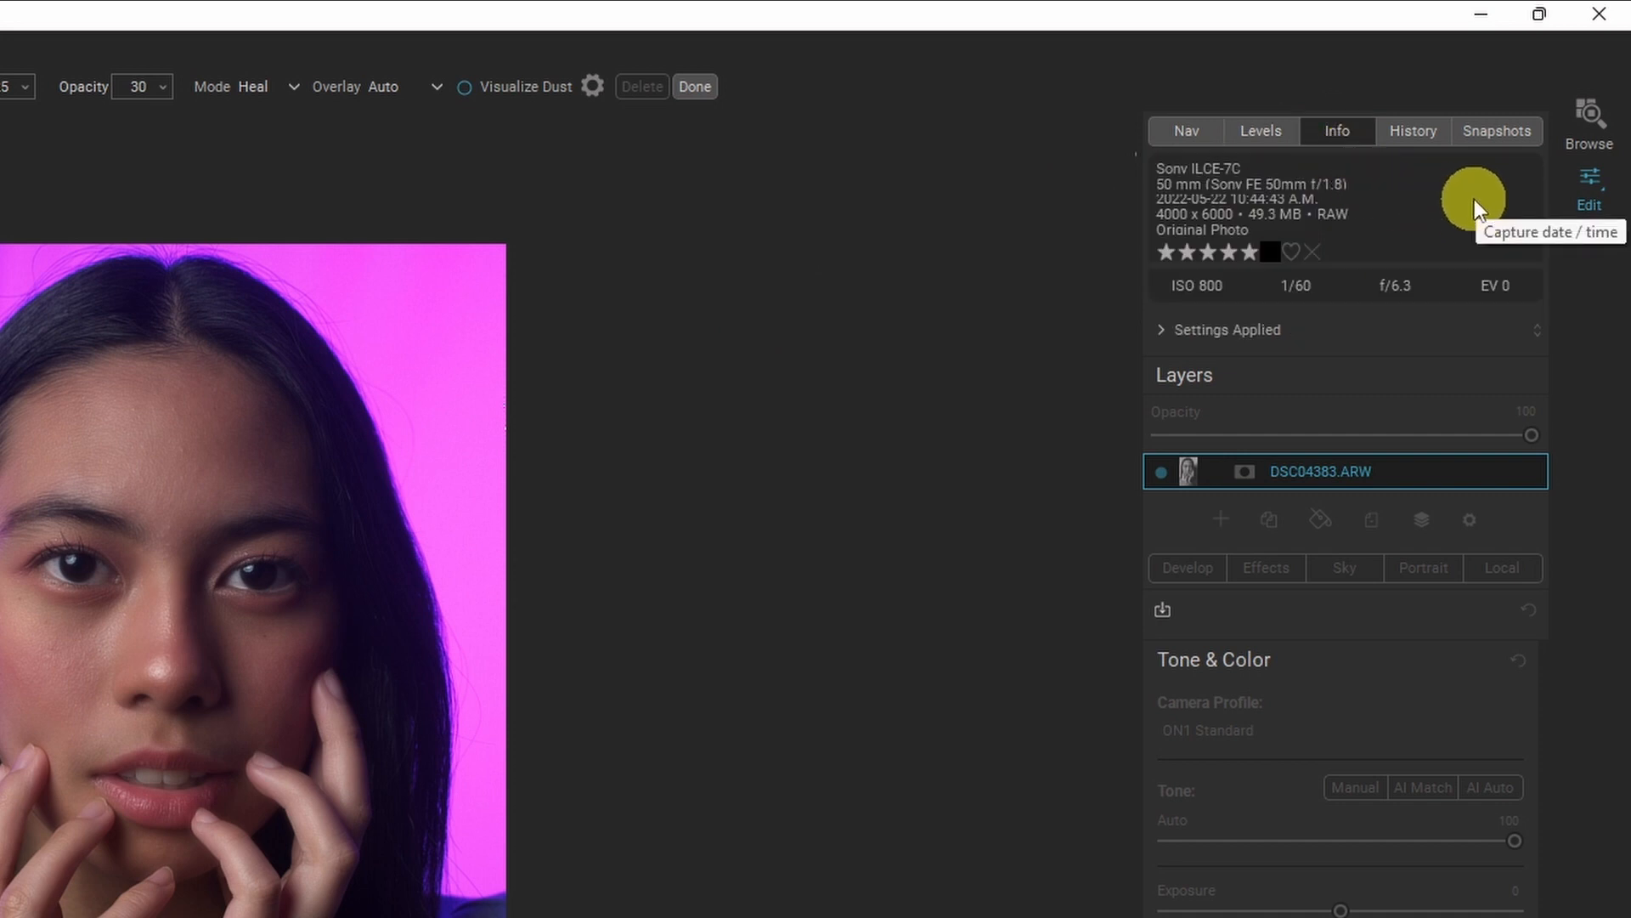
left_click(1413, 130)
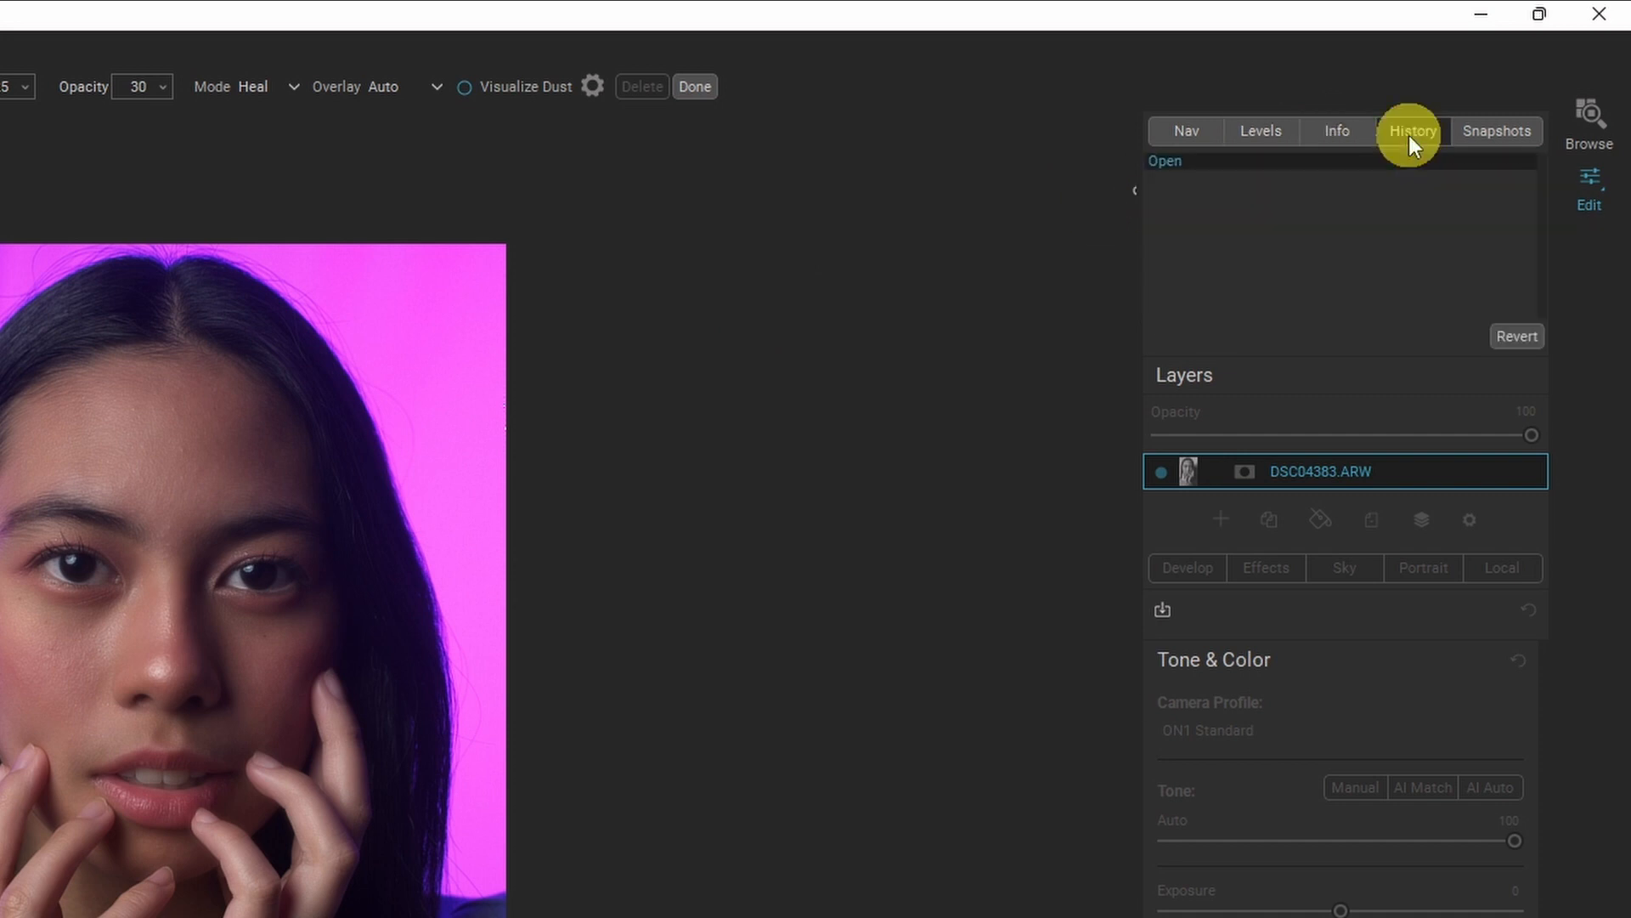
left_click(1260, 130)
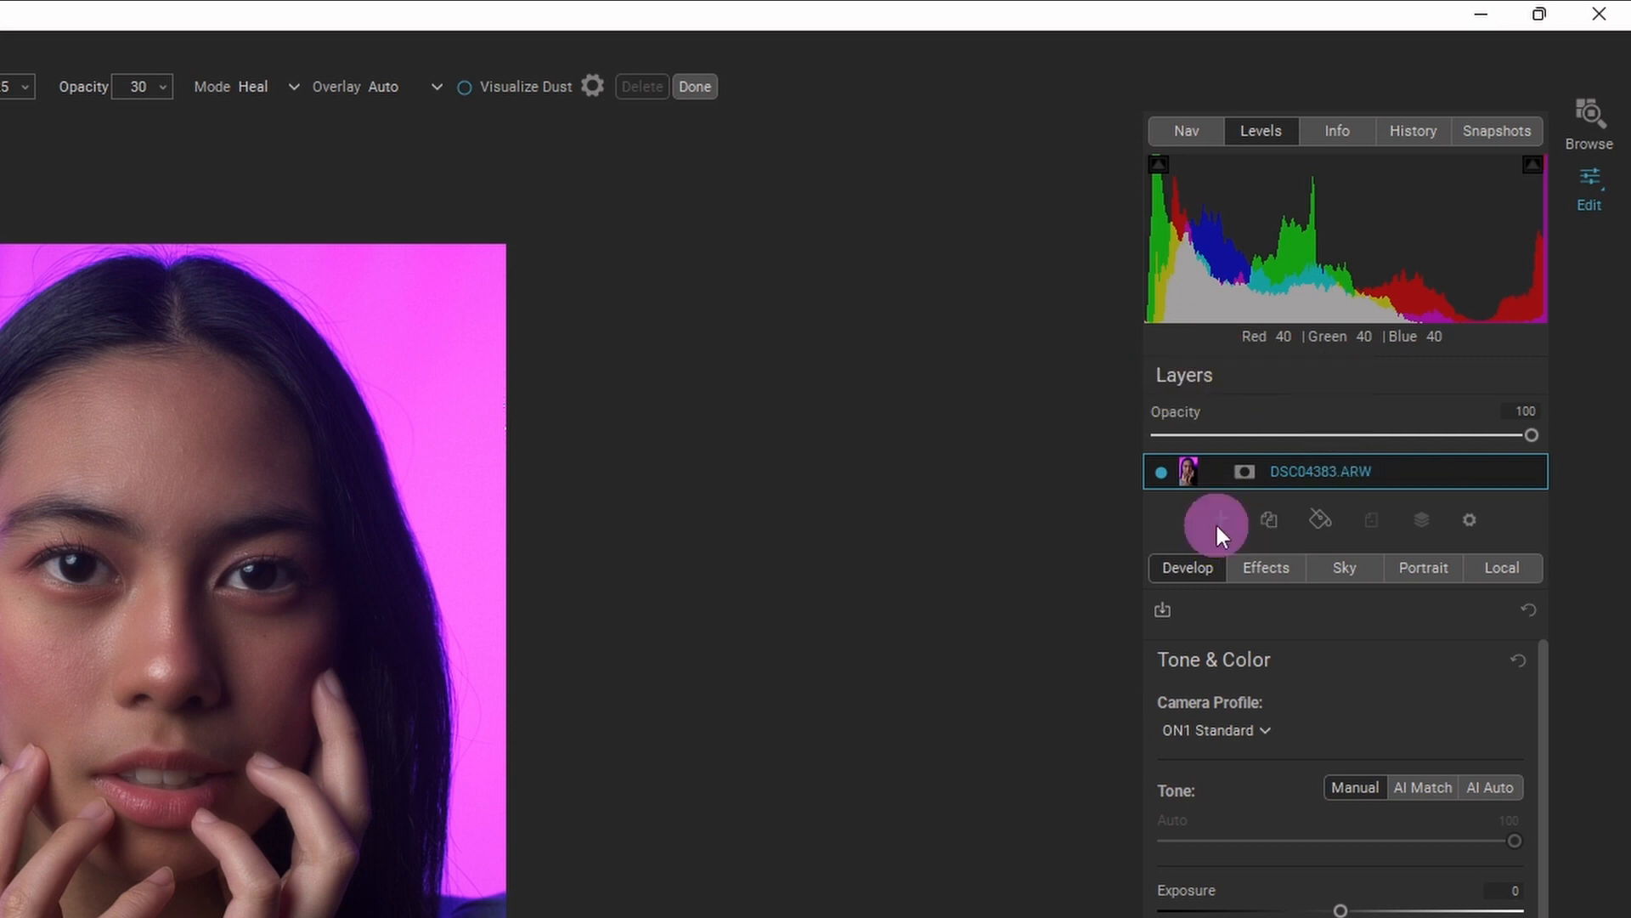
left_click(1215, 524)
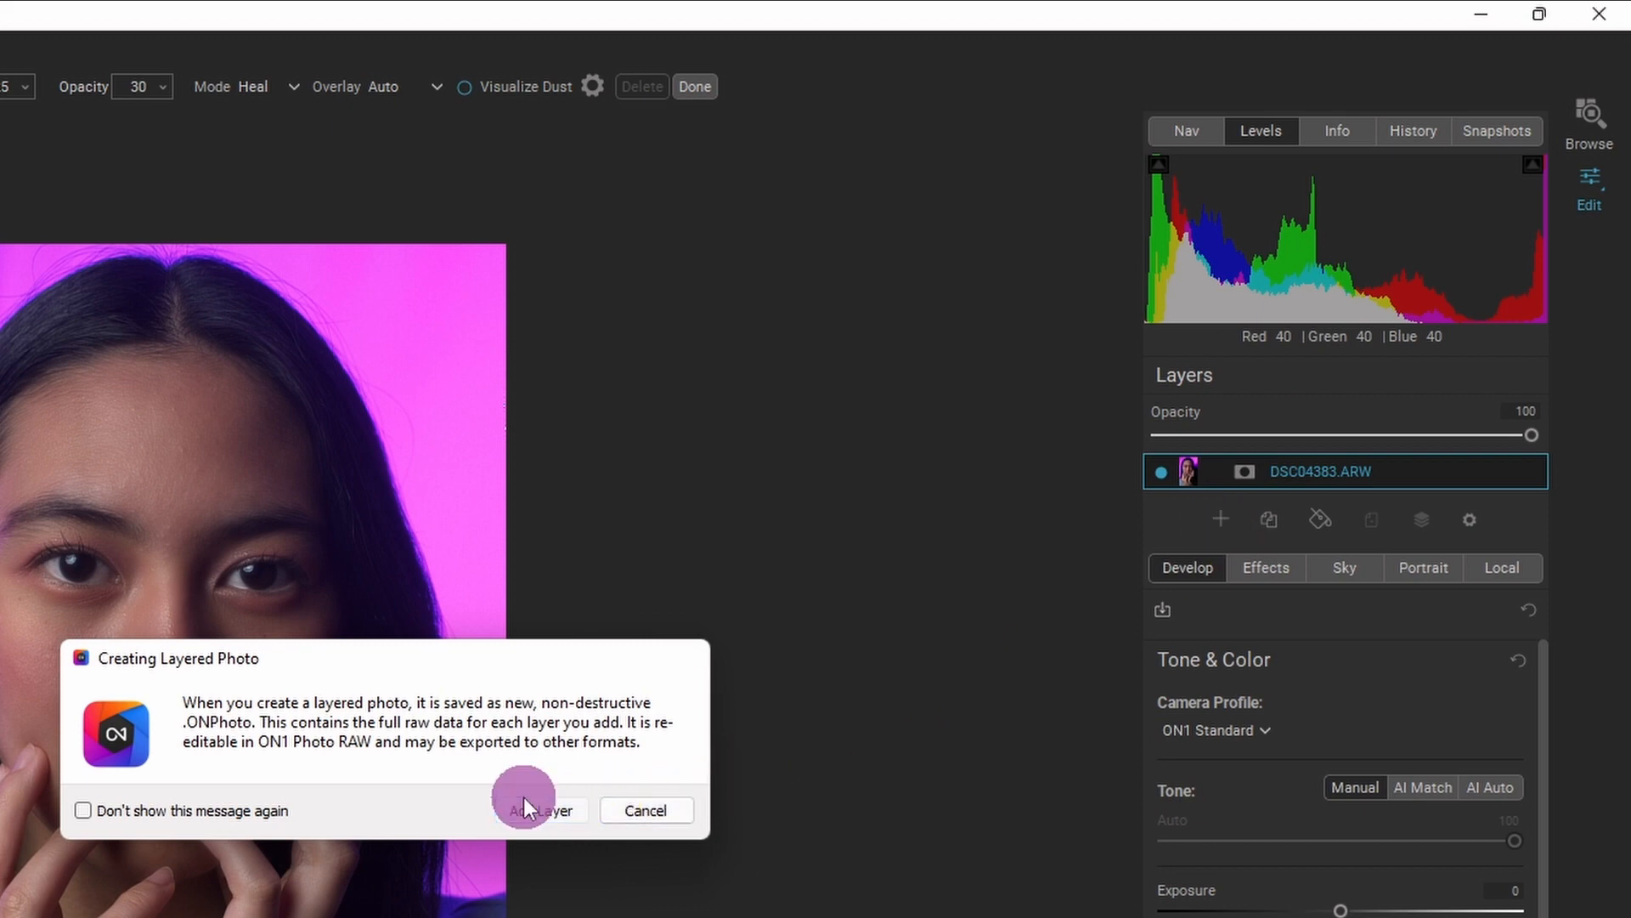
left_click(540, 810)
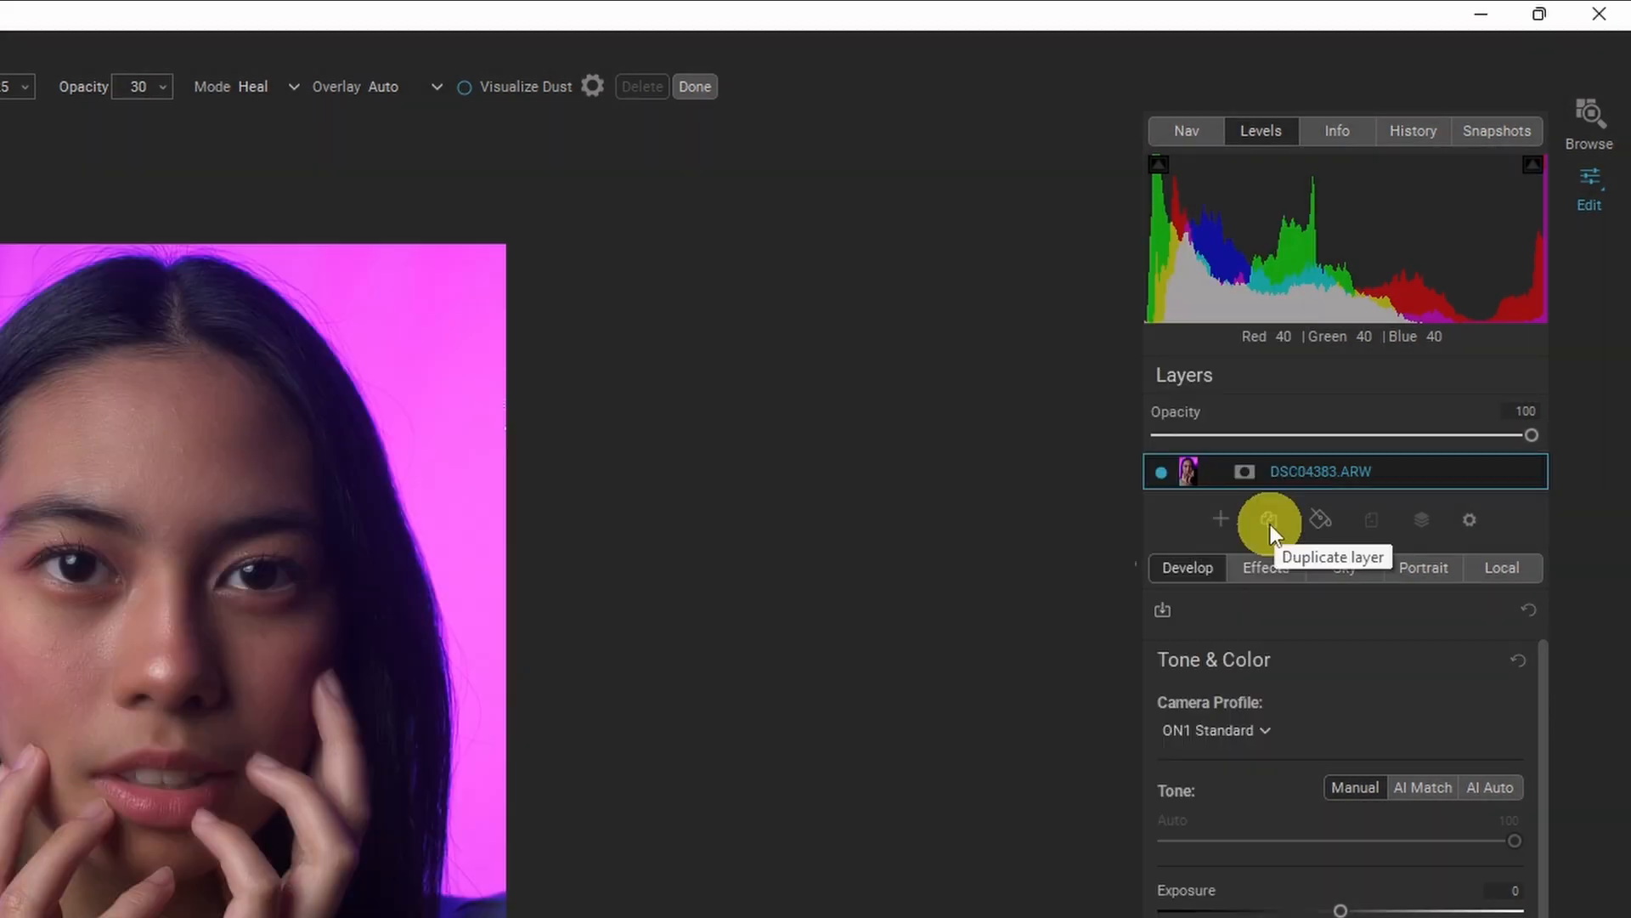
mouse_move(1319, 519)
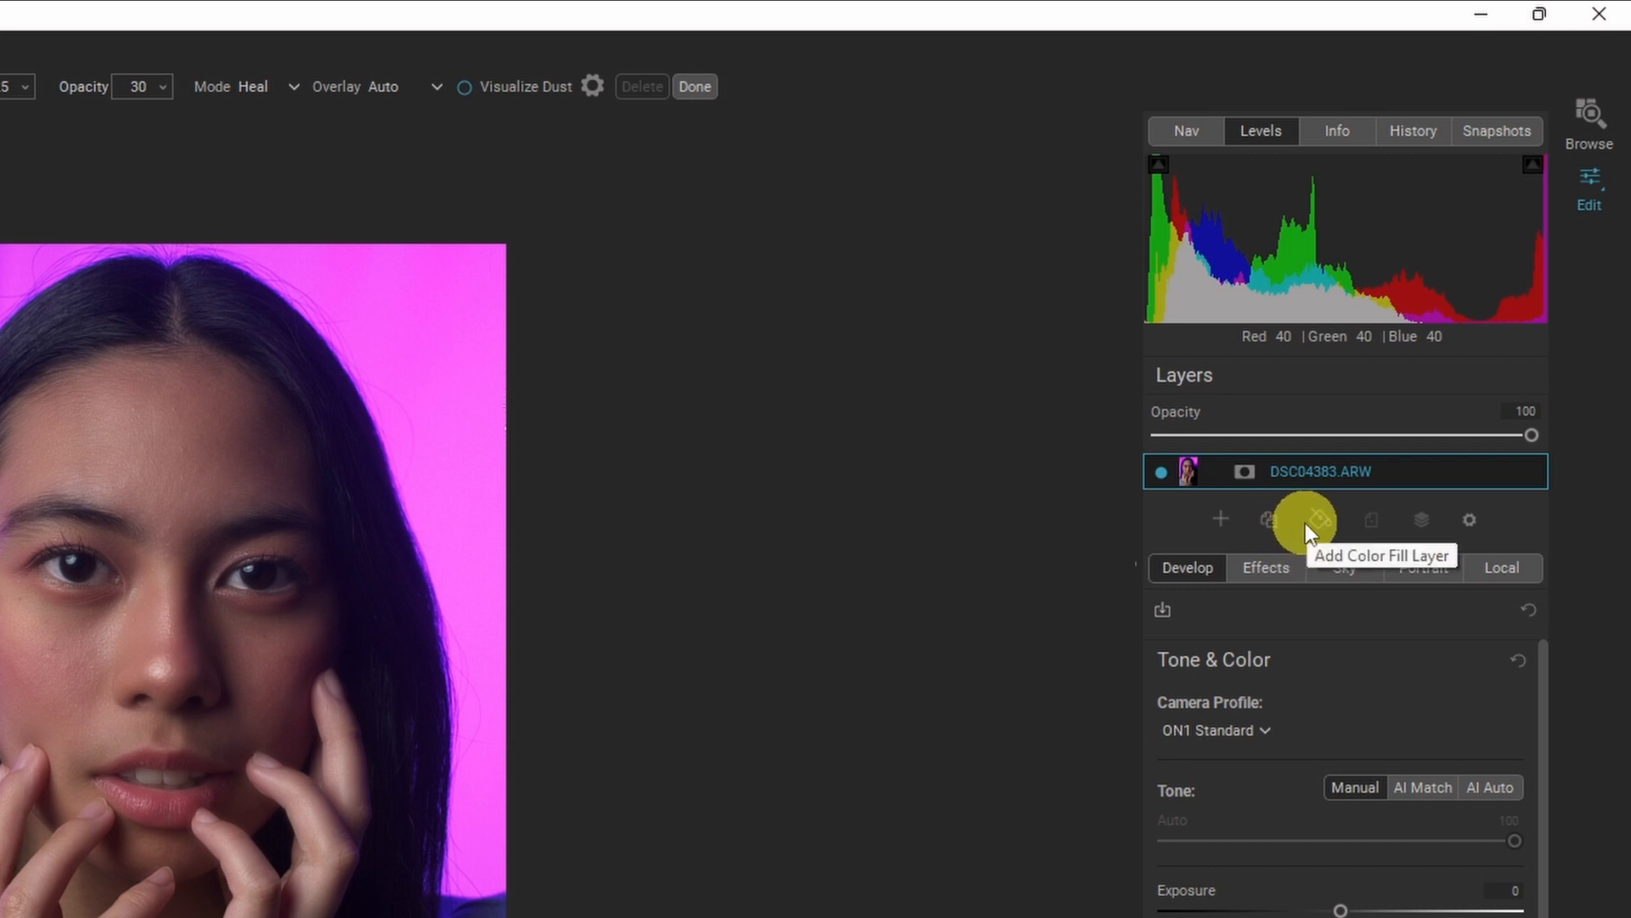
left_click(1469, 519)
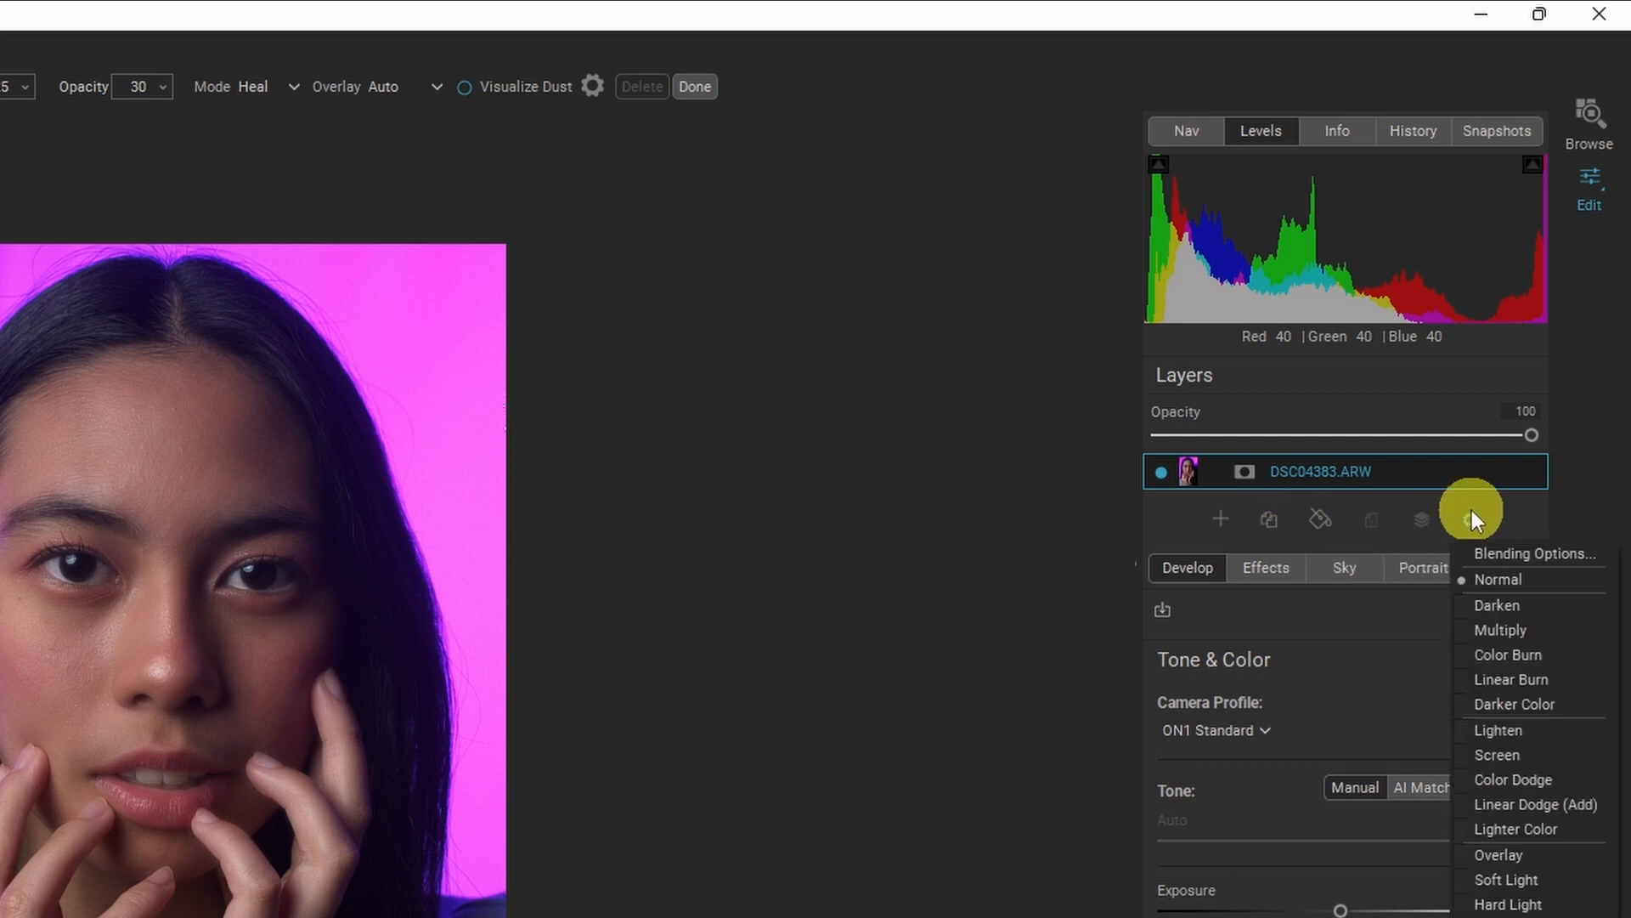
left_click(1470, 519)
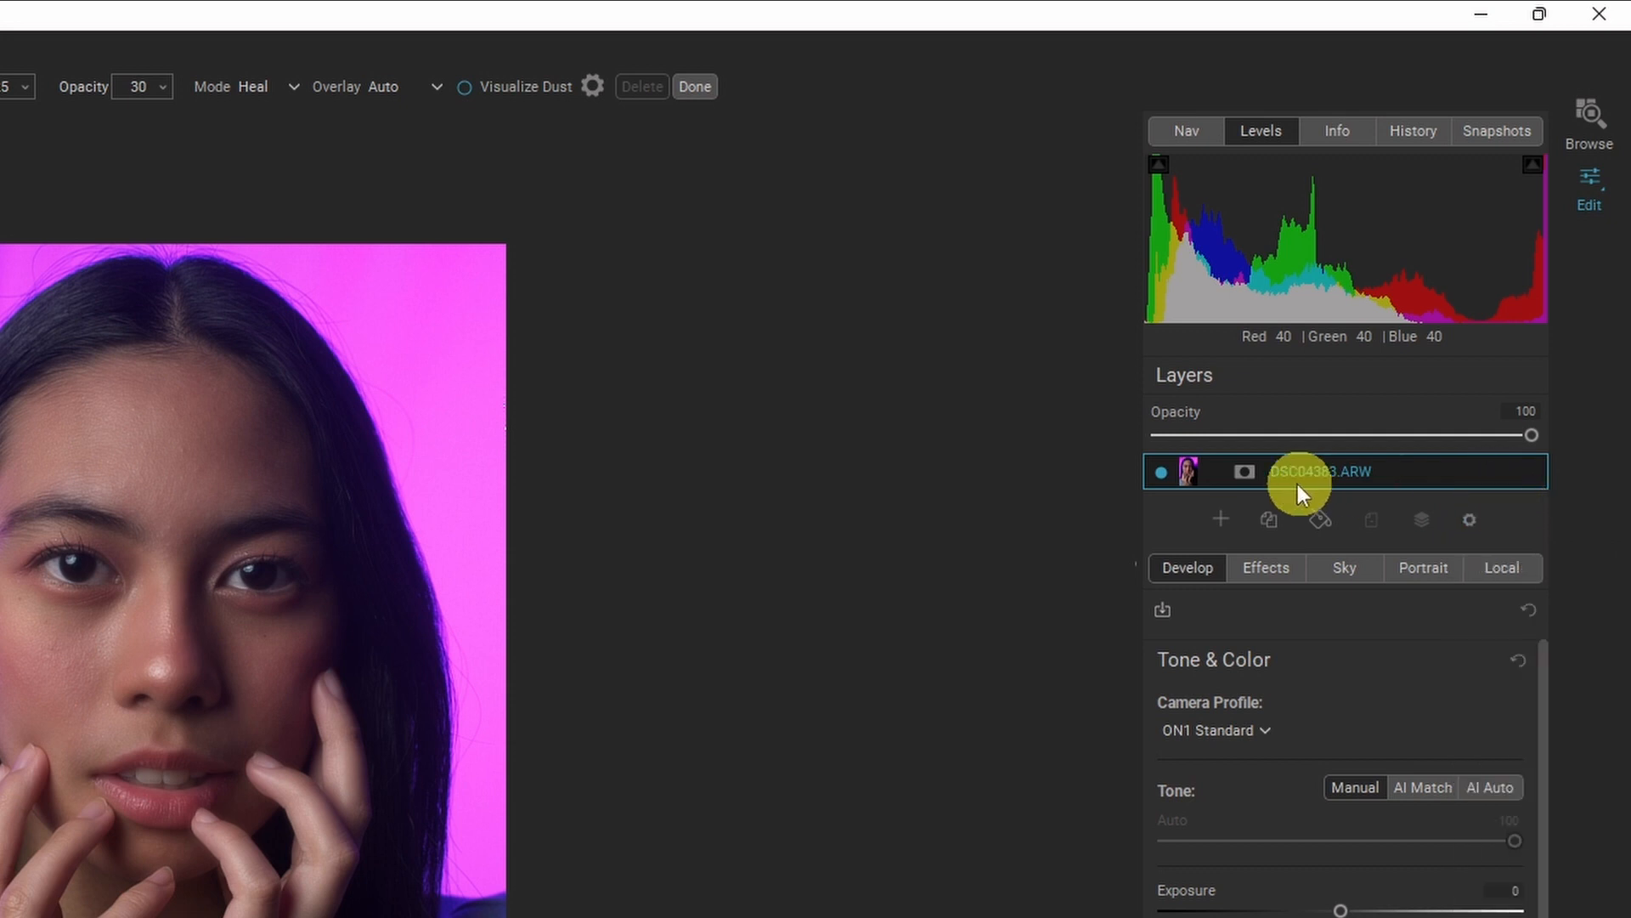
mouse_move(1018, 518)
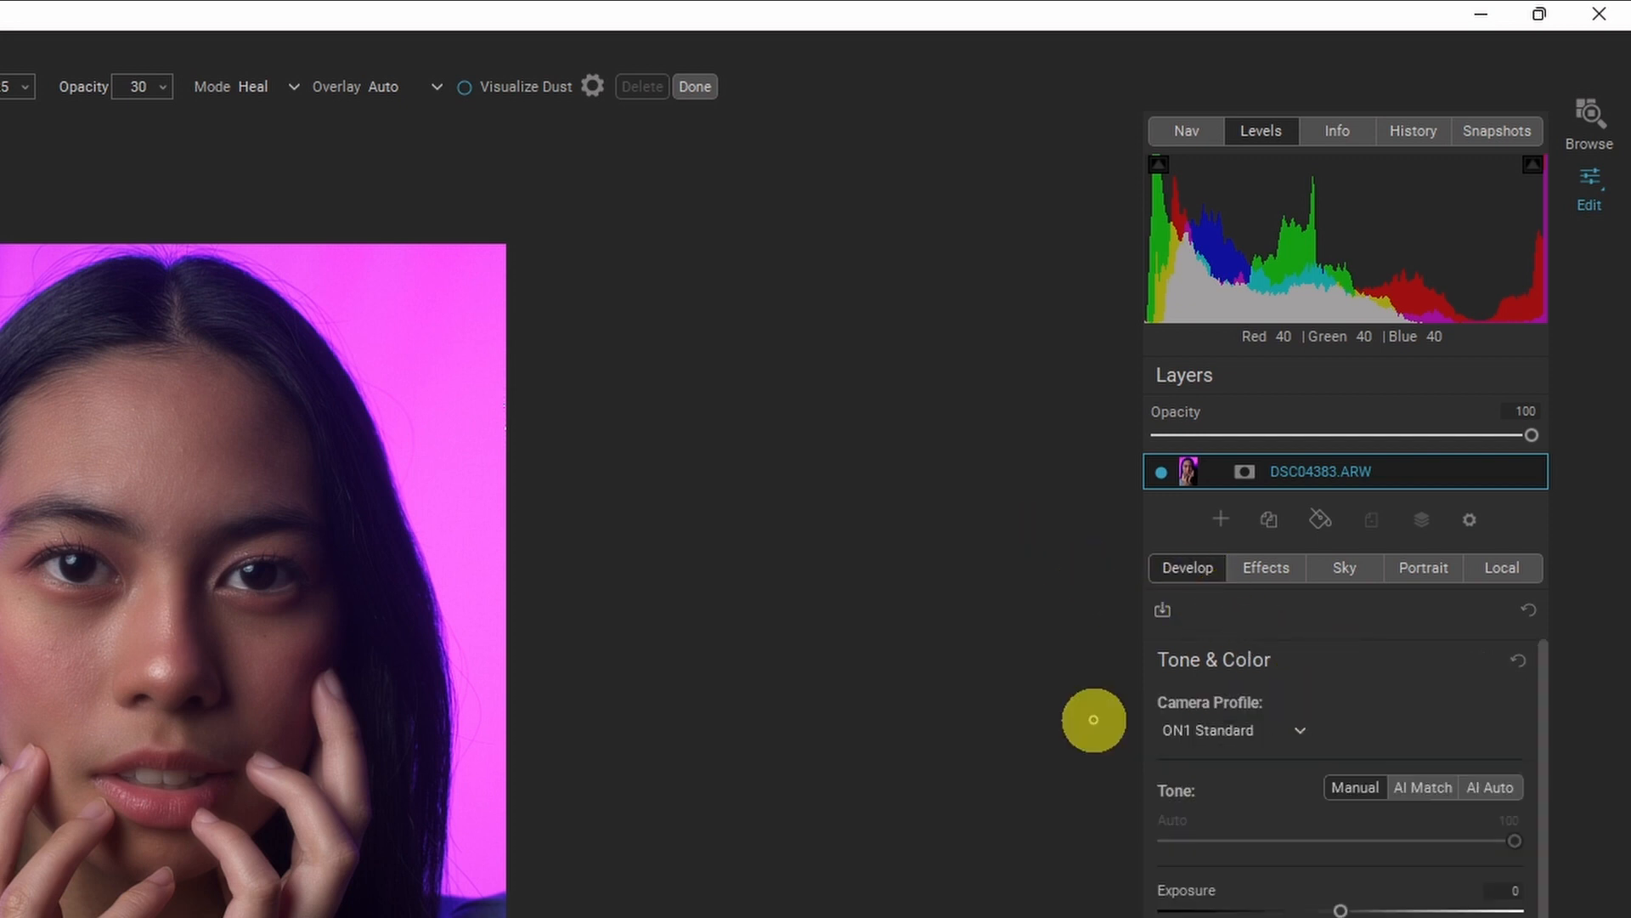
mouse_move(1127, 737)
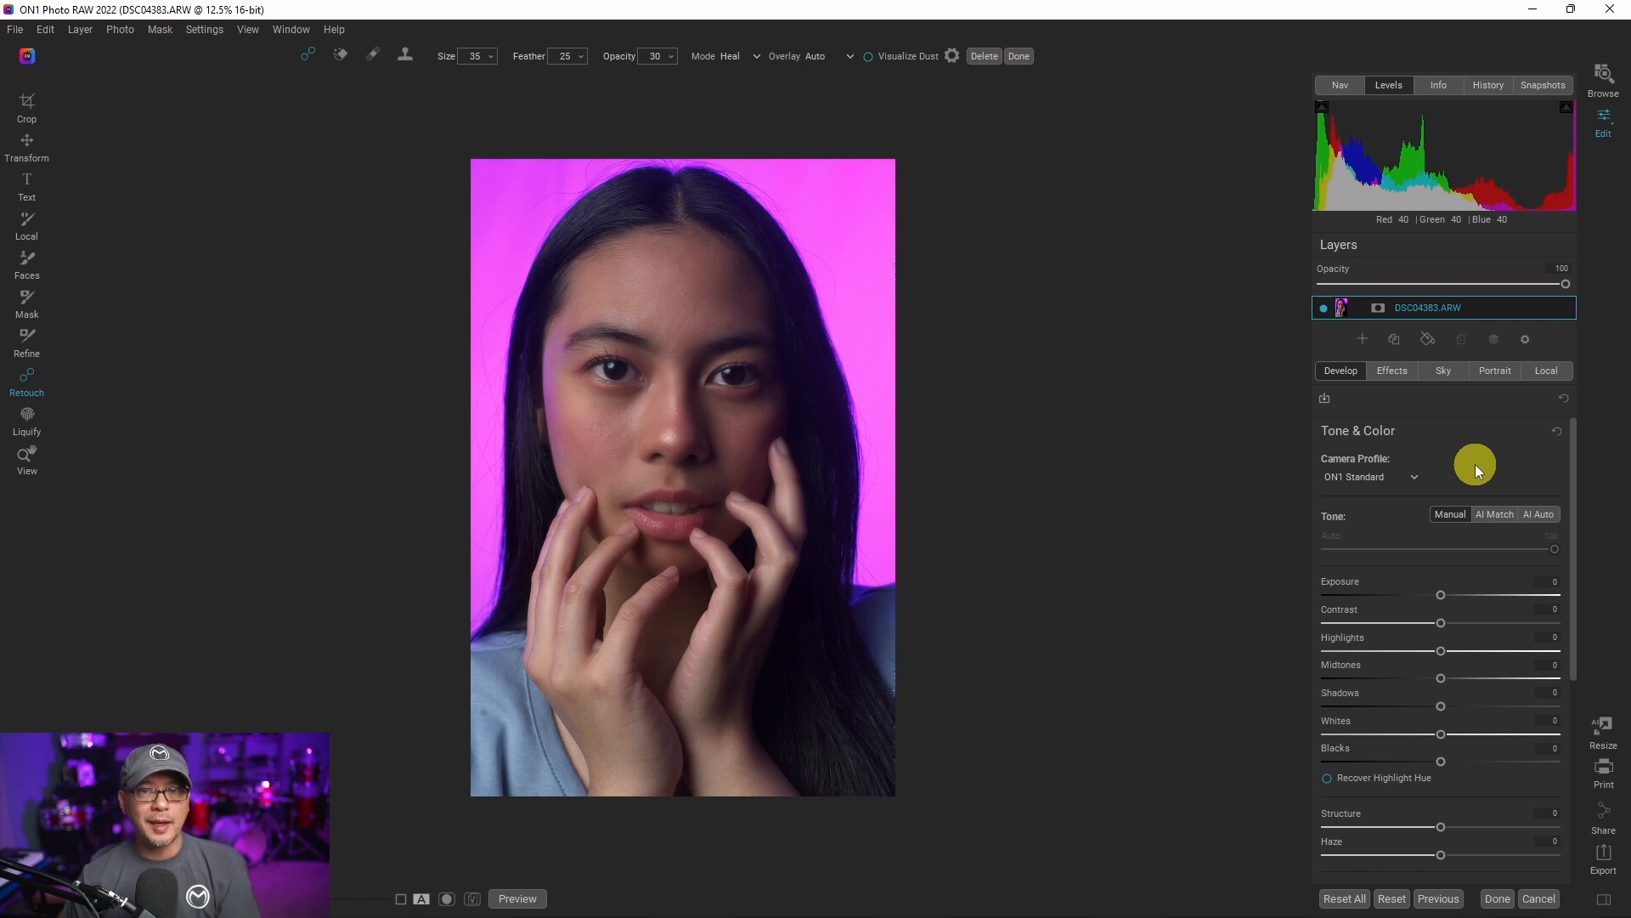
mouse_move(1007, 339)
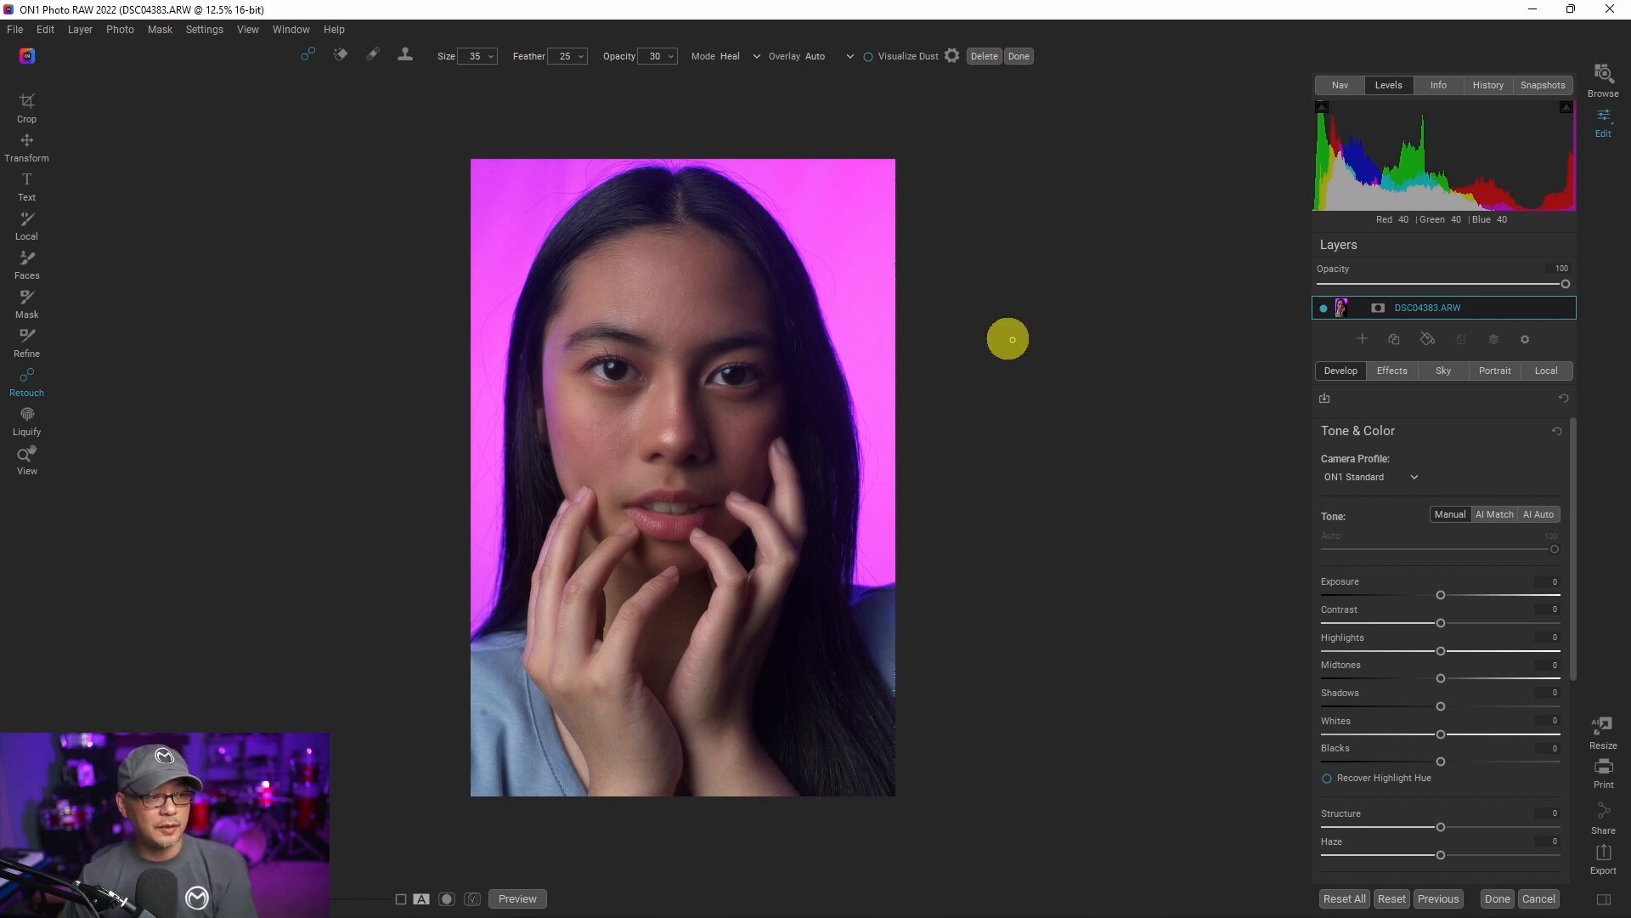
Step: Apply the Linear Raw camera profile, then restore ON1 Standard
left_click(1368, 476)
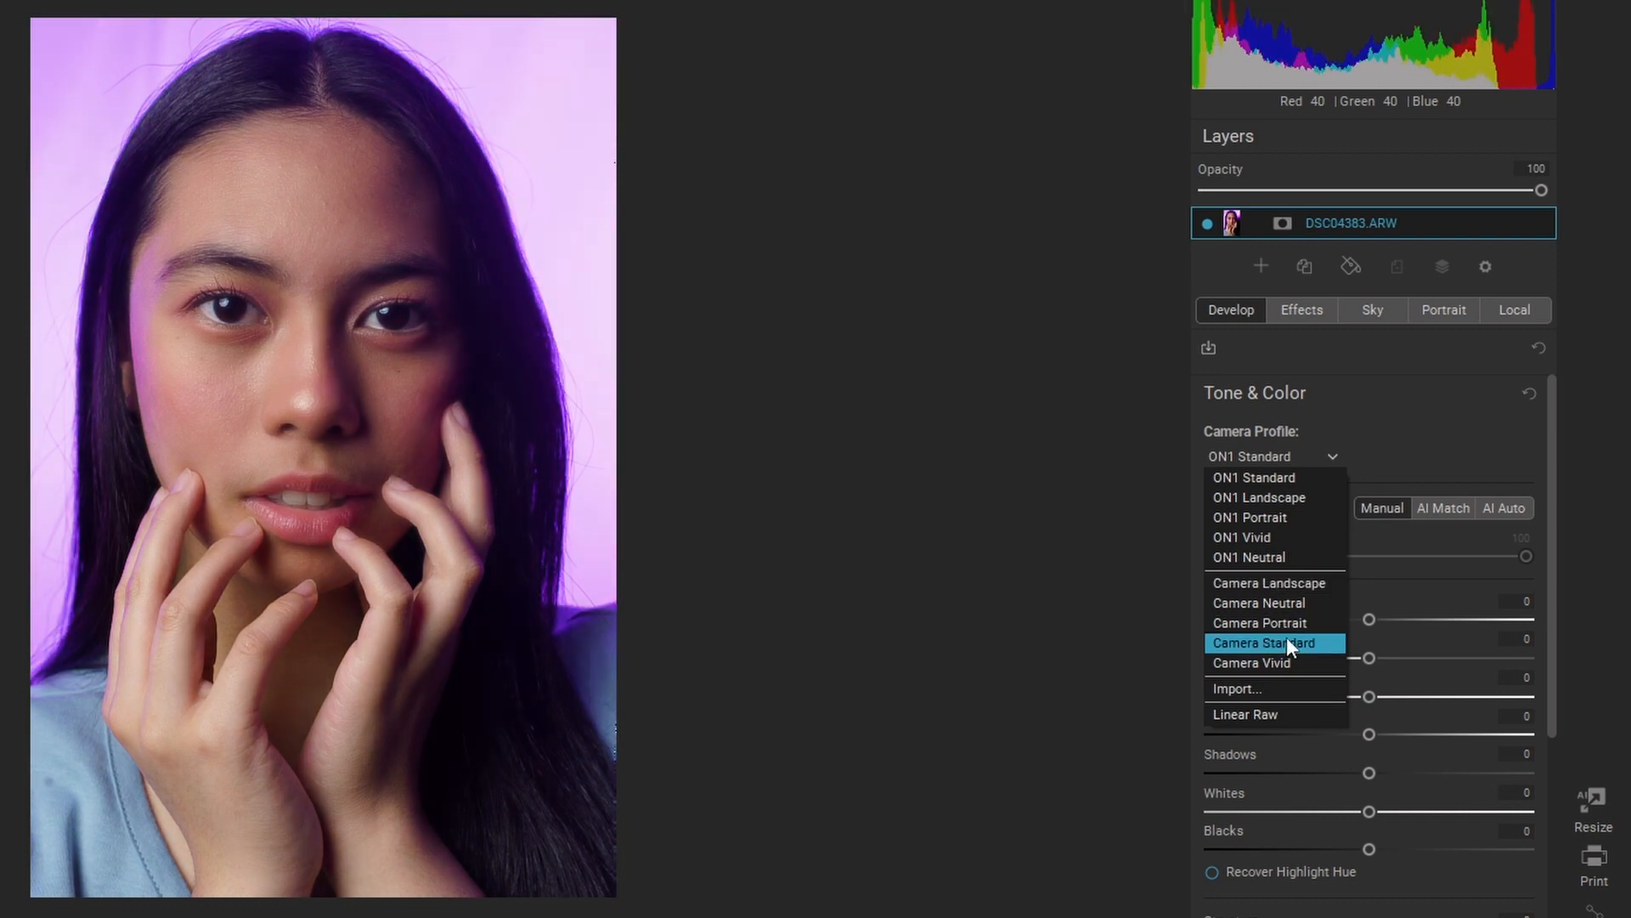
left_click(1244, 713)
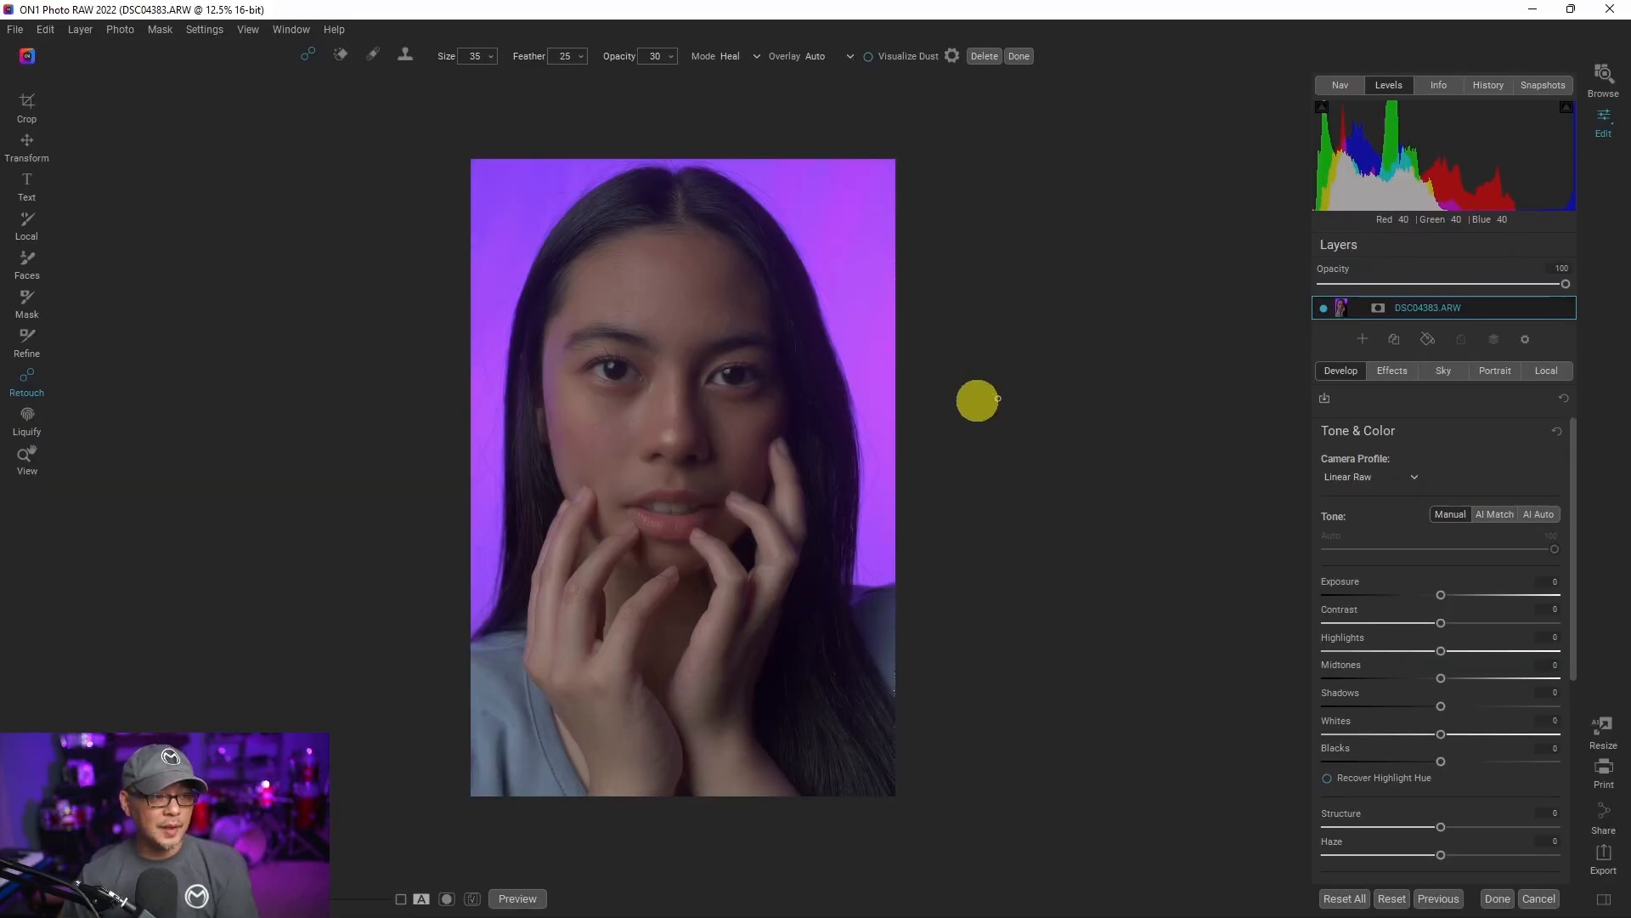
mouse_move(1110, 440)
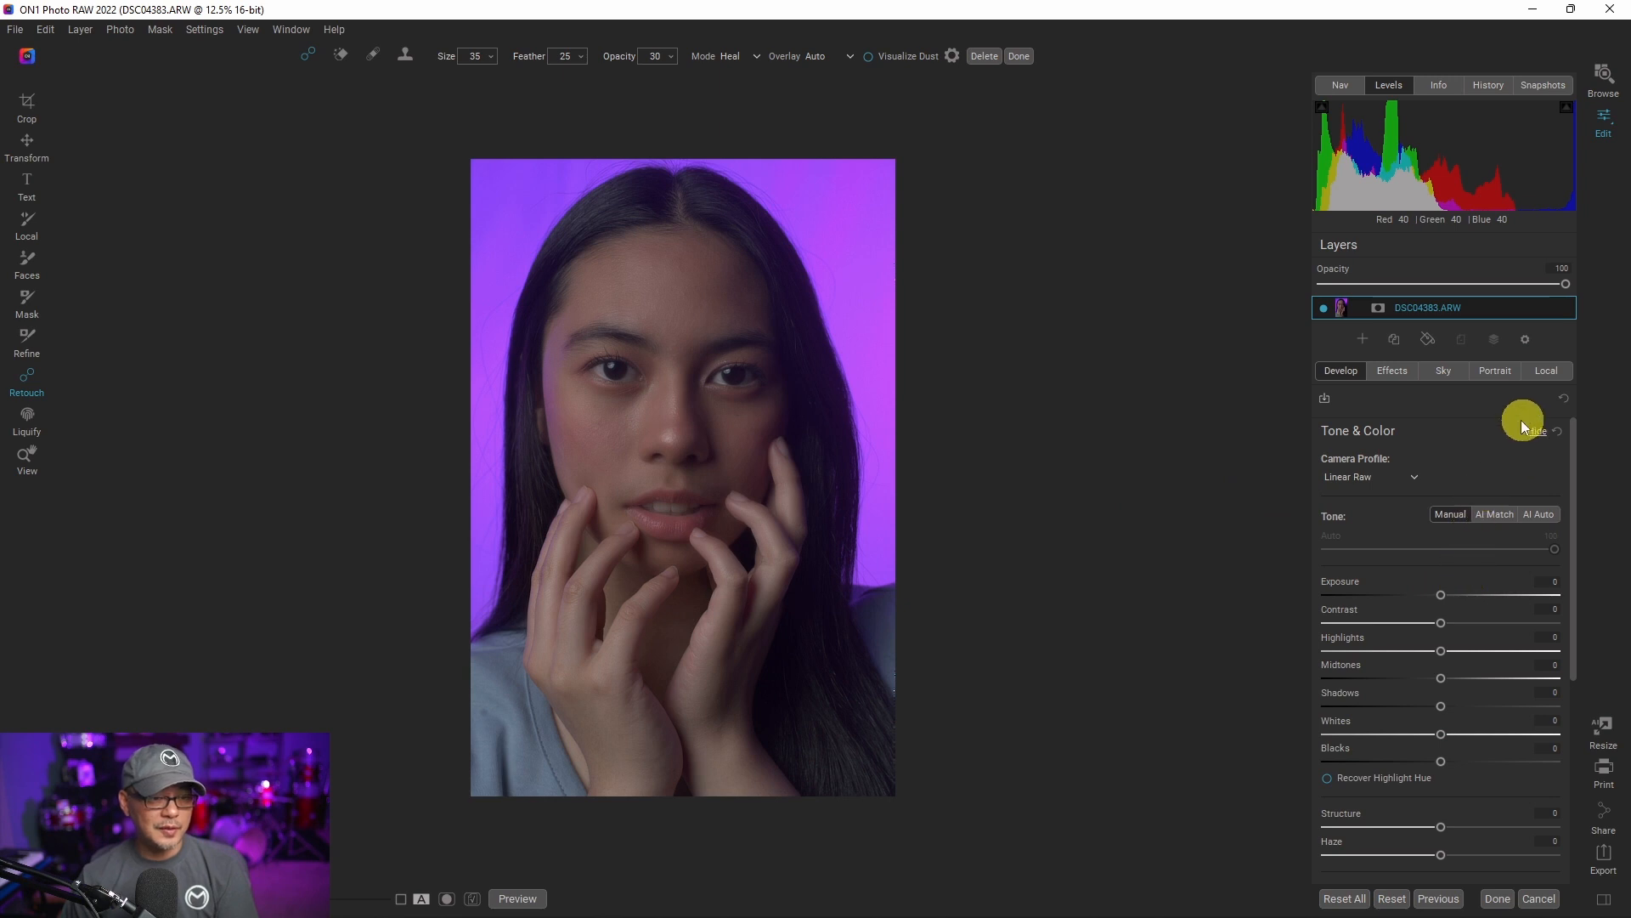
left_click(1369, 477)
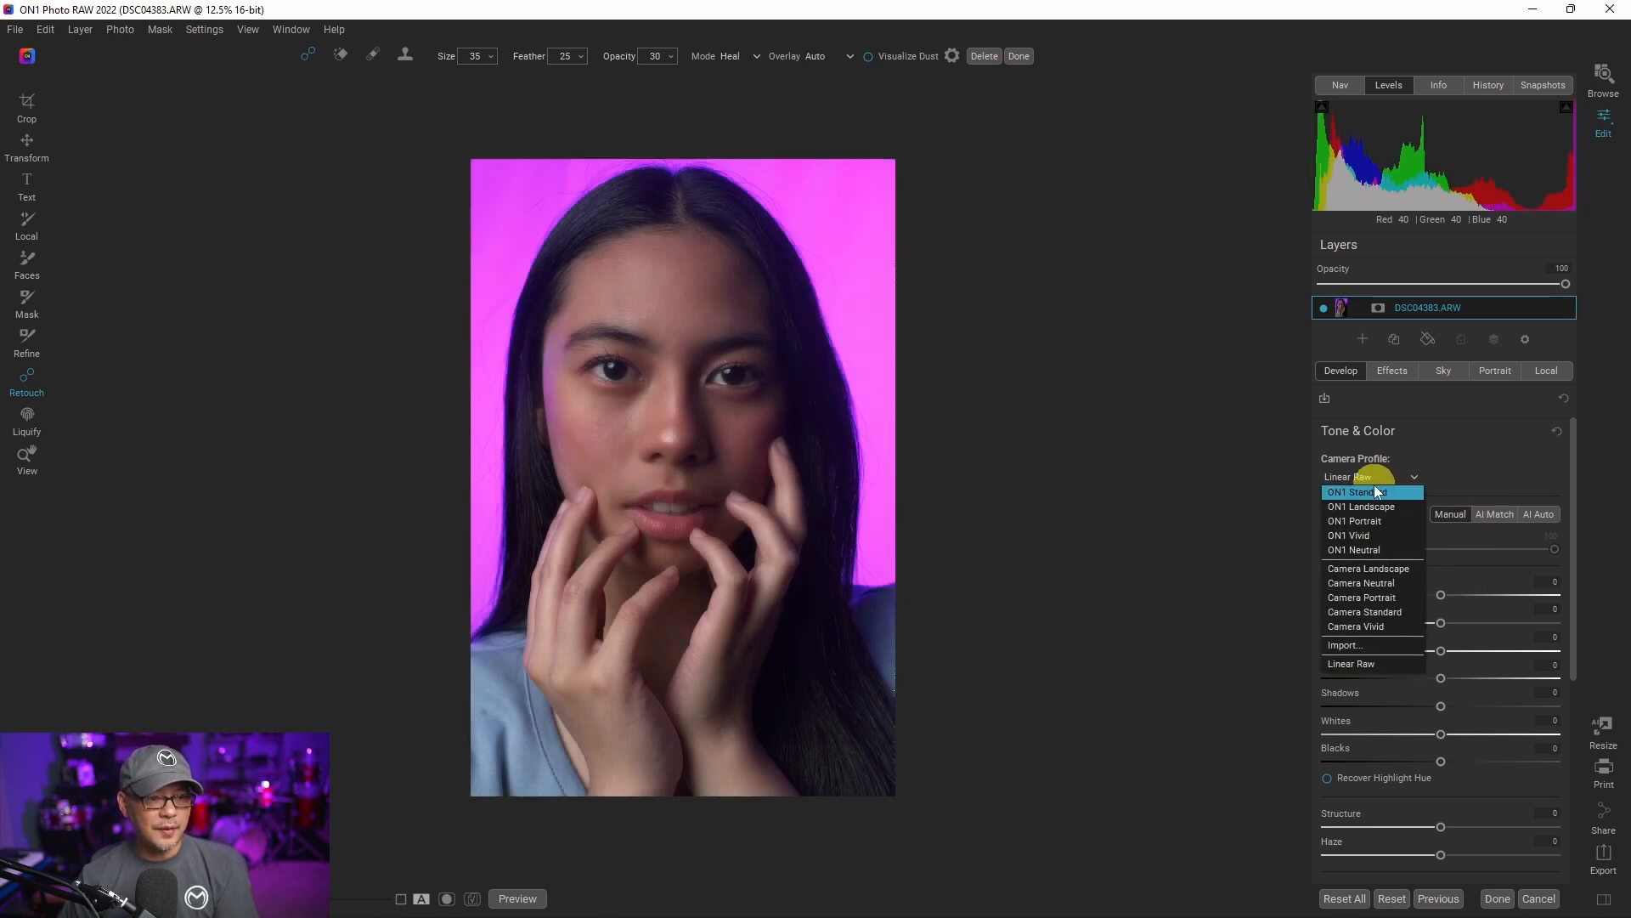
left_click(1350, 663)
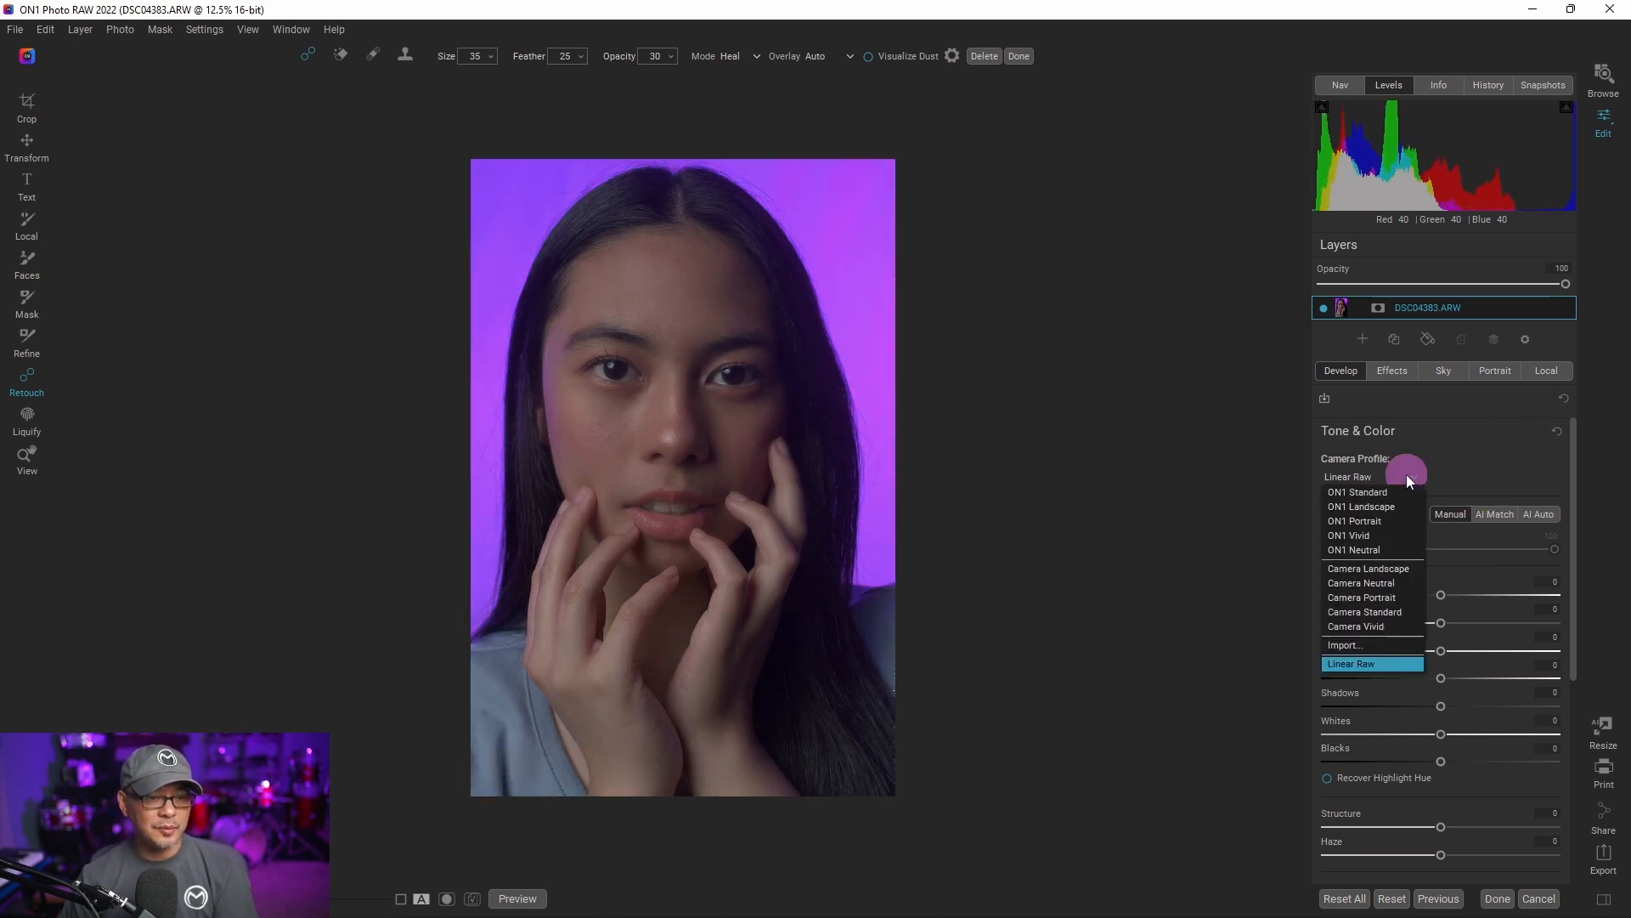
left_click(1357, 491)
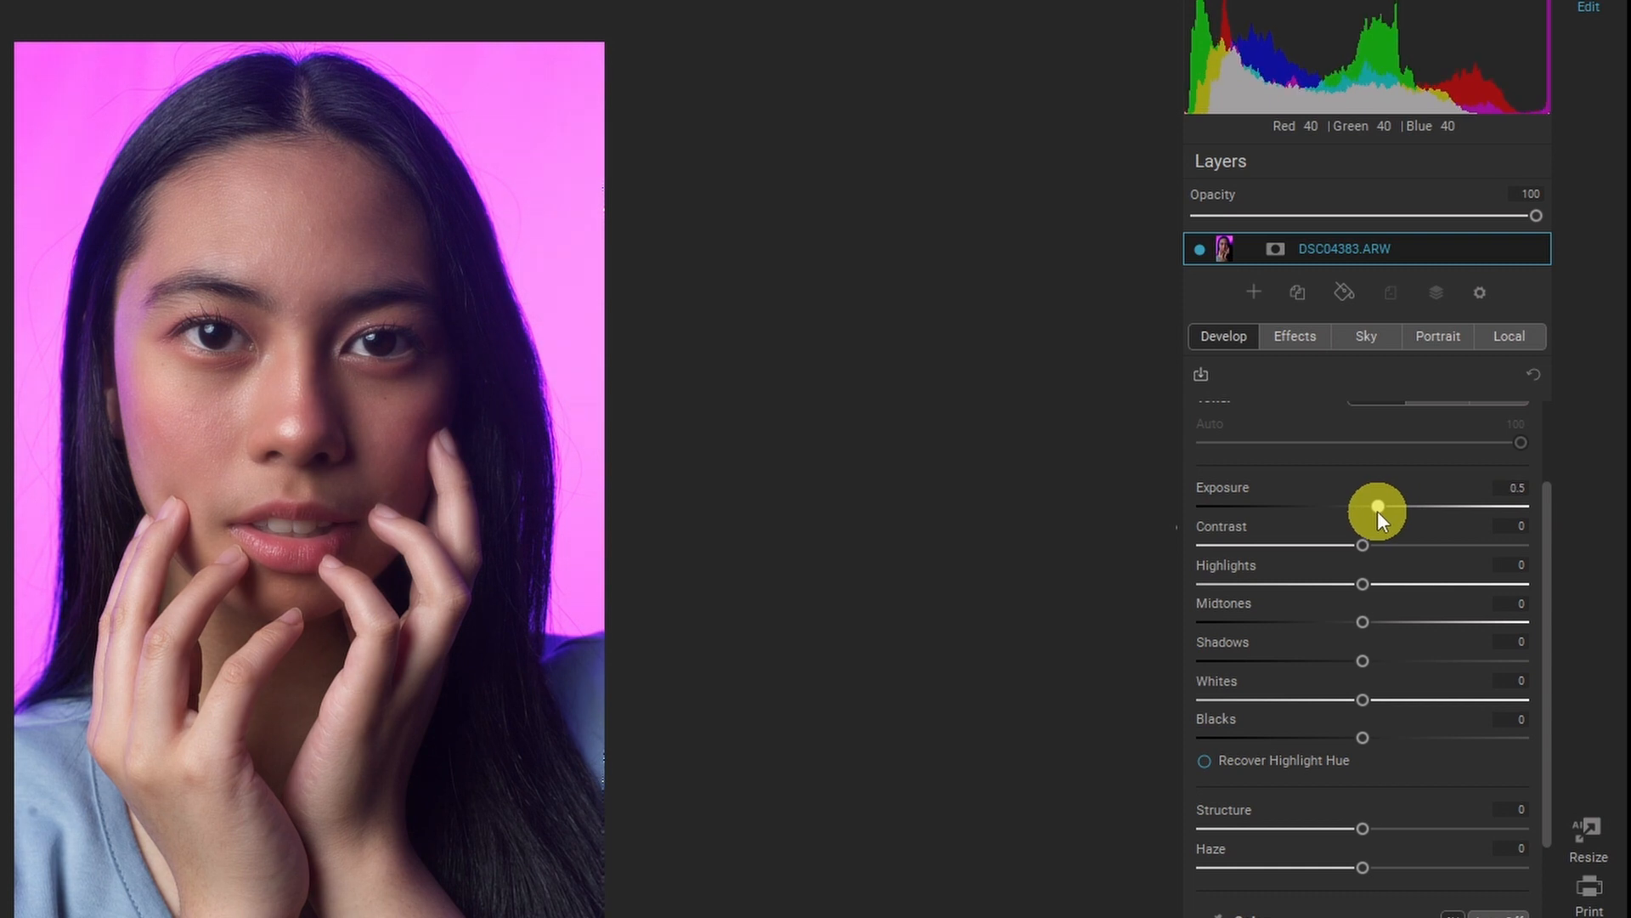
mouse_move(1363, 593)
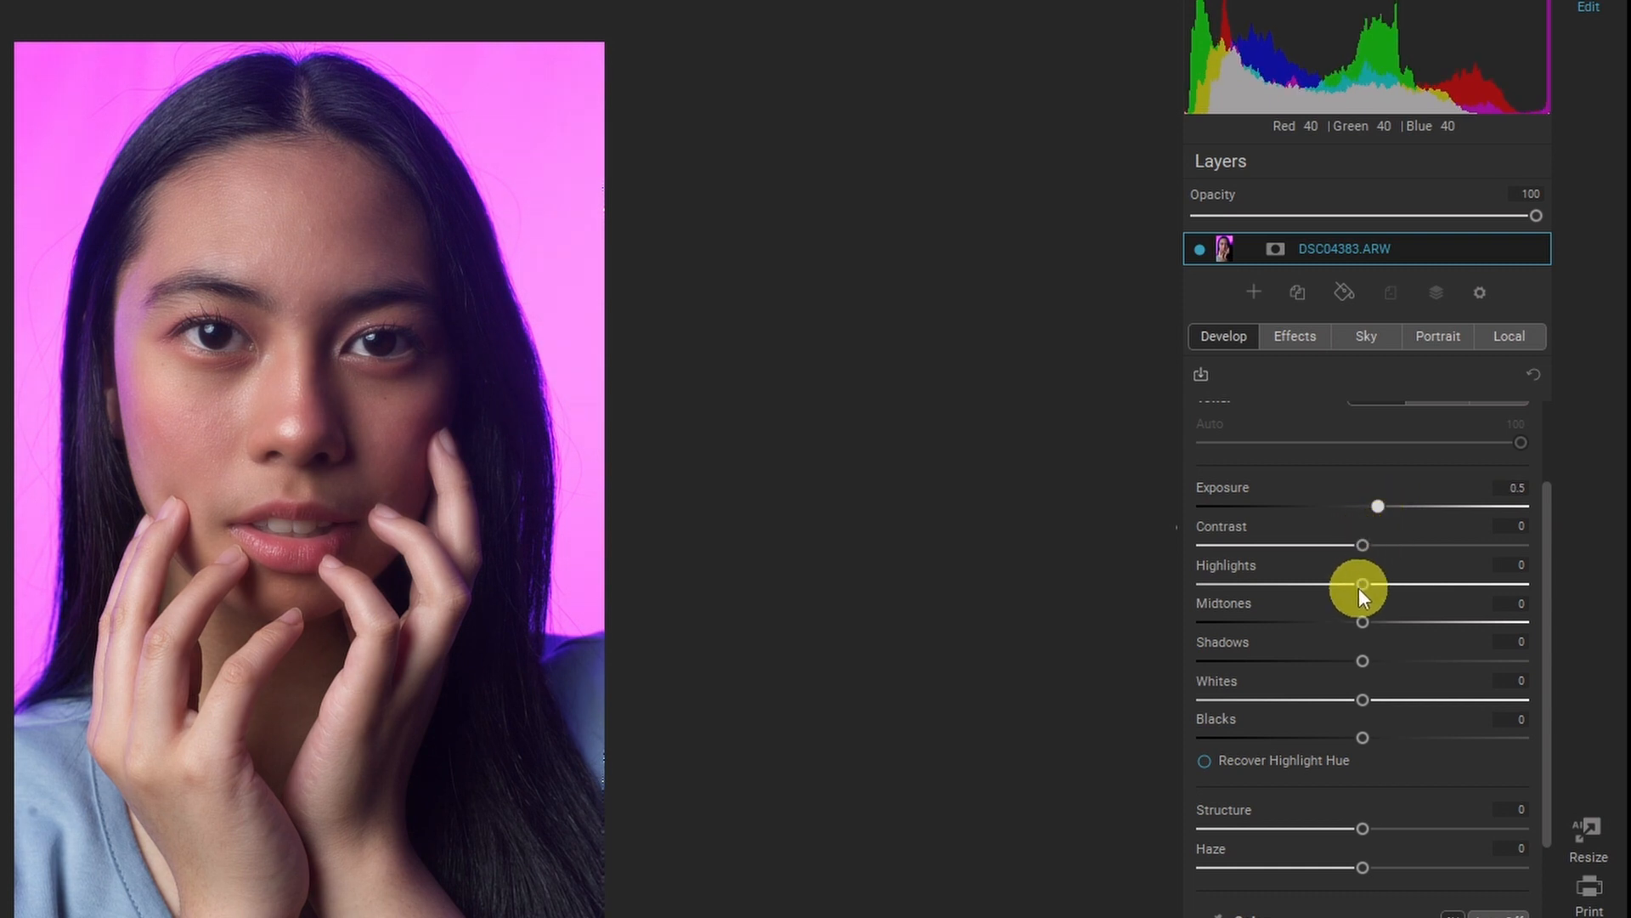
Step: Lower highlights to −21, collapse Lens Correction and expand Transform
left_click_drag(1361, 584, 1329, 584)
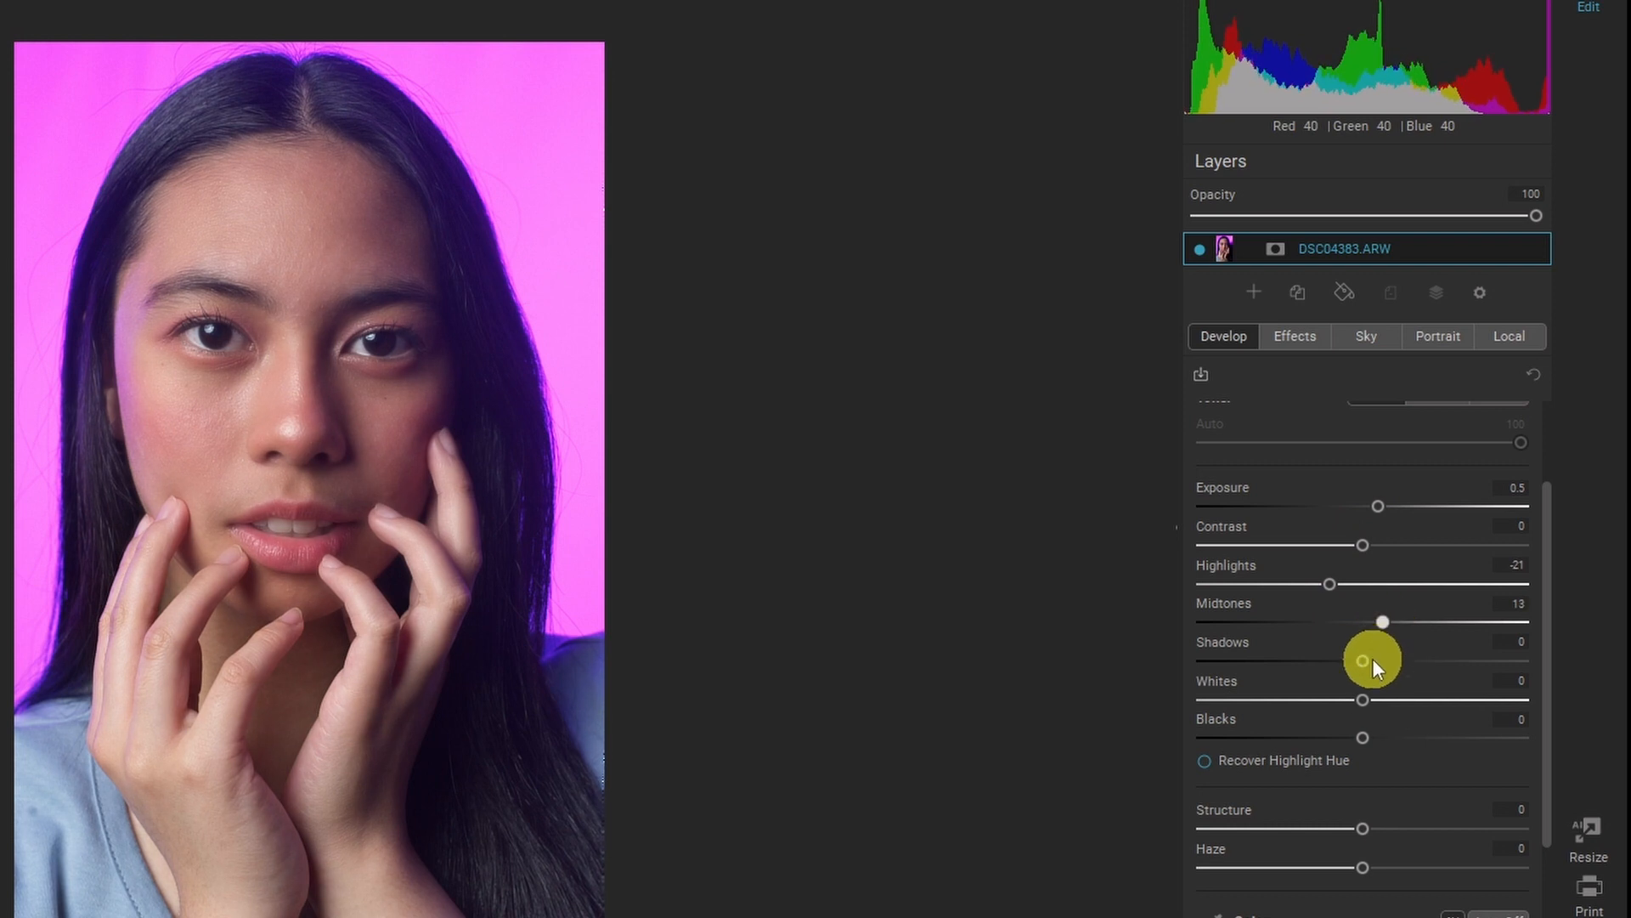
scroll("down", 3)
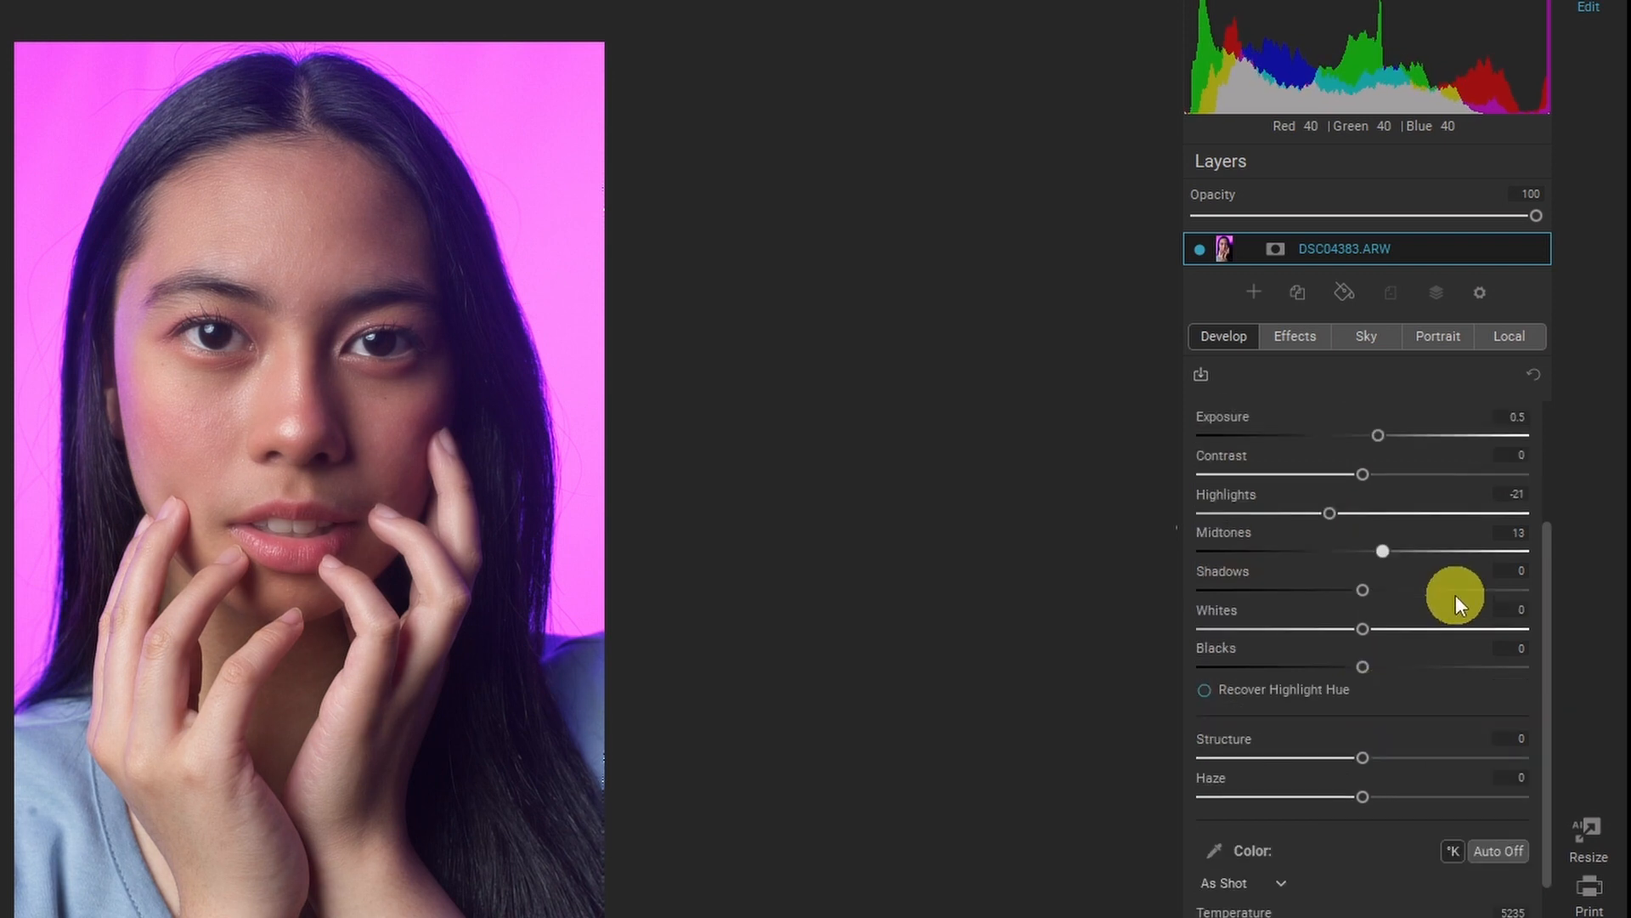
mouse_move(1455, 602)
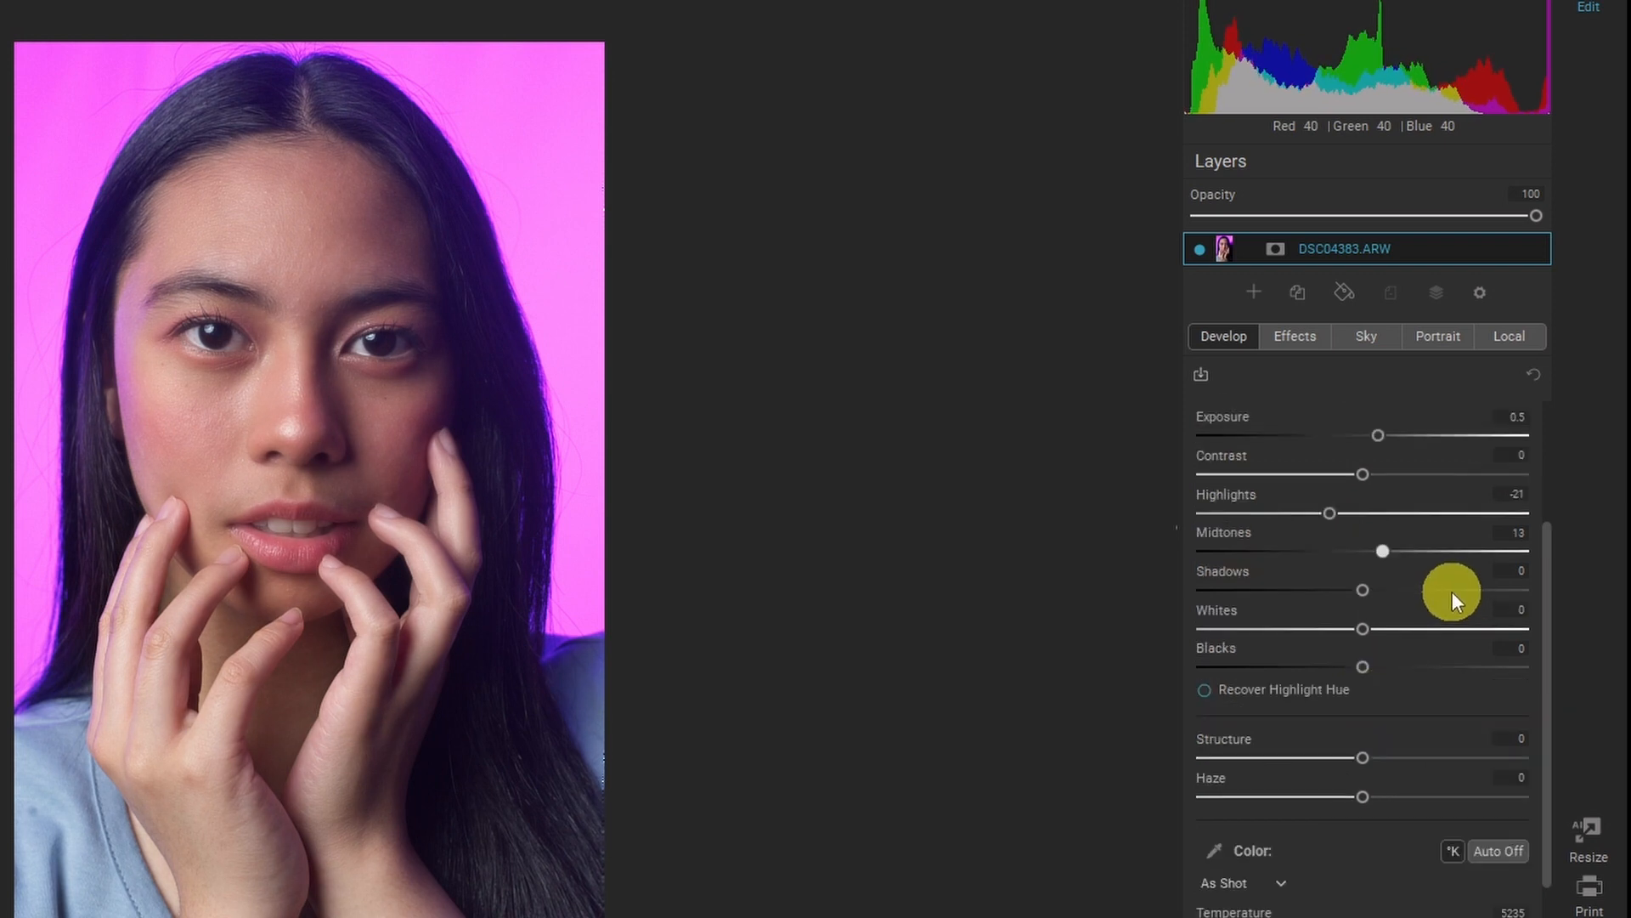
scroll("down", 3)
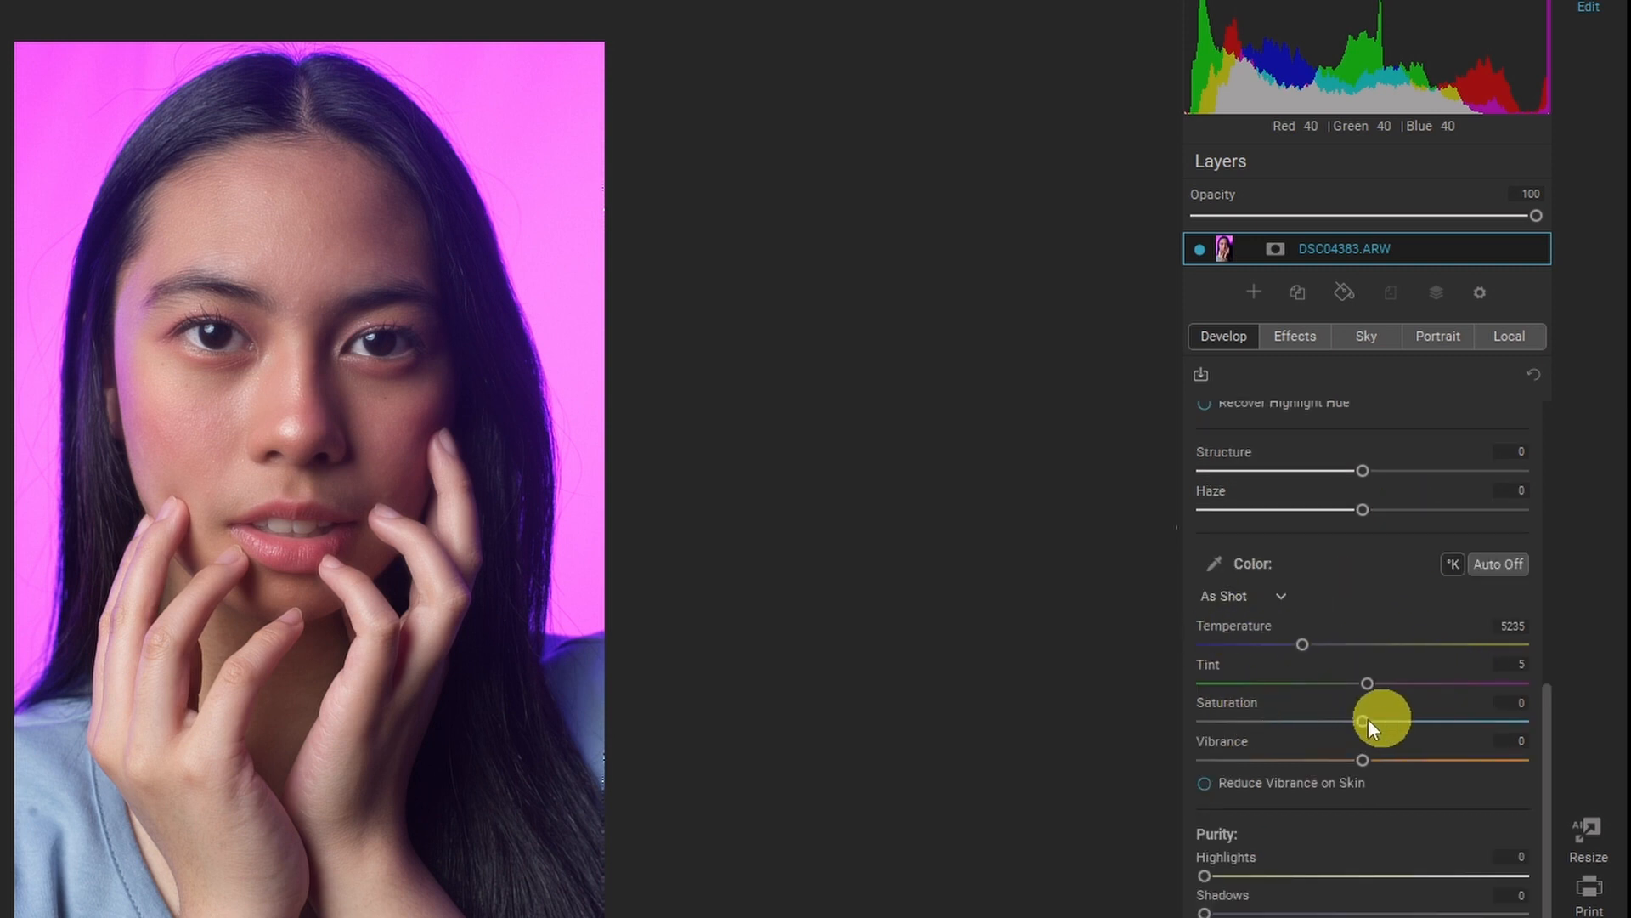
left_click(1247, 419)
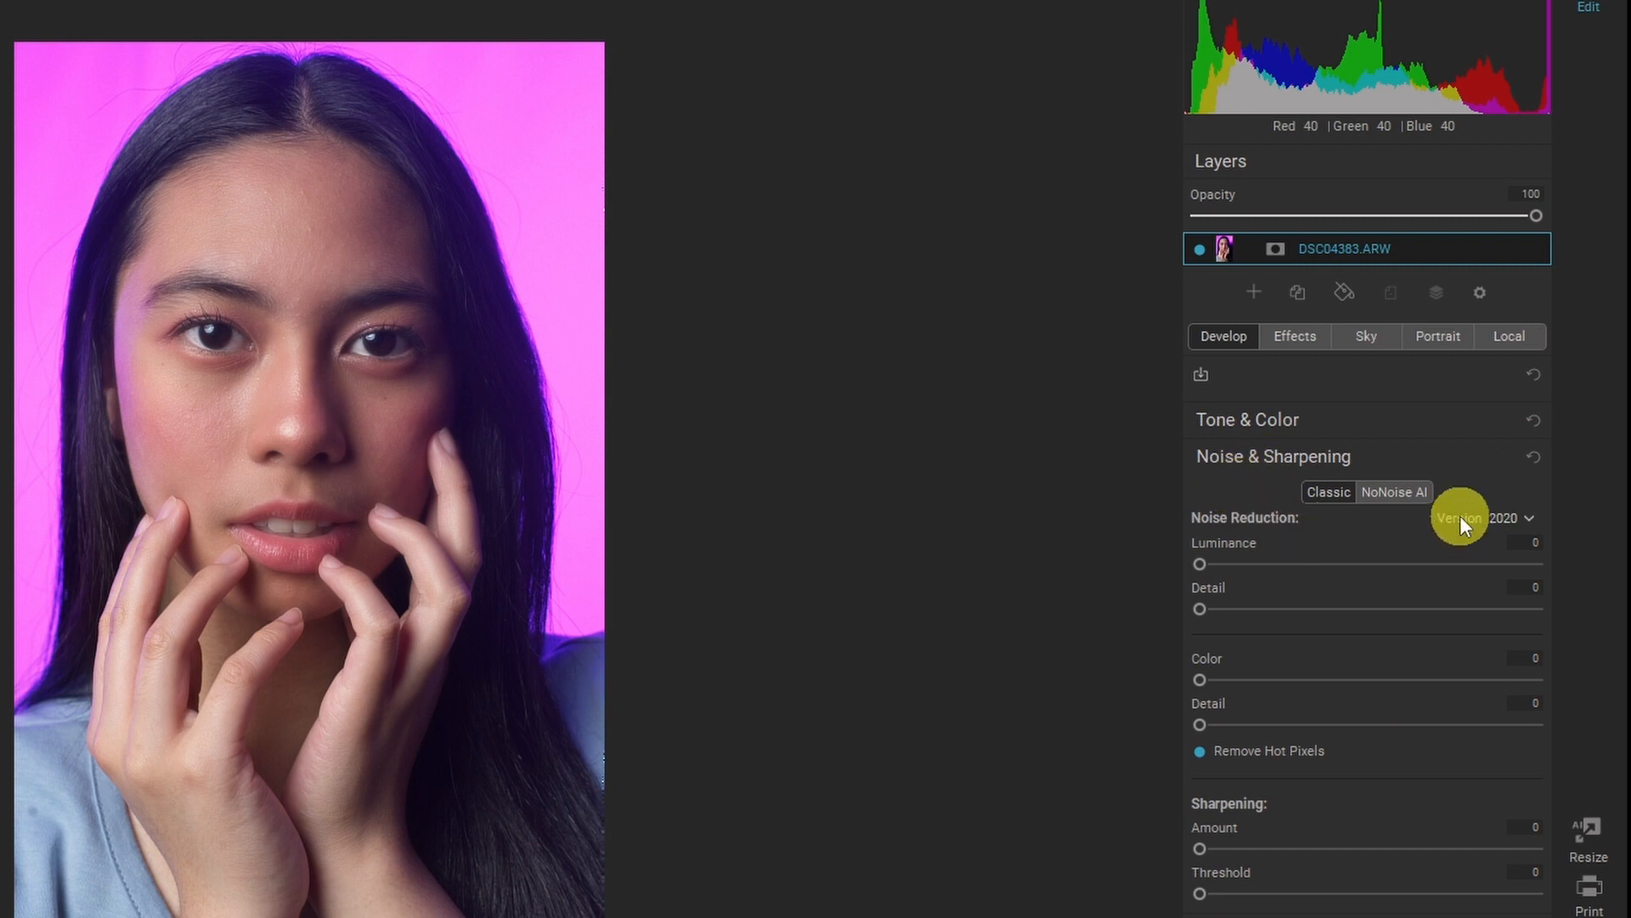
mouse_move(1425, 548)
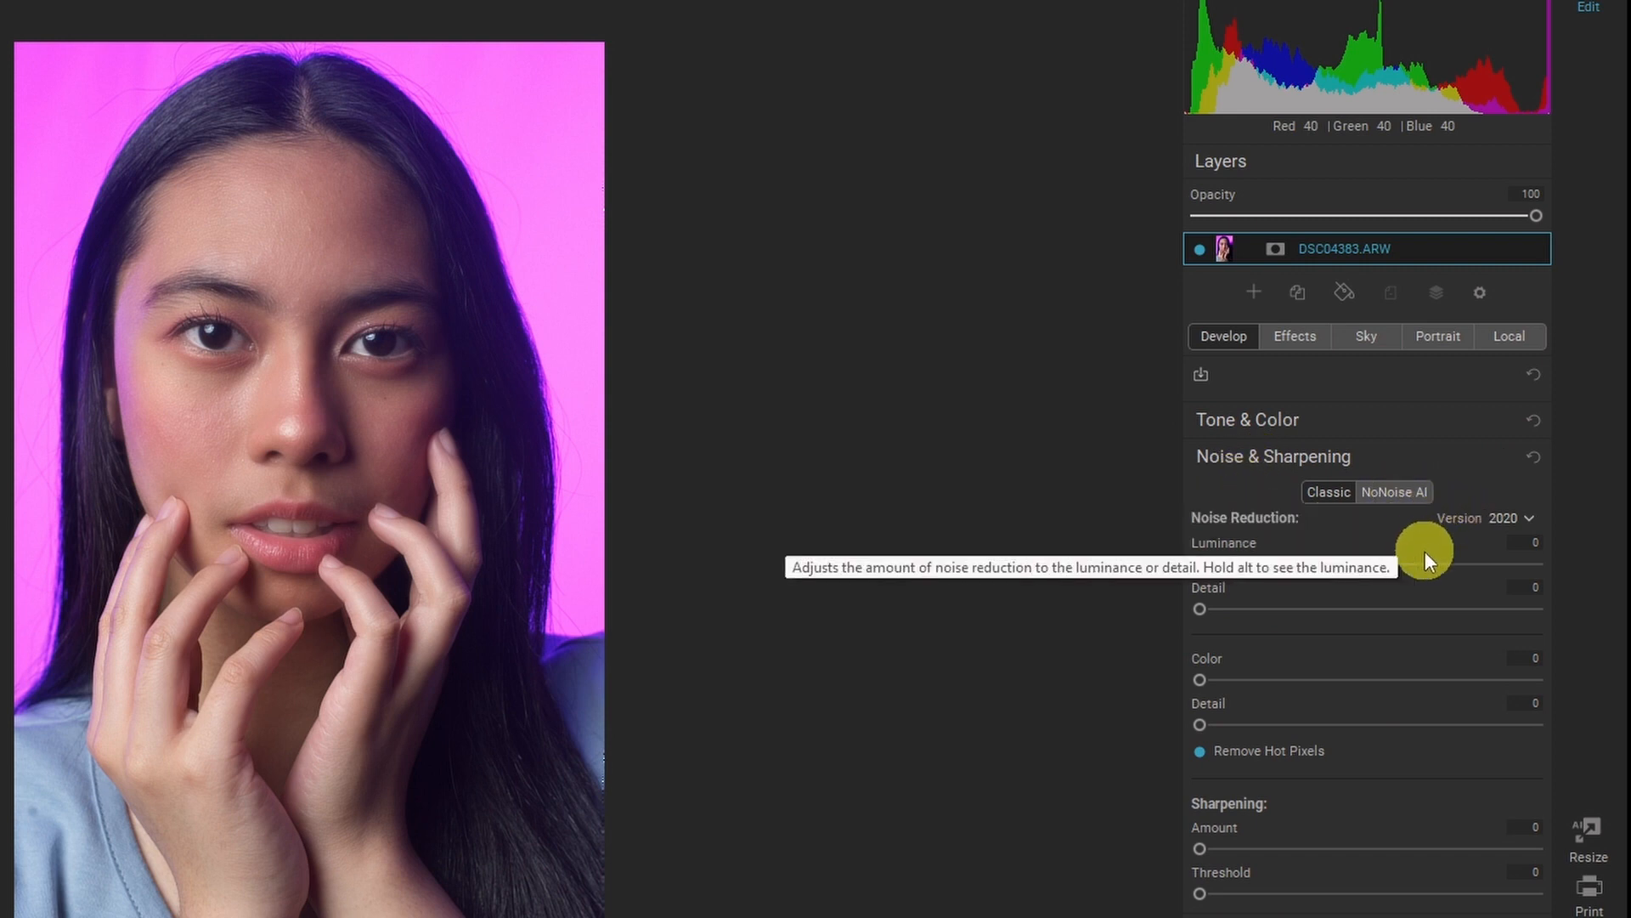
mouse_move(1009, 416)
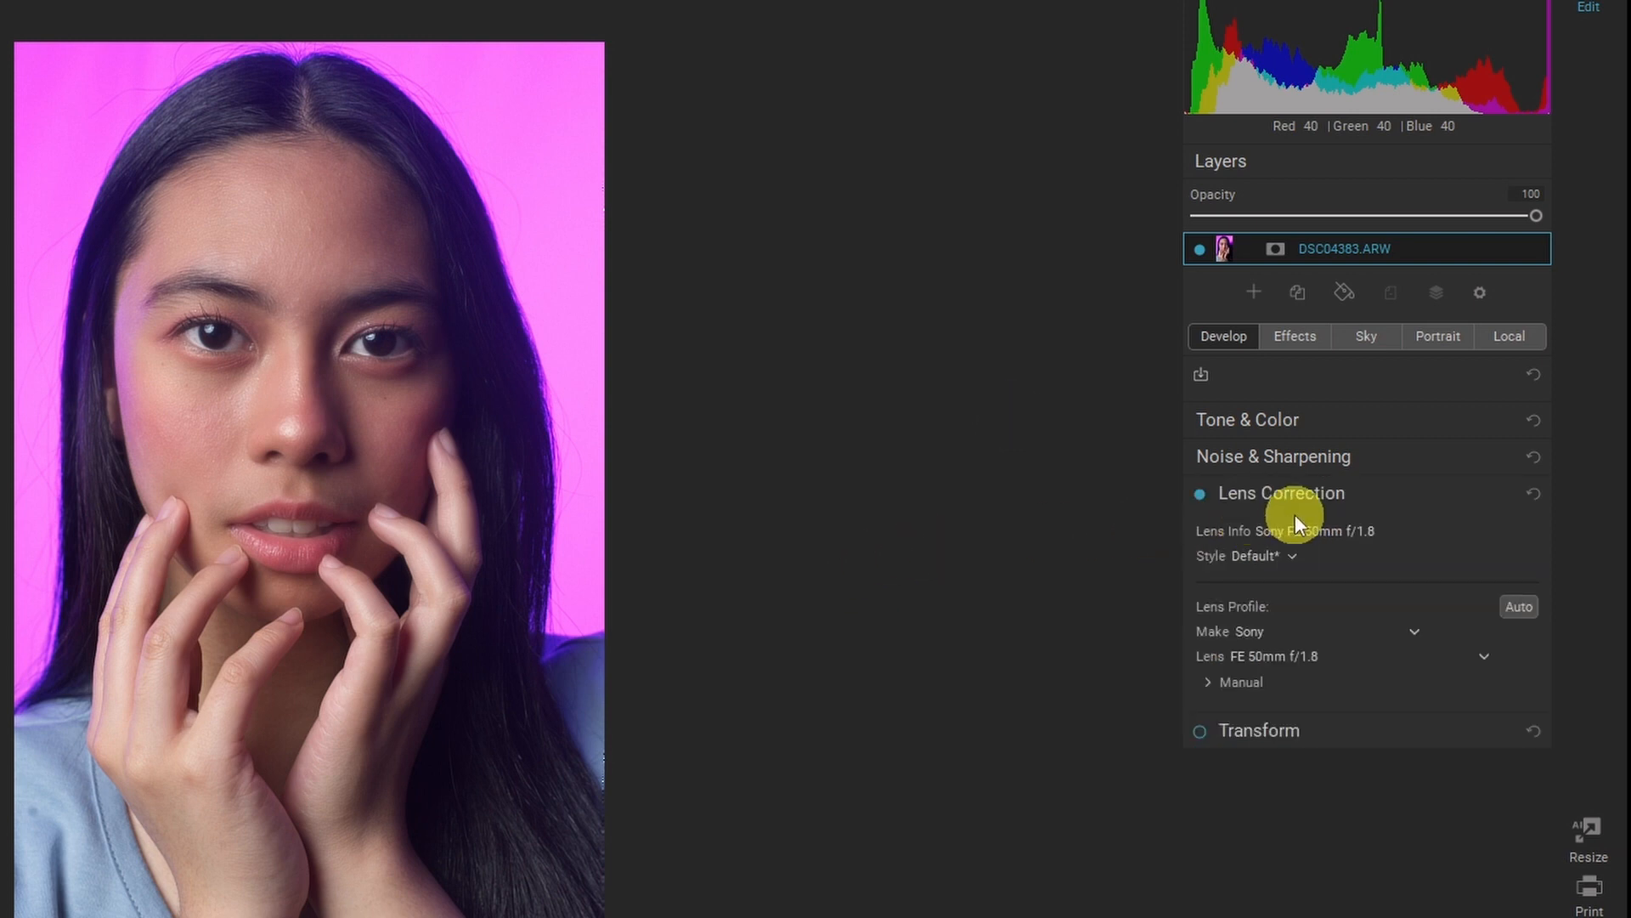
left_click(1280, 492)
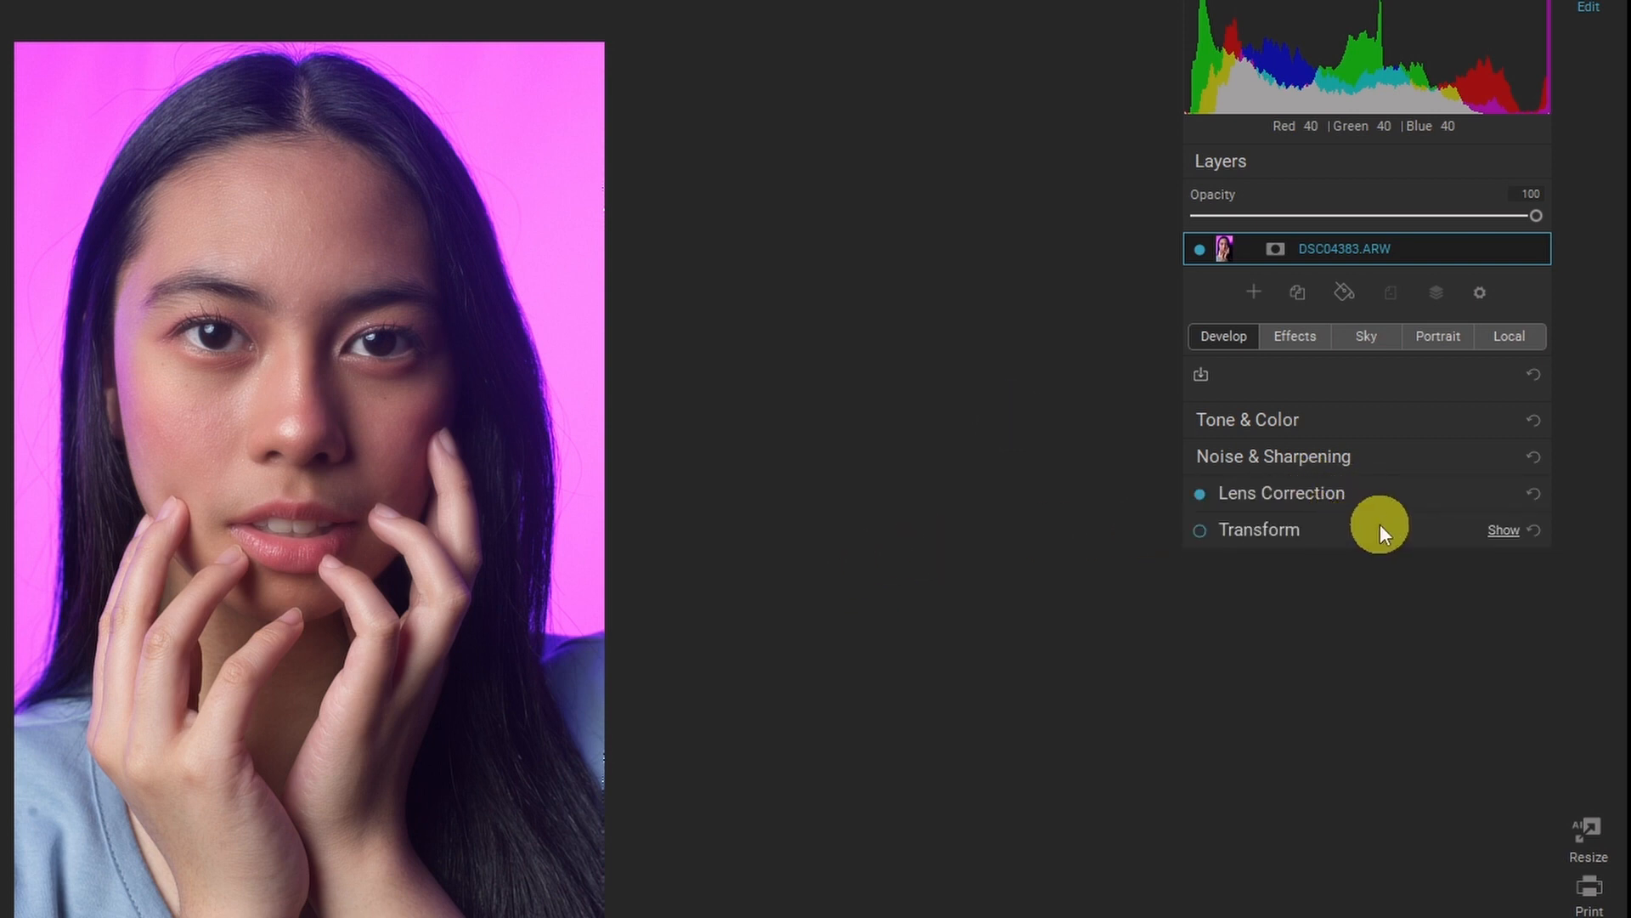
left_click(1260, 528)
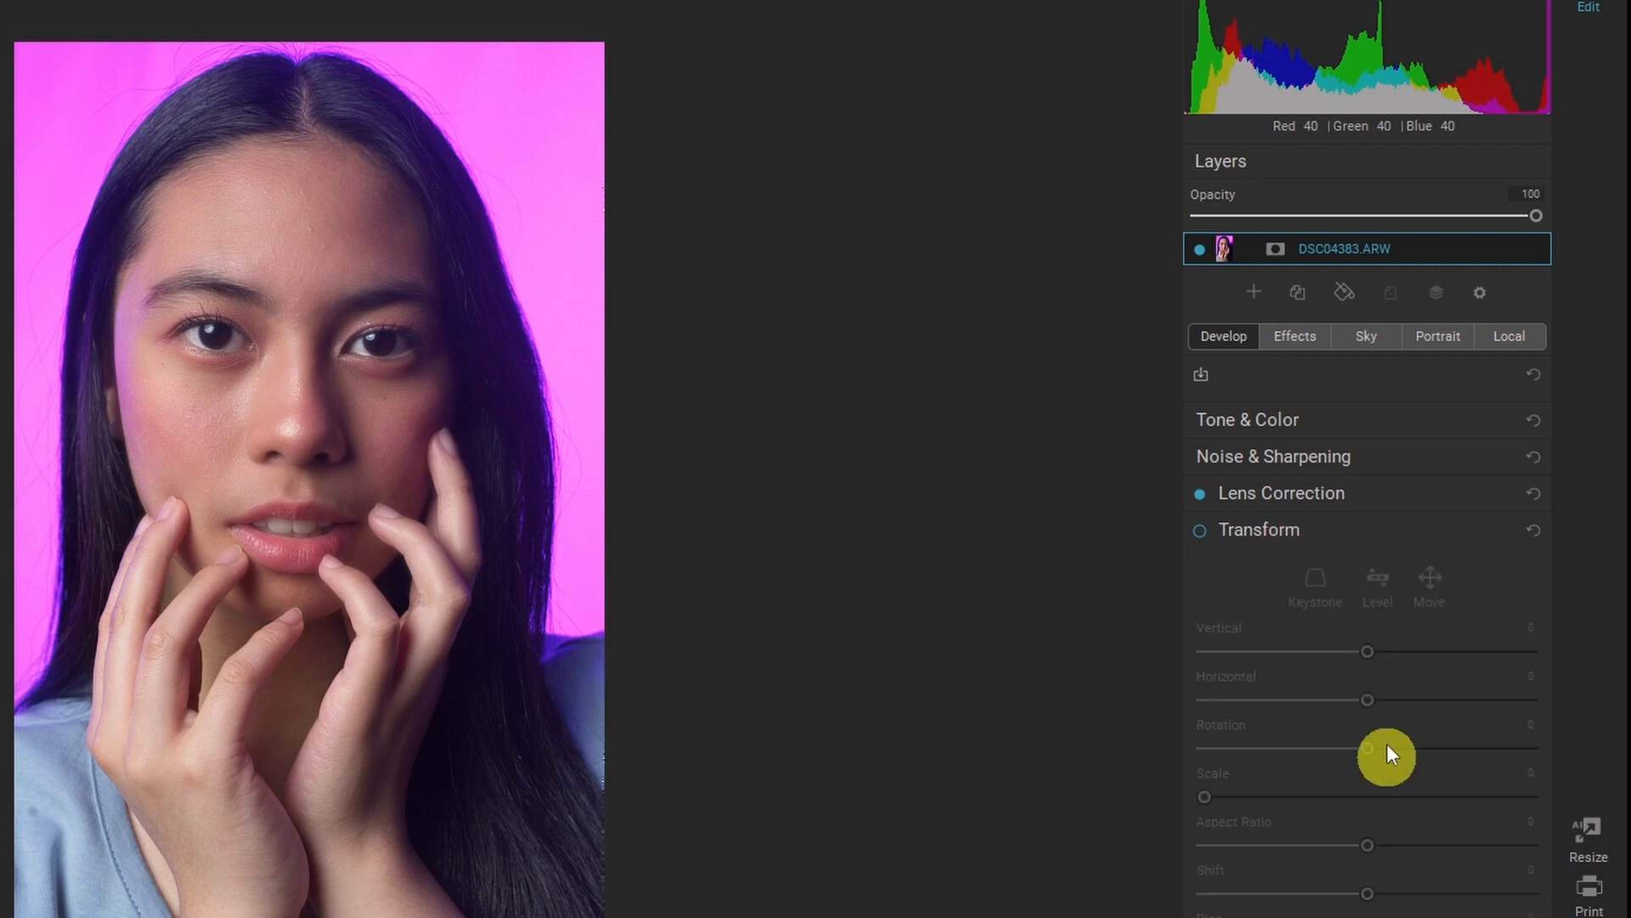
mouse_move(1384, 608)
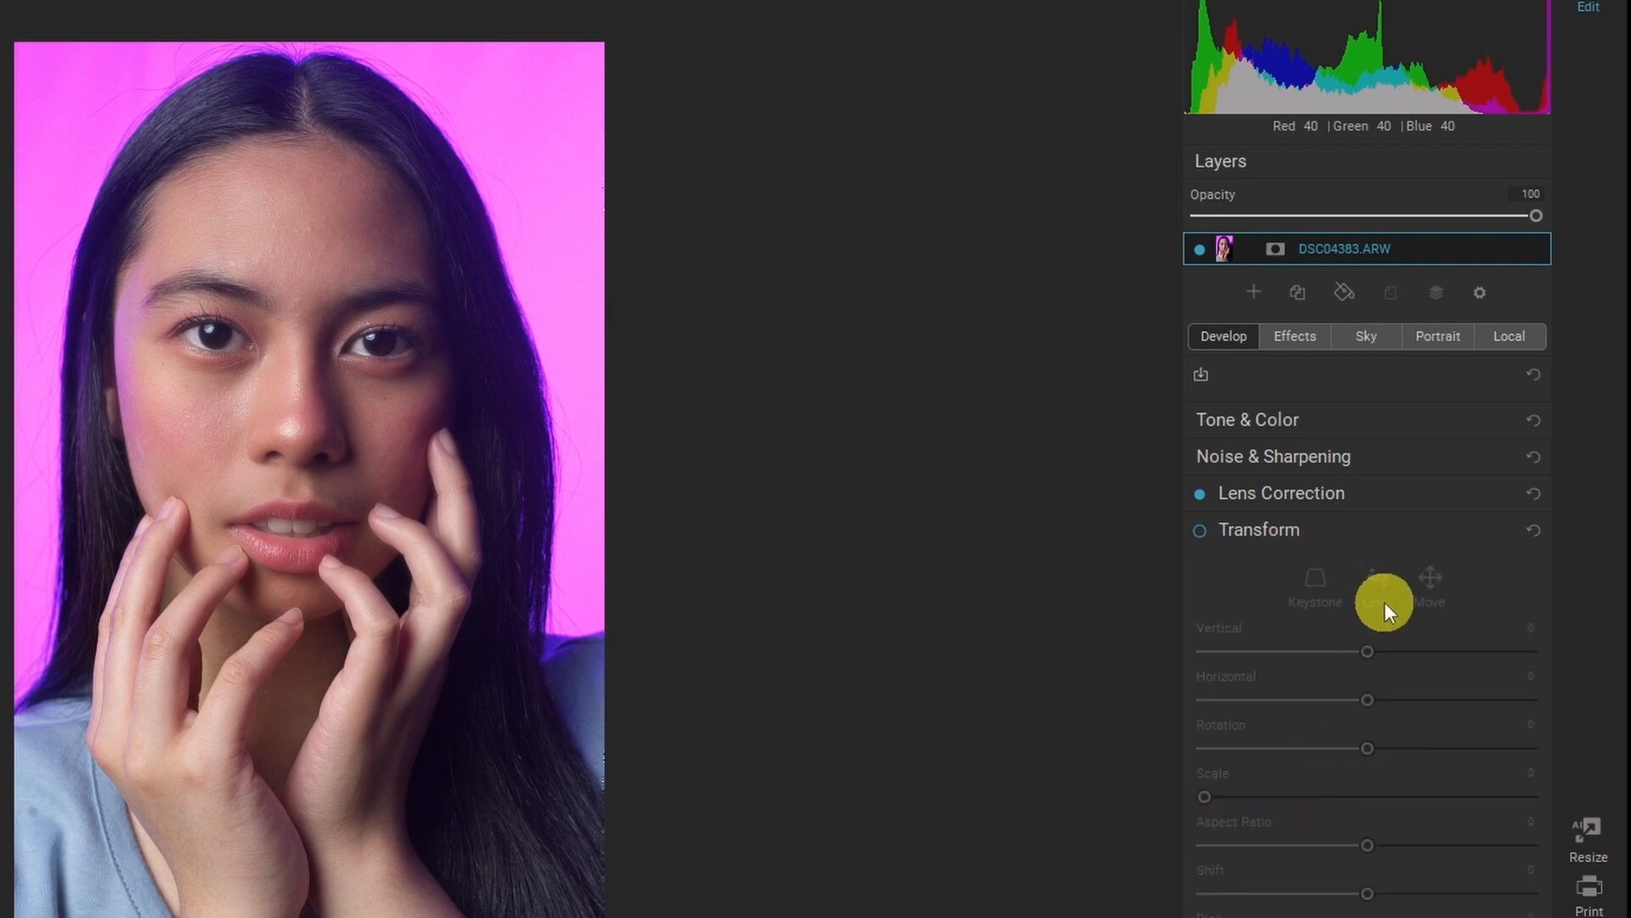
Step: In Effects, browse the Add Filter list and pick the LUTs filter
left_click(1294, 334)
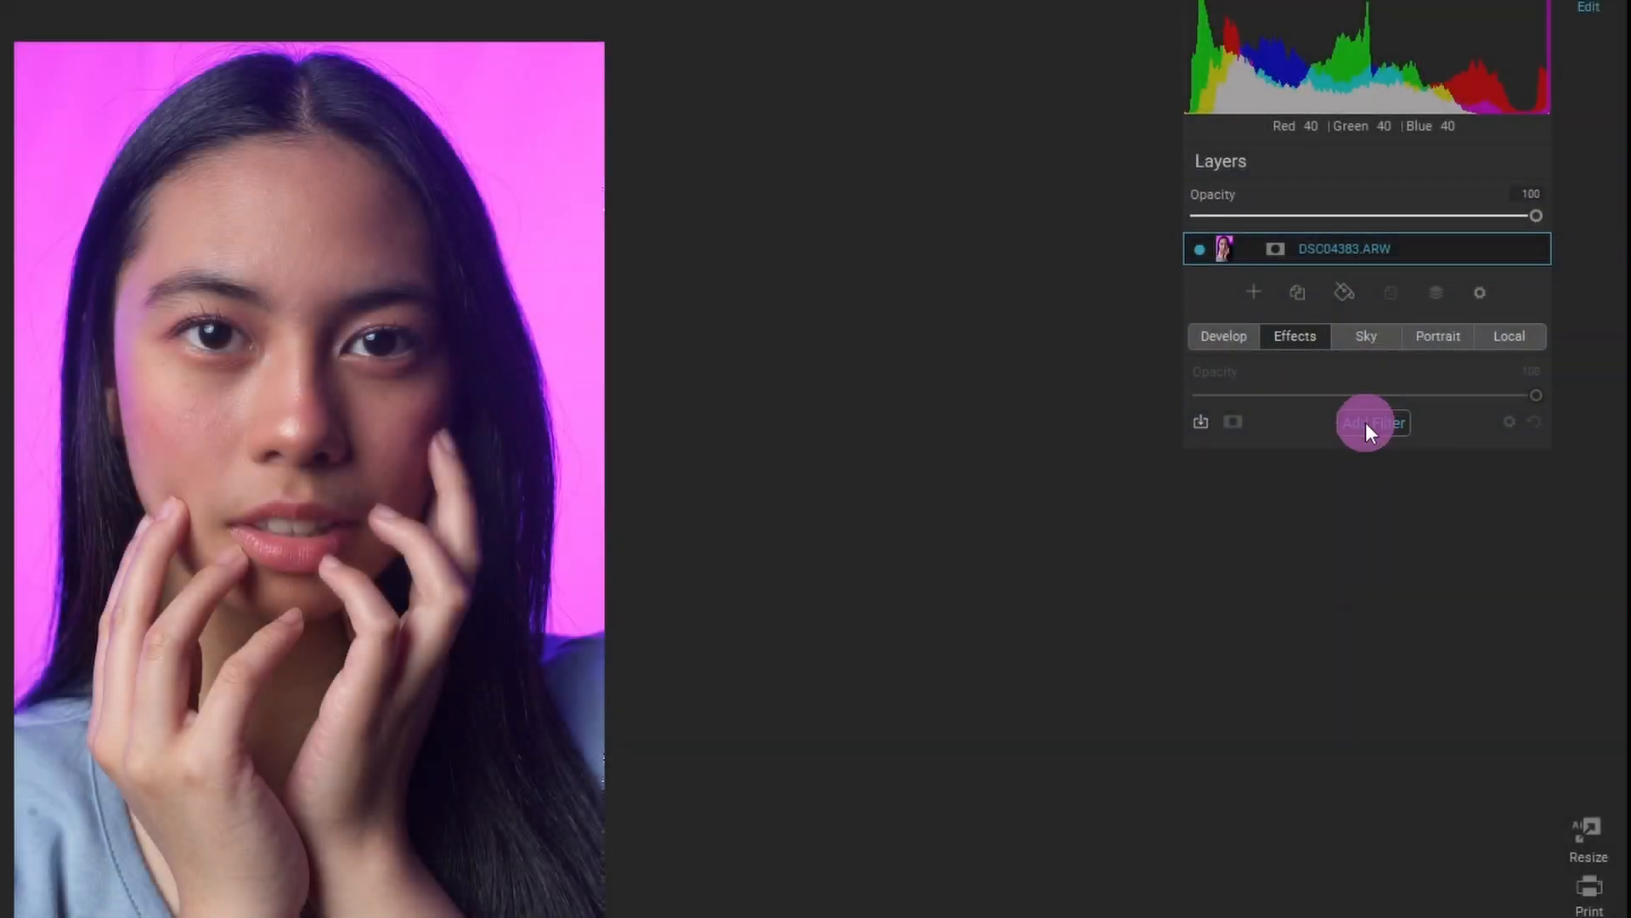
left_click(1373, 421)
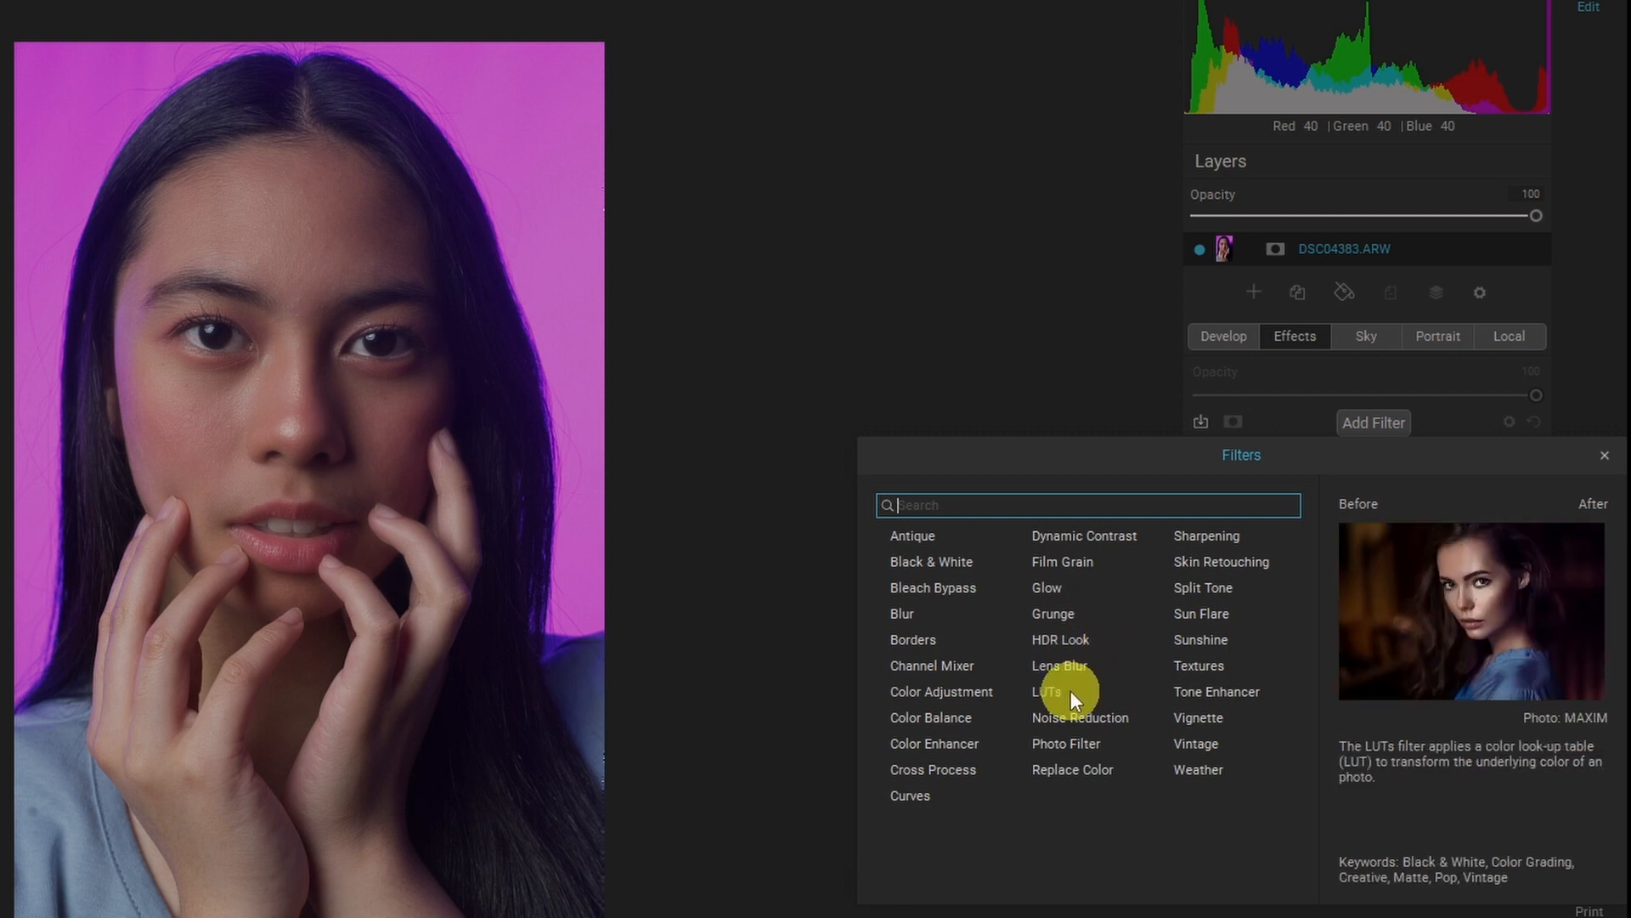
mouse_move(1222, 562)
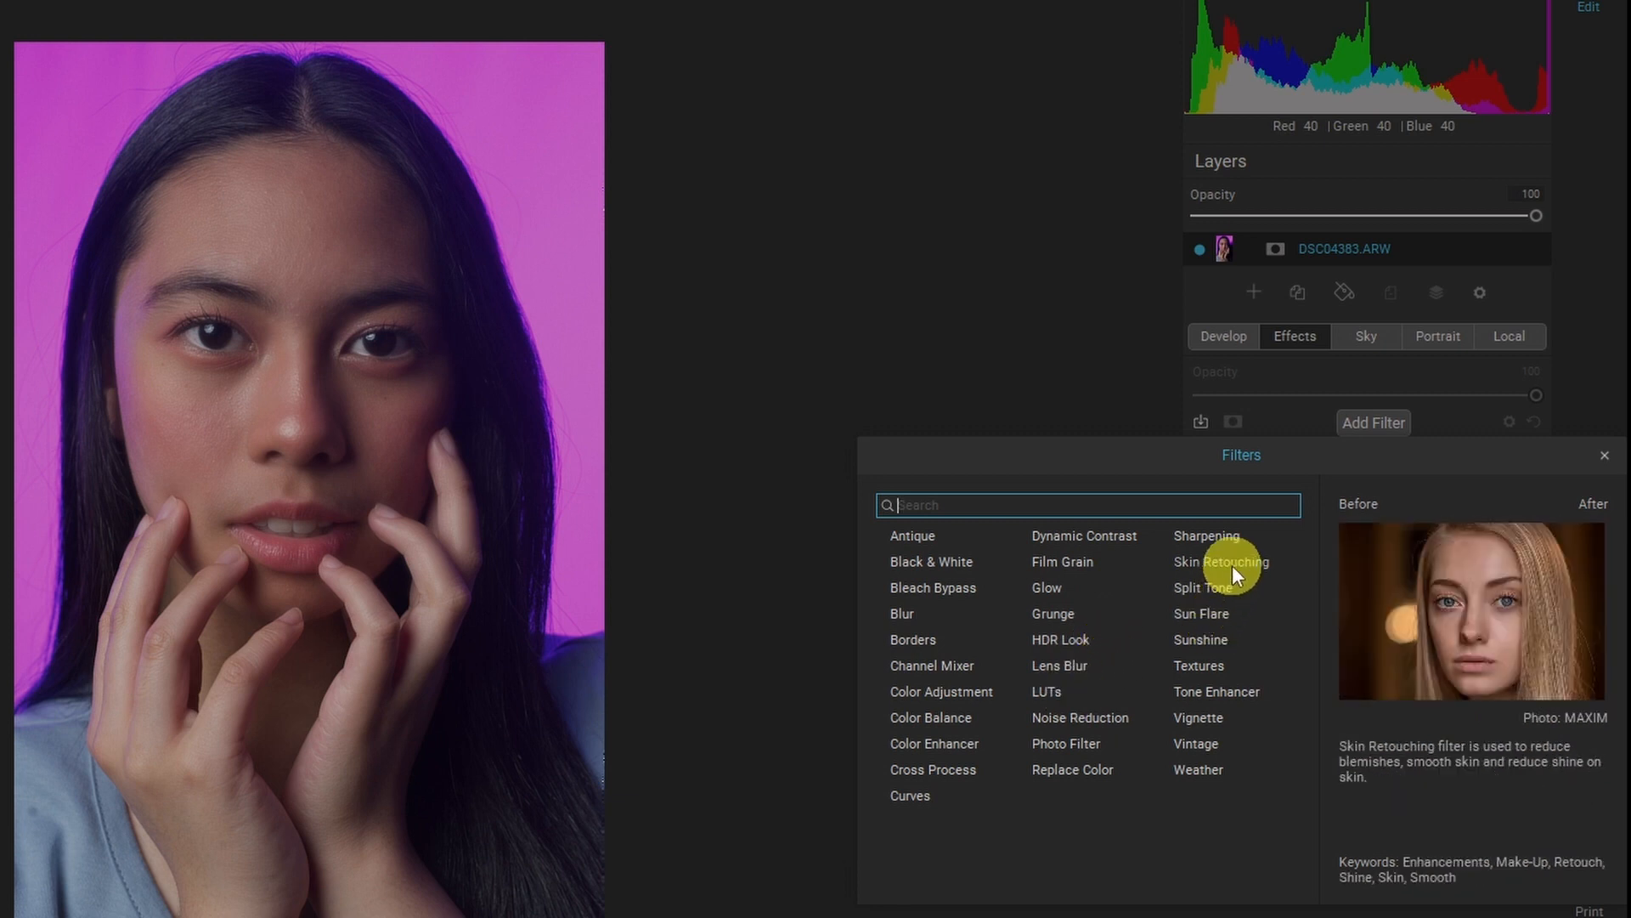
mouse_move(1204, 588)
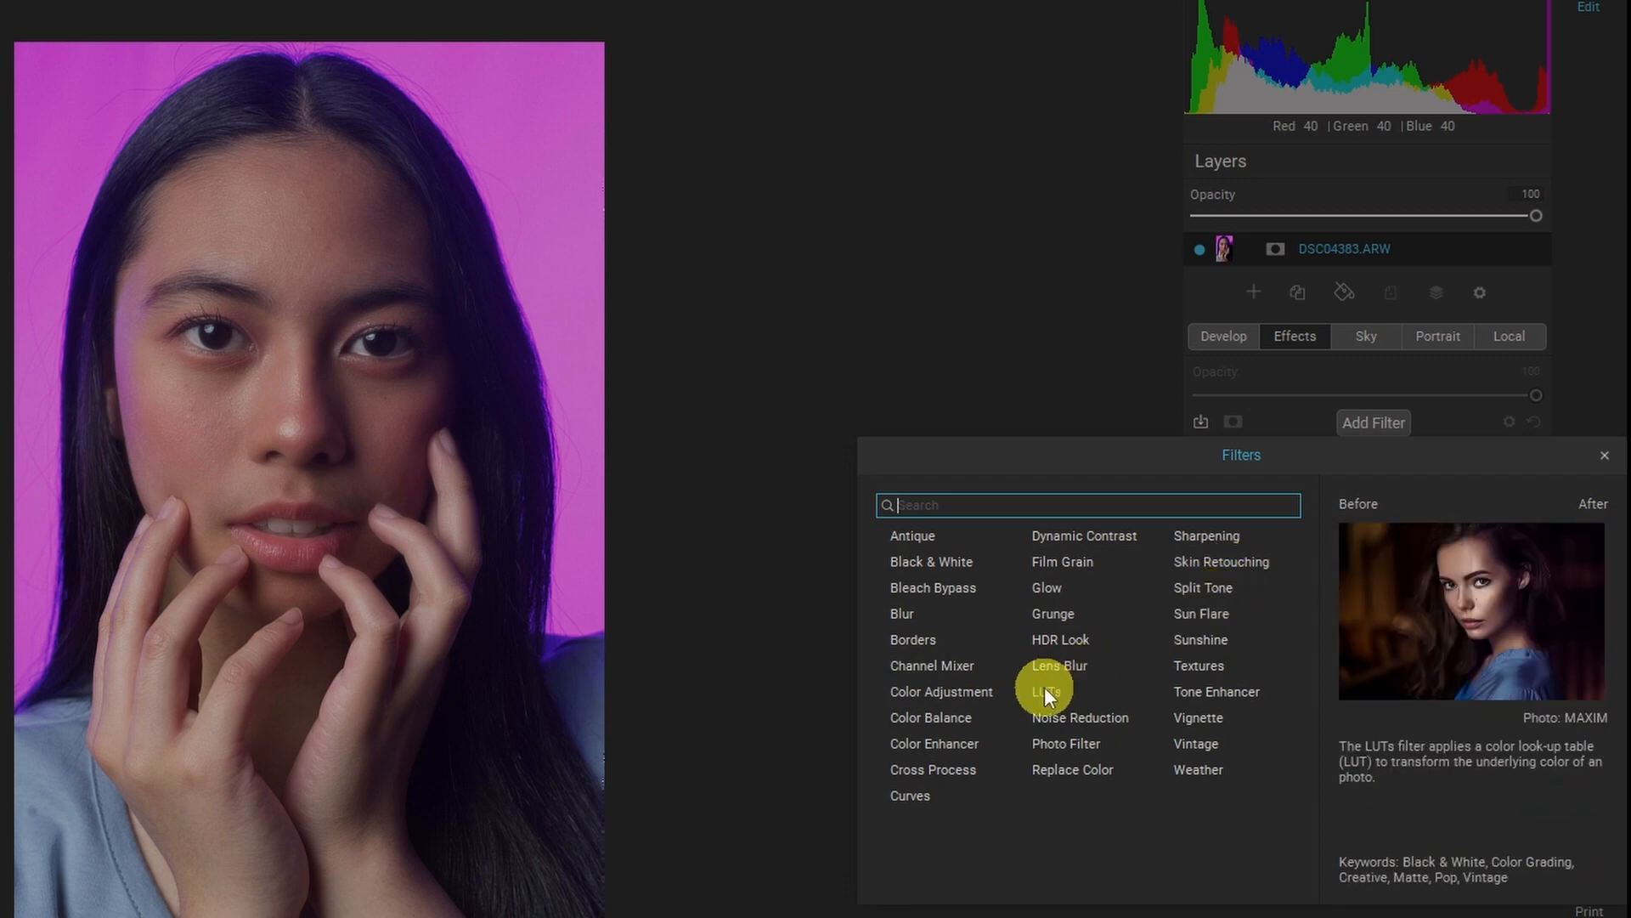
left_click(1044, 691)
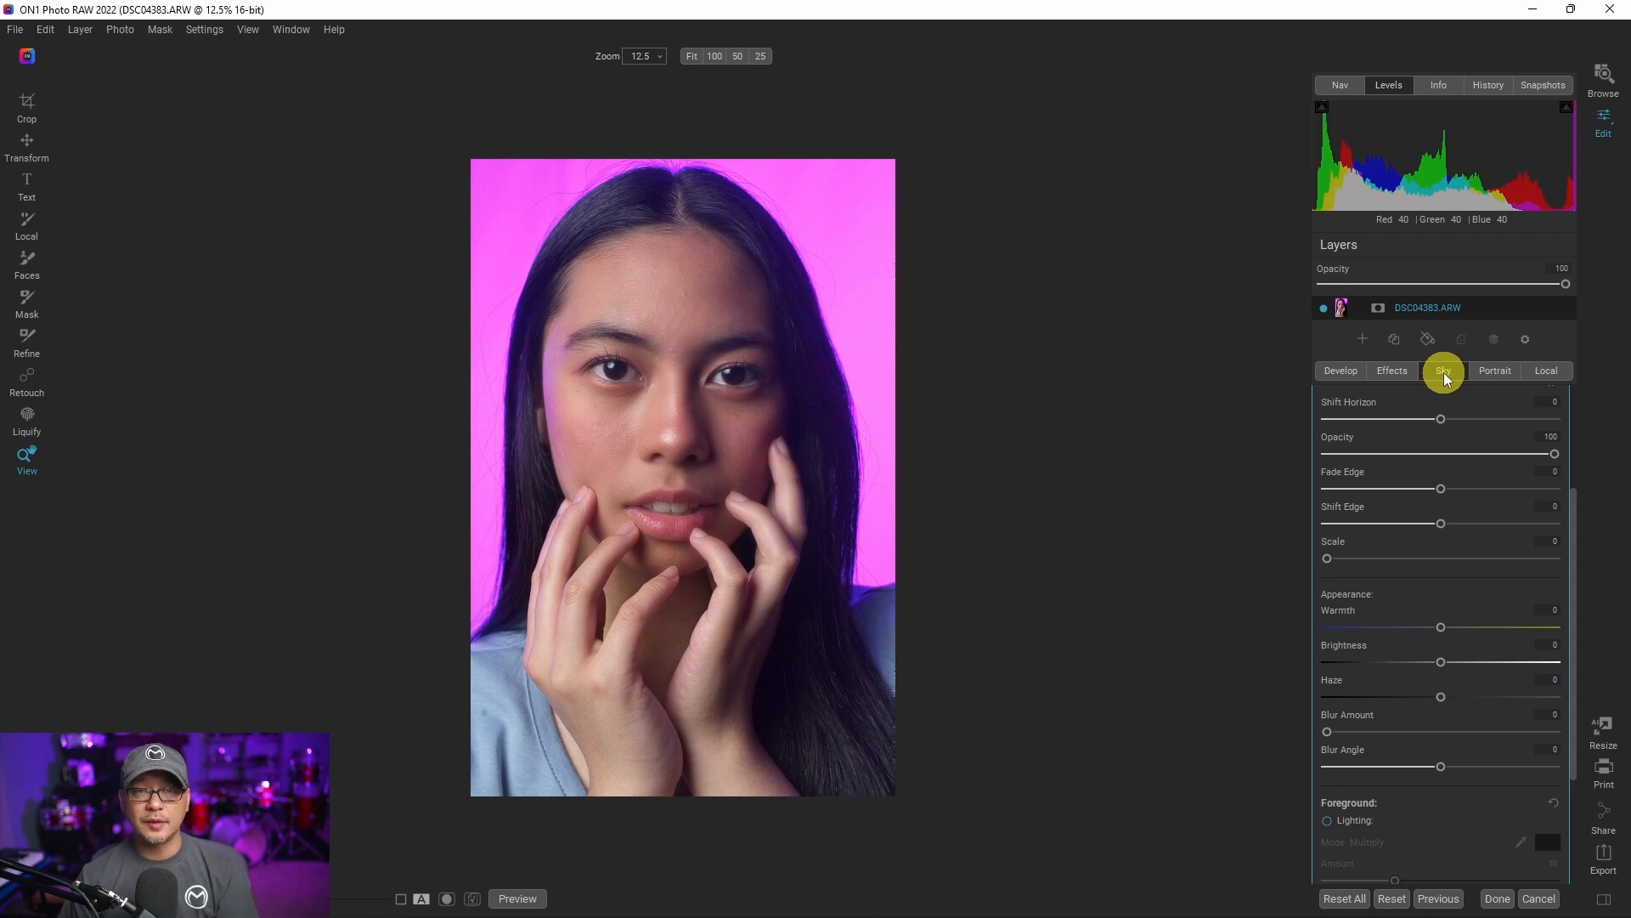
mouse_move(1469, 374)
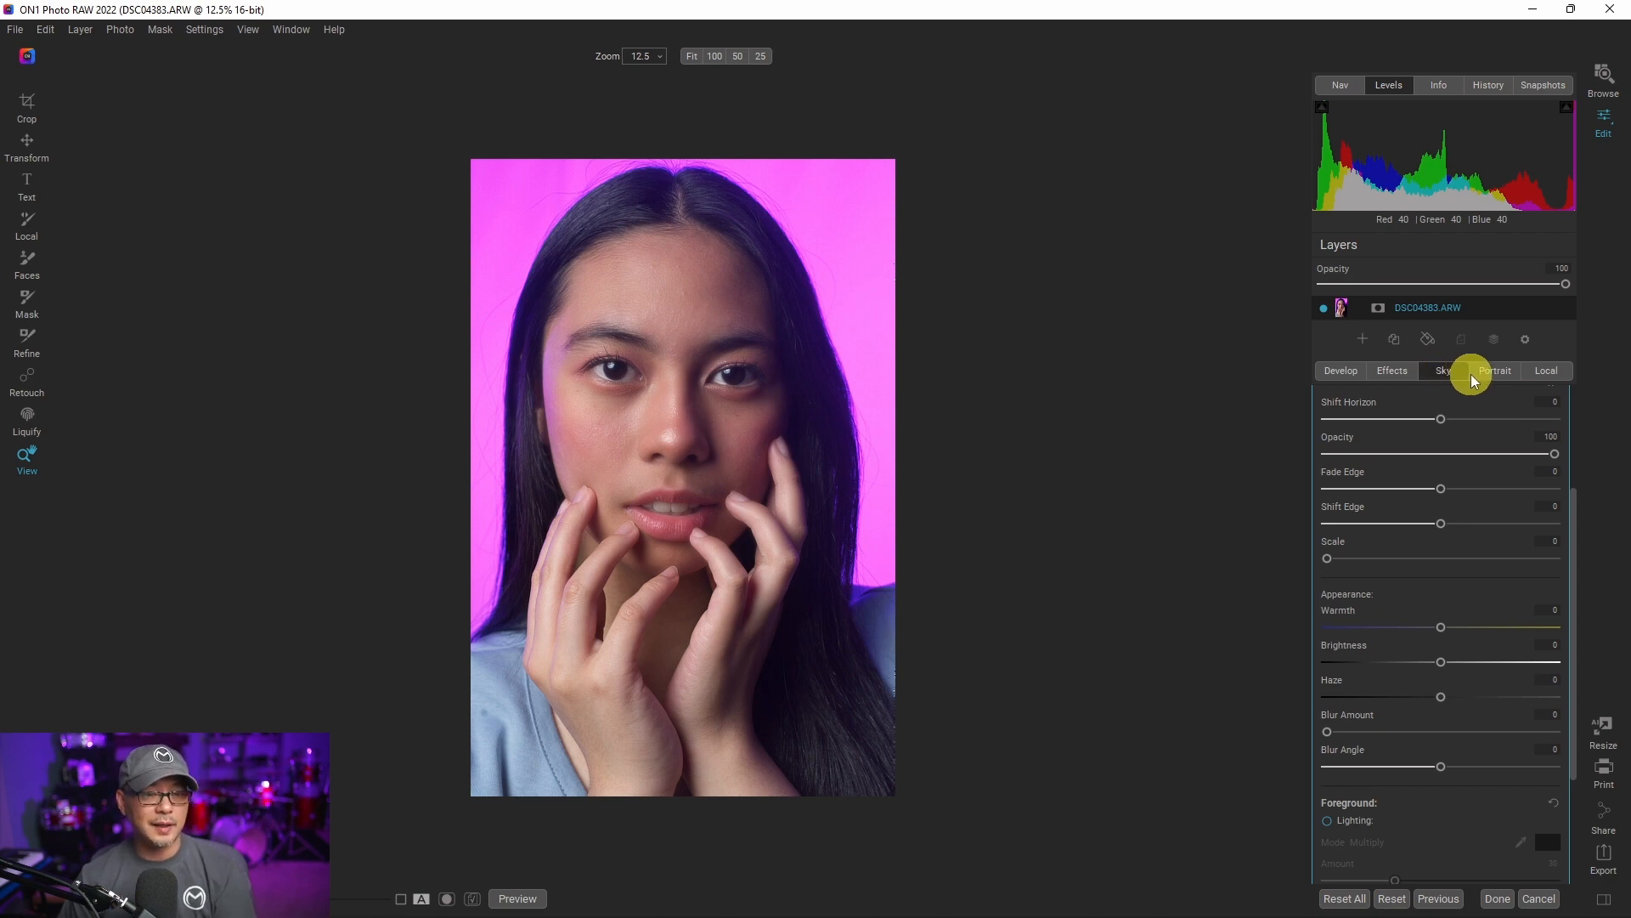
Step: Expand Portrait AI Skin Details and drag Retouching up to 100
left_click(1495, 371)
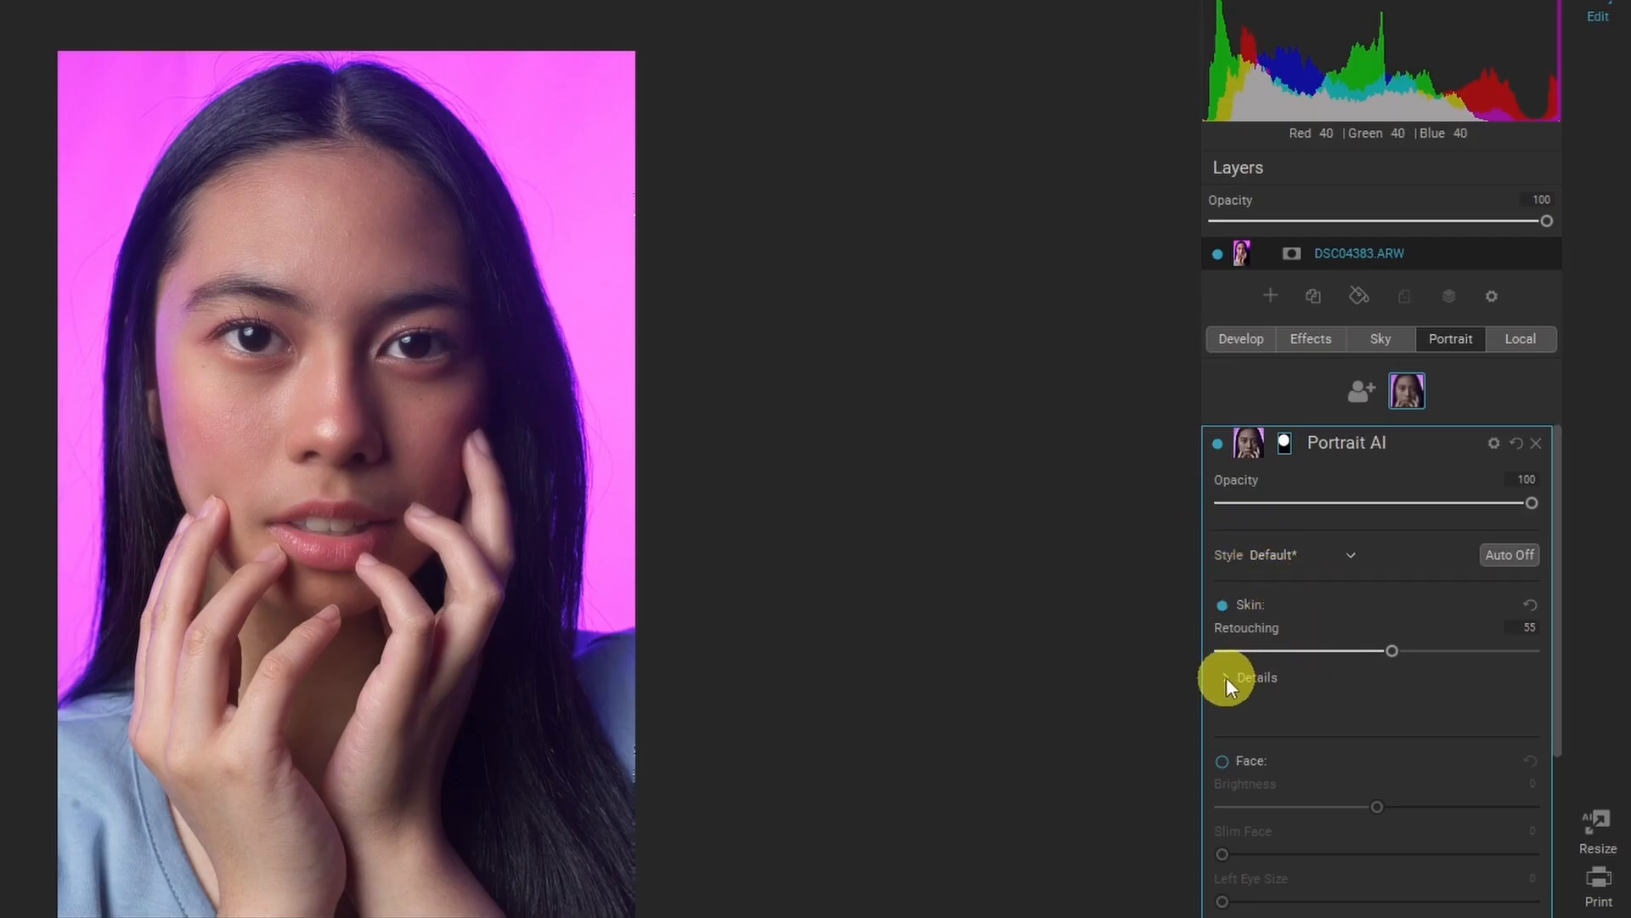
left_click(1256, 676)
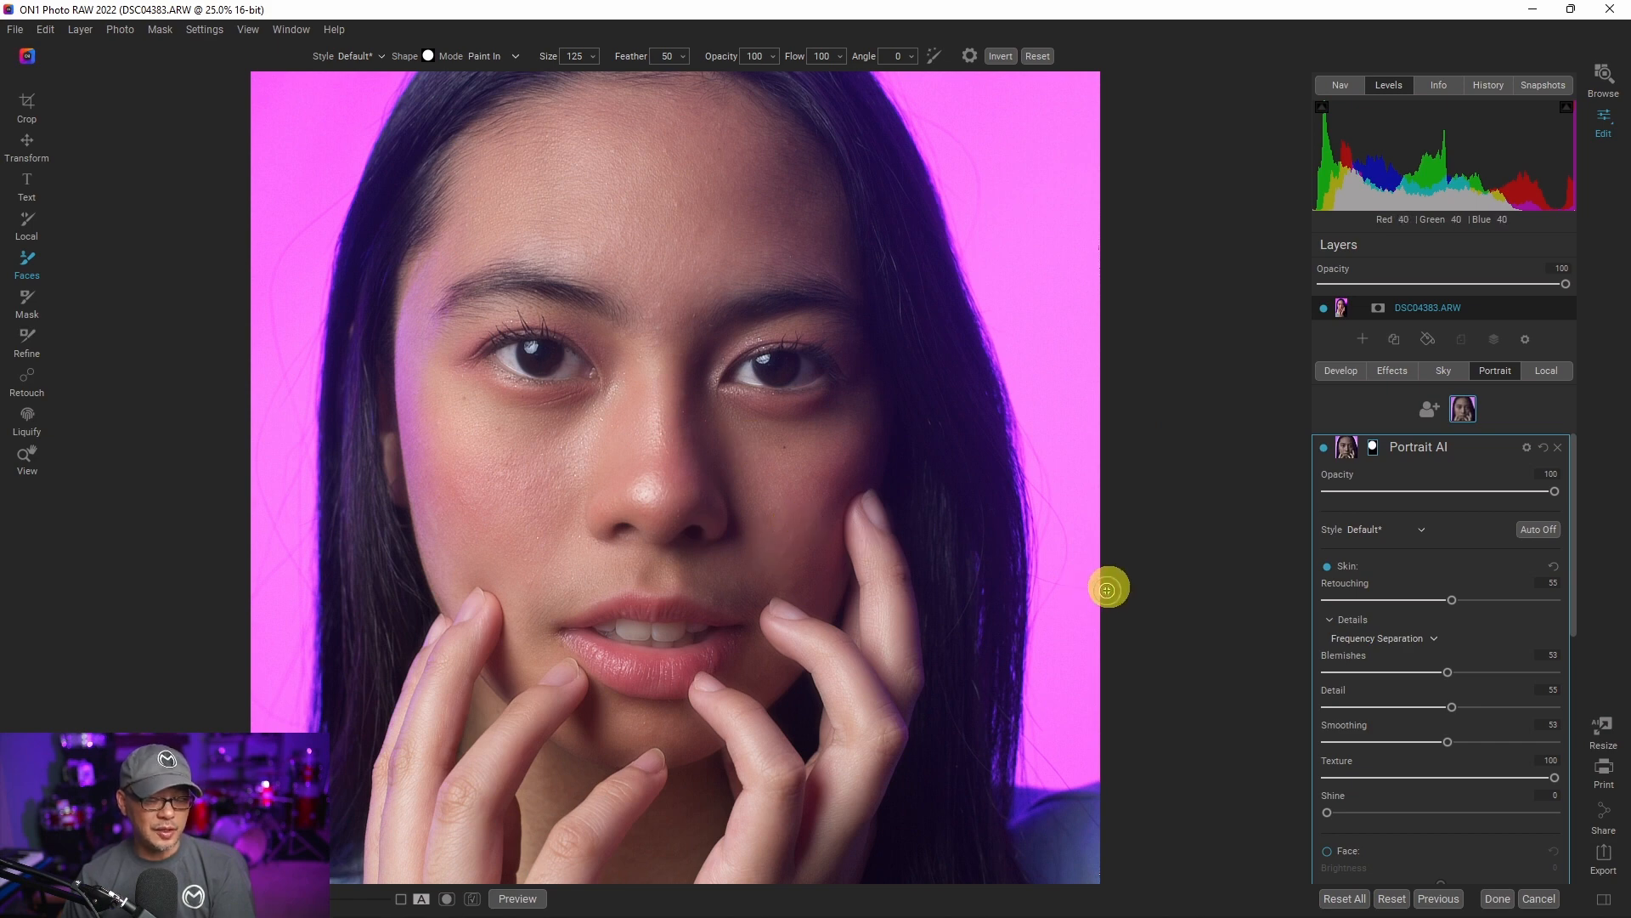
left_click_drag(1450, 599, 1461, 603)
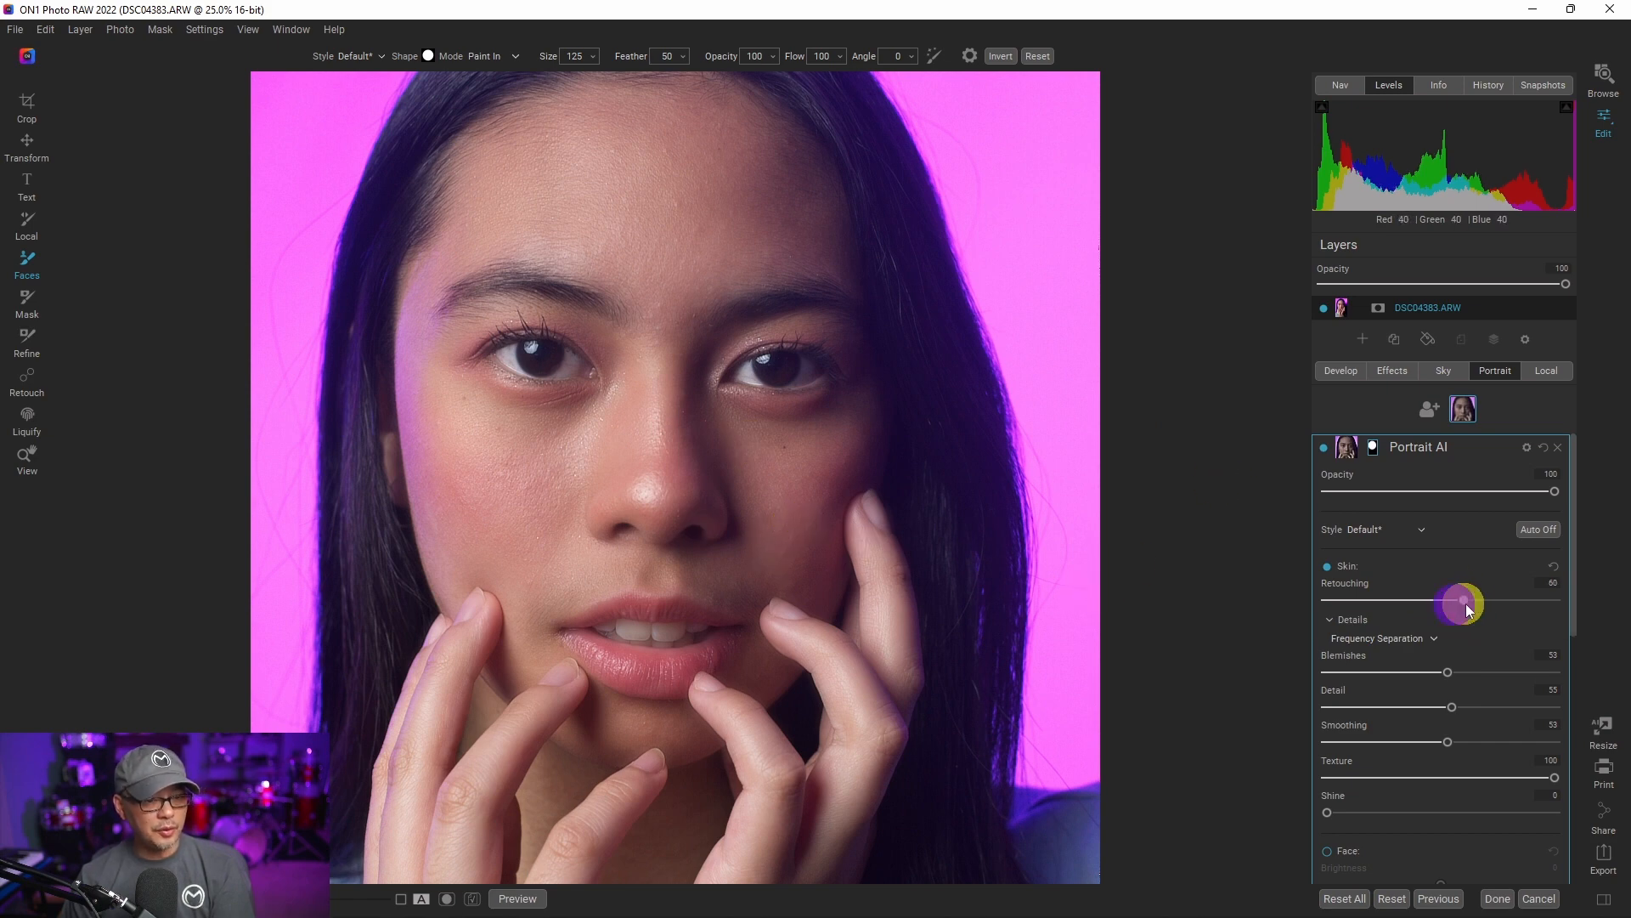
left_click_drag(1461, 602, 1556, 599)
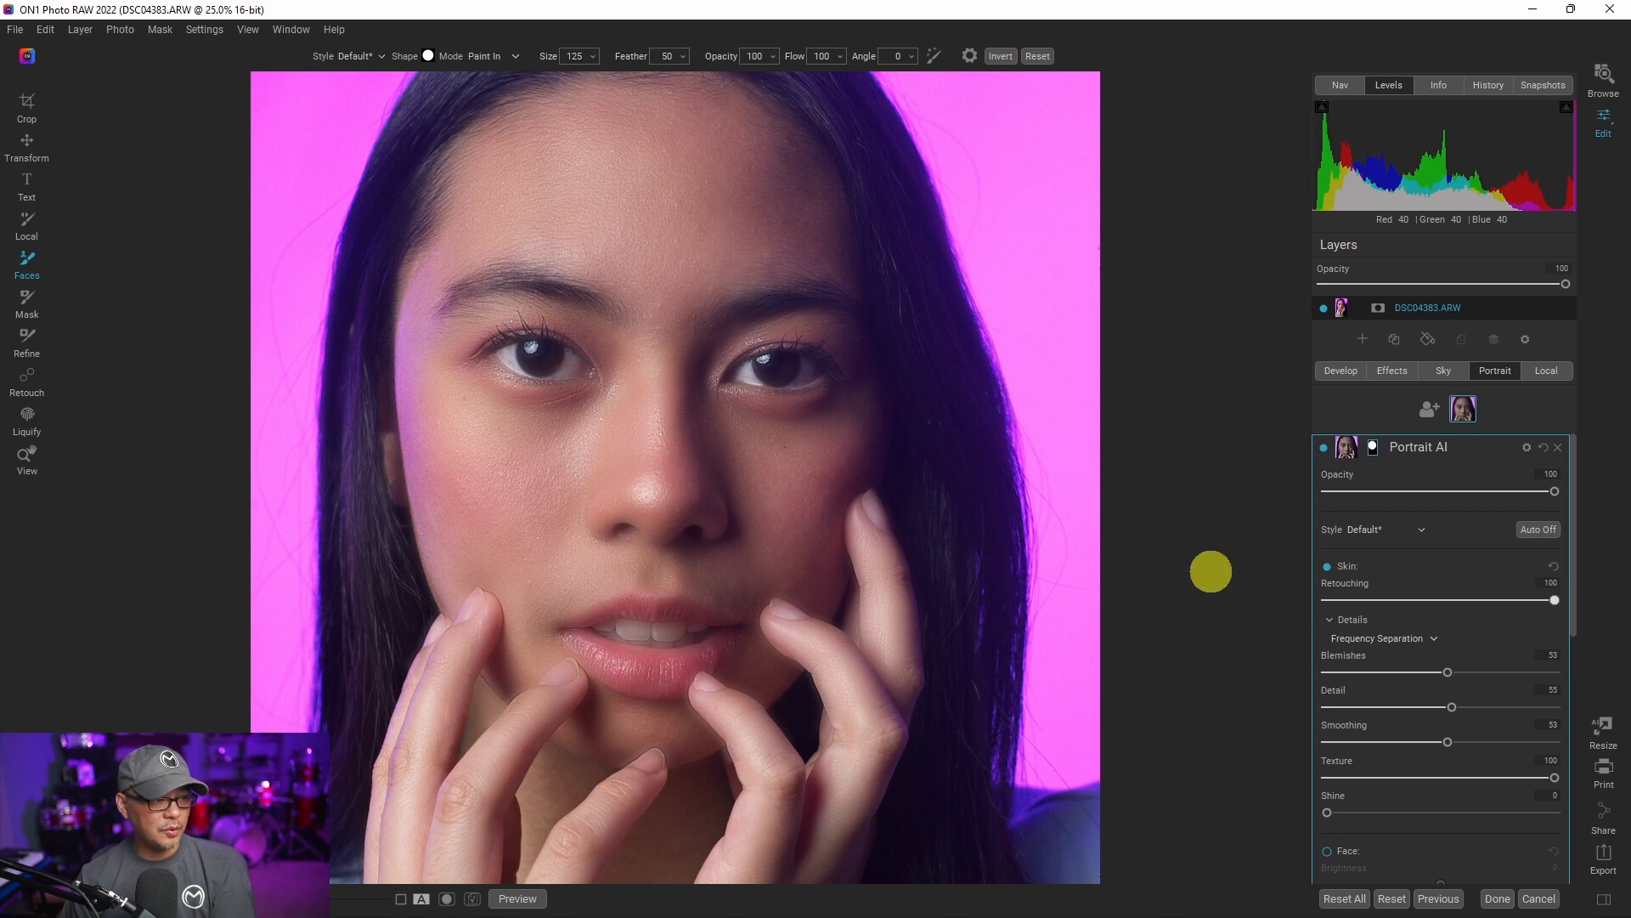
mouse_move(874, 473)
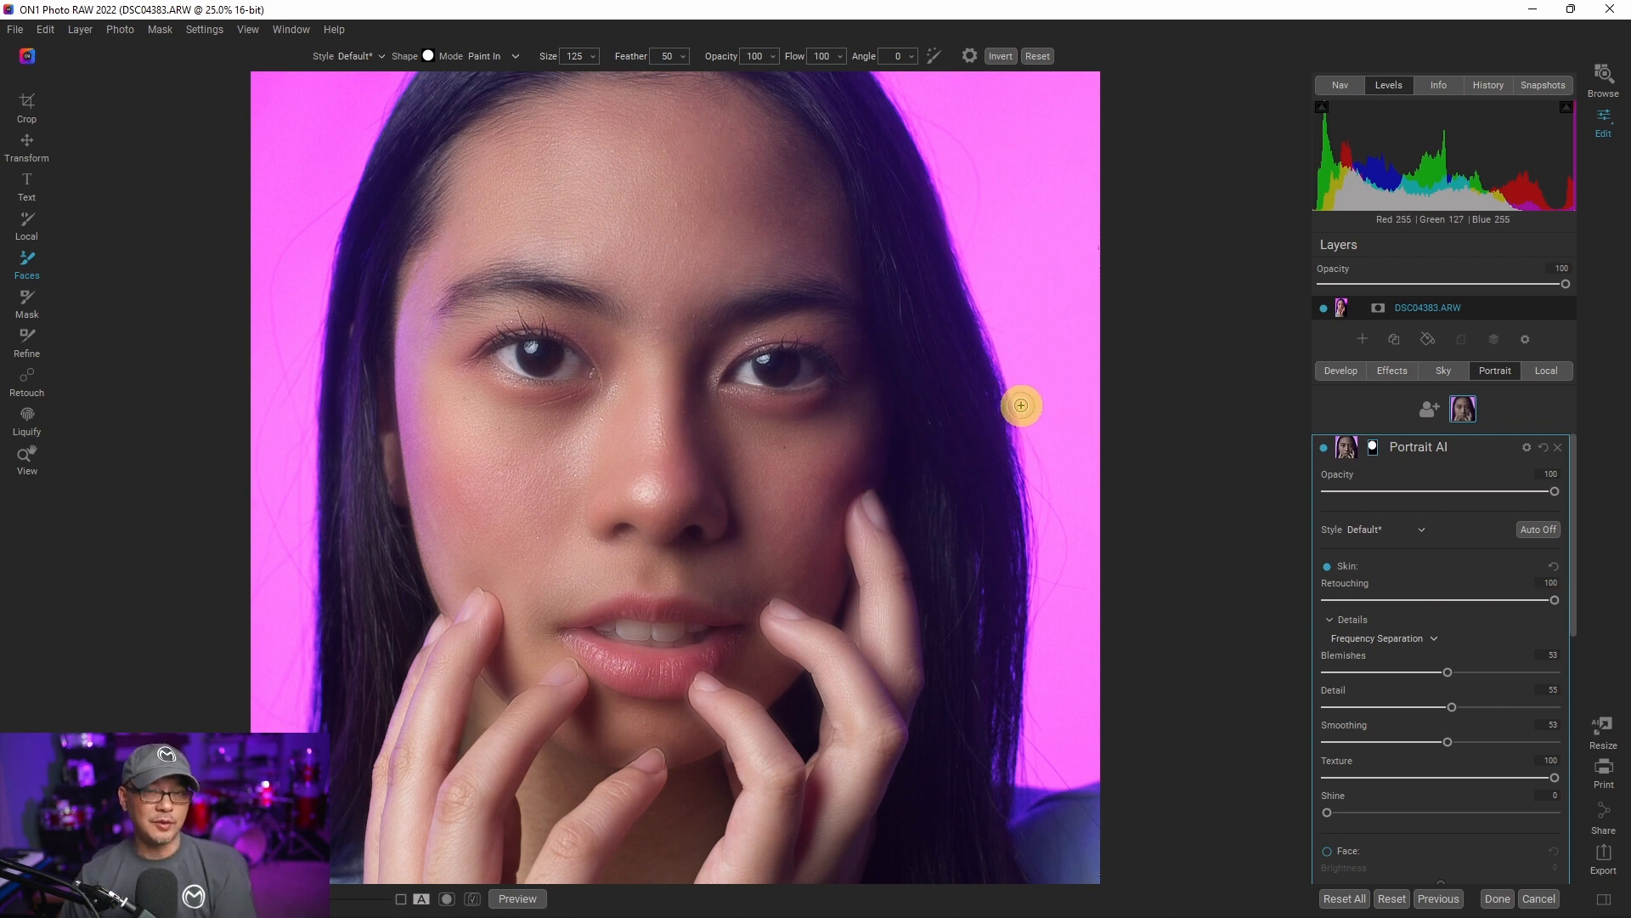
mouse_move(1403, 687)
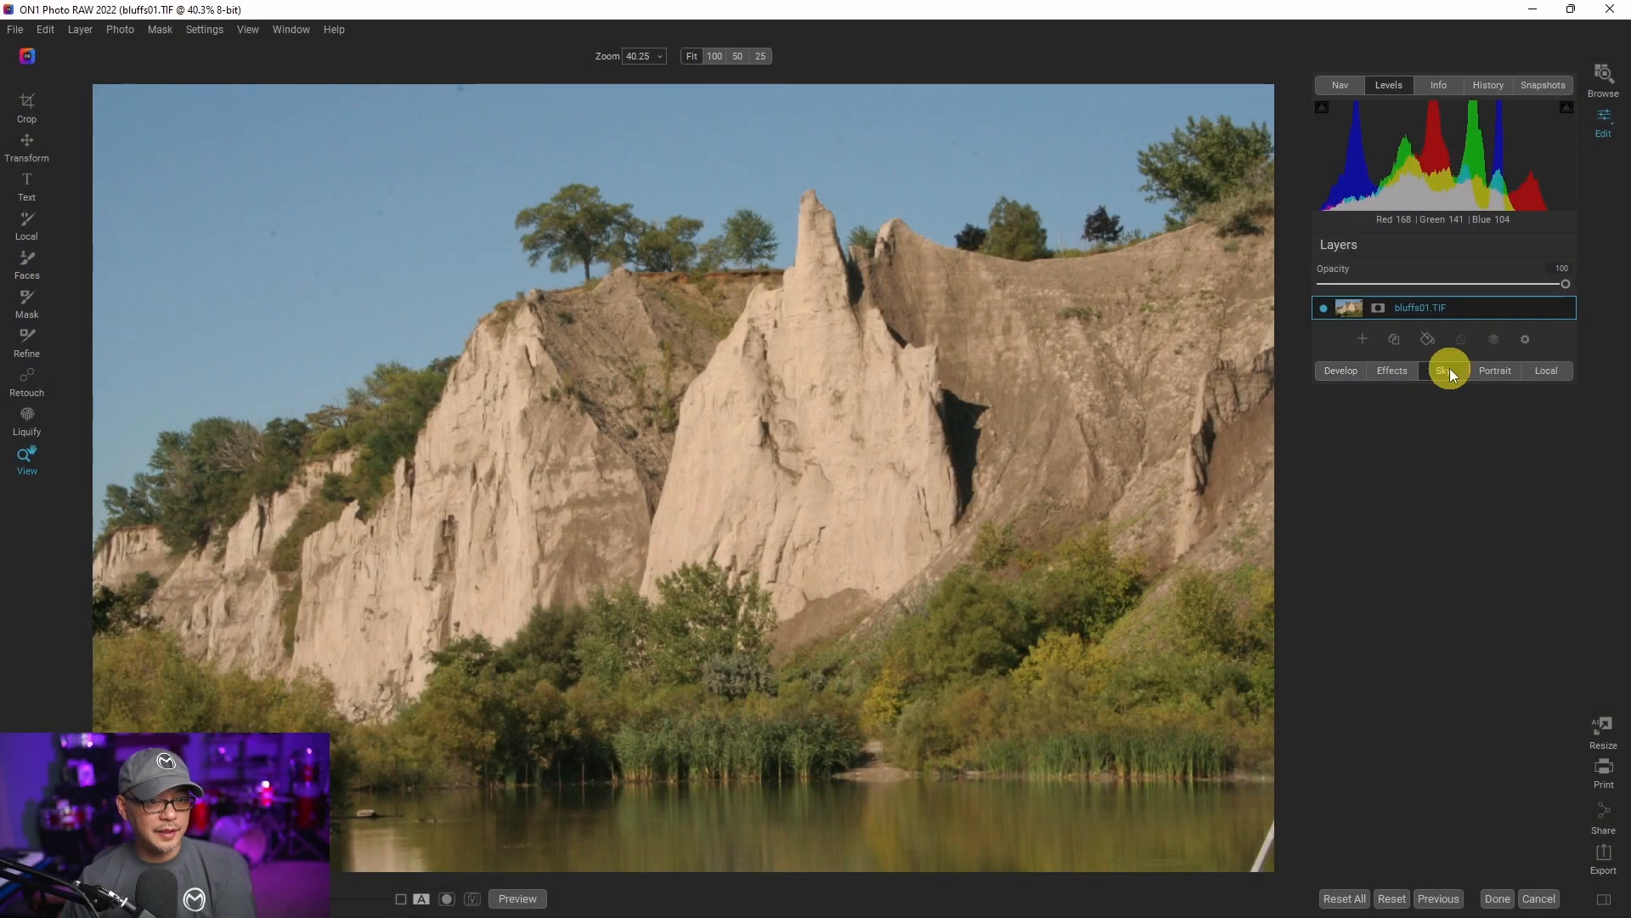
Step: Swap a Clouds-category sky in above the sandstone bluffs using Sky Swap
left_click(1443, 370)
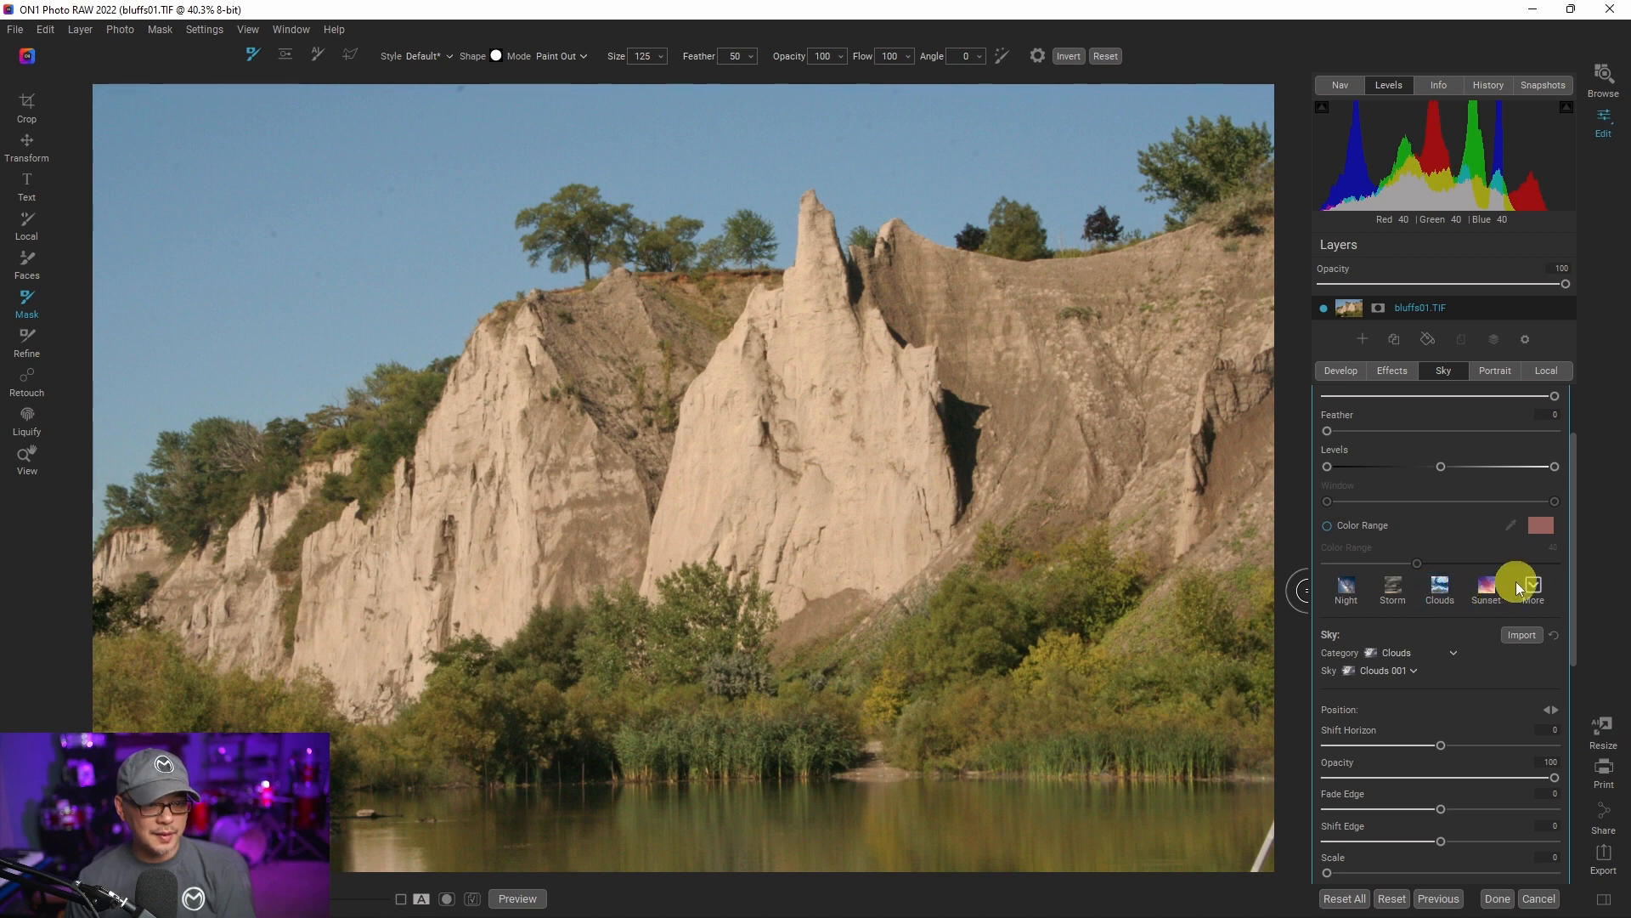
left_click(1532, 584)
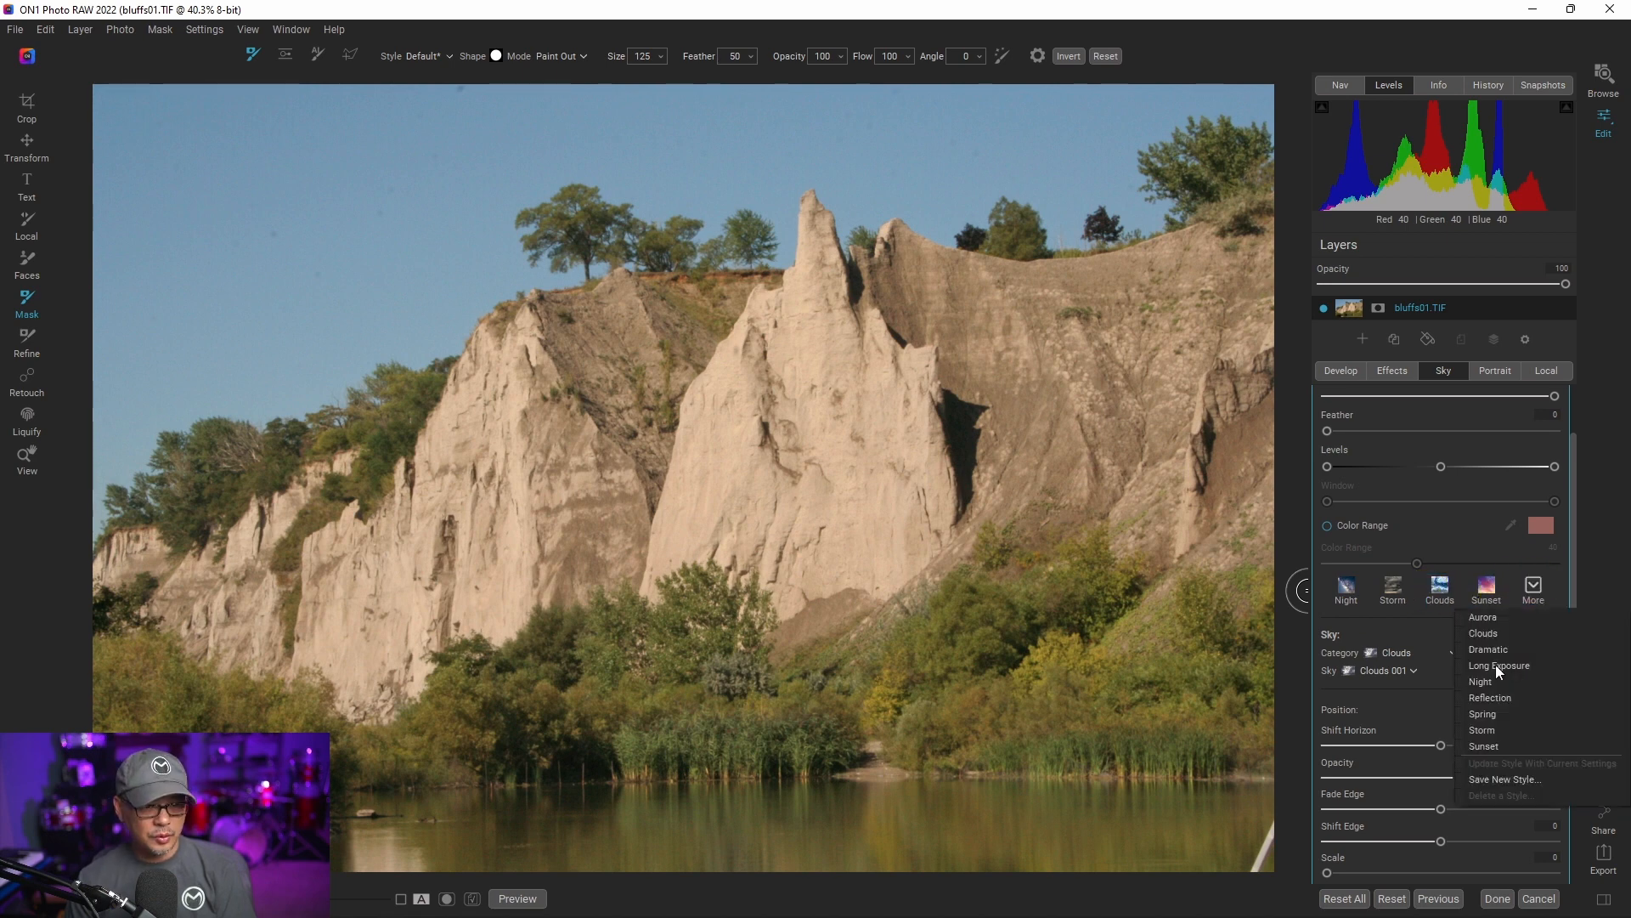
left_click(1480, 729)
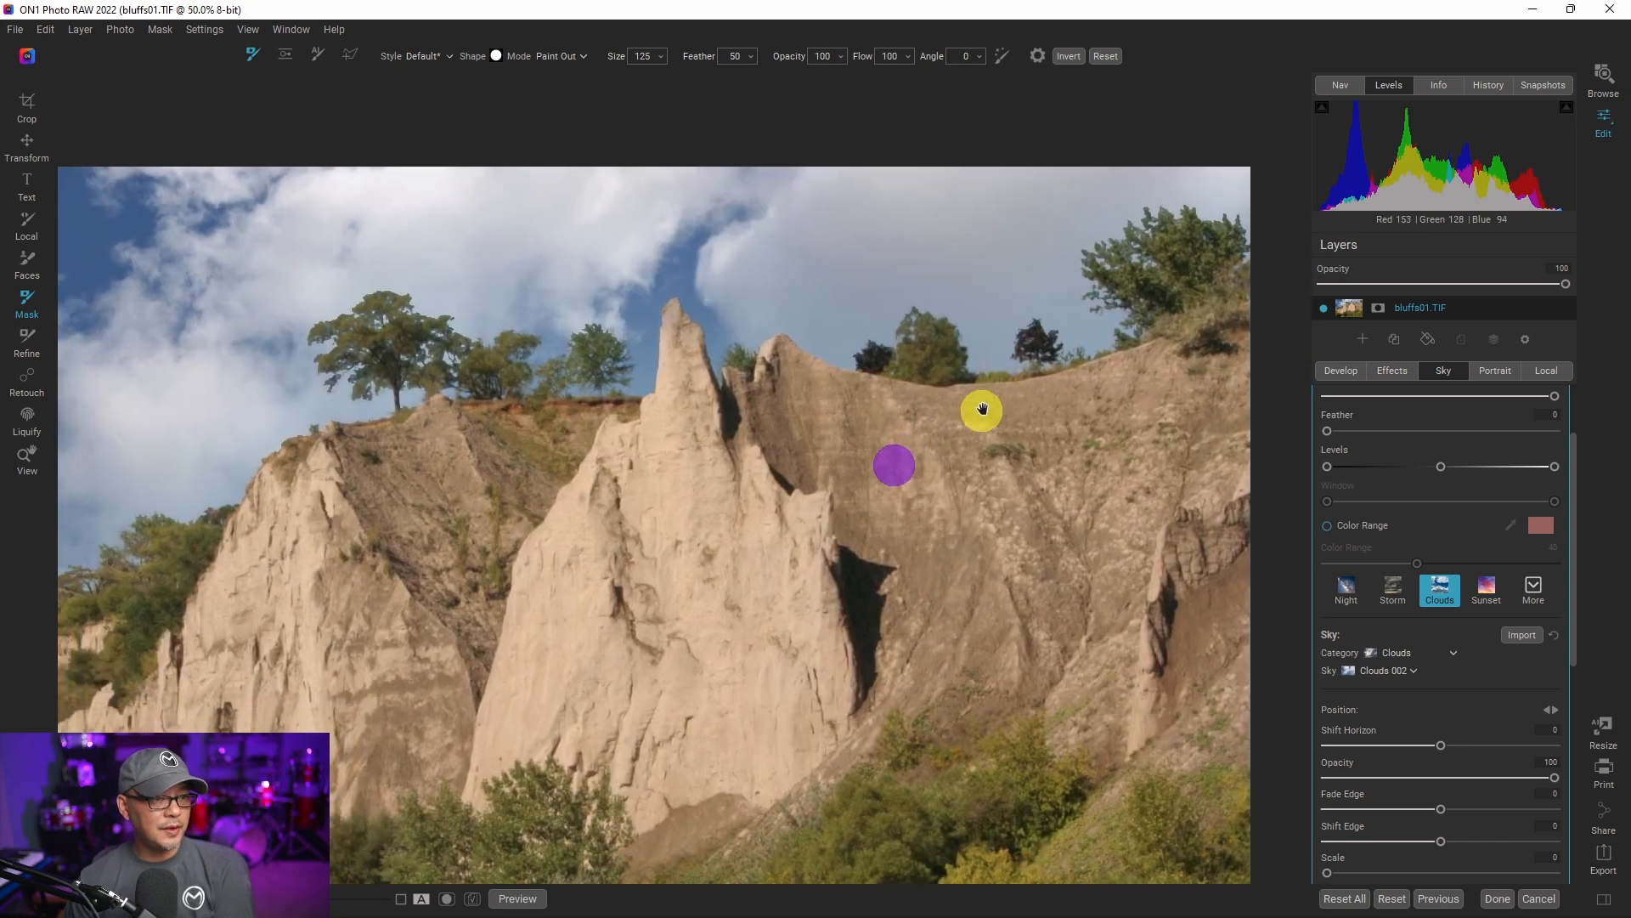
left_click_drag(981, 408, 440, 341)
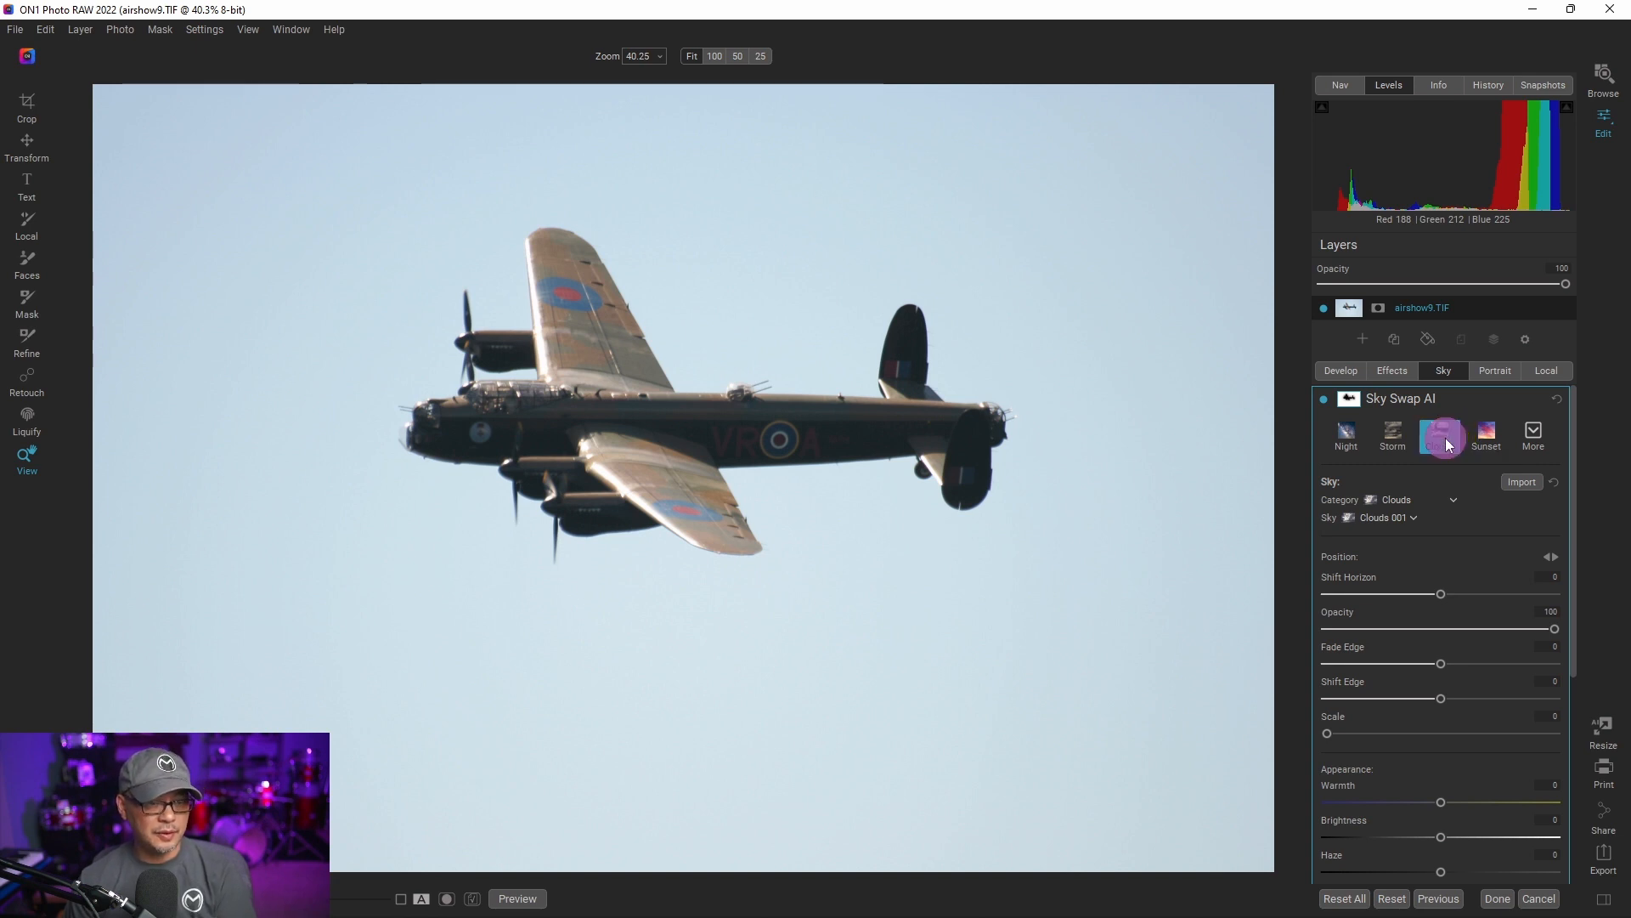
Step: Apply the Clouds preset in Sky Swap AI behind the bomber aircraft
left_click(1438, 435)
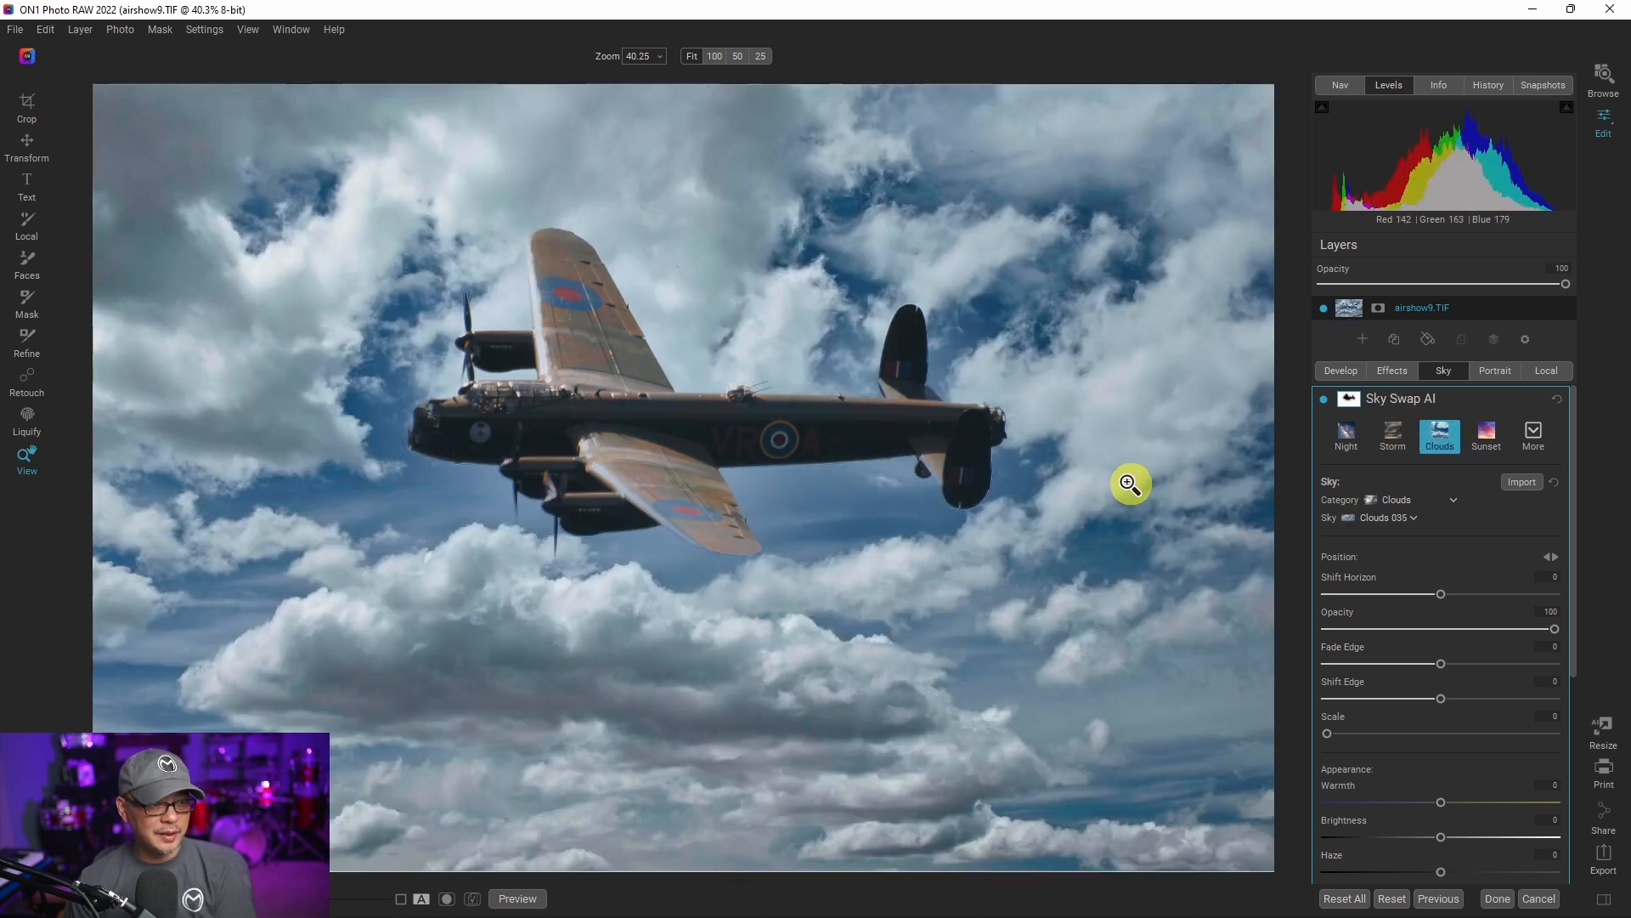
mouse_move(509, 317)
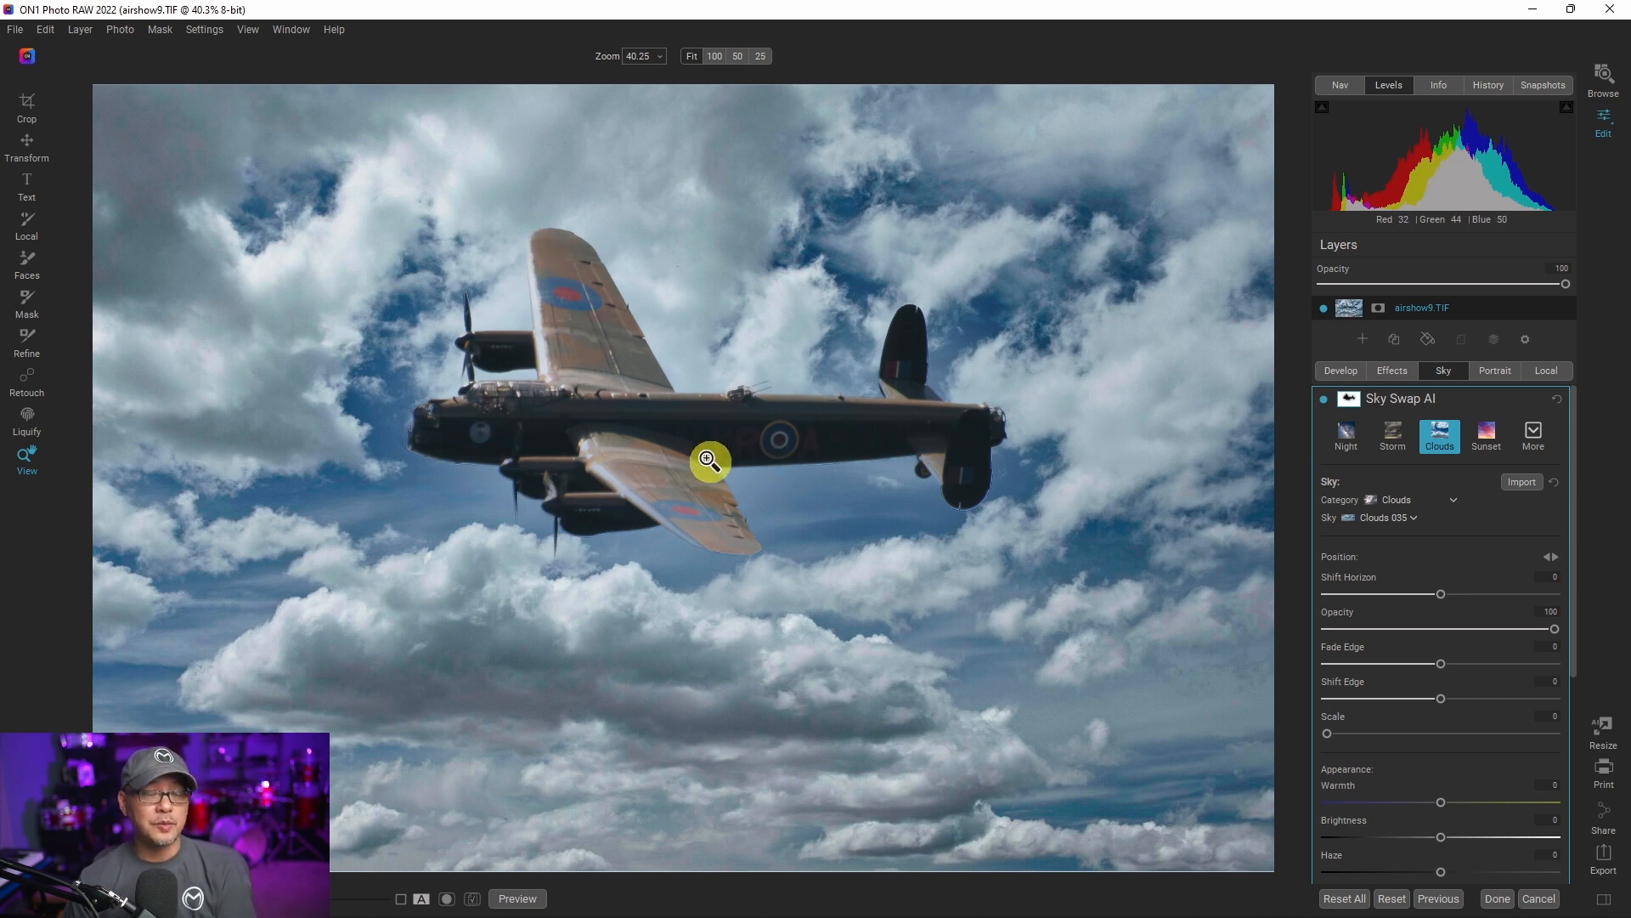
mouse_move(671, 467)
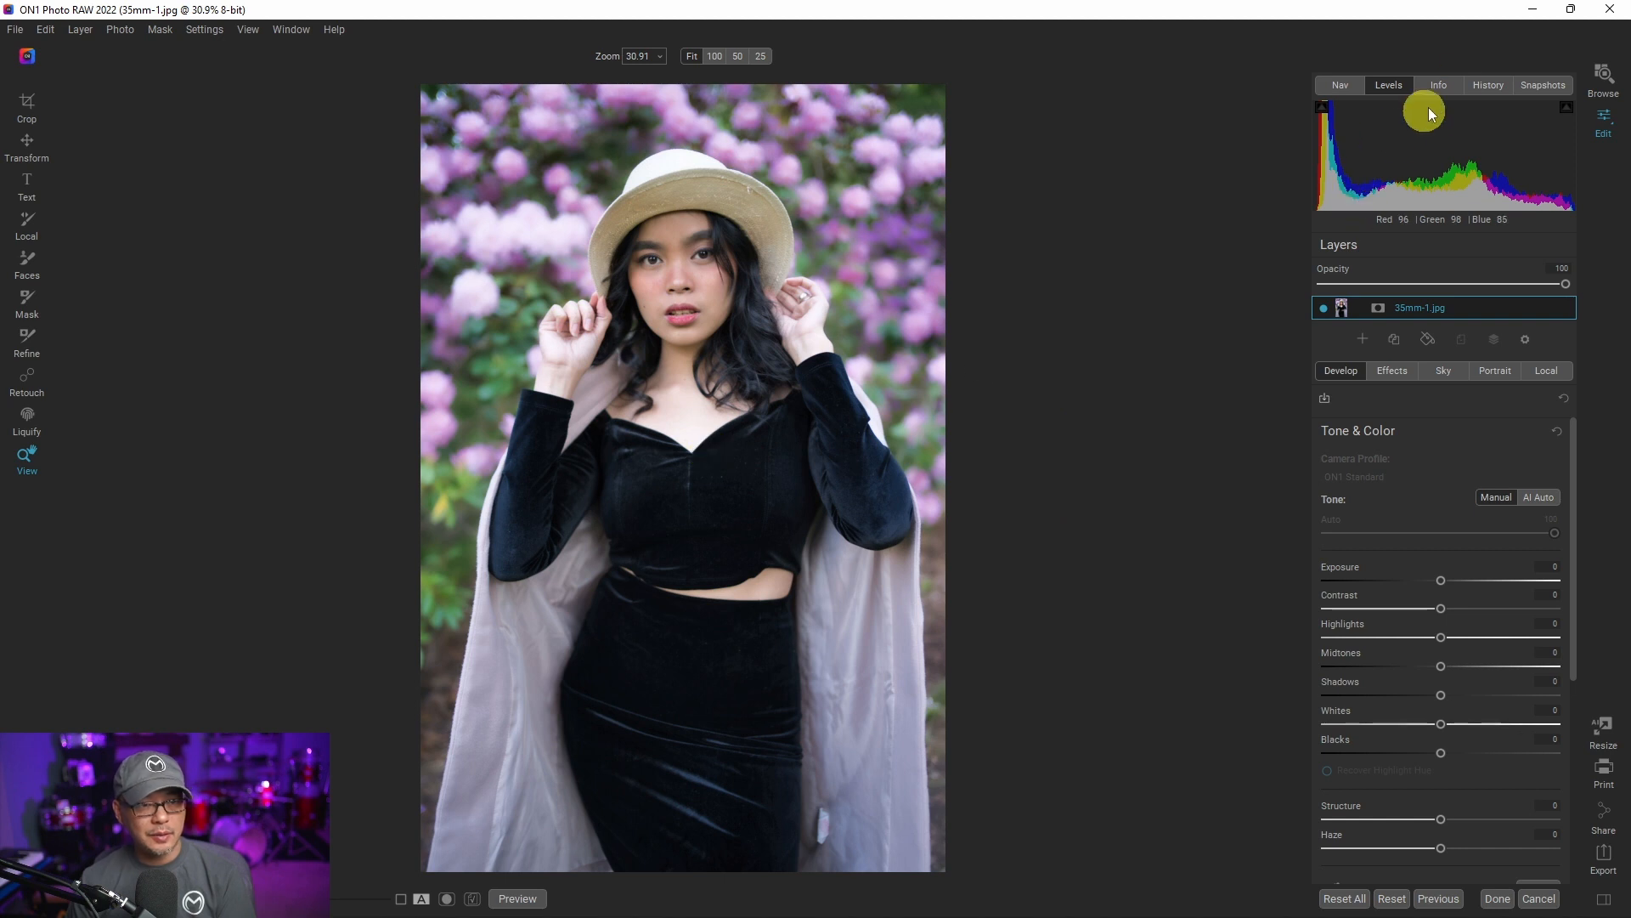
Step: Show the Info panel's camera and exposure details for 35mm-1.jpg
left_click(1438, 85)
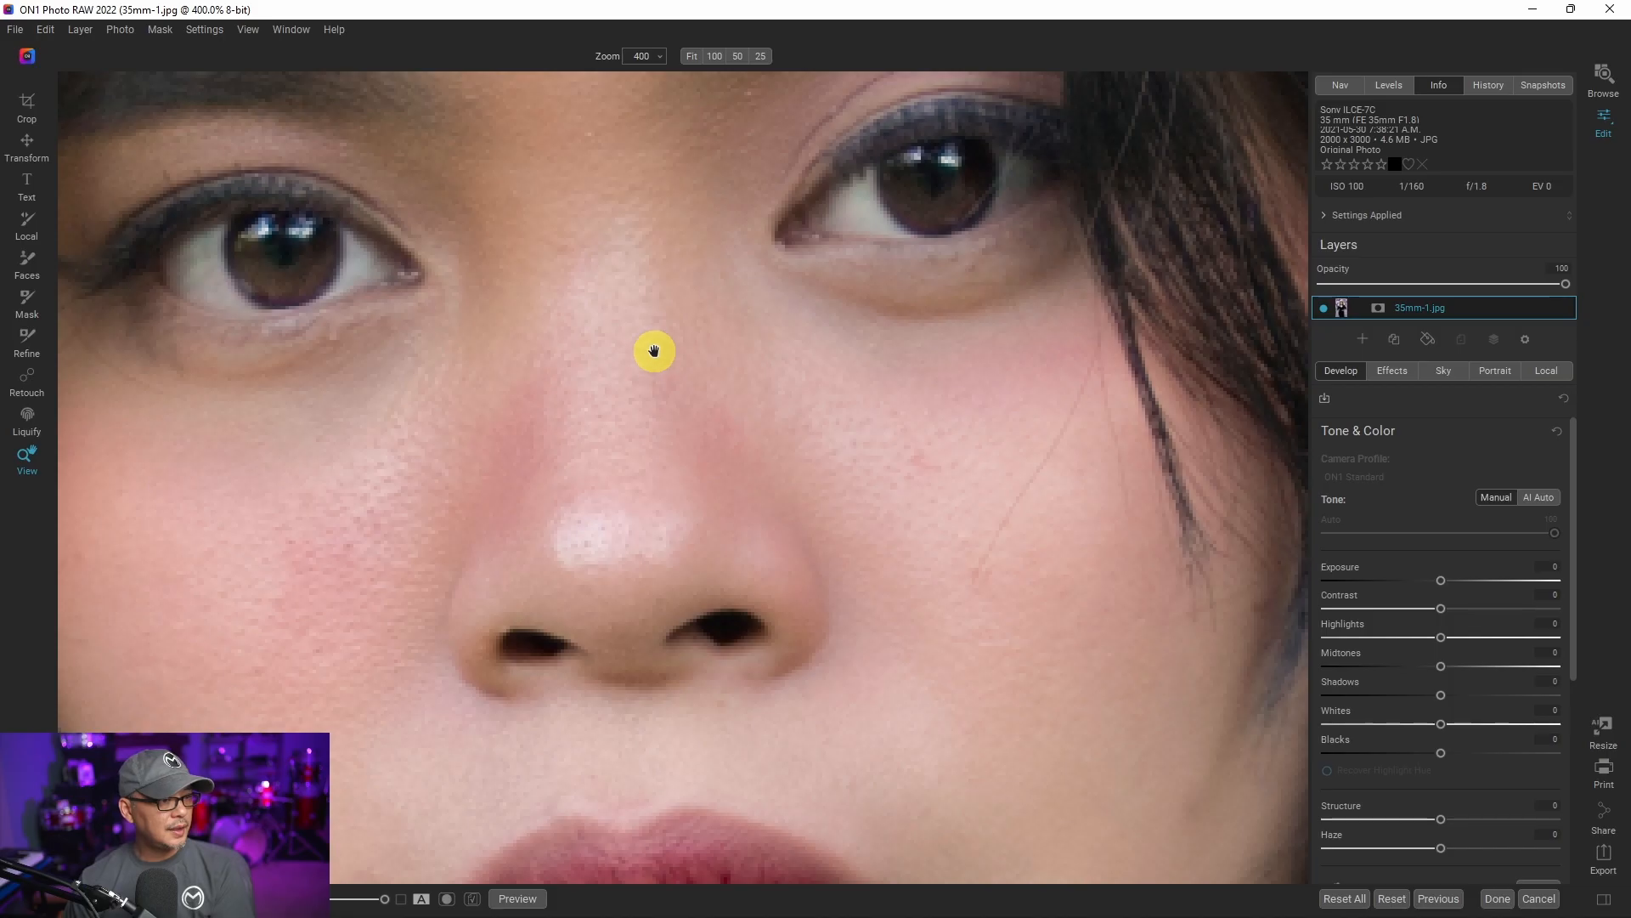
mouse_move(268, 315)
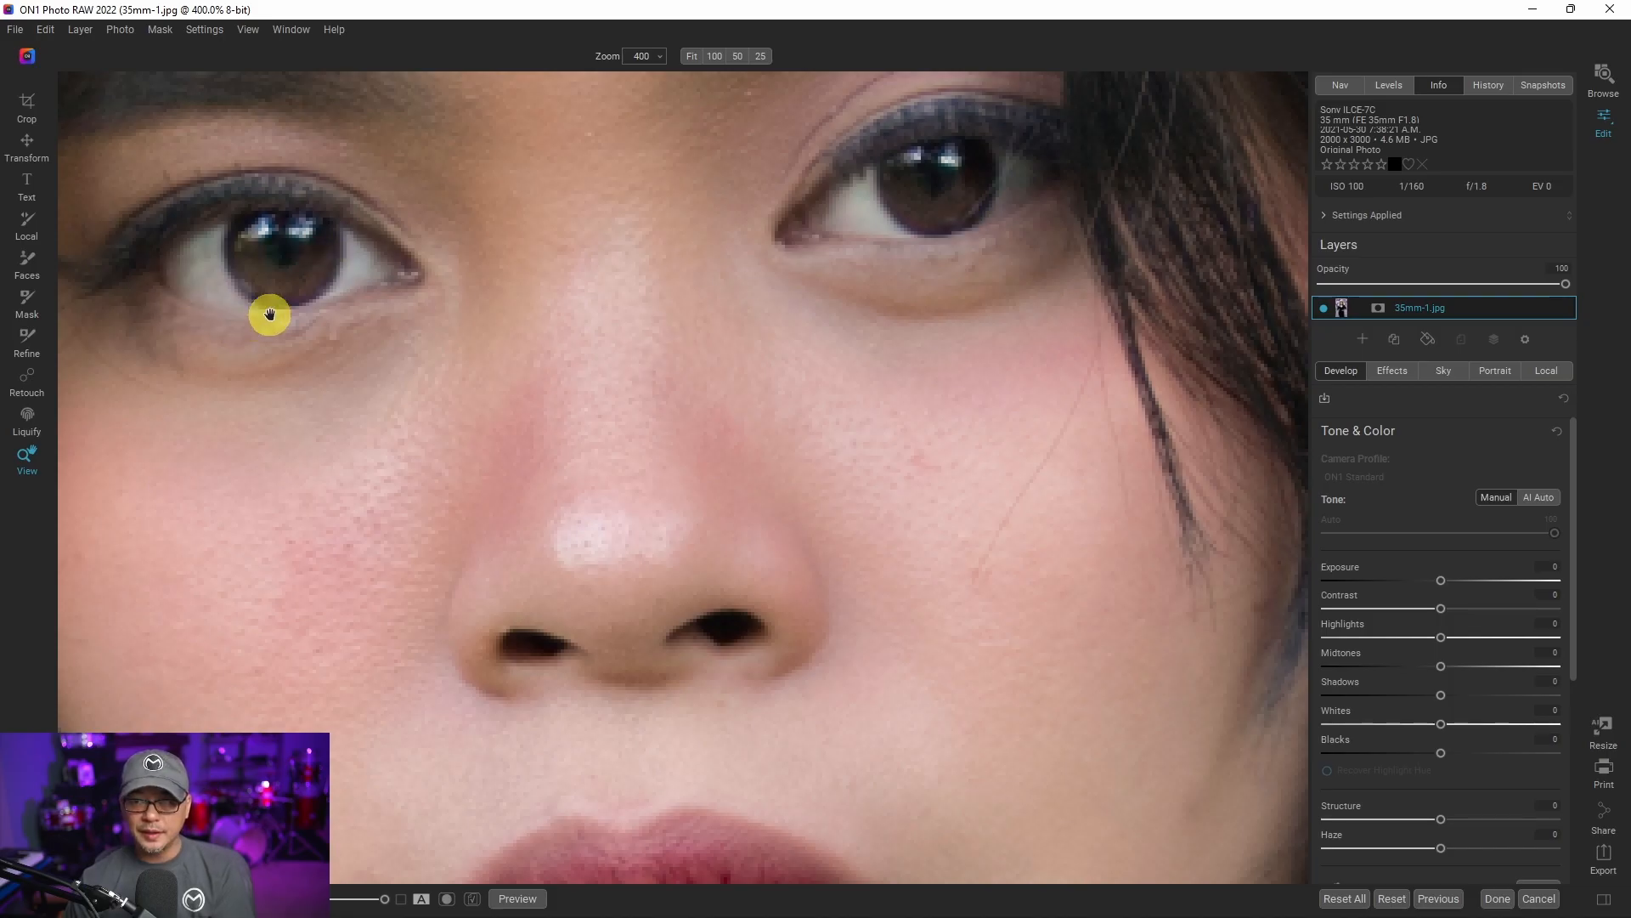
mouse_move(276, 325)
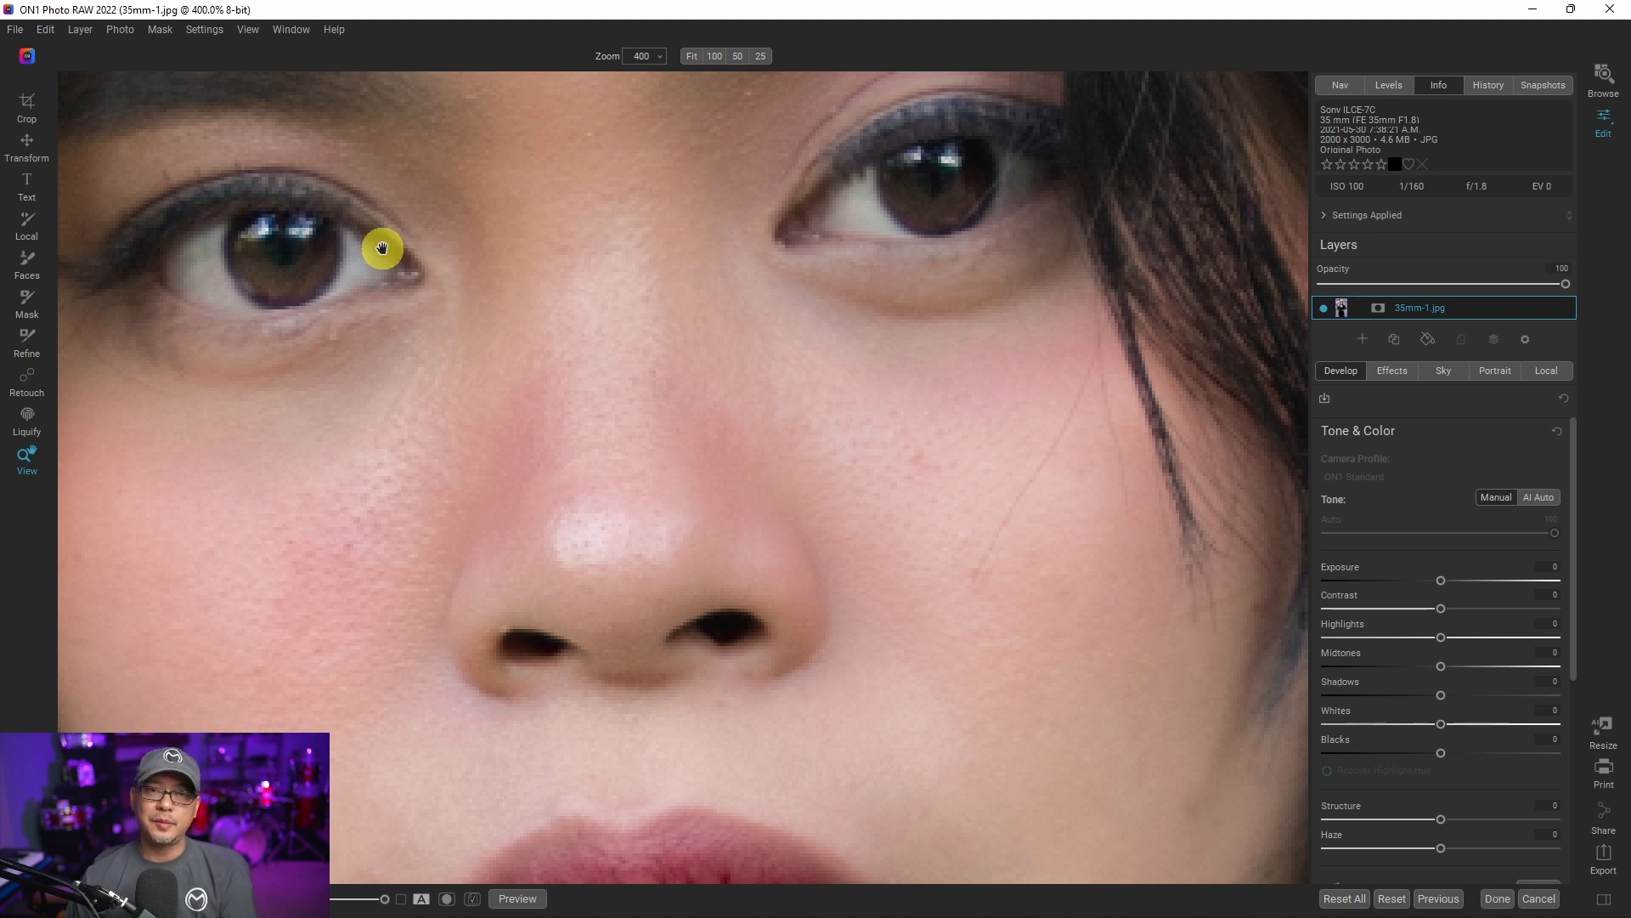
mouse_move(455, 303)
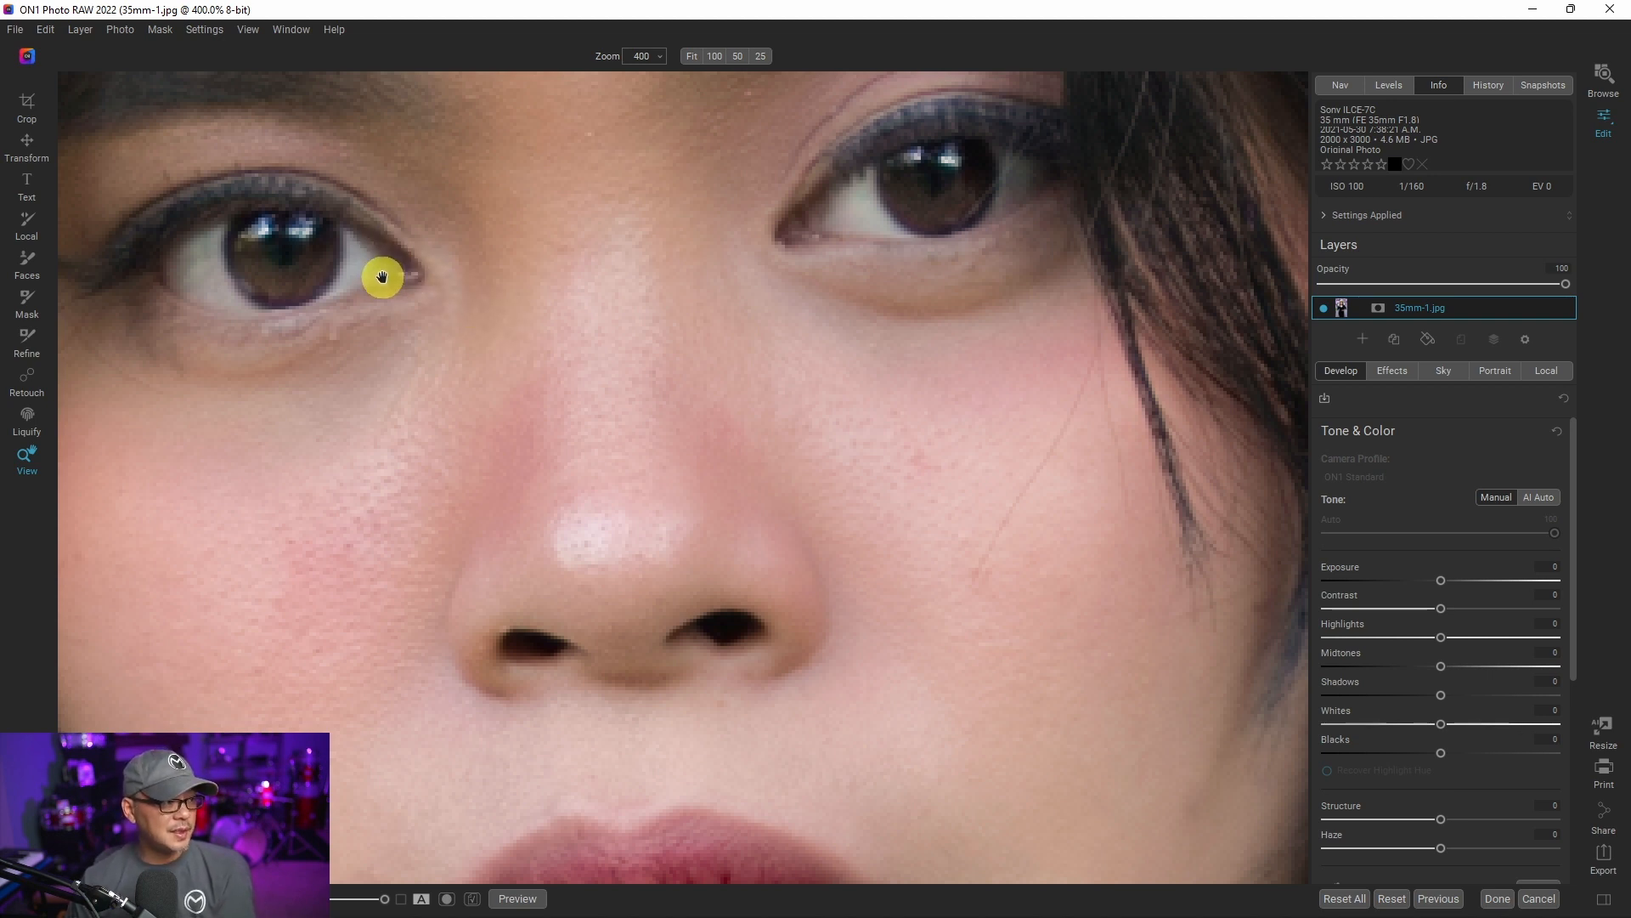
mouse_move(659, 613)
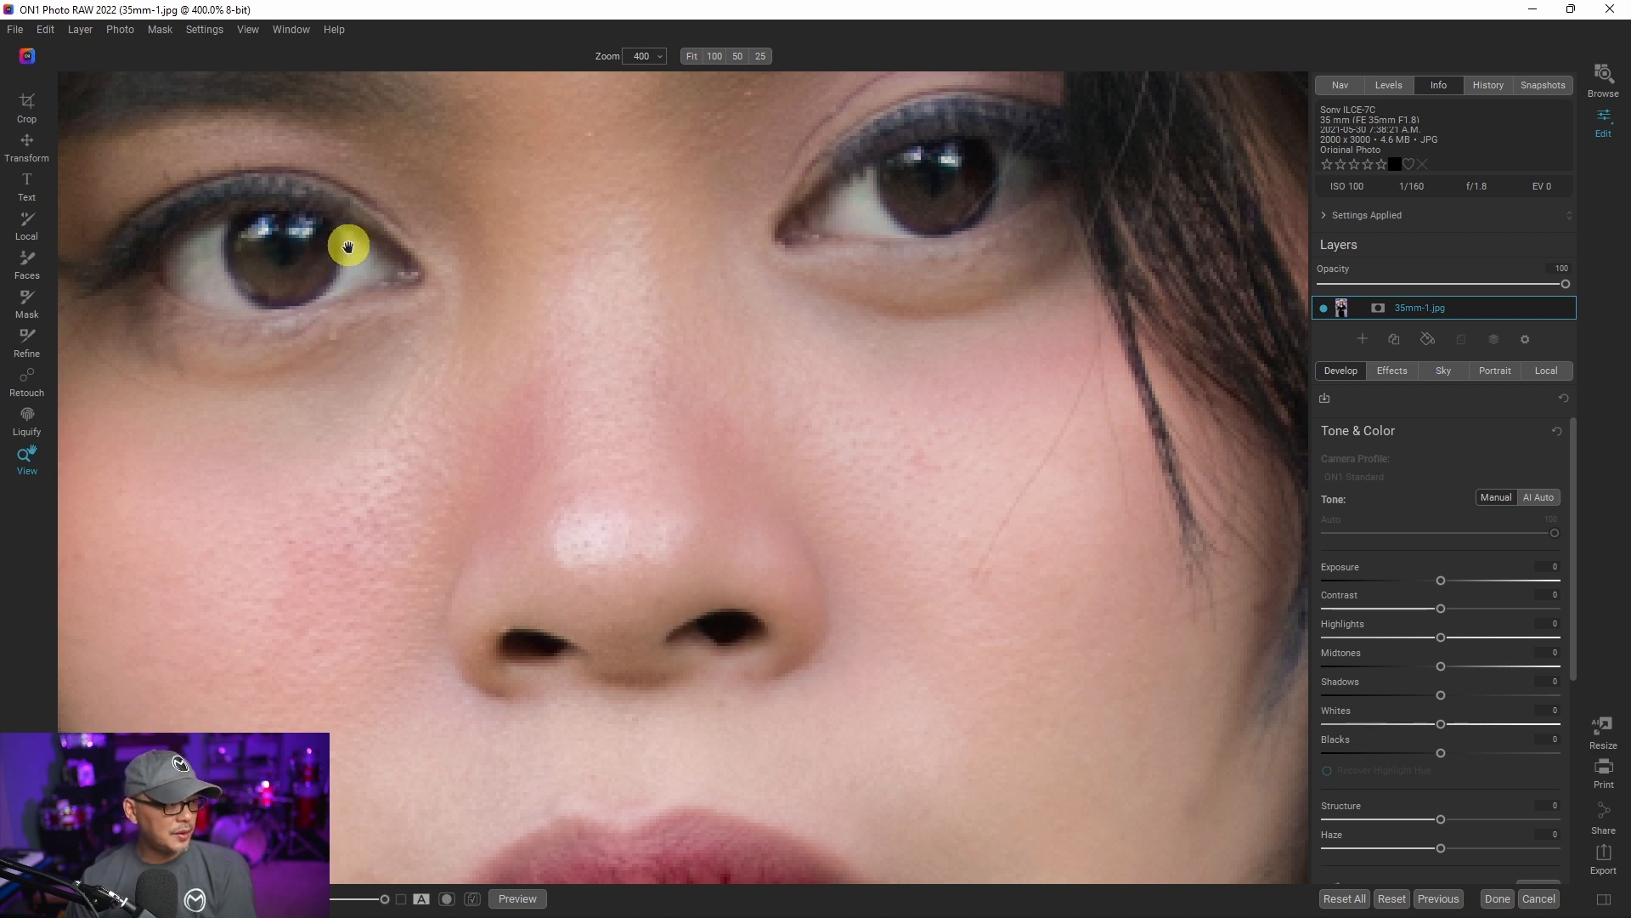
mouse_move(858, 342)
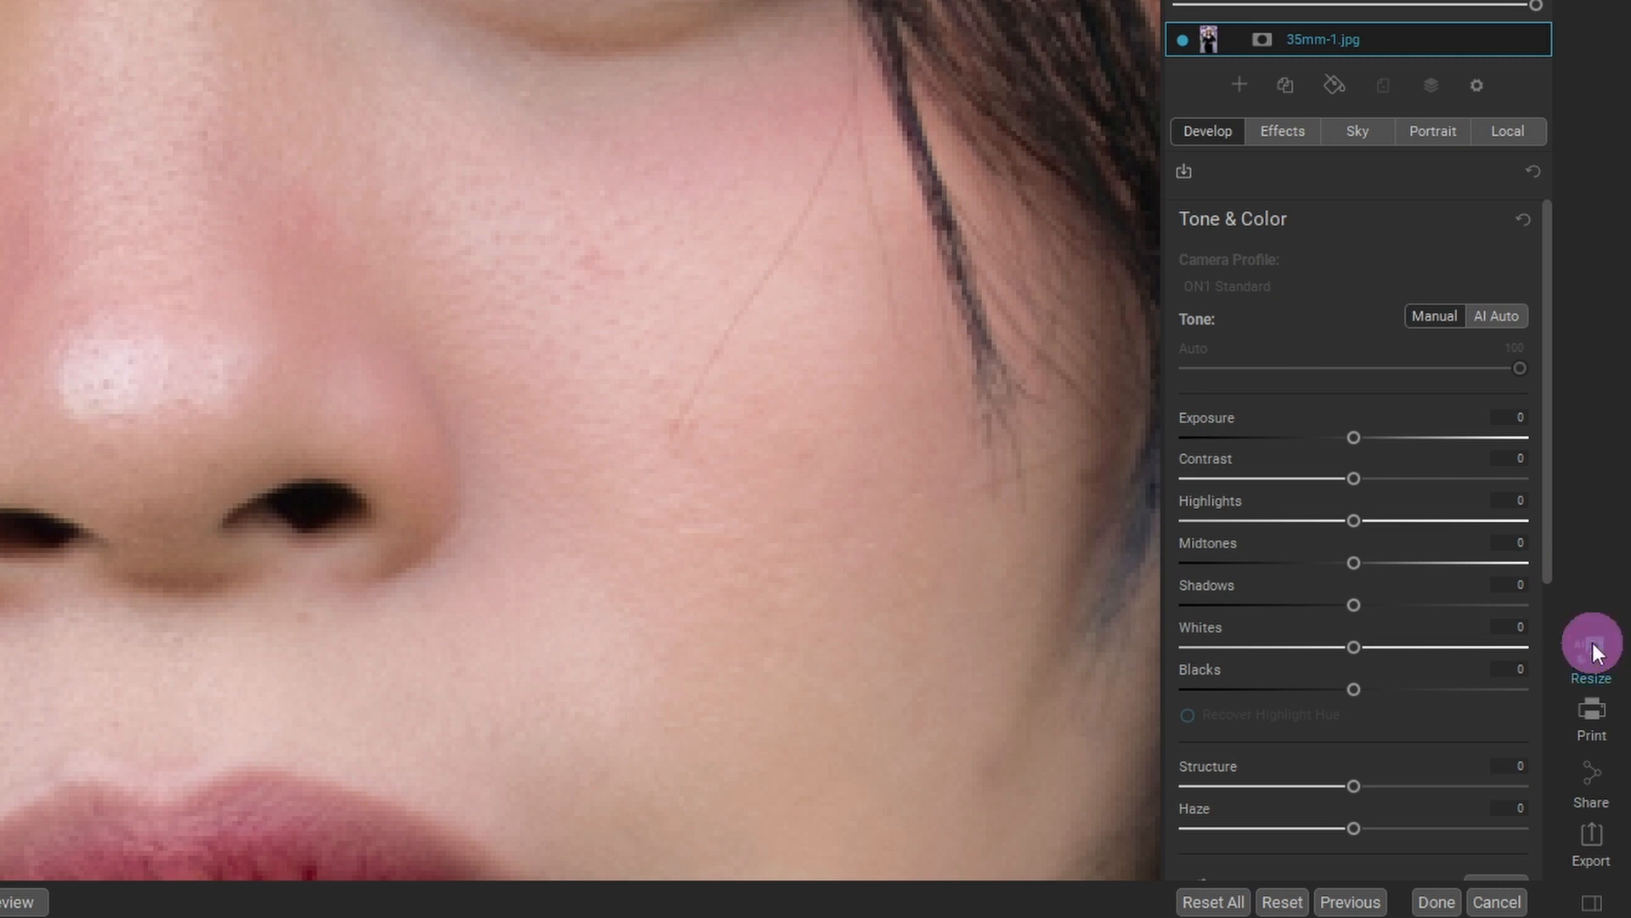
Step: Enter 4000 × 6000 pixel dimensions for the 35mm-1.jpg portrait in Resize
left_click(1591, 643)
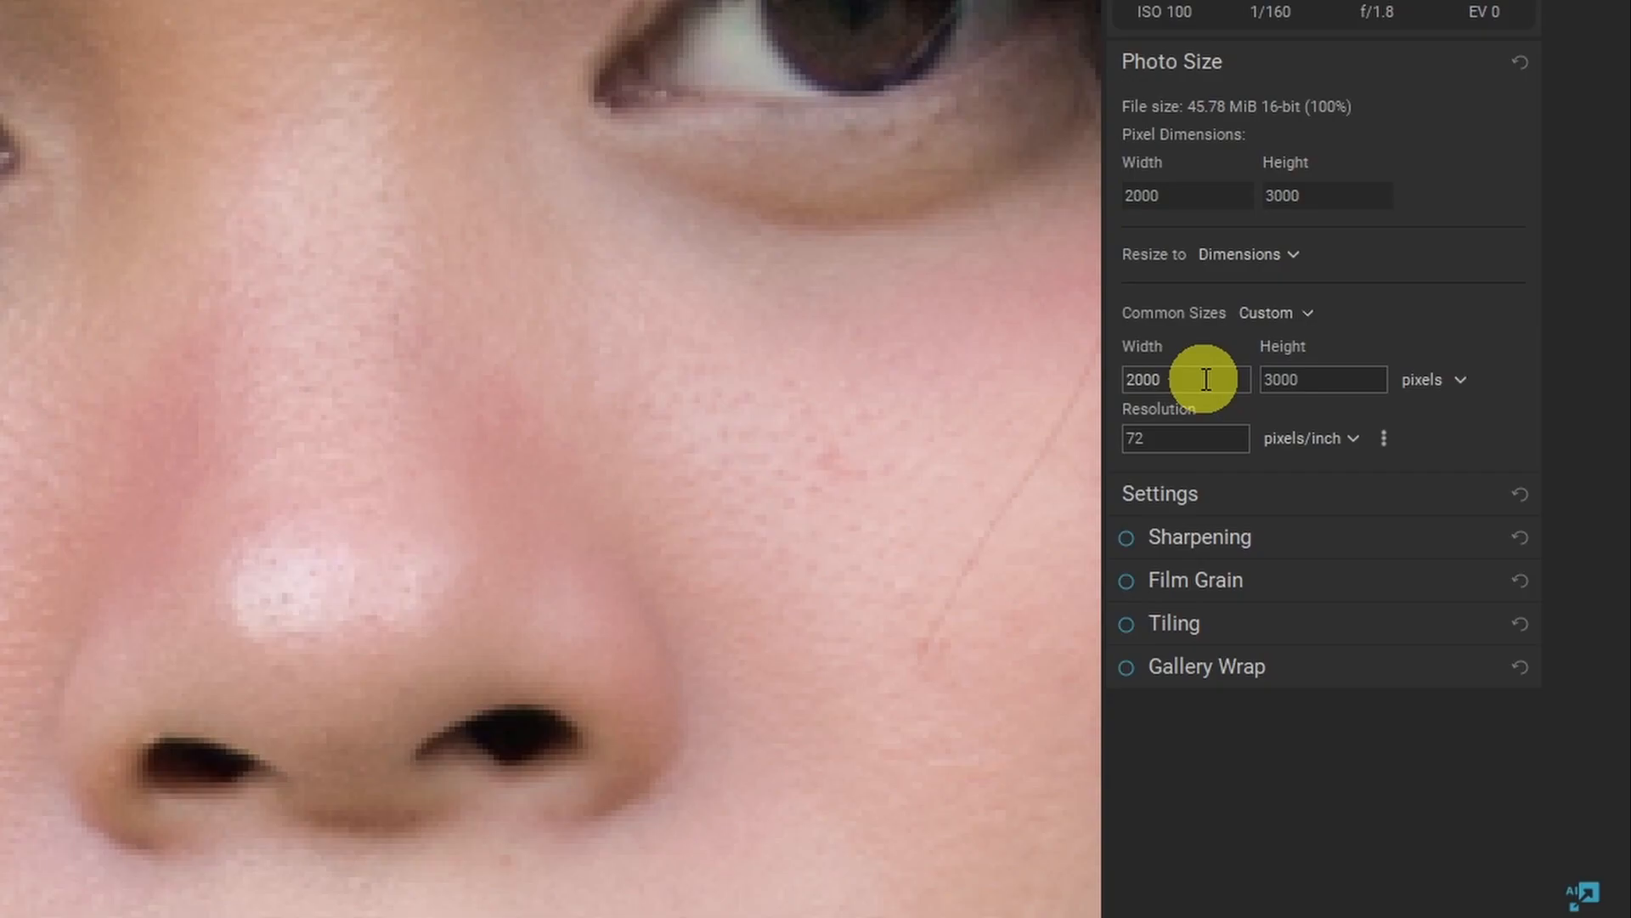
type("4")
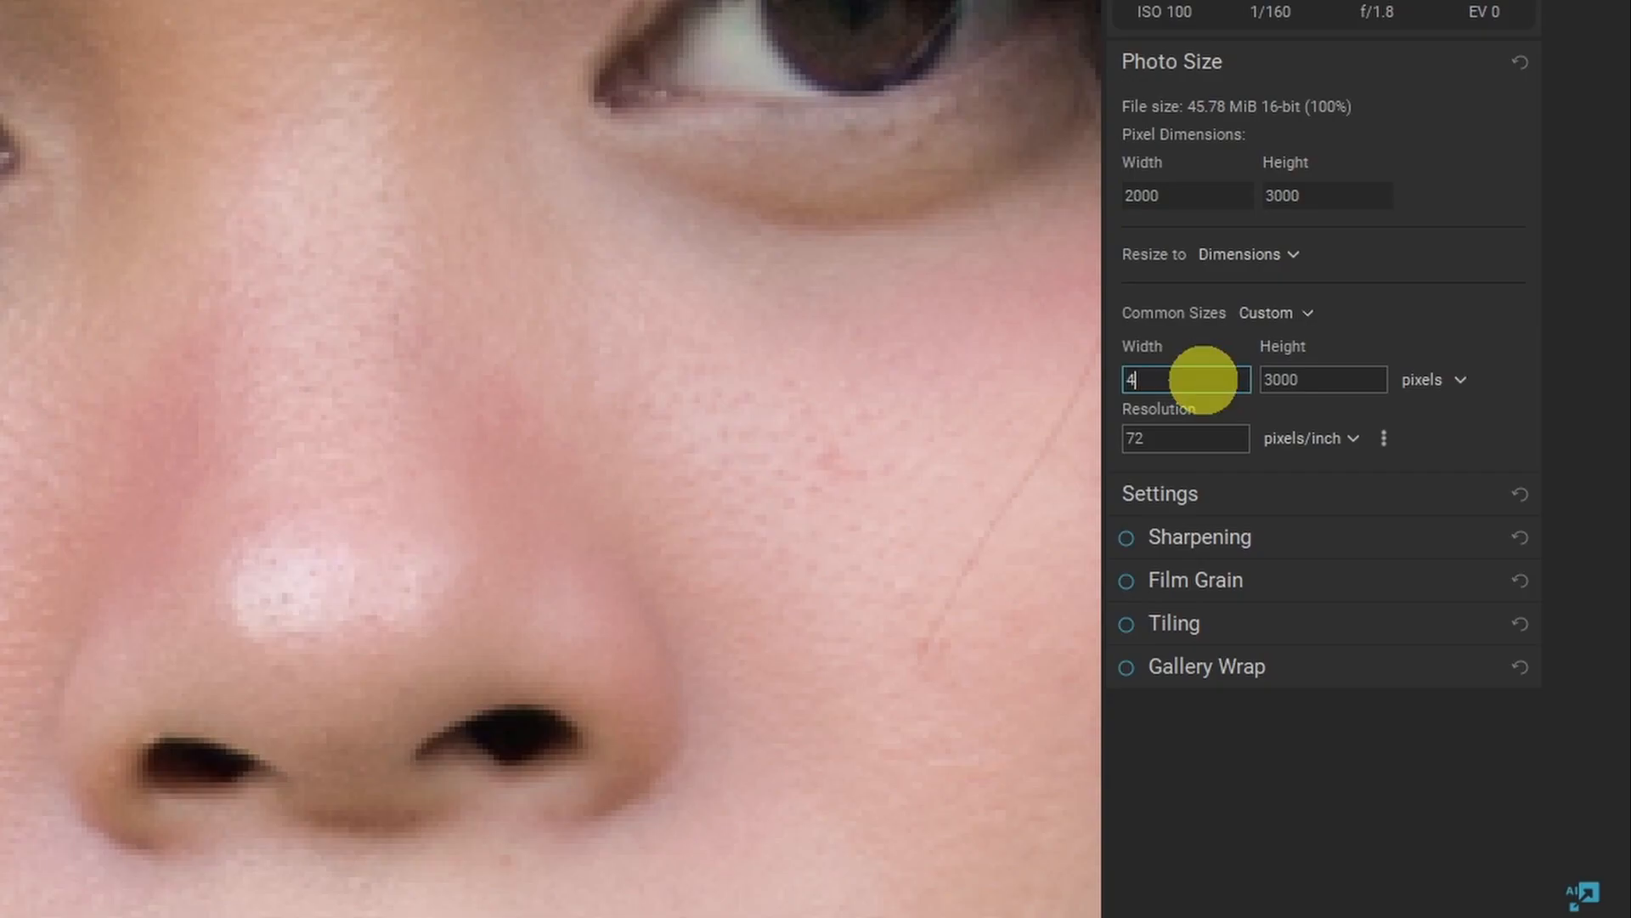
type("000")
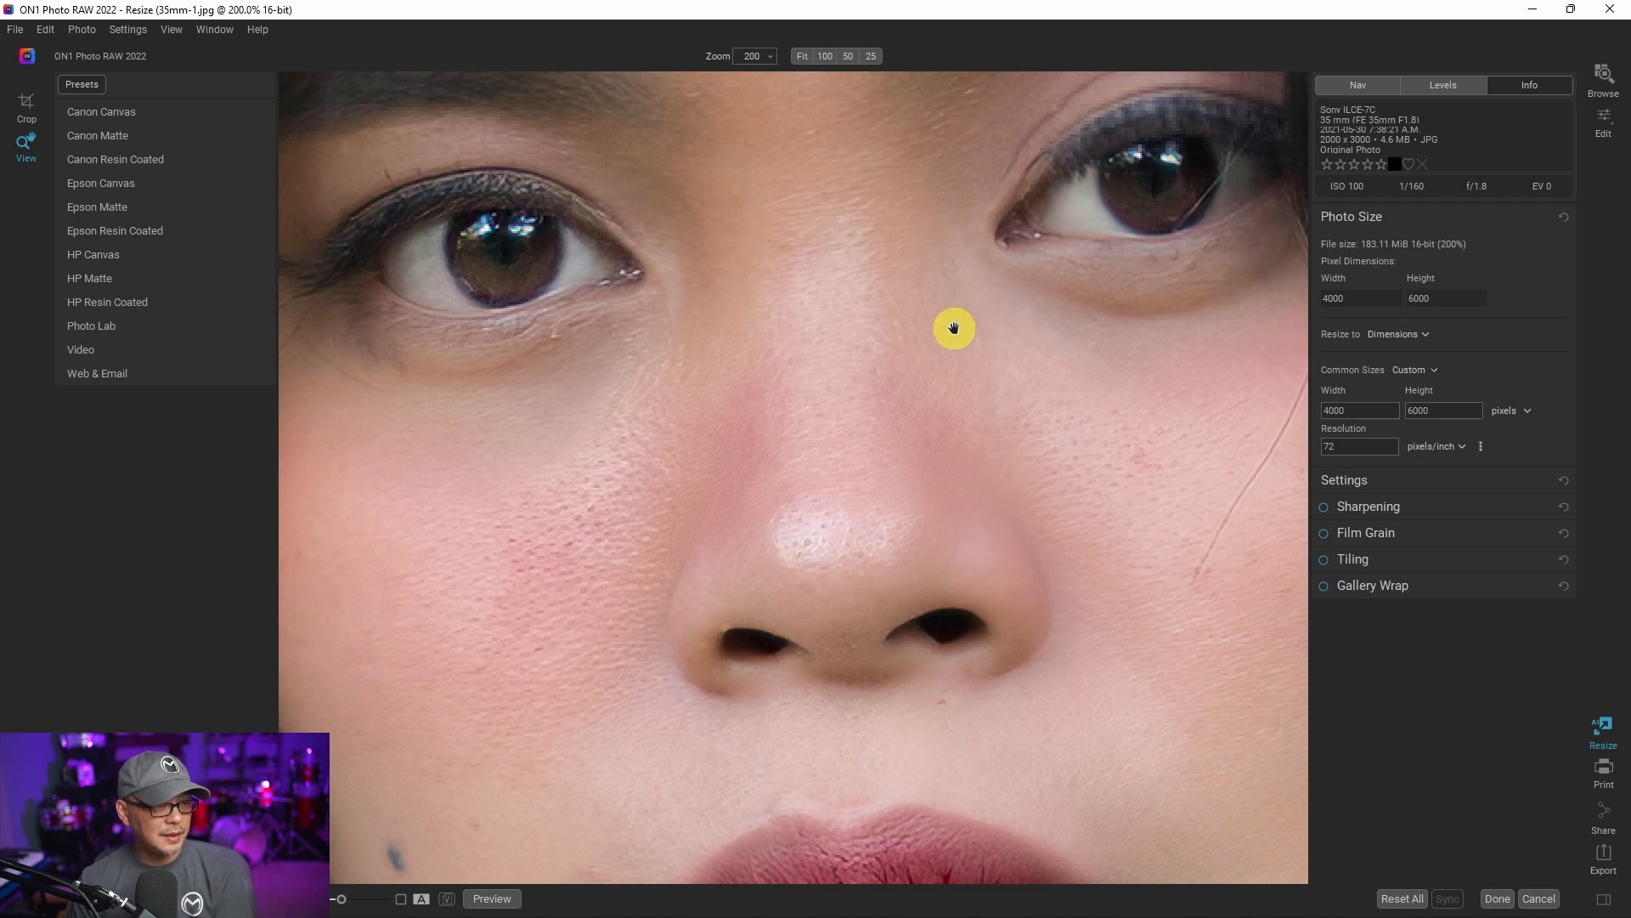
left_click_drag(953, 328, 1002, 427)
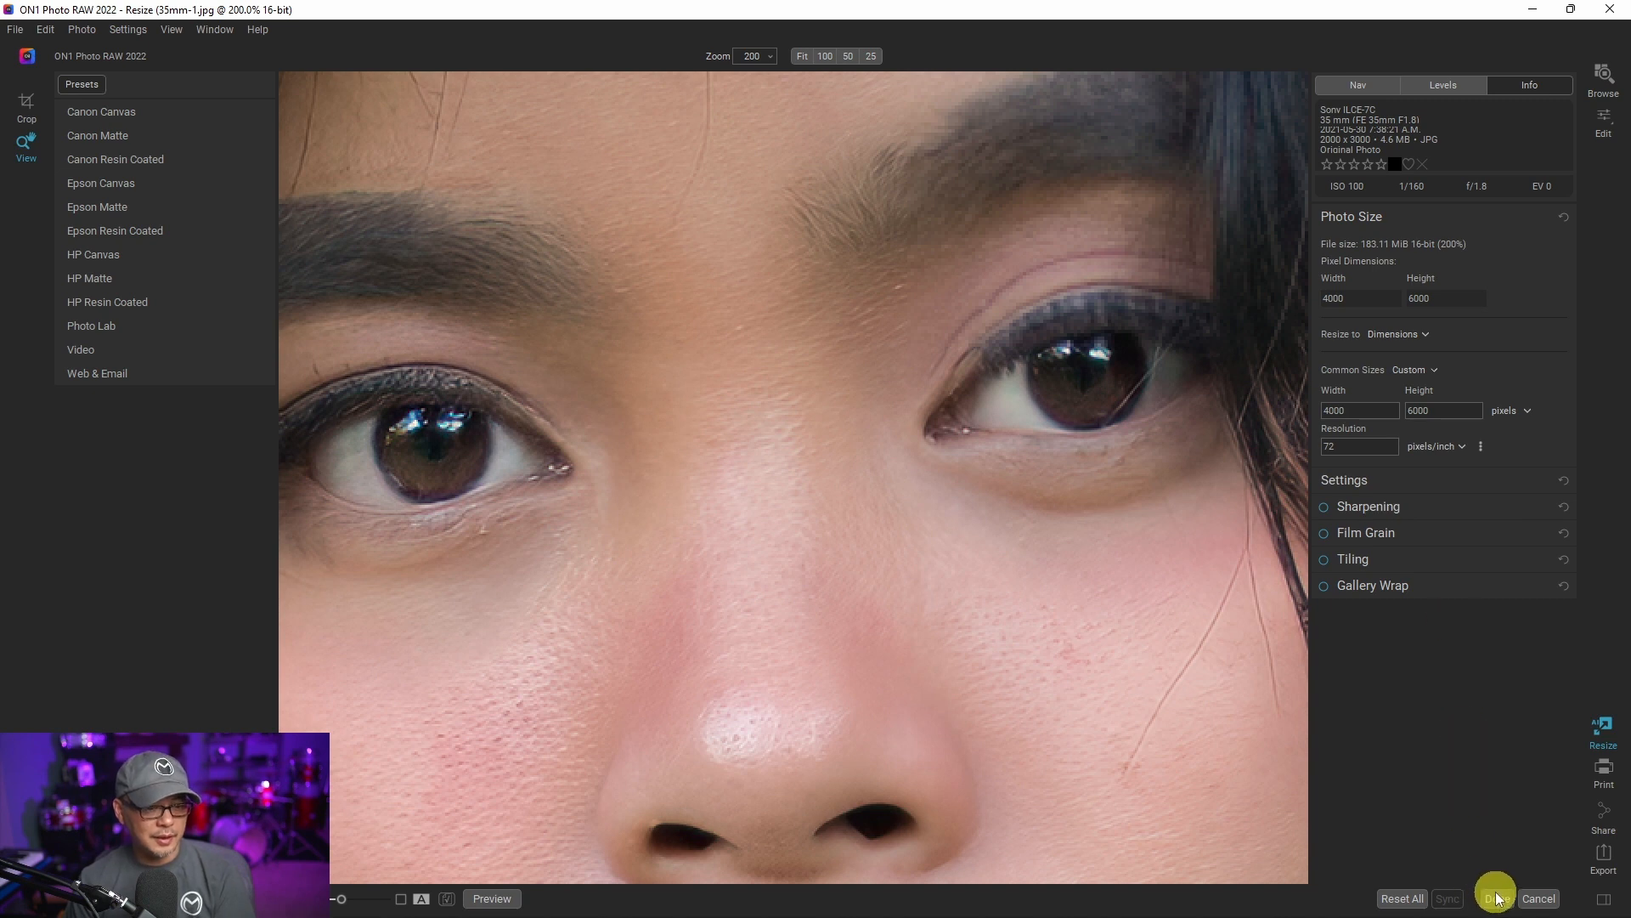
Step: Save the resized portrait as 35mm-1-Resize.psd, overwriting the existing file
left_click(1496, 898)
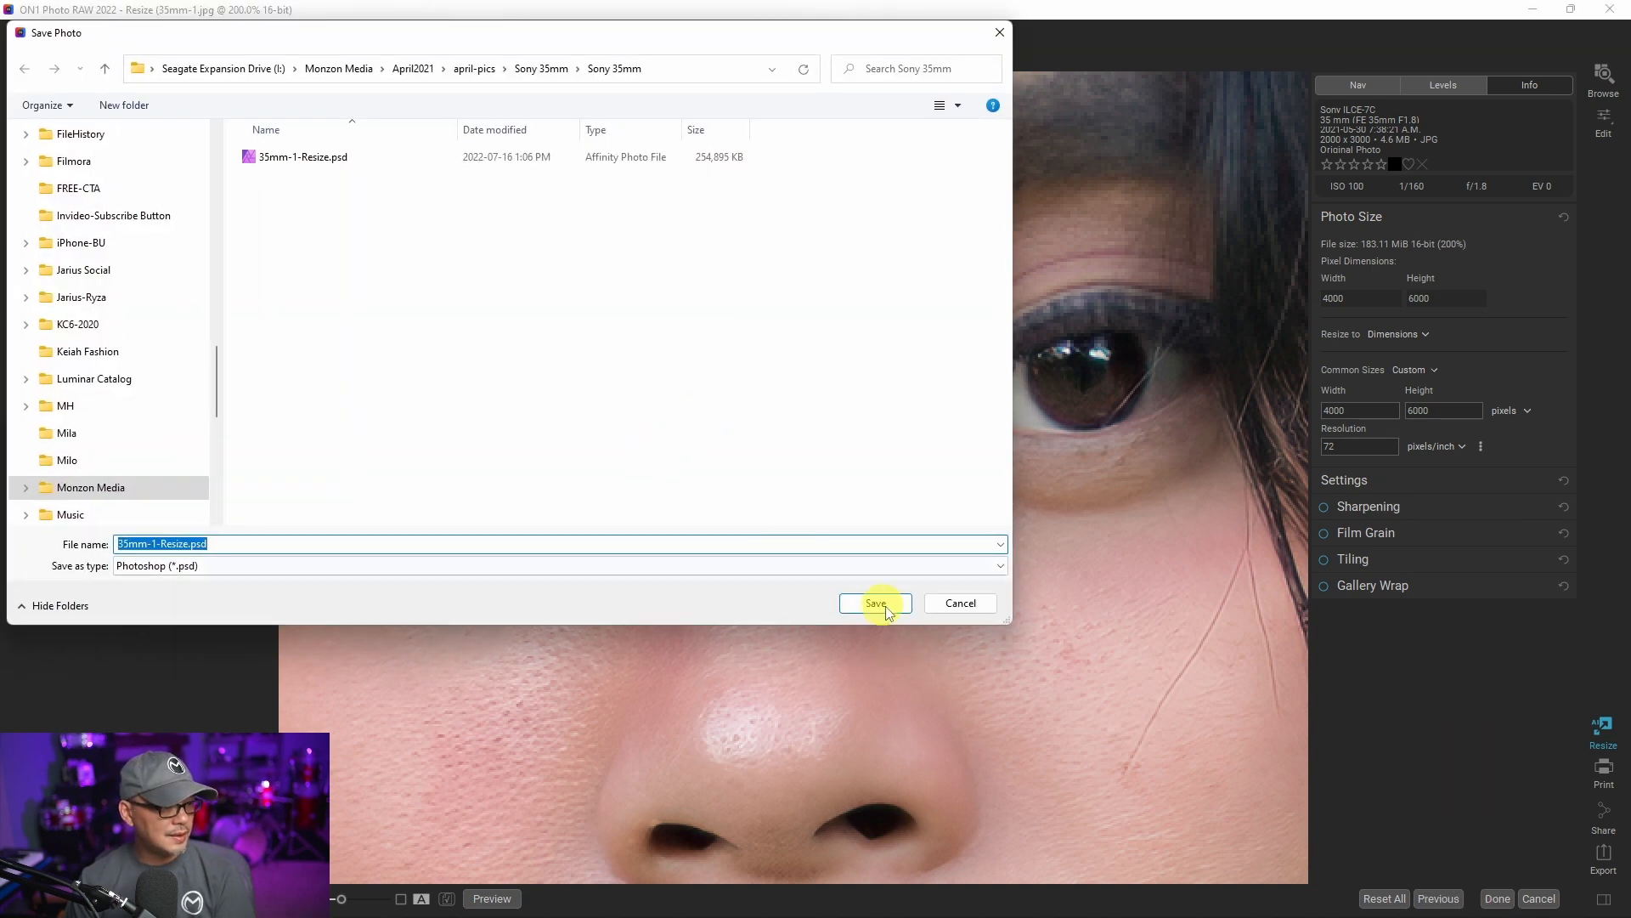
left_click(874, 603)
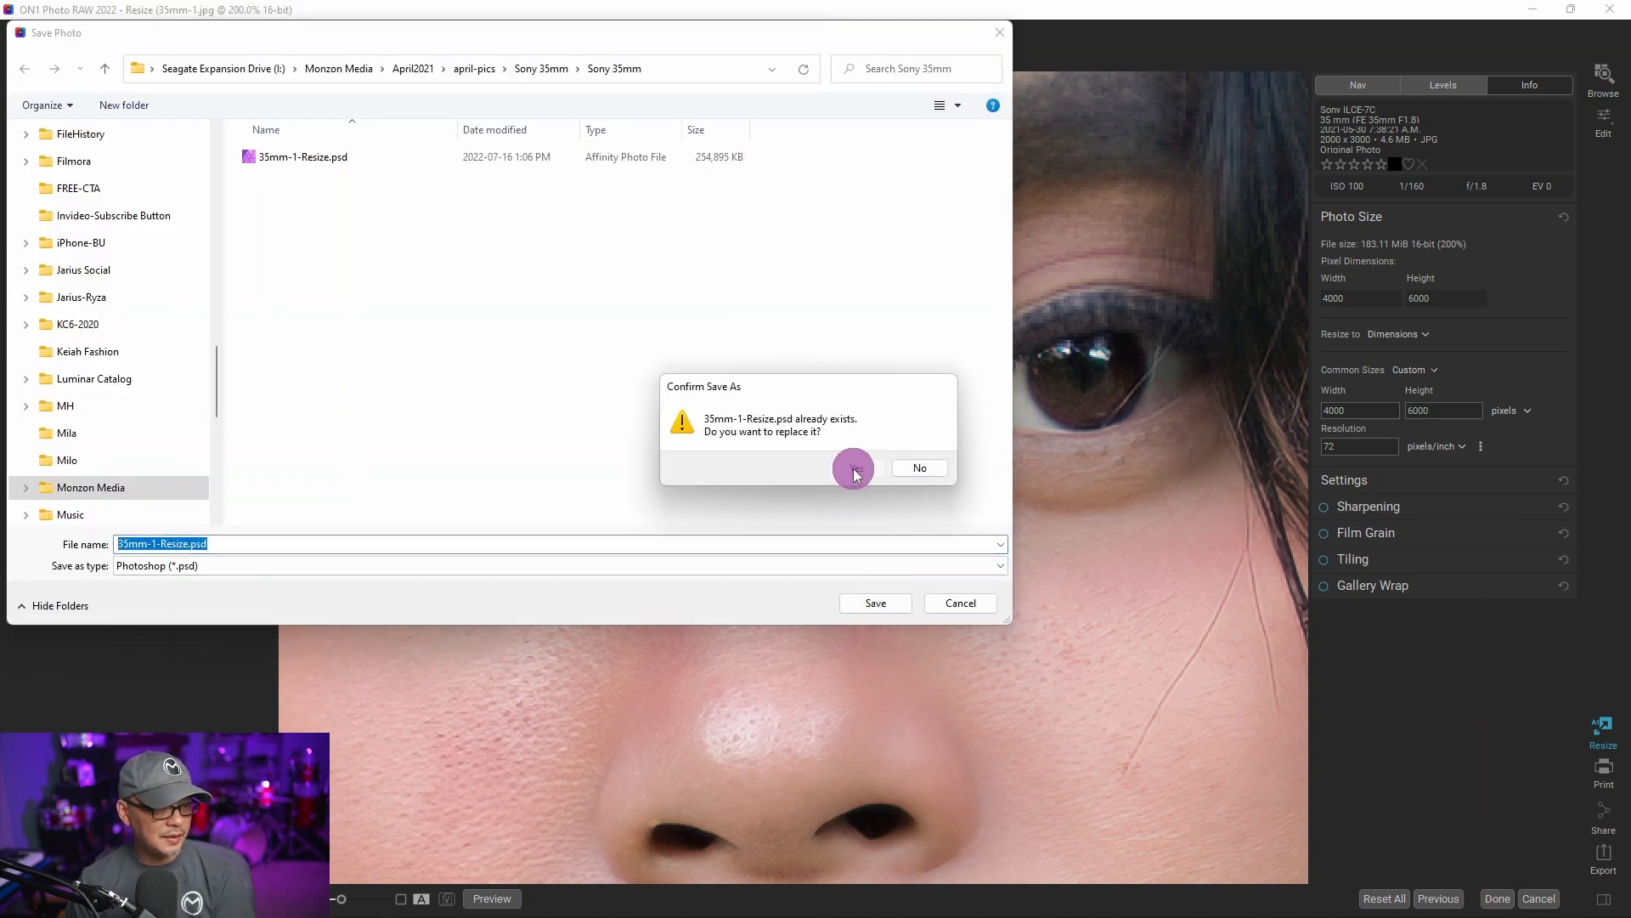
left_click(853, 468)
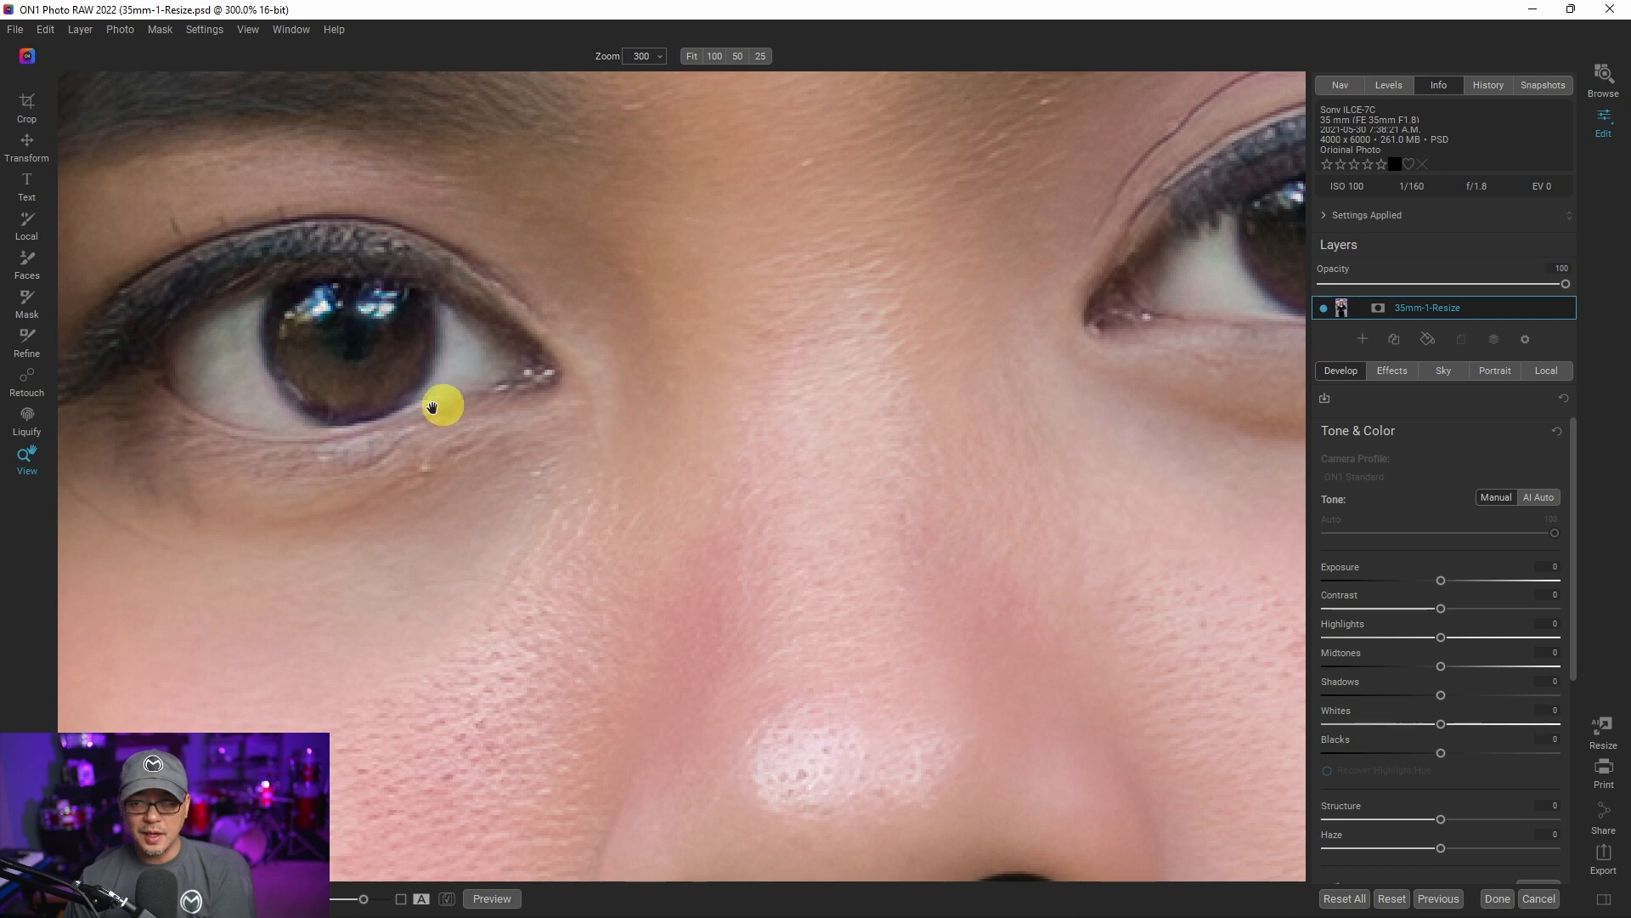
mouse_move(935, 406)
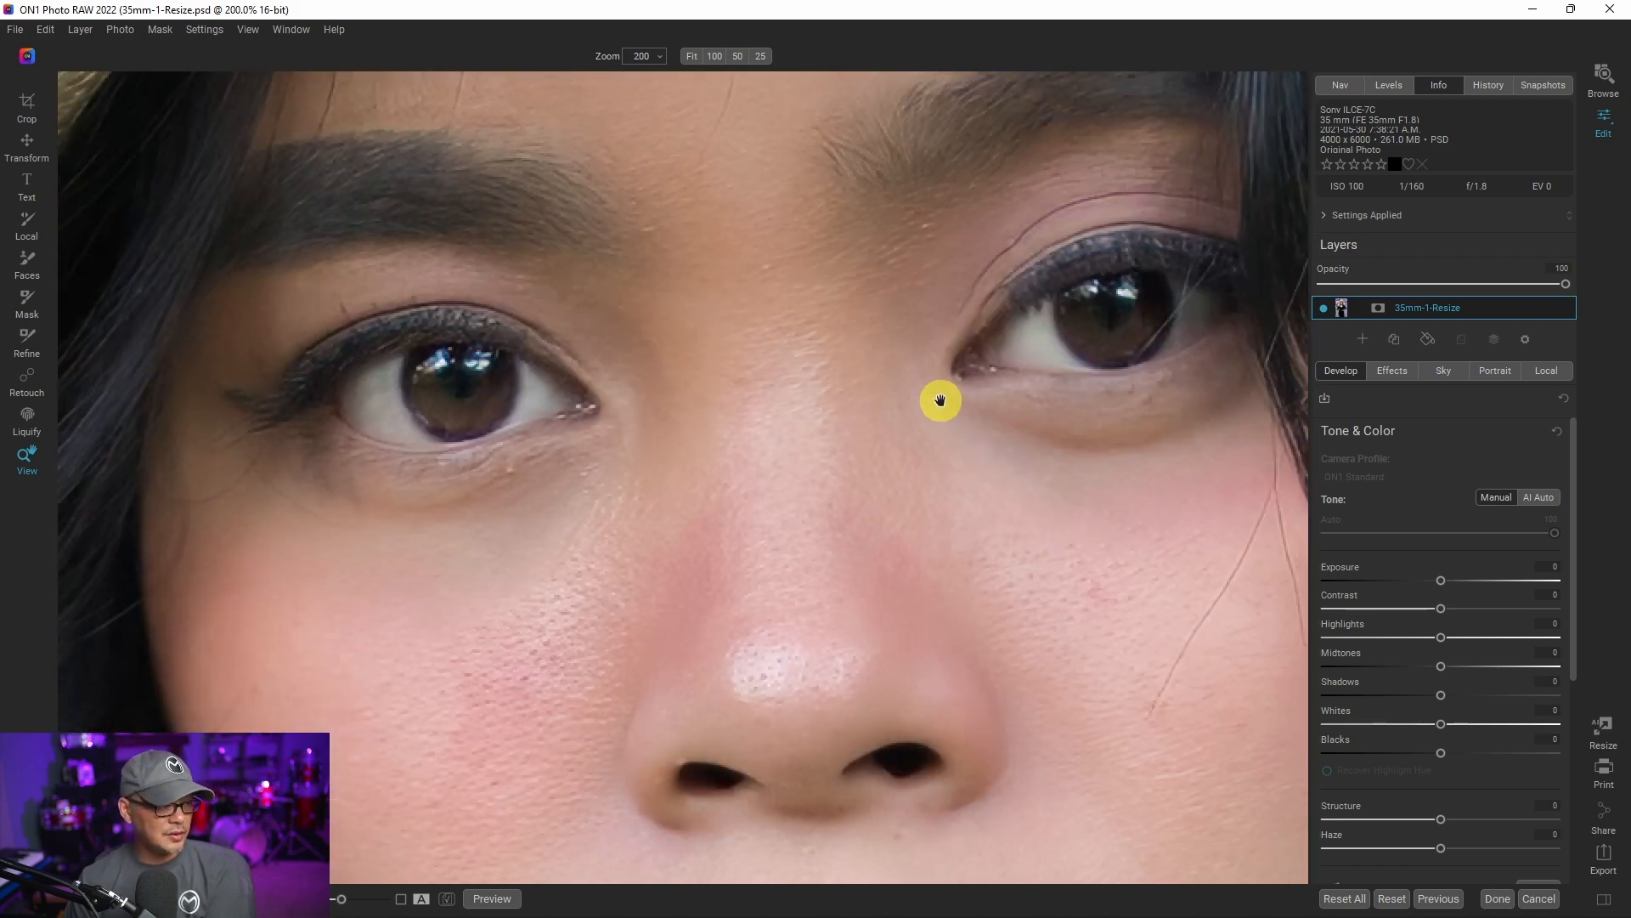
left_click(739, 56)
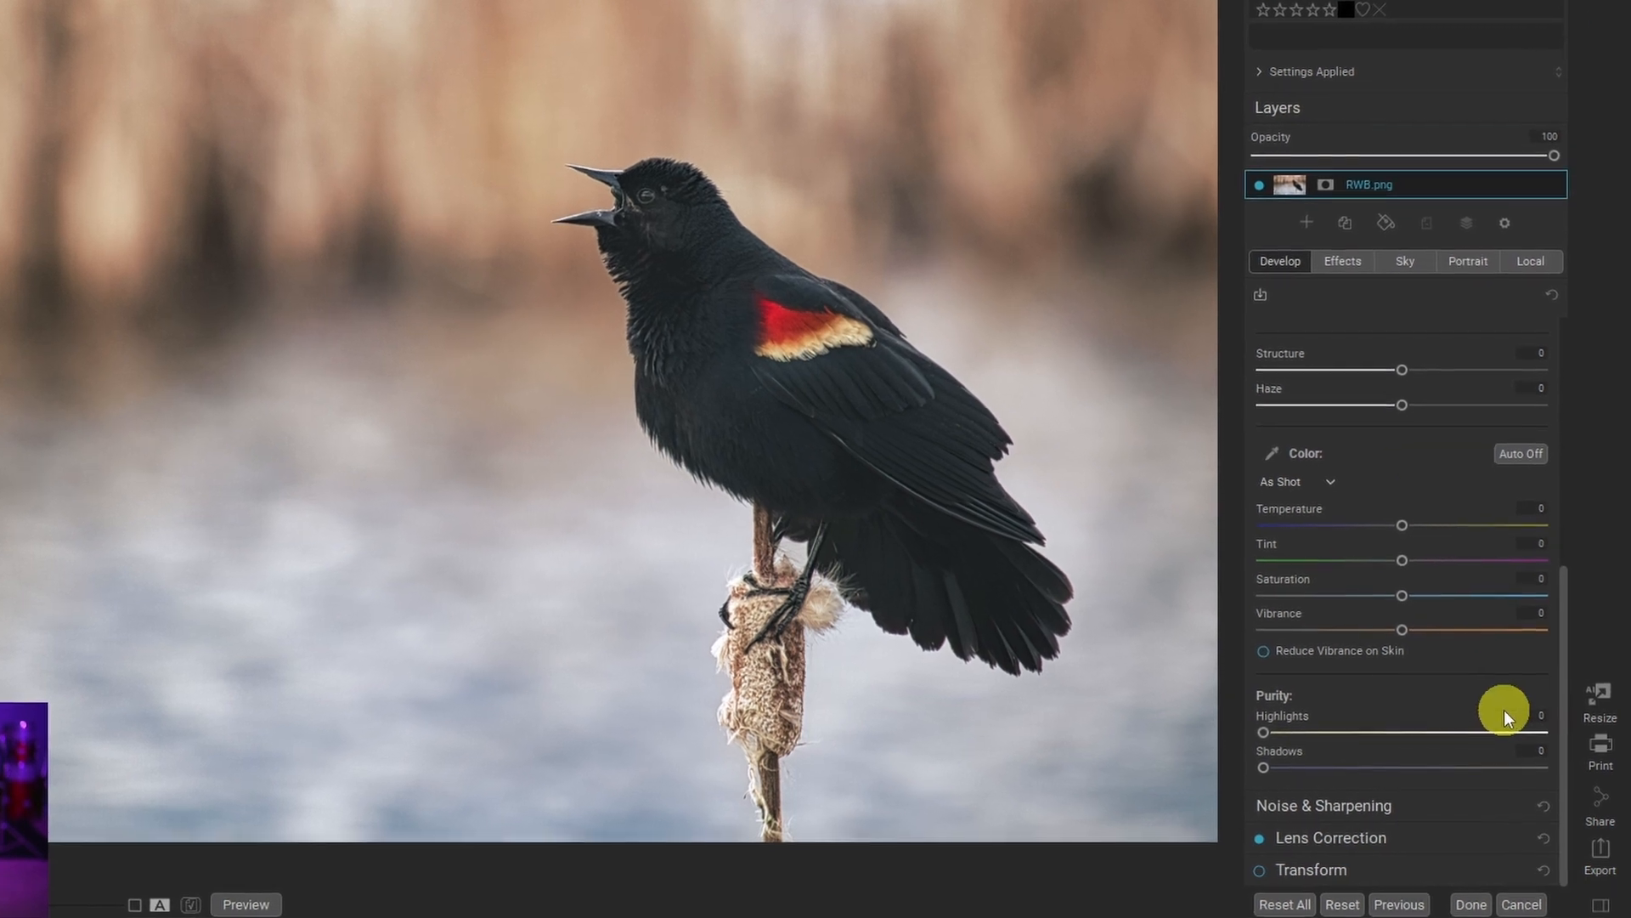
Step: Expand Noise & Sharpening, enable Adjust, and pan to the blackbird's head
left_click(1324, 804)
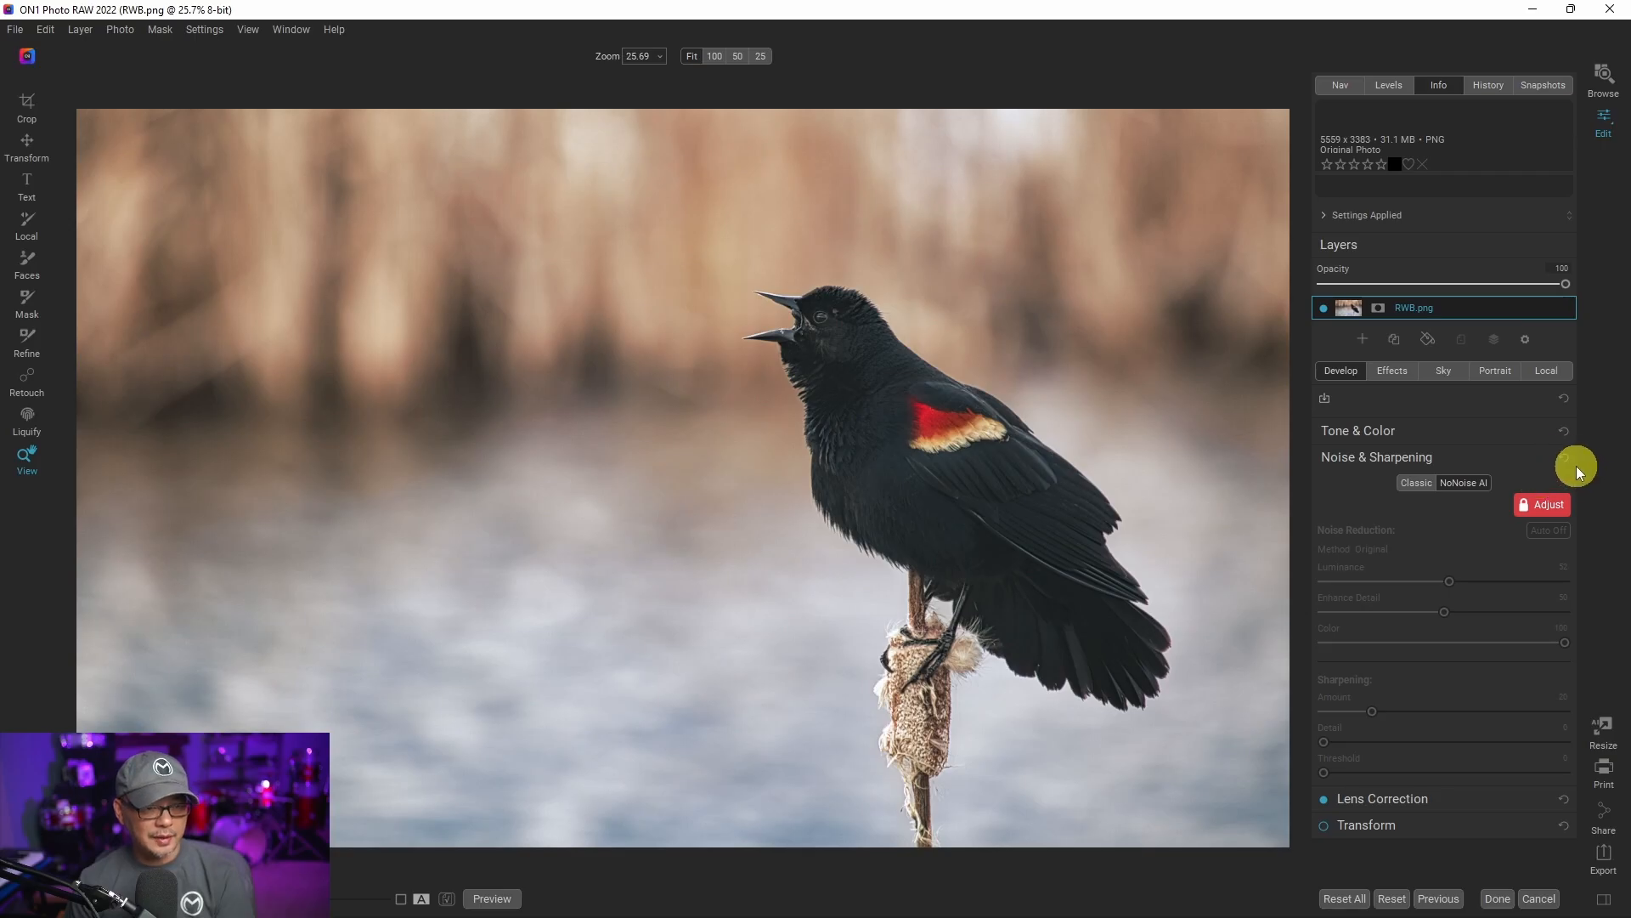
left_click(1547, 504)
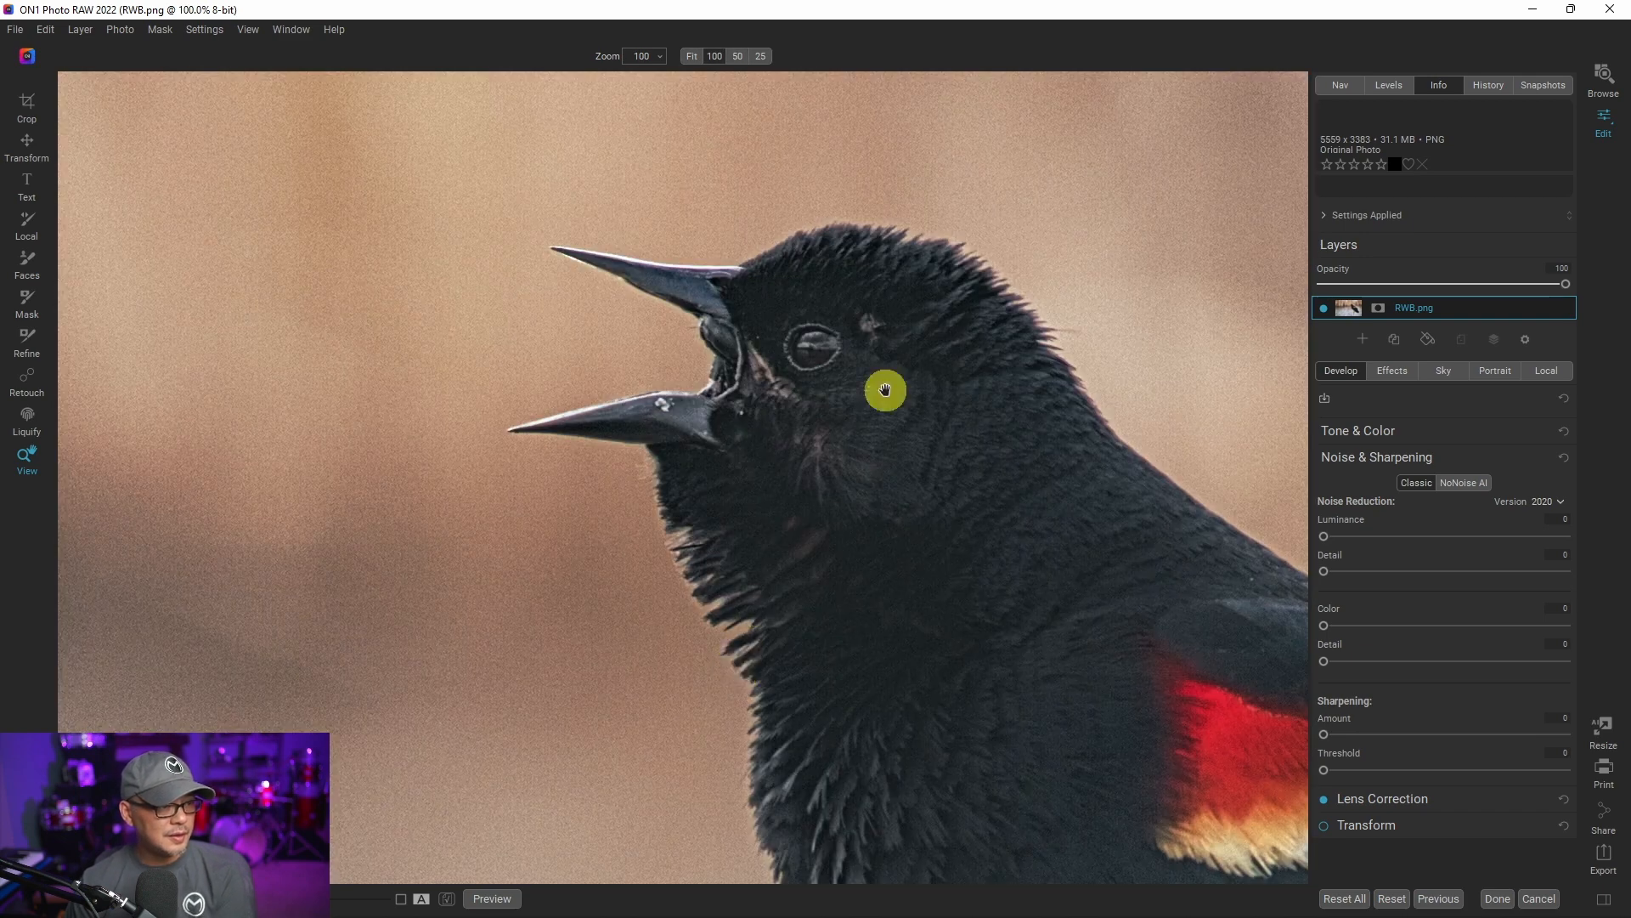
left_click_drag(885, 390, 819, 344)
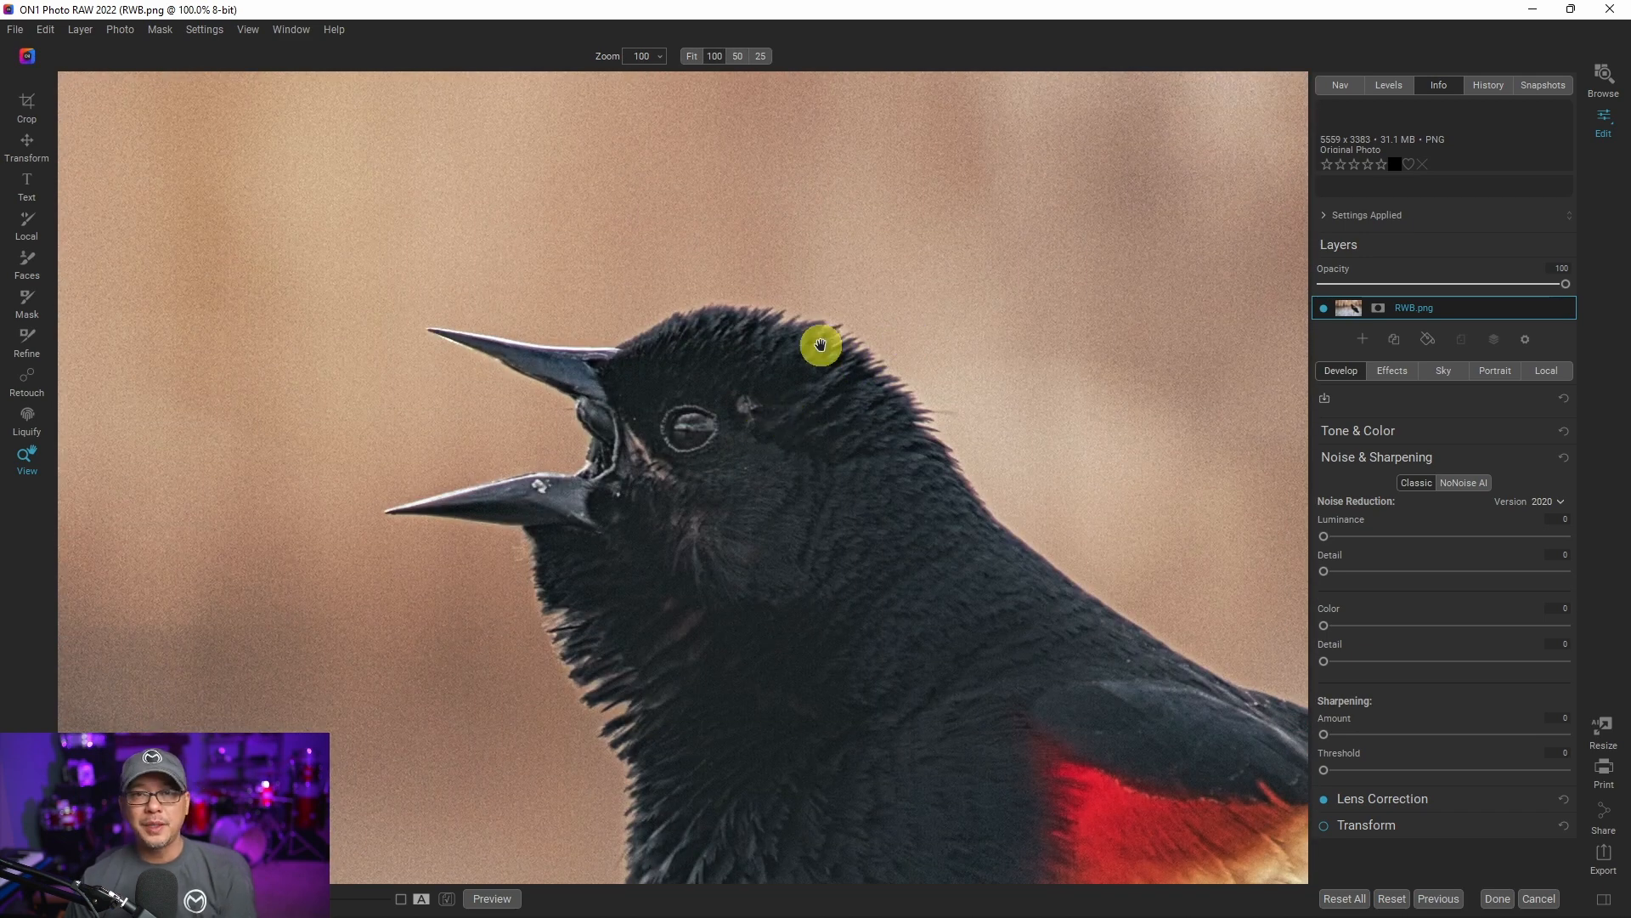
mouse_move(1033, 293)
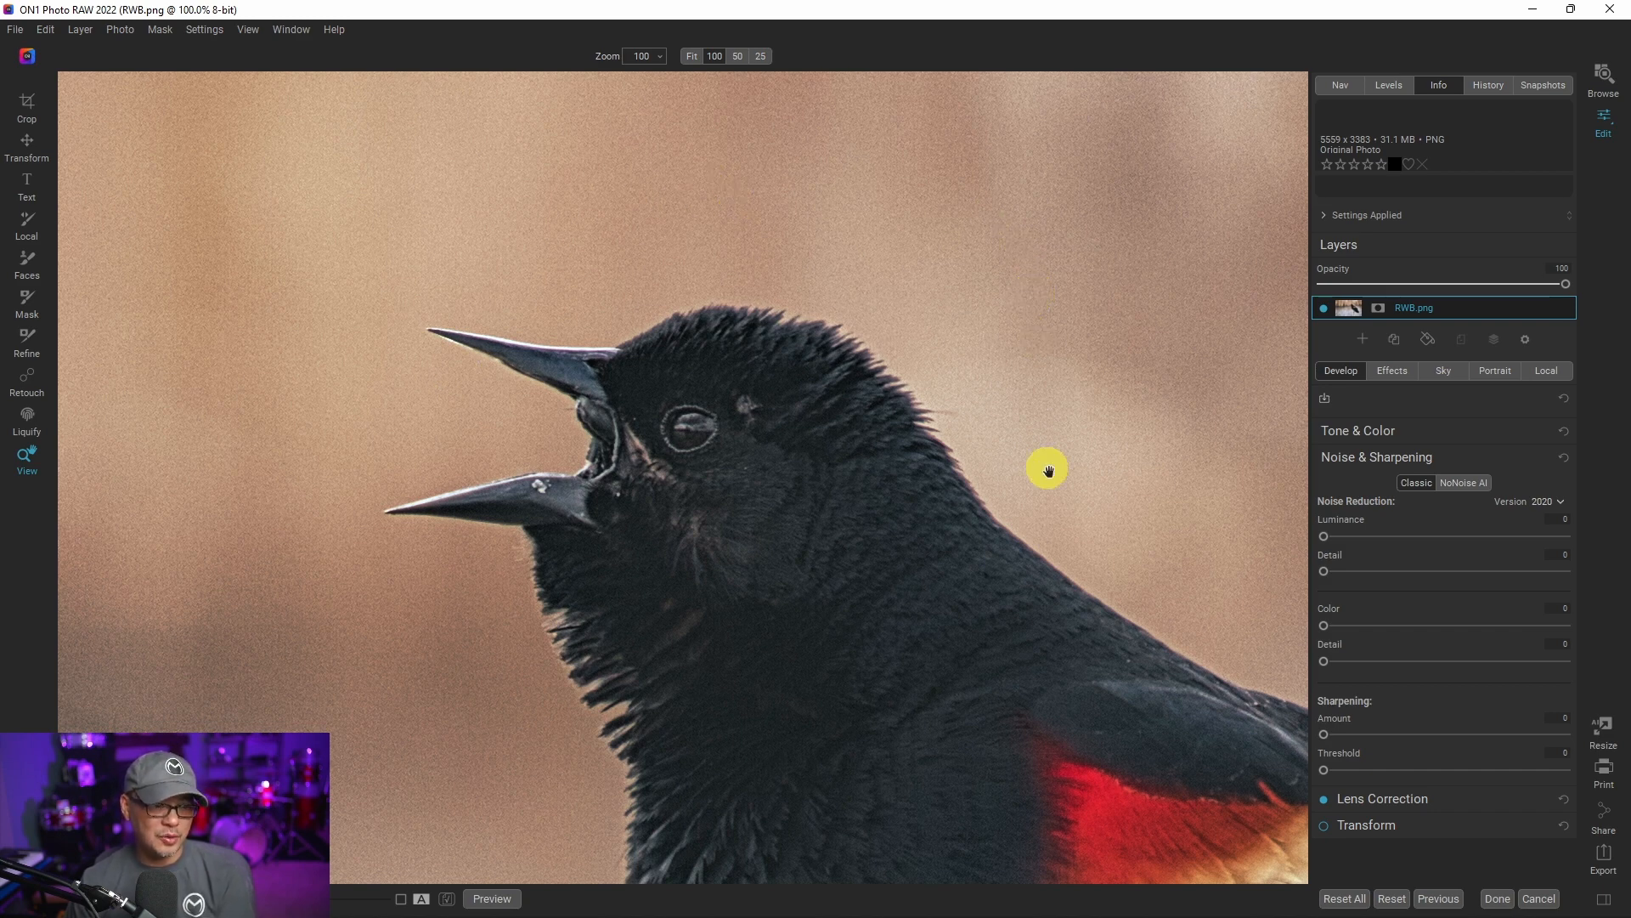
mouse_move(1428, 523)
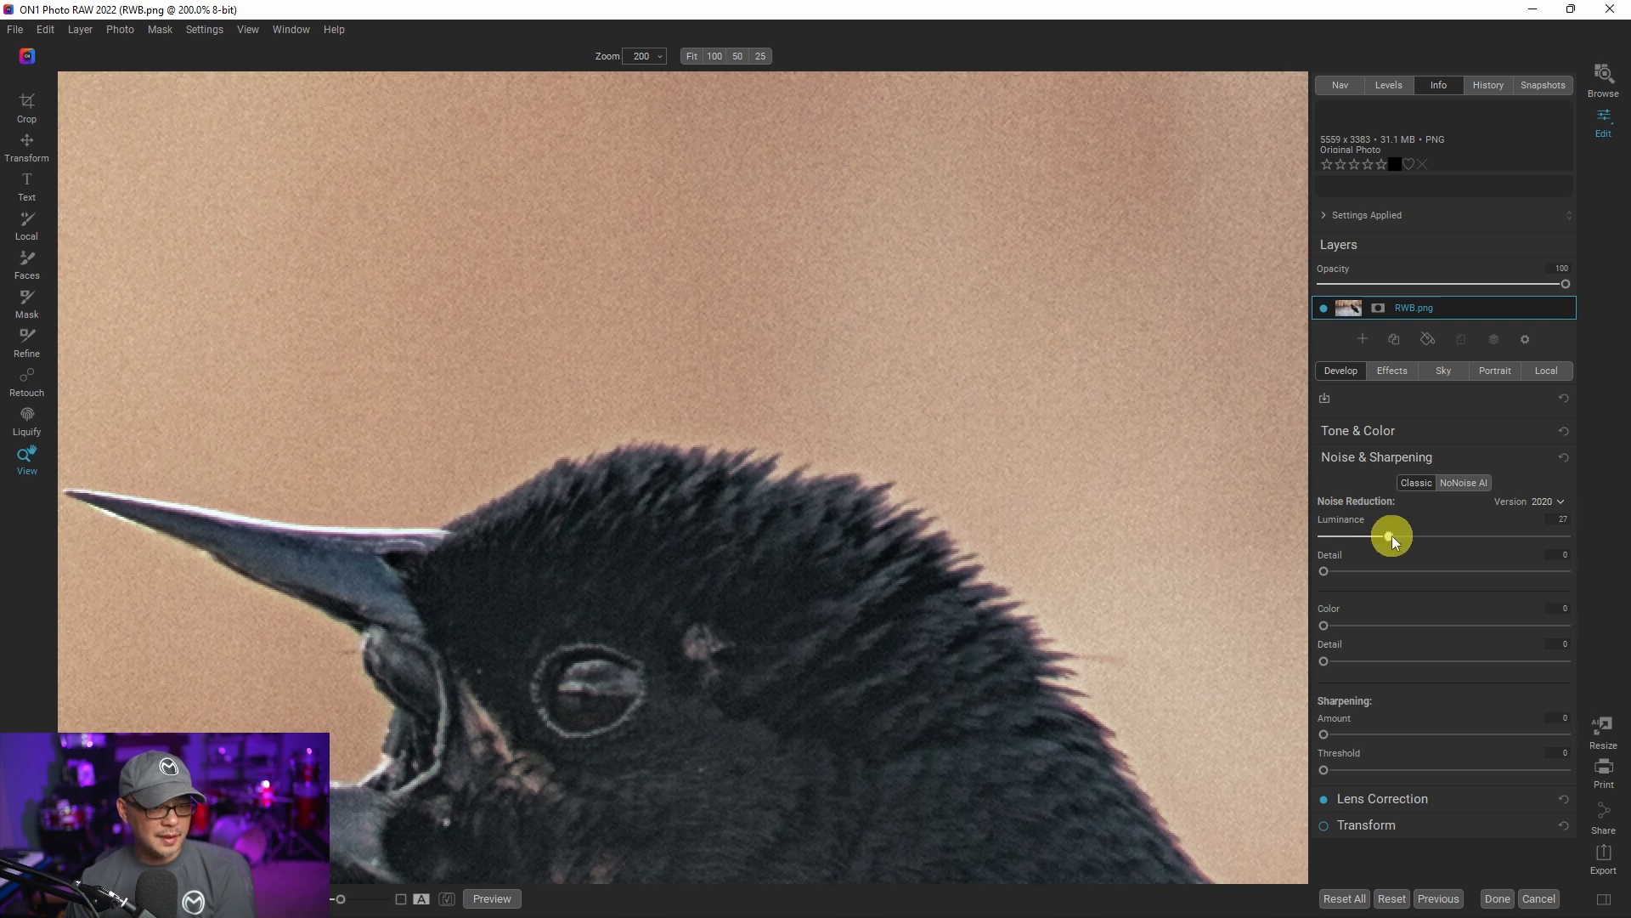
Step: Set luminance noise reduction to 50 and detail to 16, then zoom out
left_click_drag(1390, 534, 1404, 534)
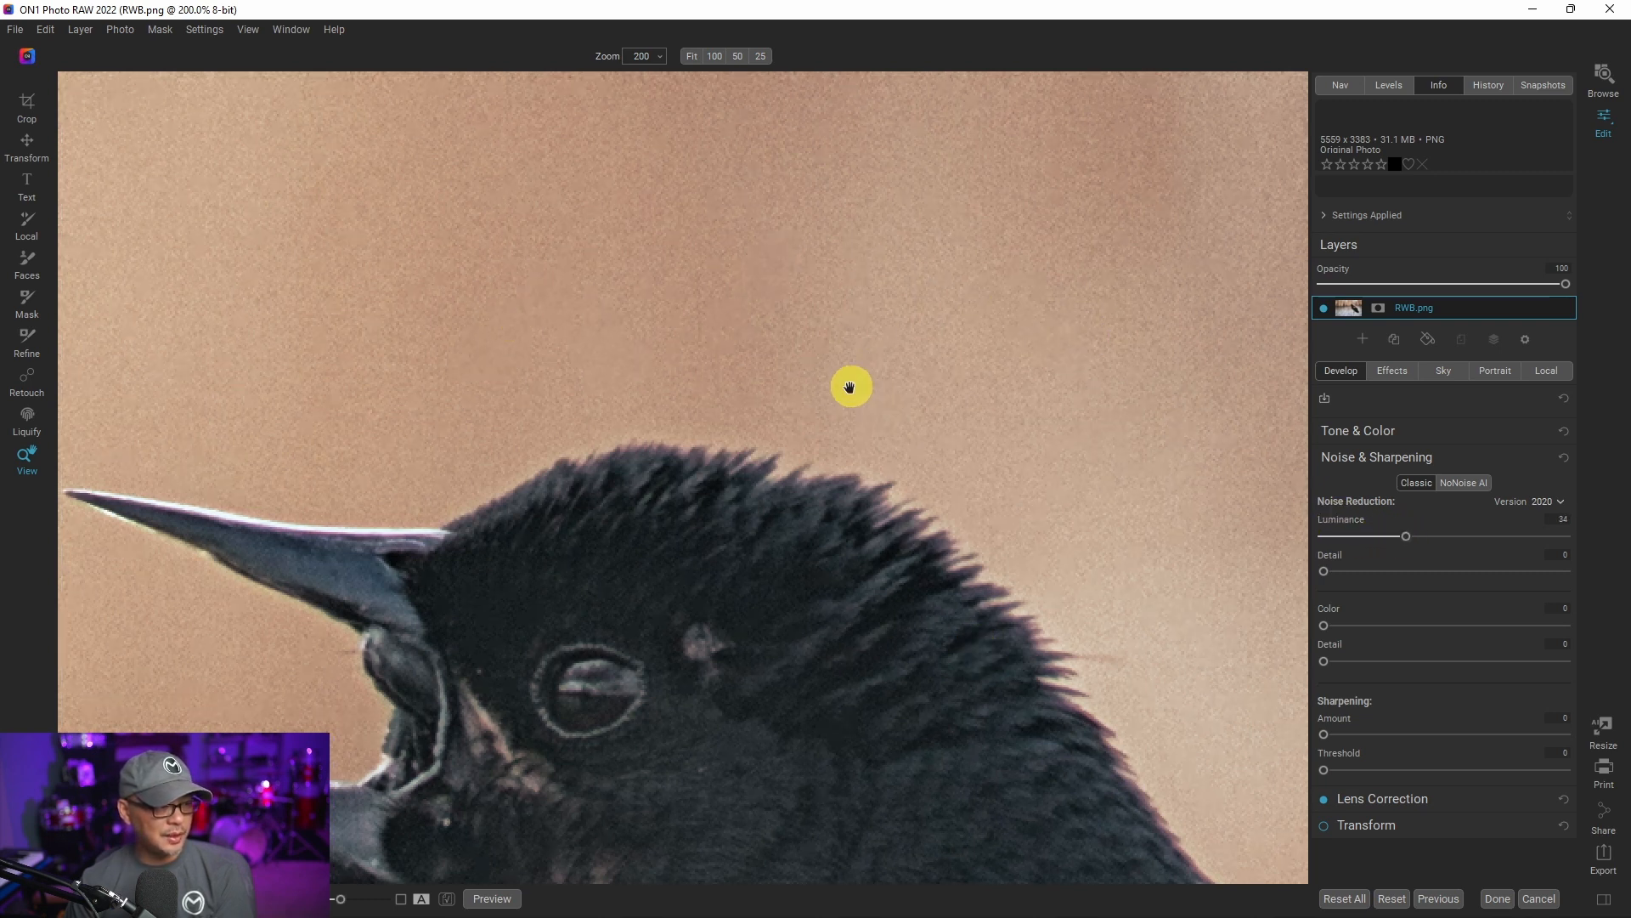
mouse_move(1371, 571)
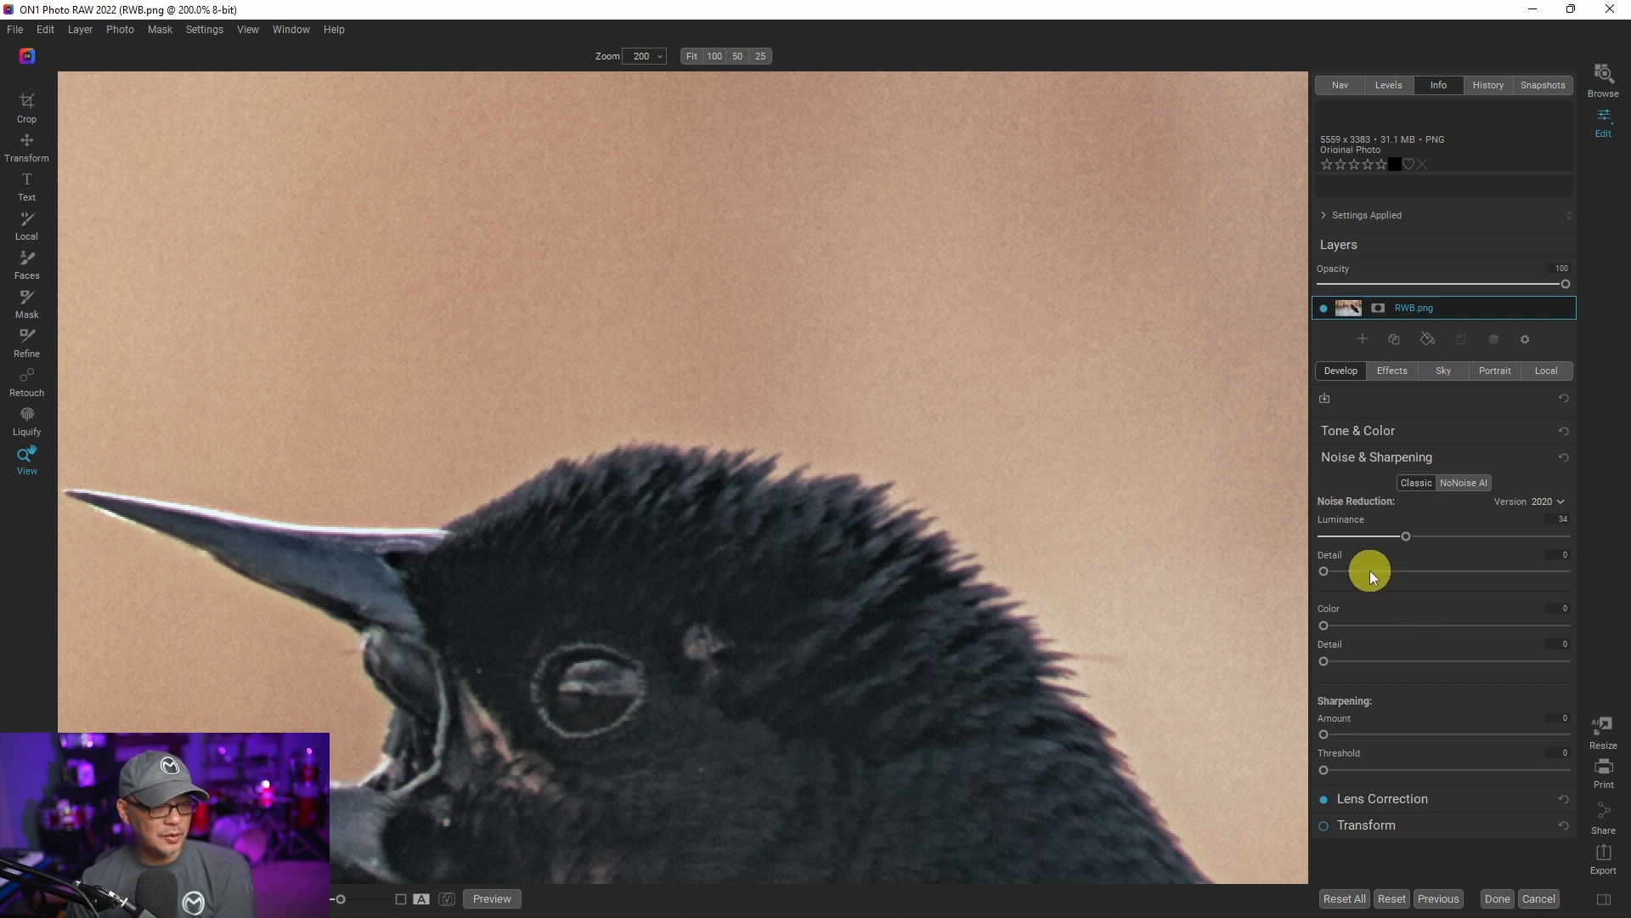
left_click_drag(1324, 571, 1363, 571)
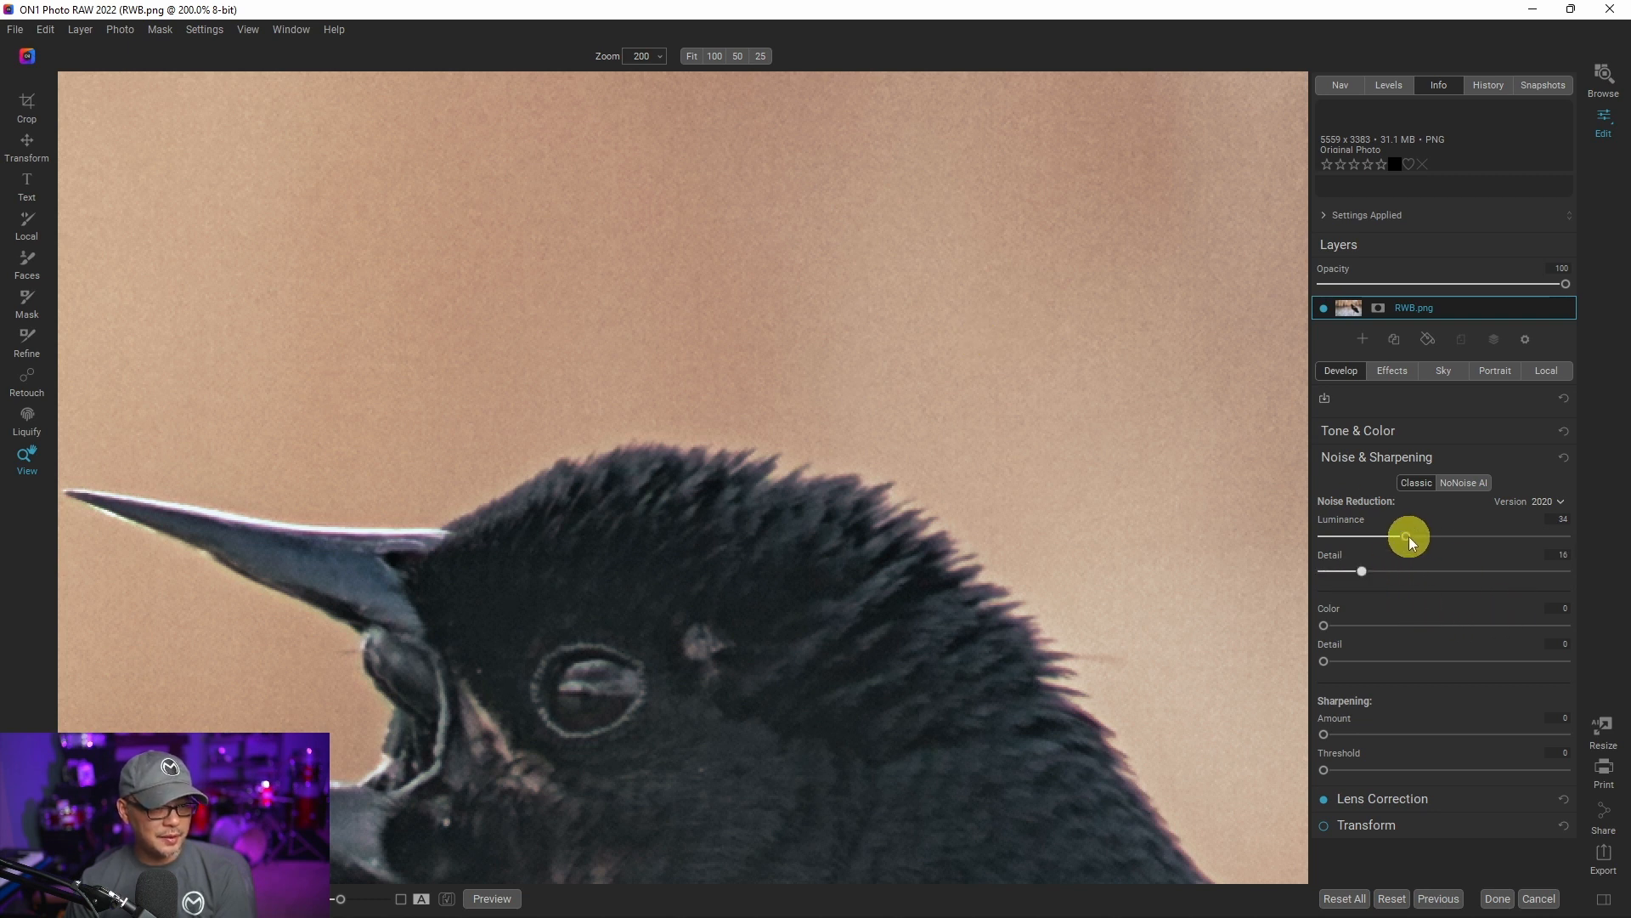
left_click_drag(1409, 537, 1447, 537)
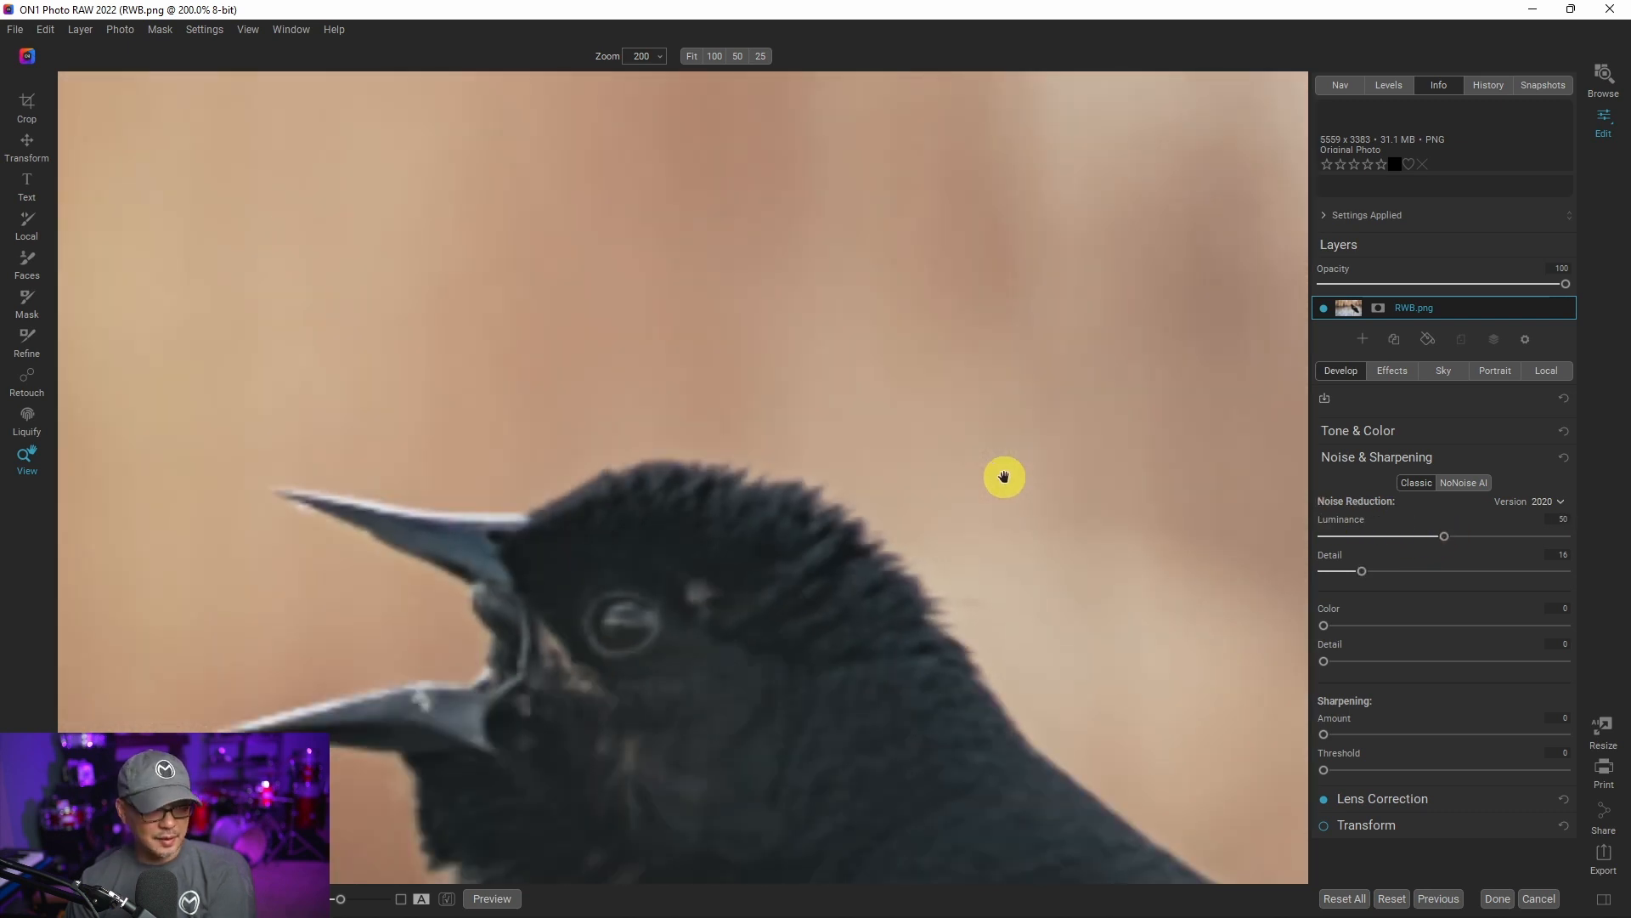
left_click(715, 55)
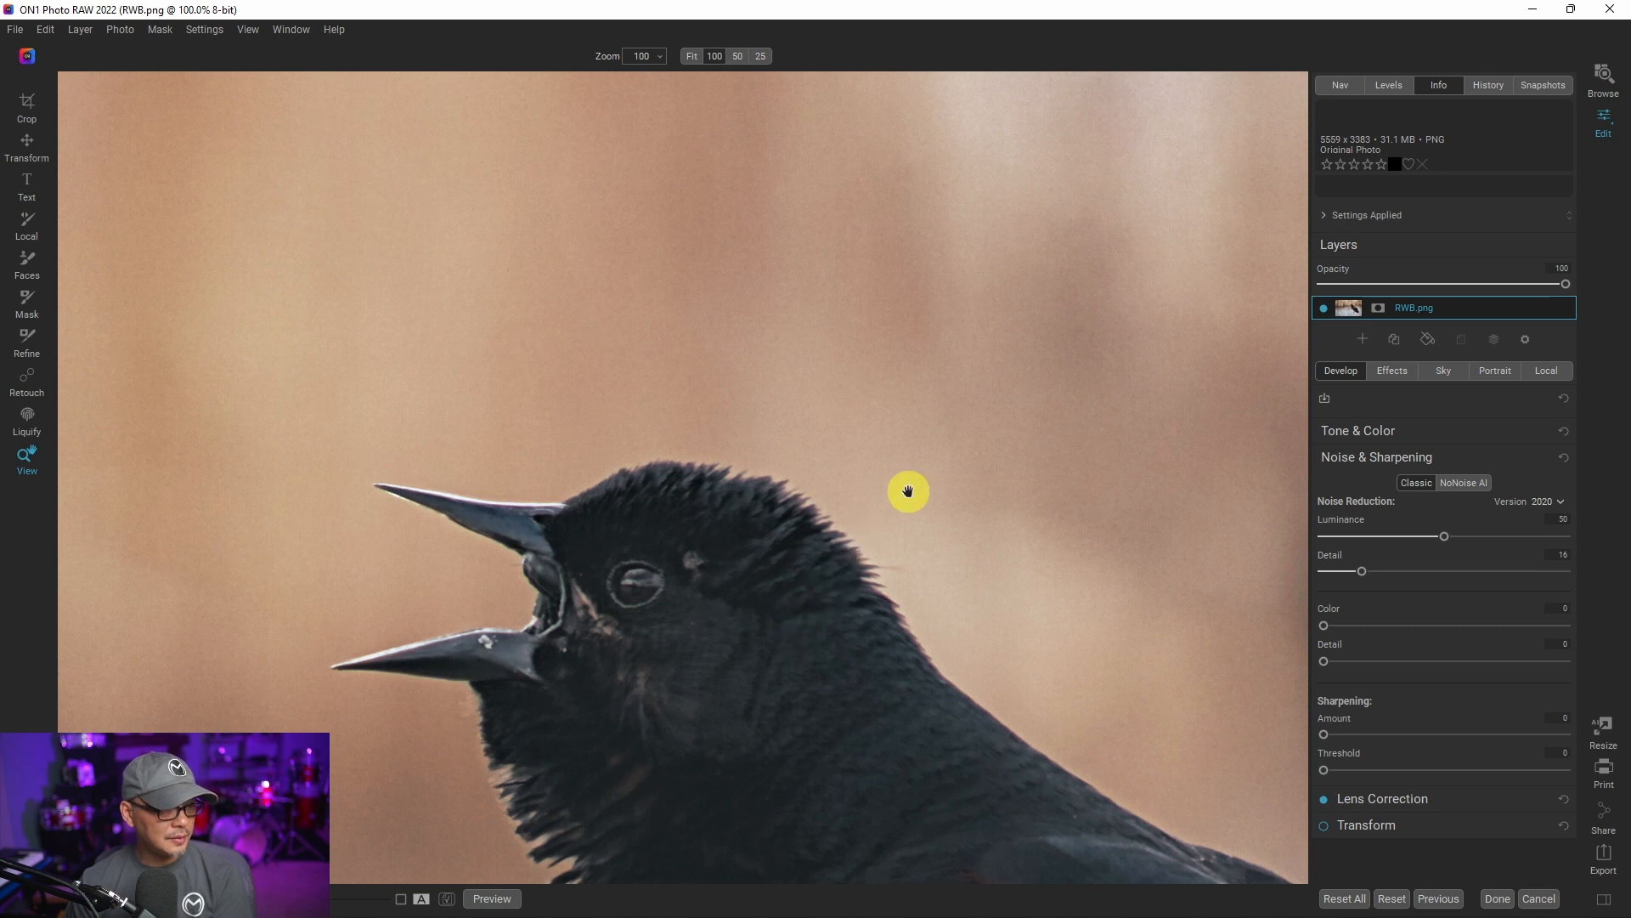
mouse_move(1093, 541)
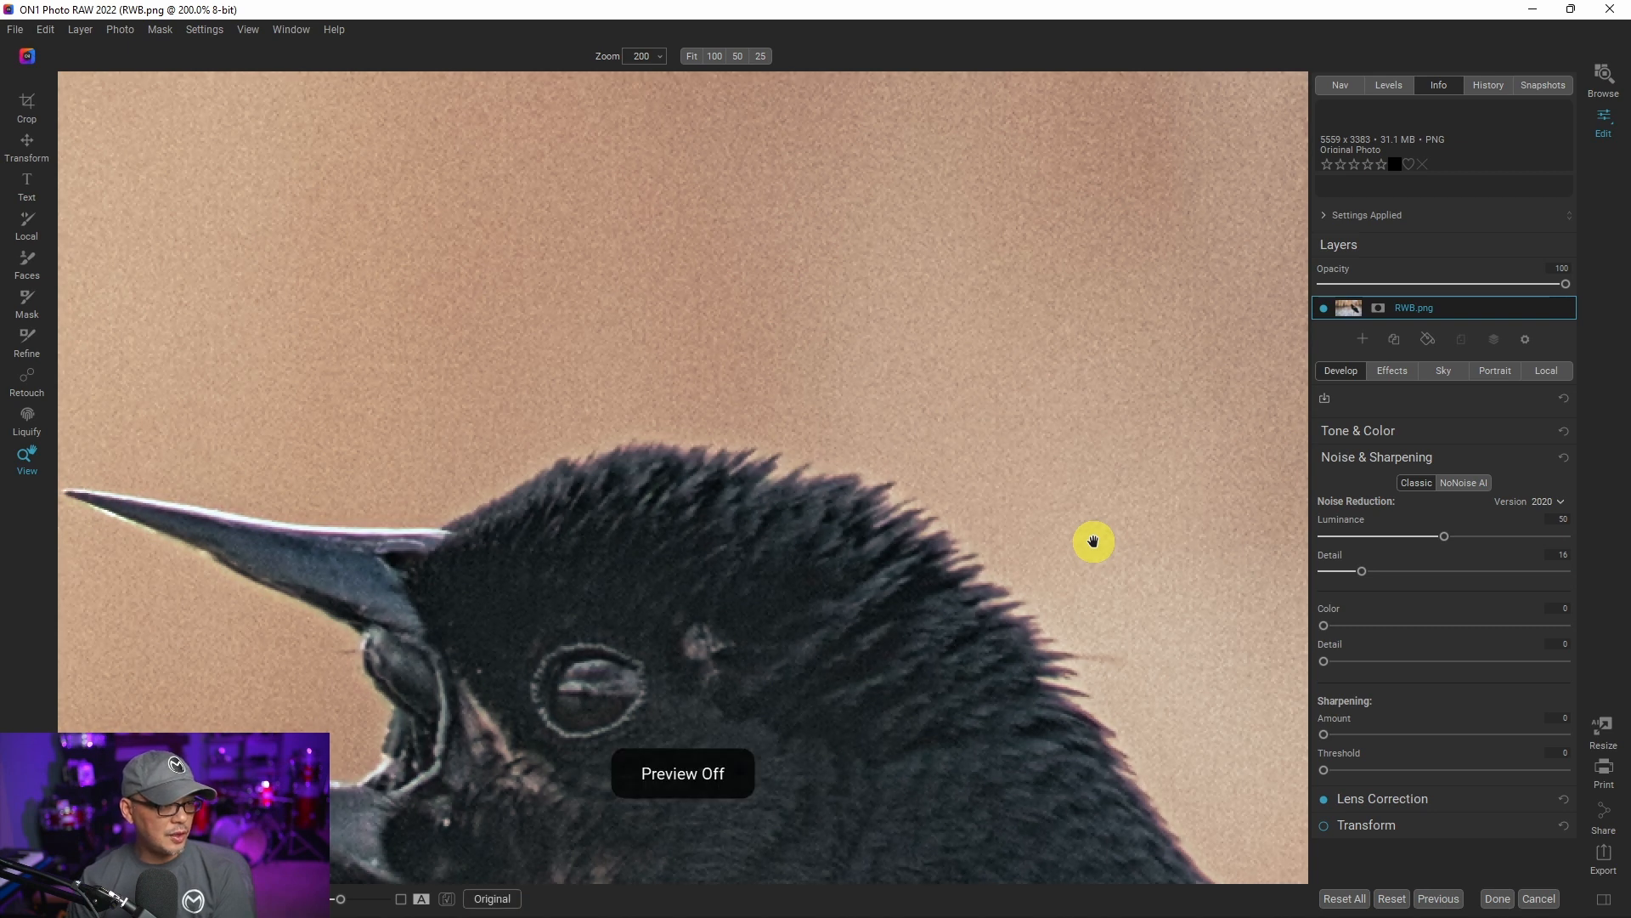
mouse_move(825, 312)
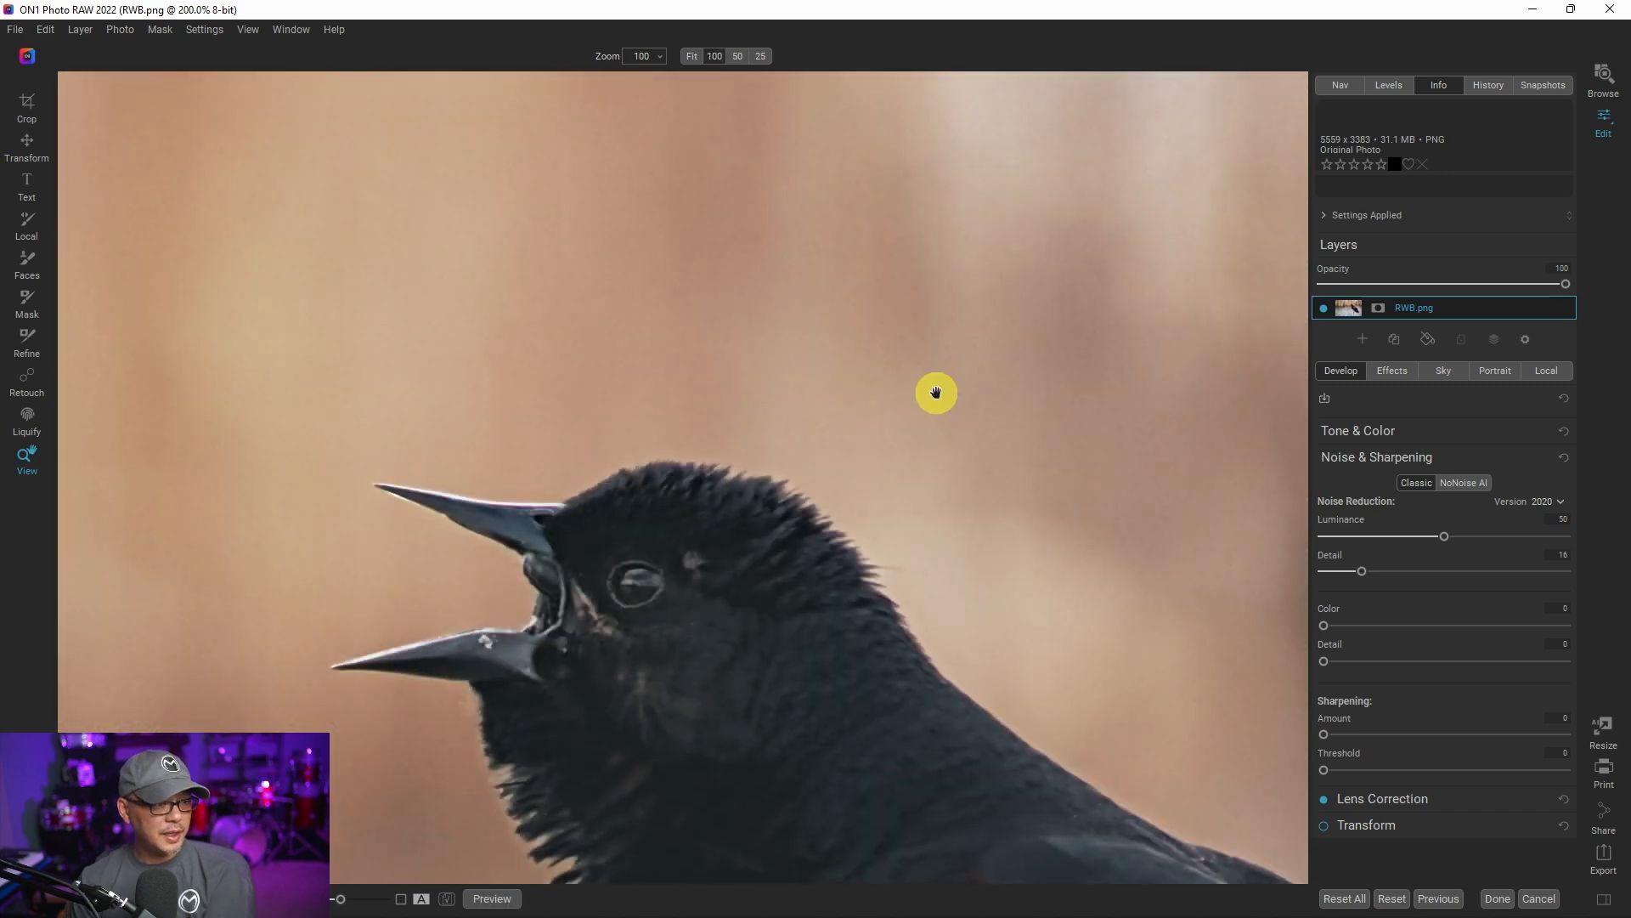
left_click(738, 55)
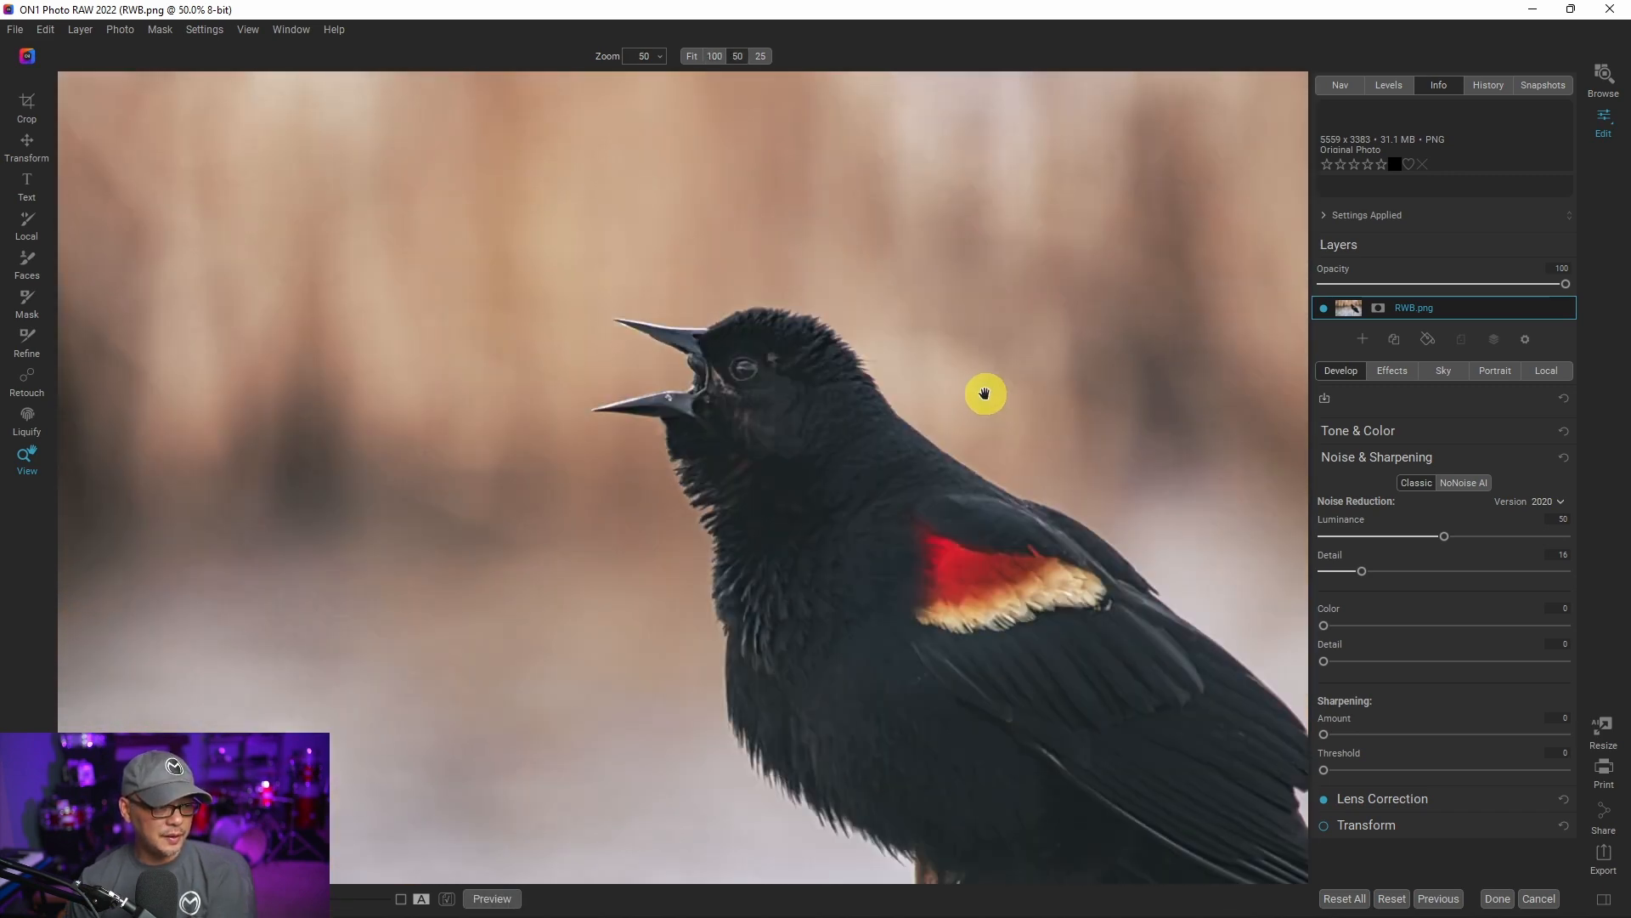
Step: Merge the selected storm photos with HDR into light_HDR.onphoto and open it
left_click(1604, 82)
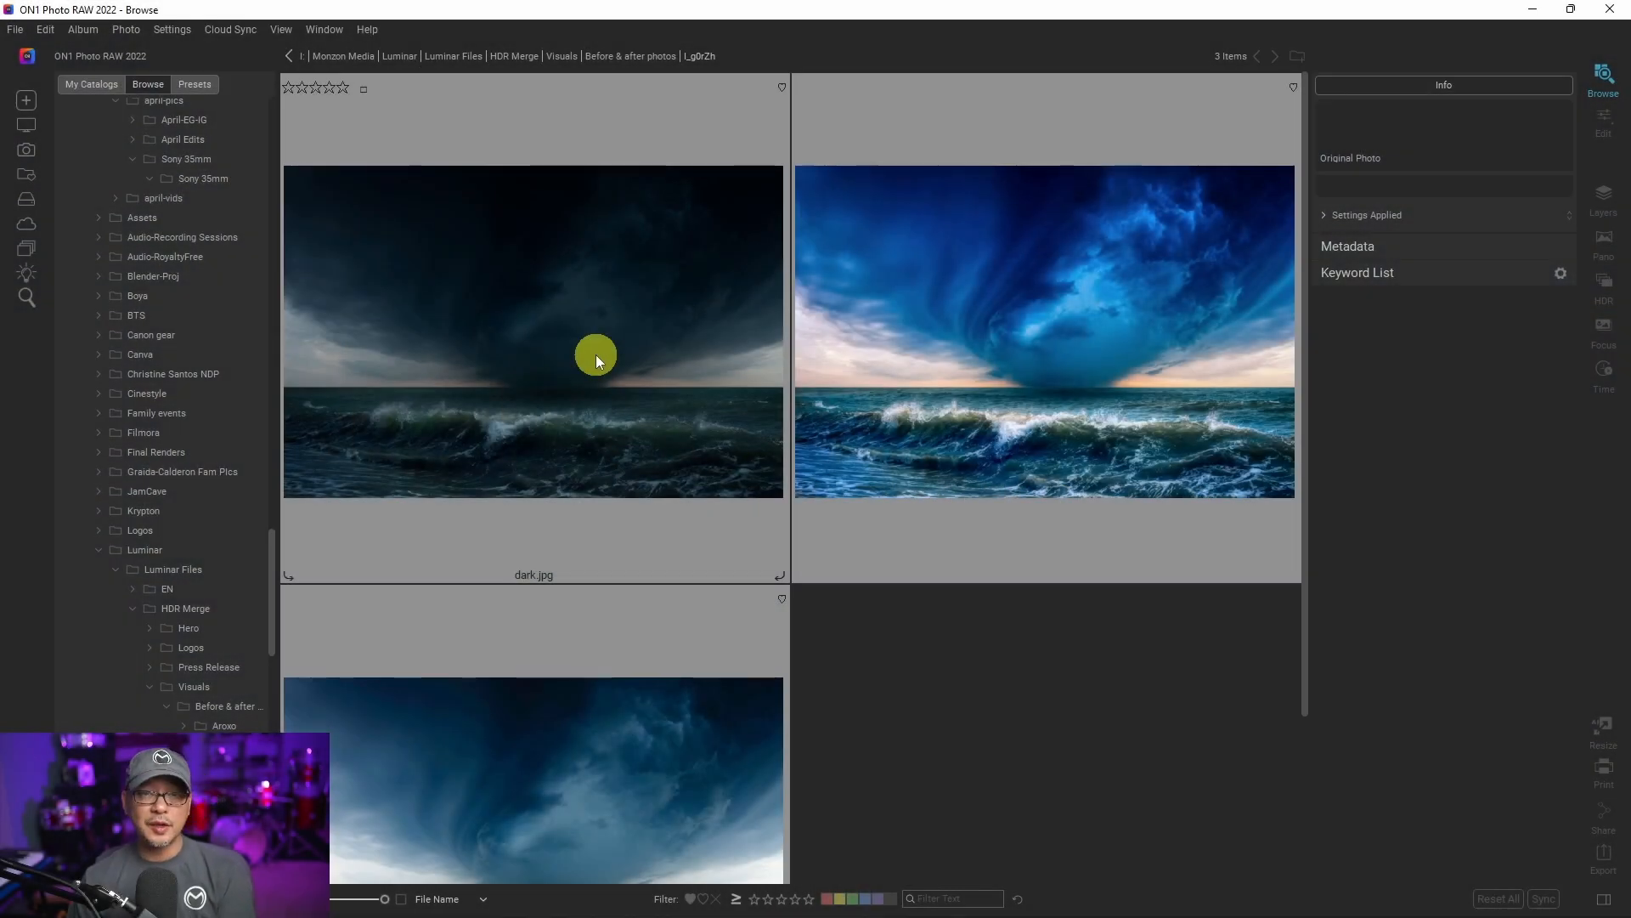
mouse_move(622, 425)
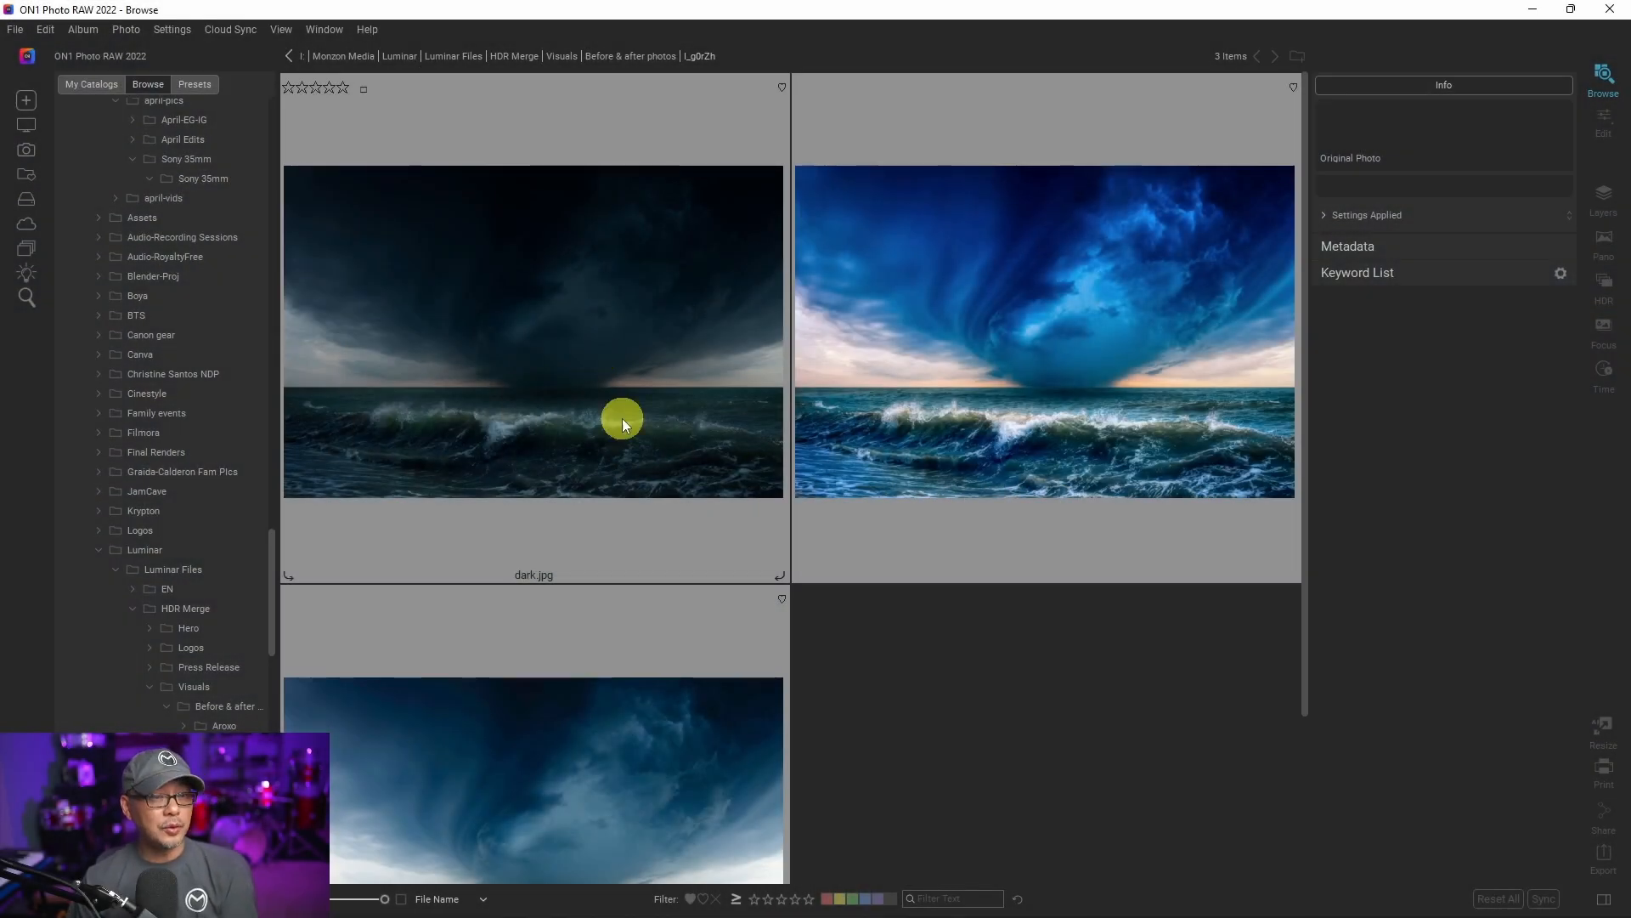
mouse_move(655, 447)
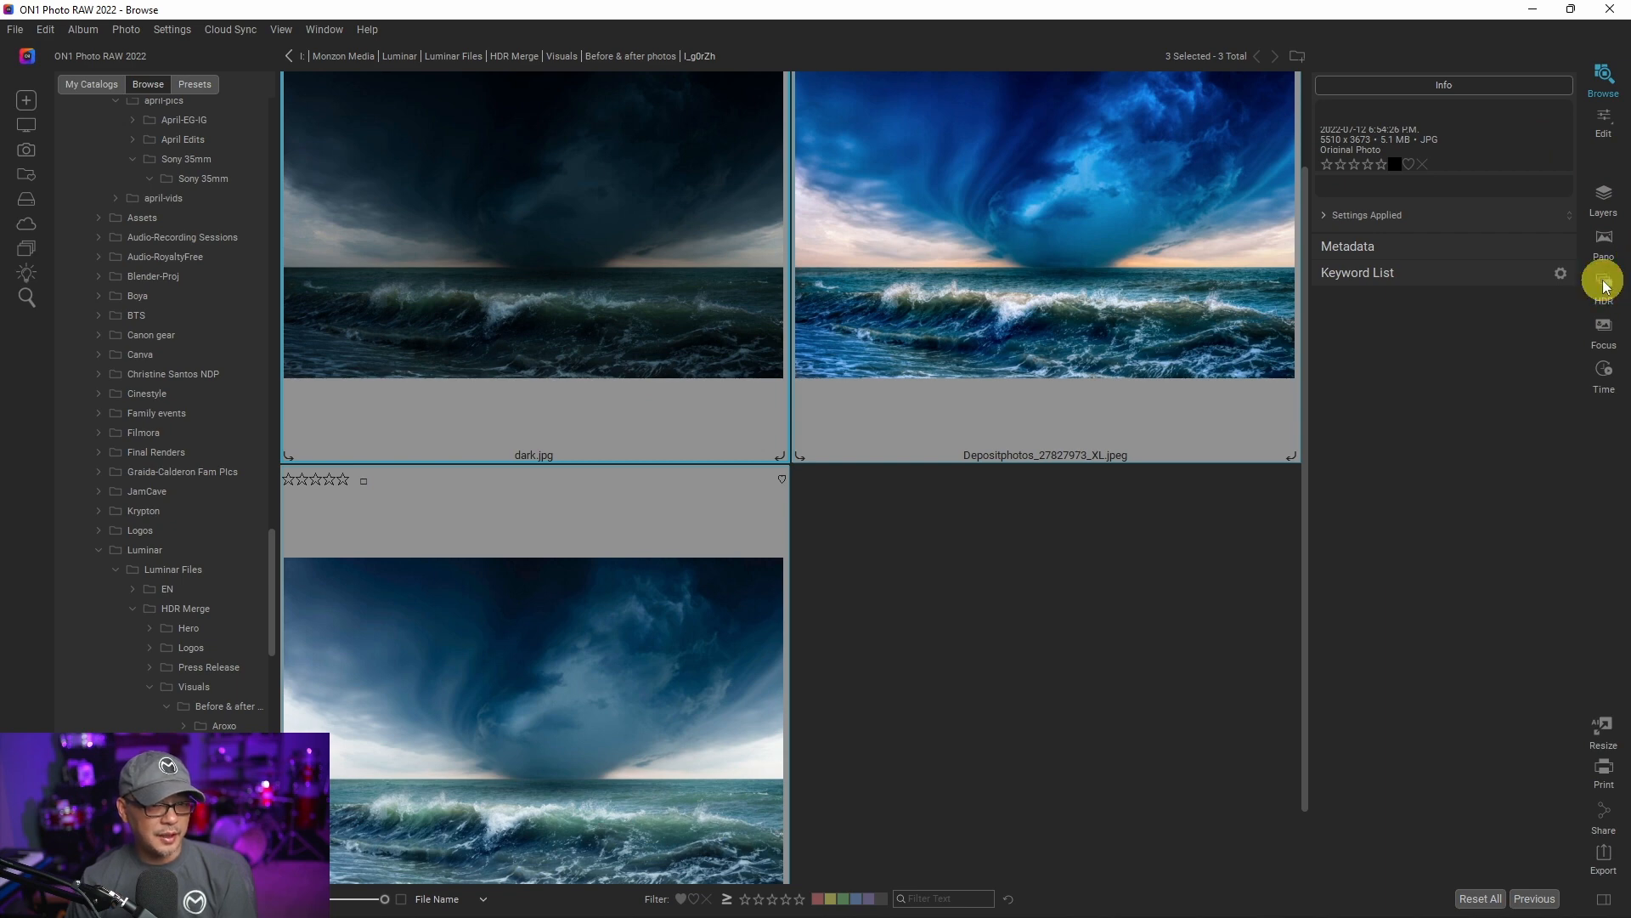
left_click(1603, 288)
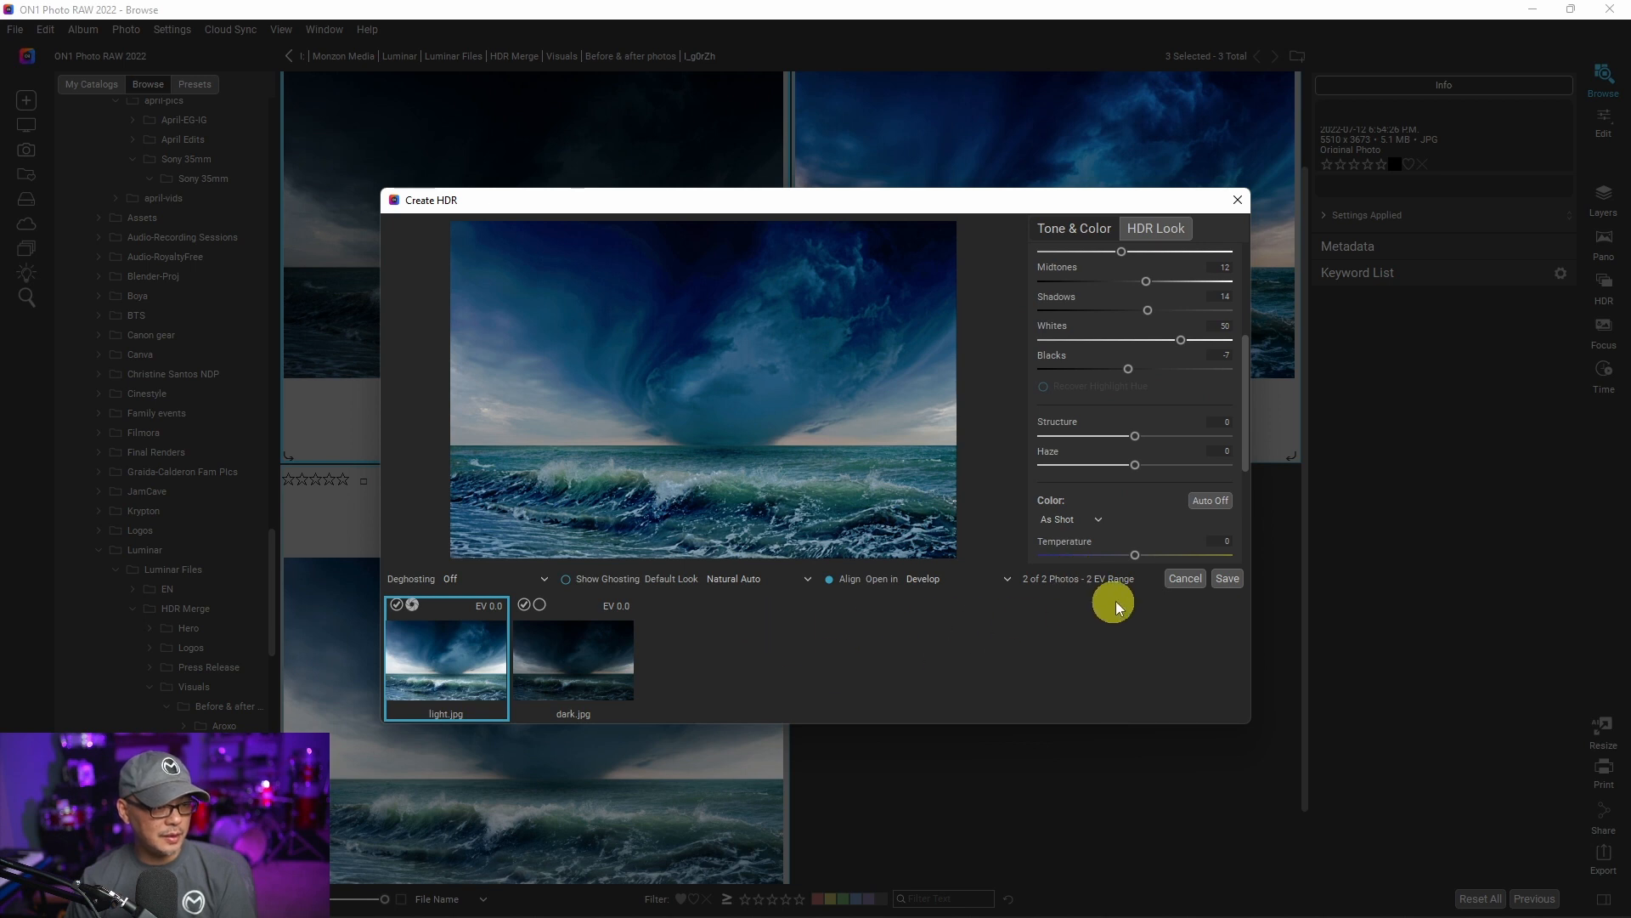
left_click(1227, 579)
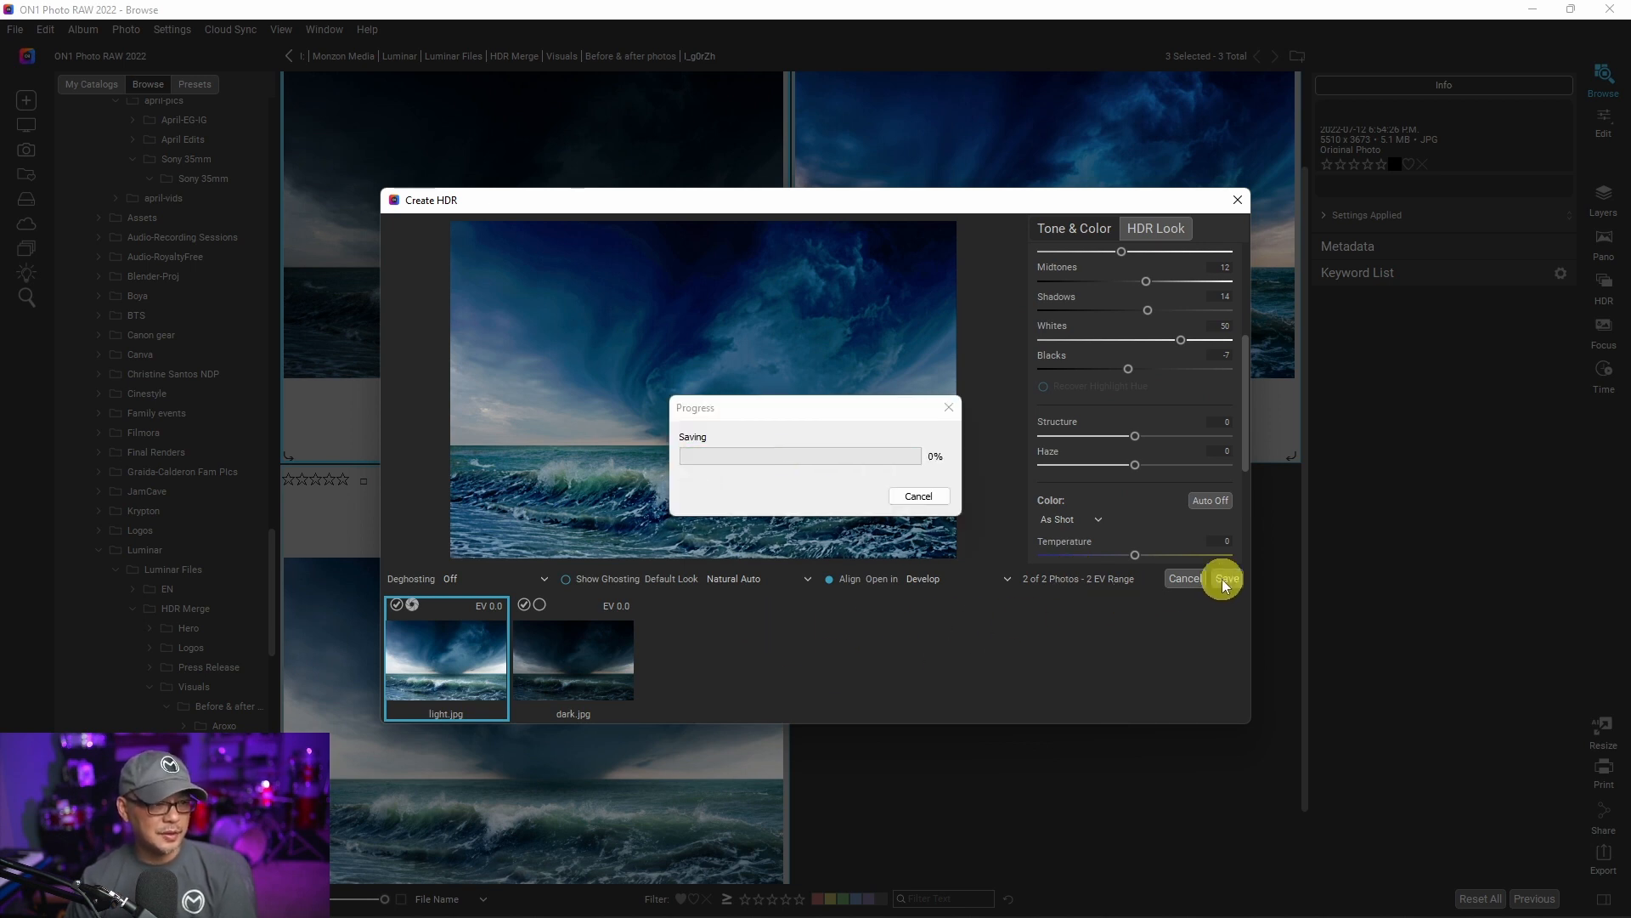
left_click(1224, 579)
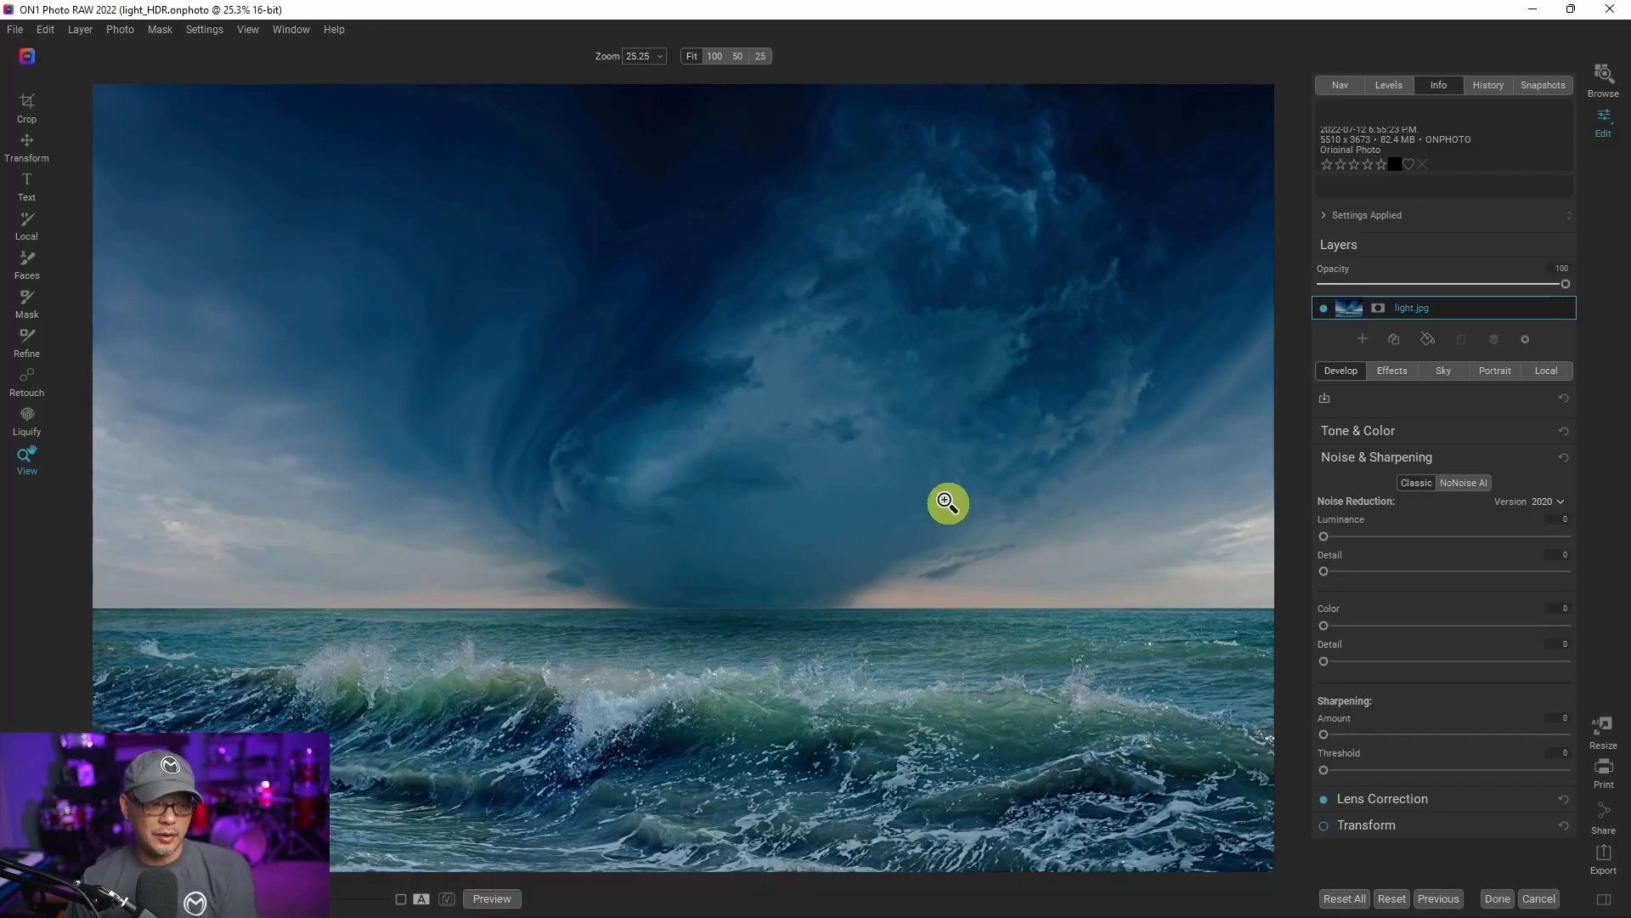
mouse_move(856, 499)
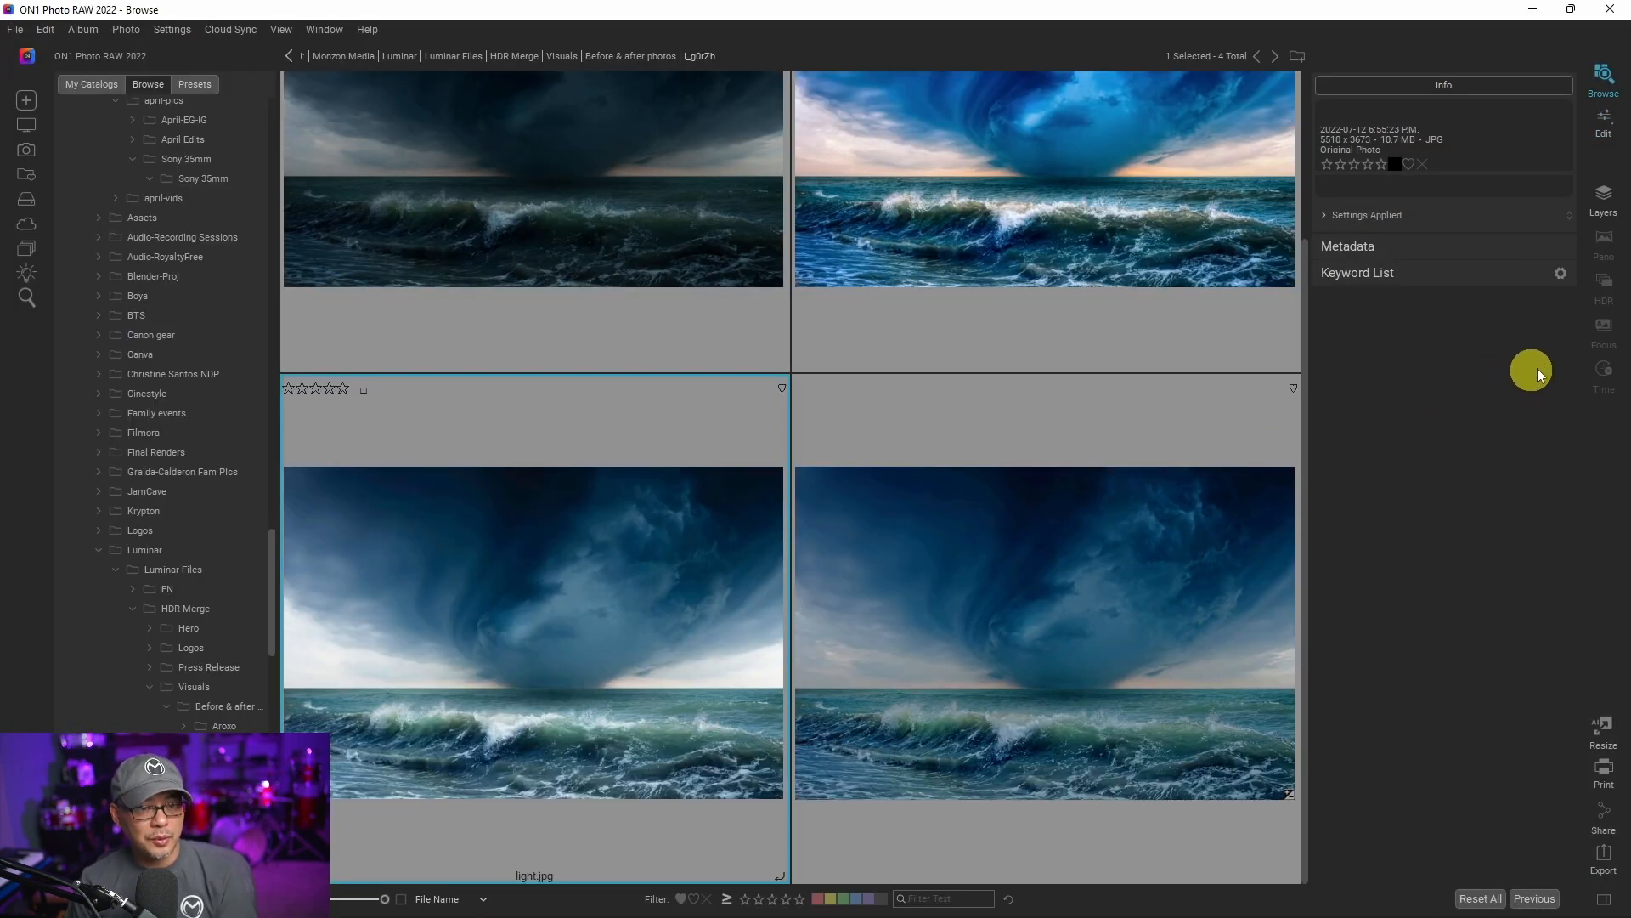
mouse_move(1611, 244)
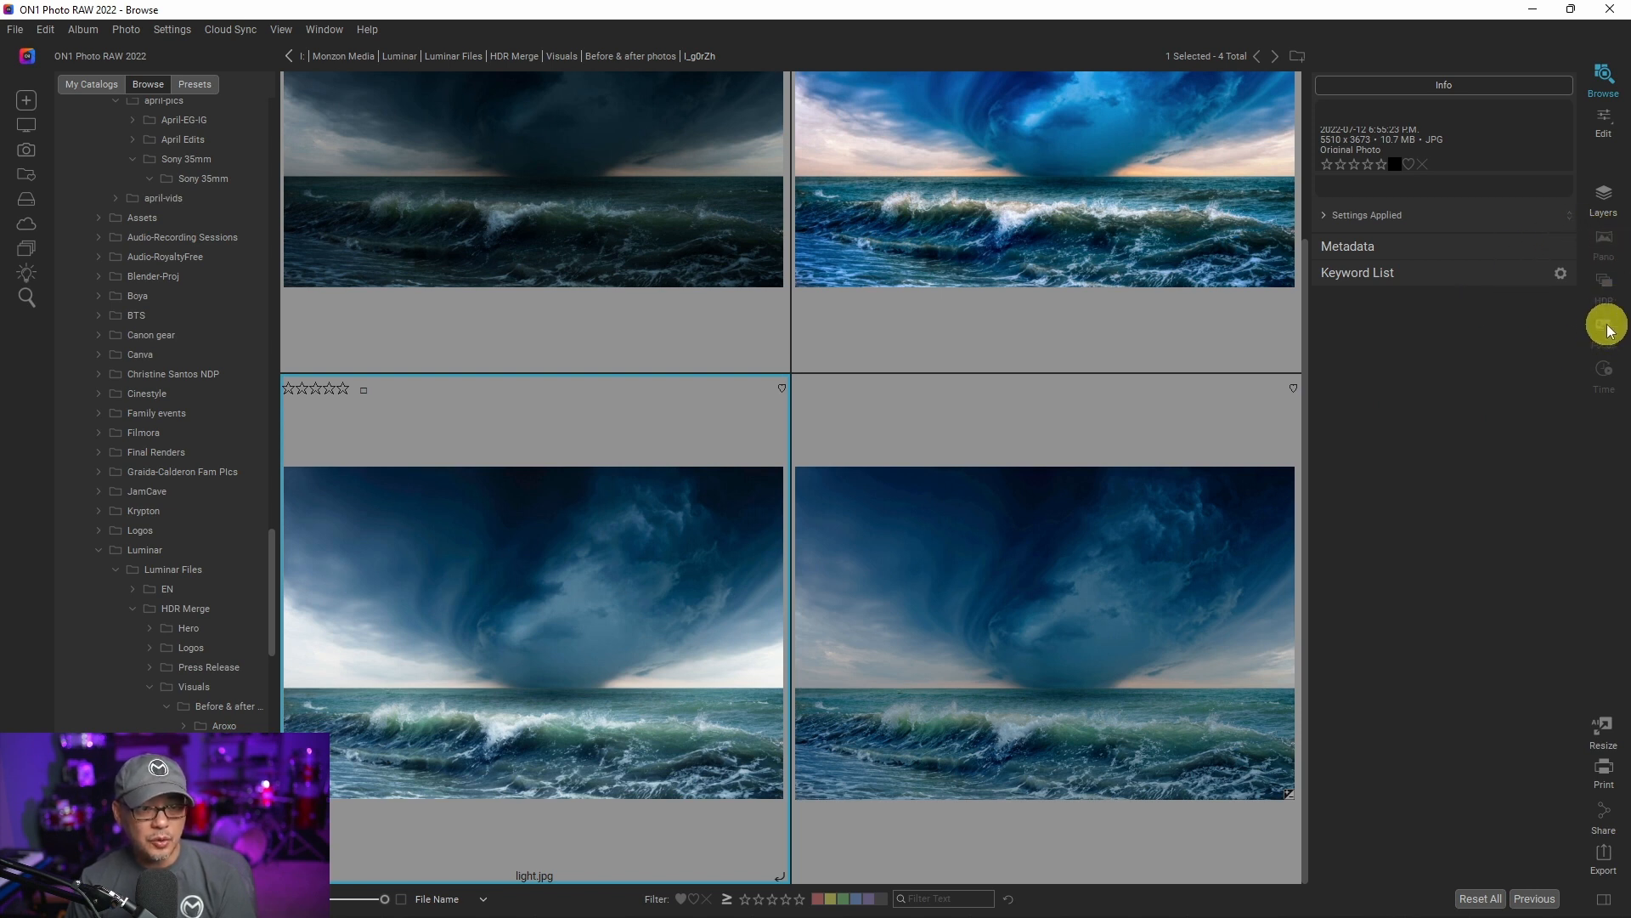
mouse_move(1414, 442)
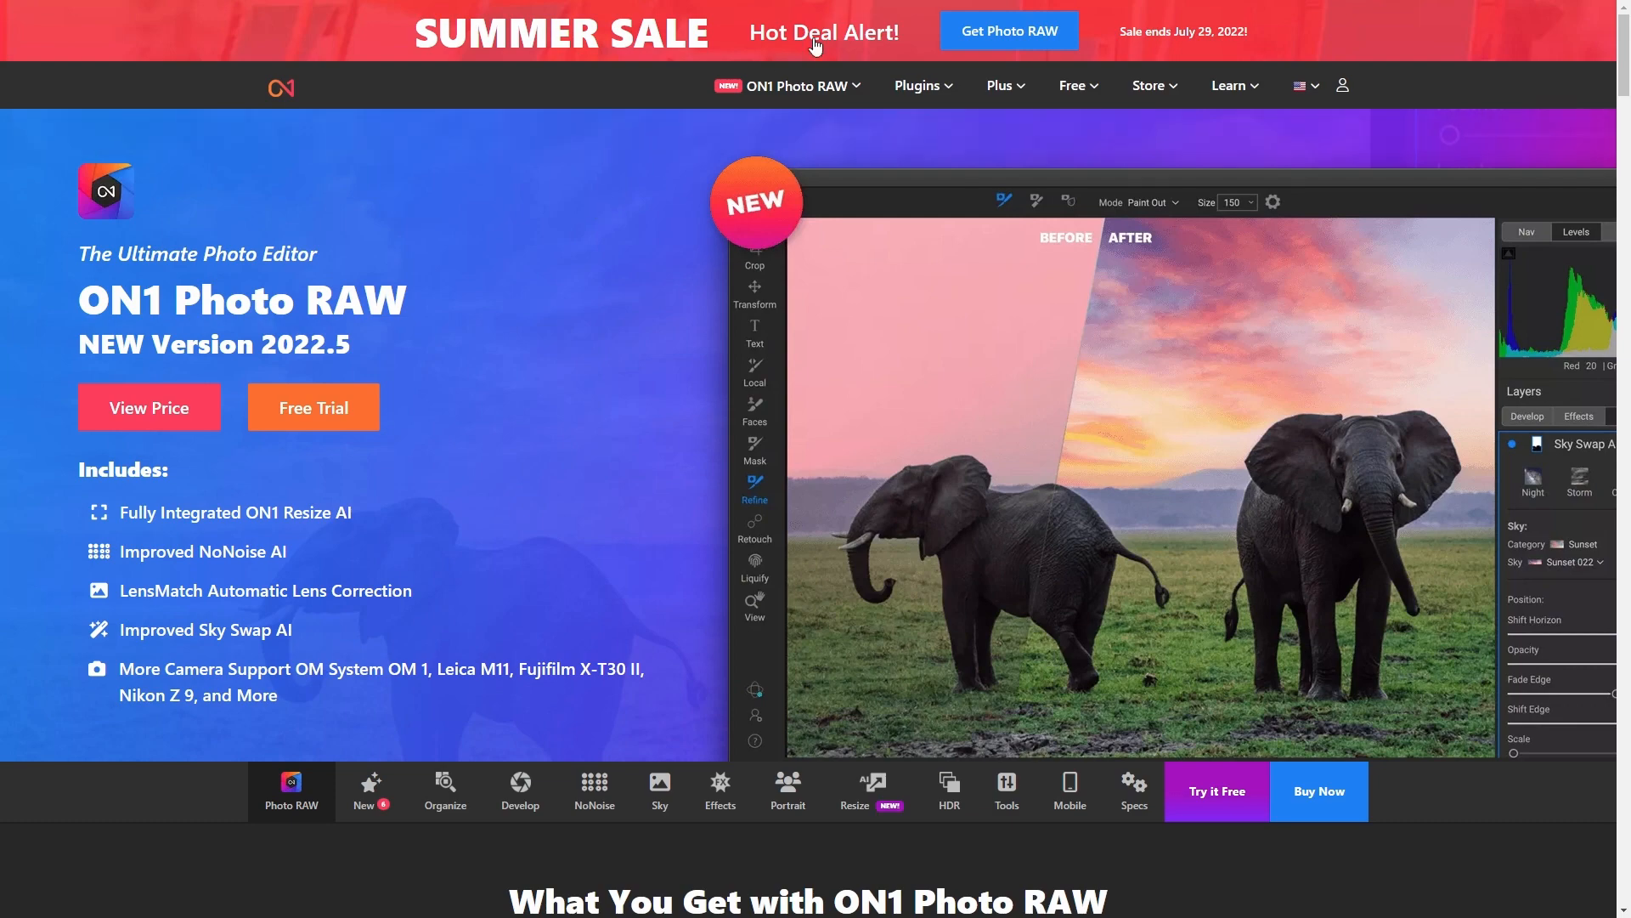
Step: Add ON1 Photo RAW 2022 to the cart from the Summer Sale banner
scroll("down", 3)
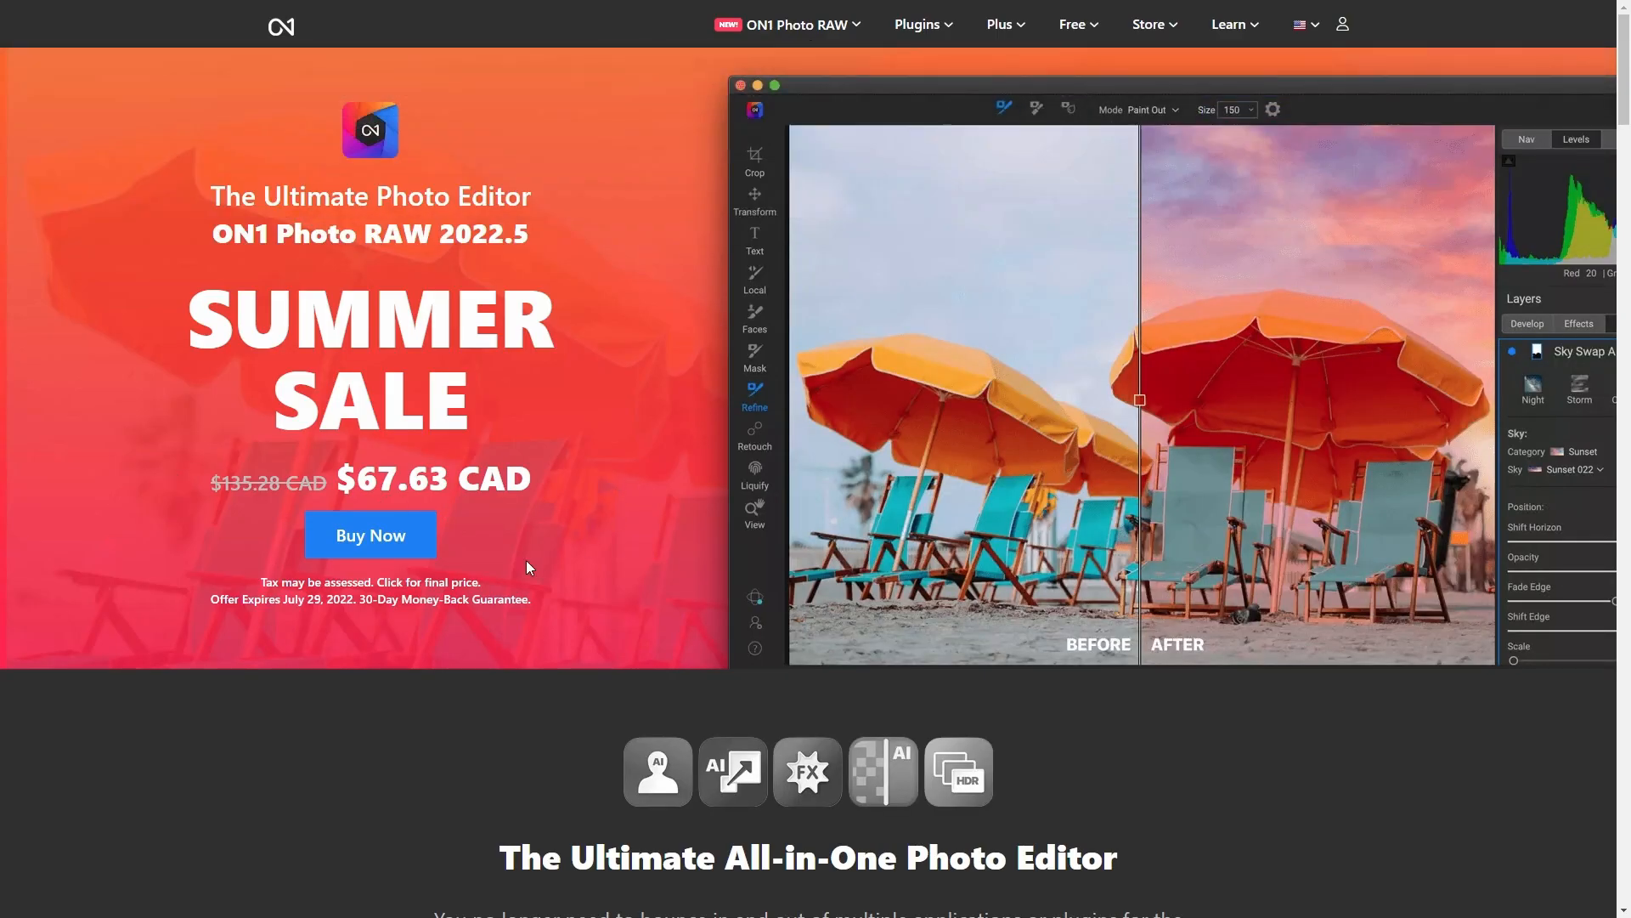
mouse_move(629, 537)
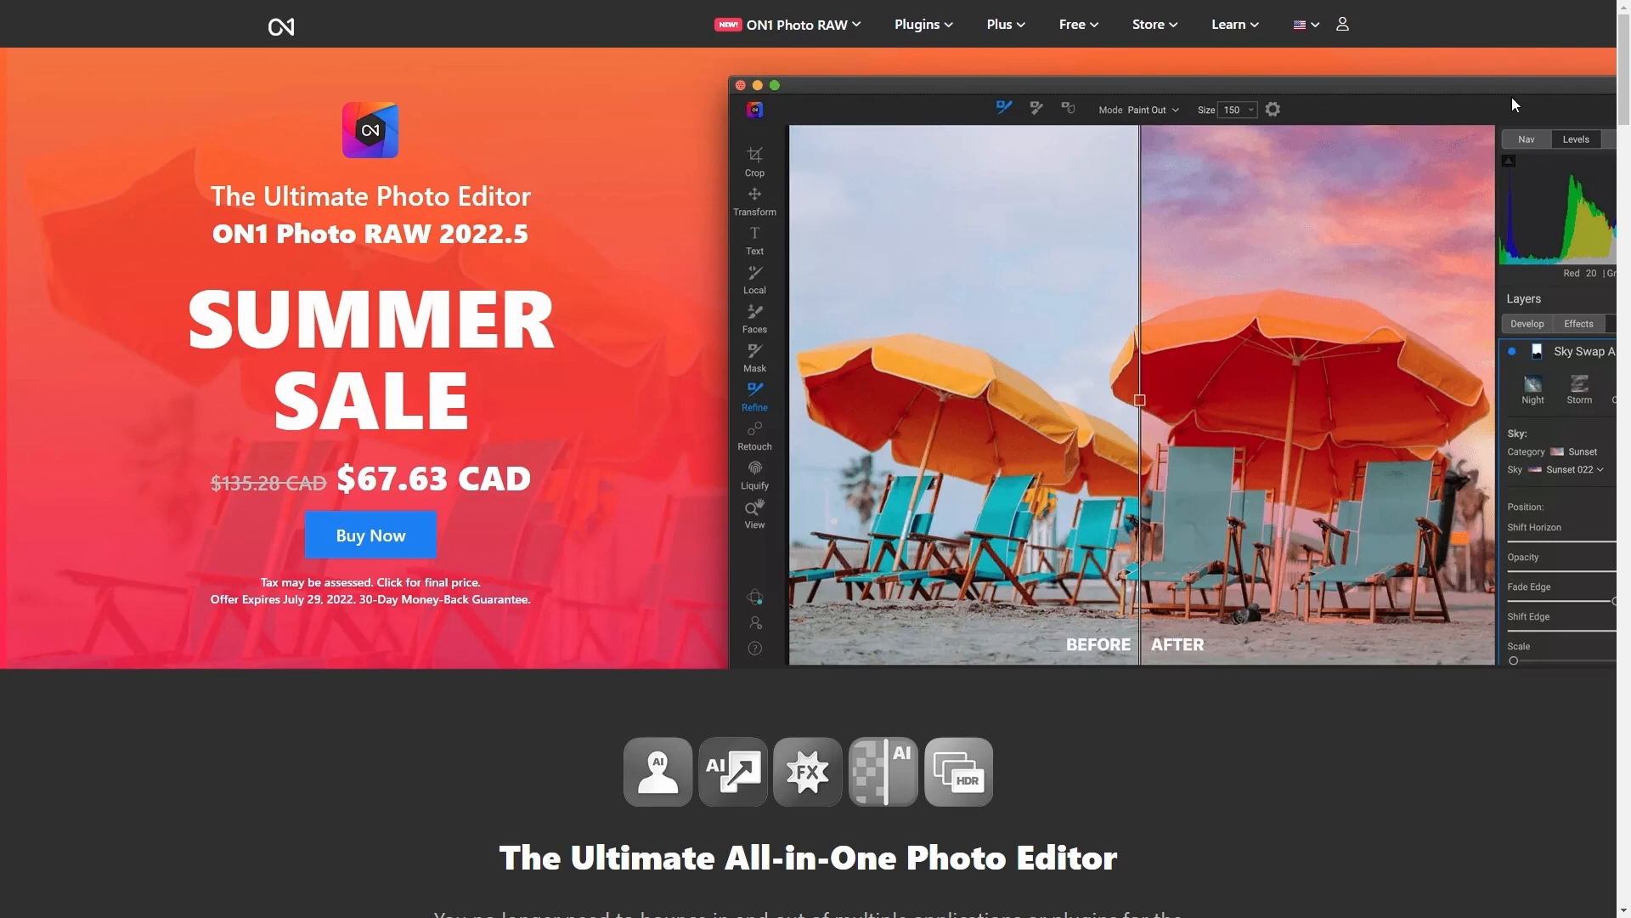
left_click(370, 533)
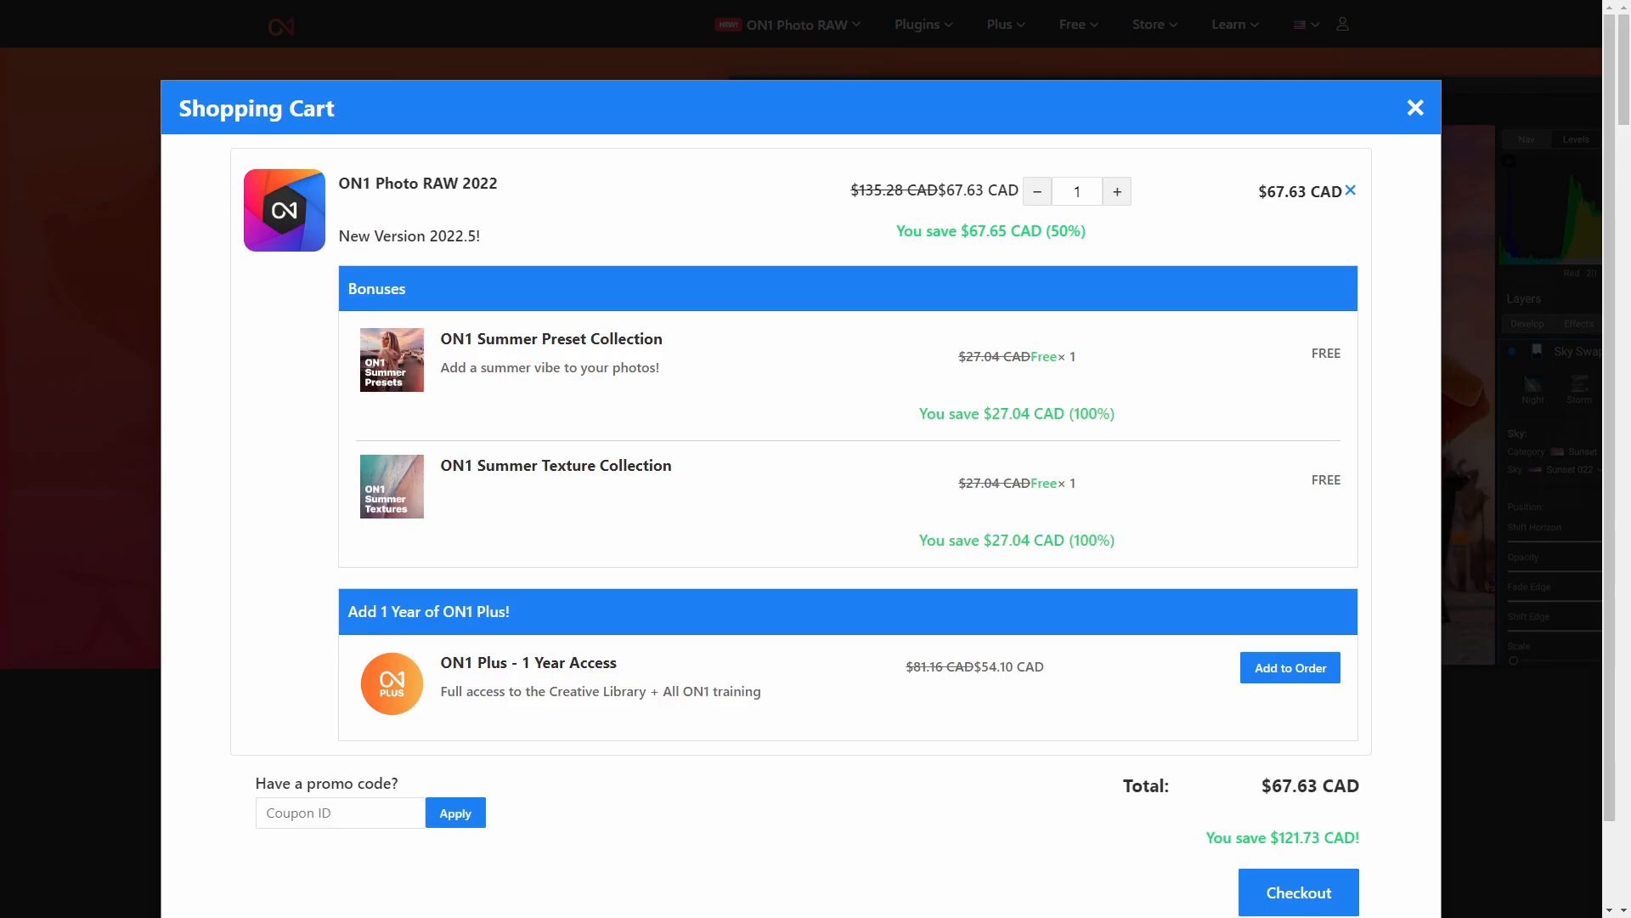